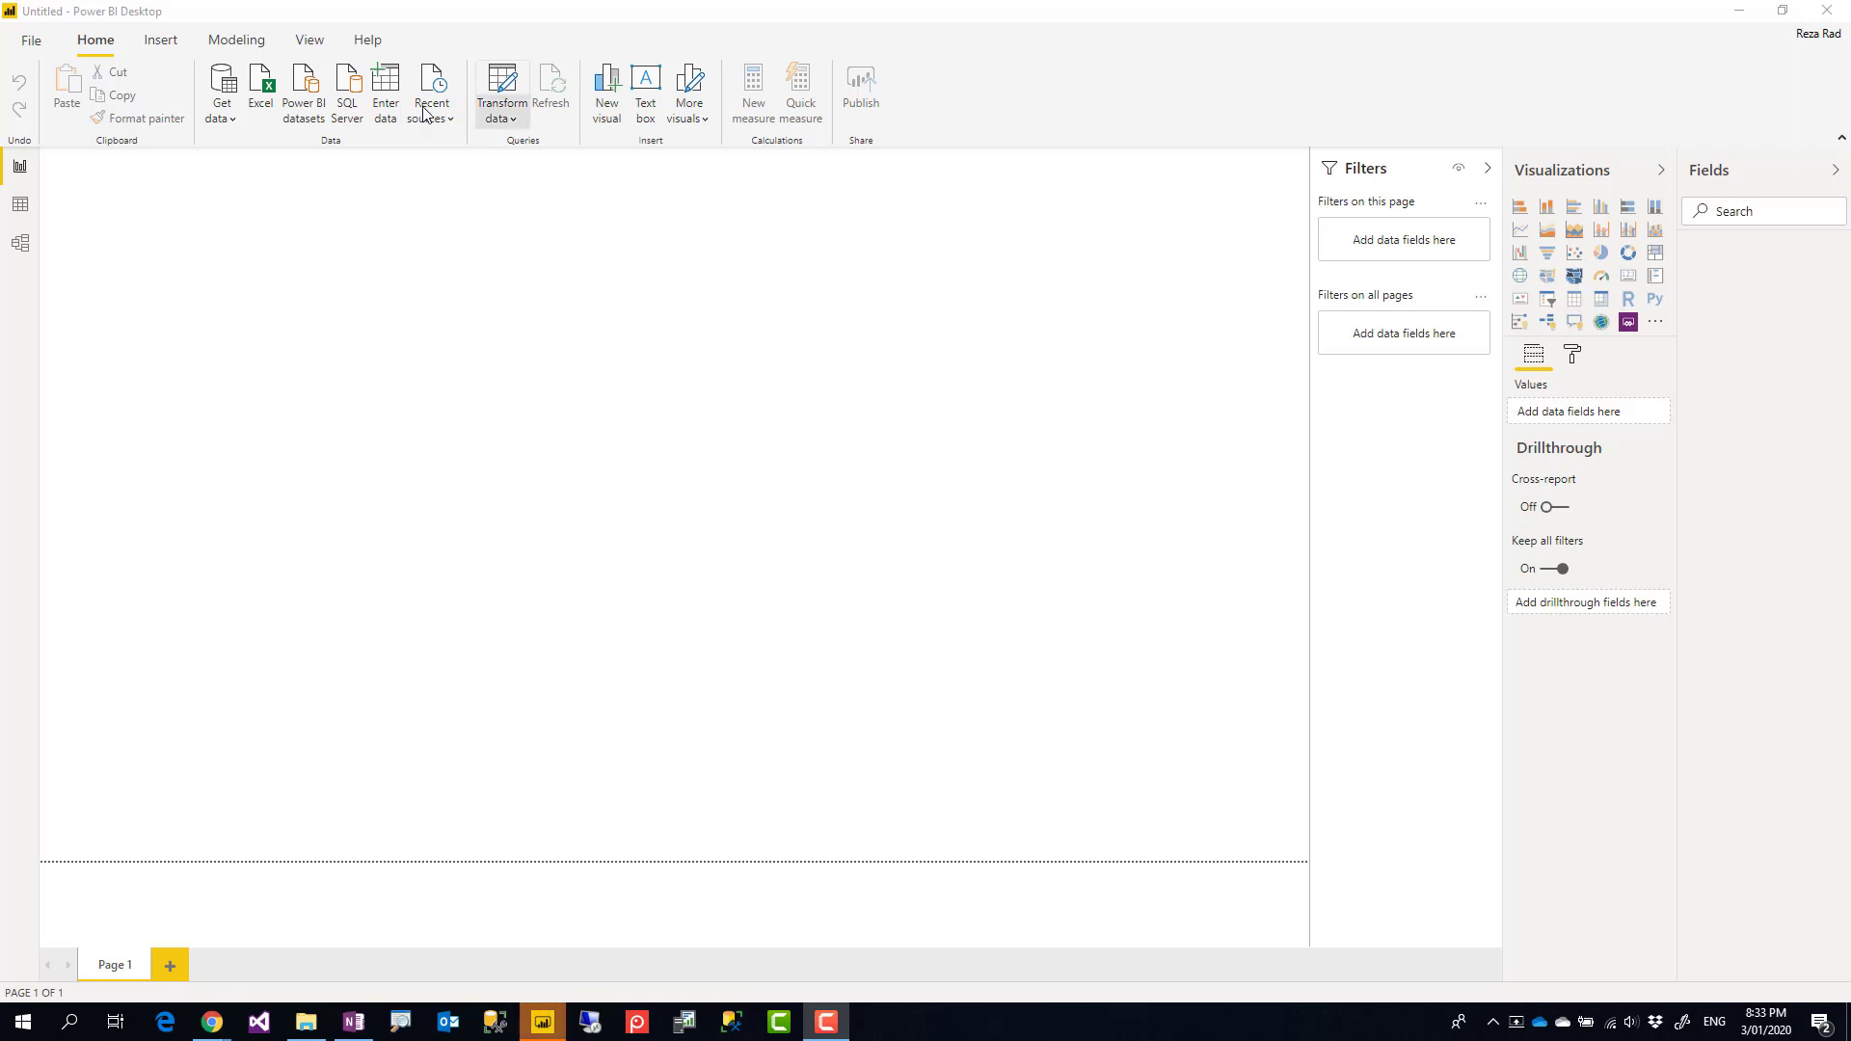
mouse_move(220, 95)
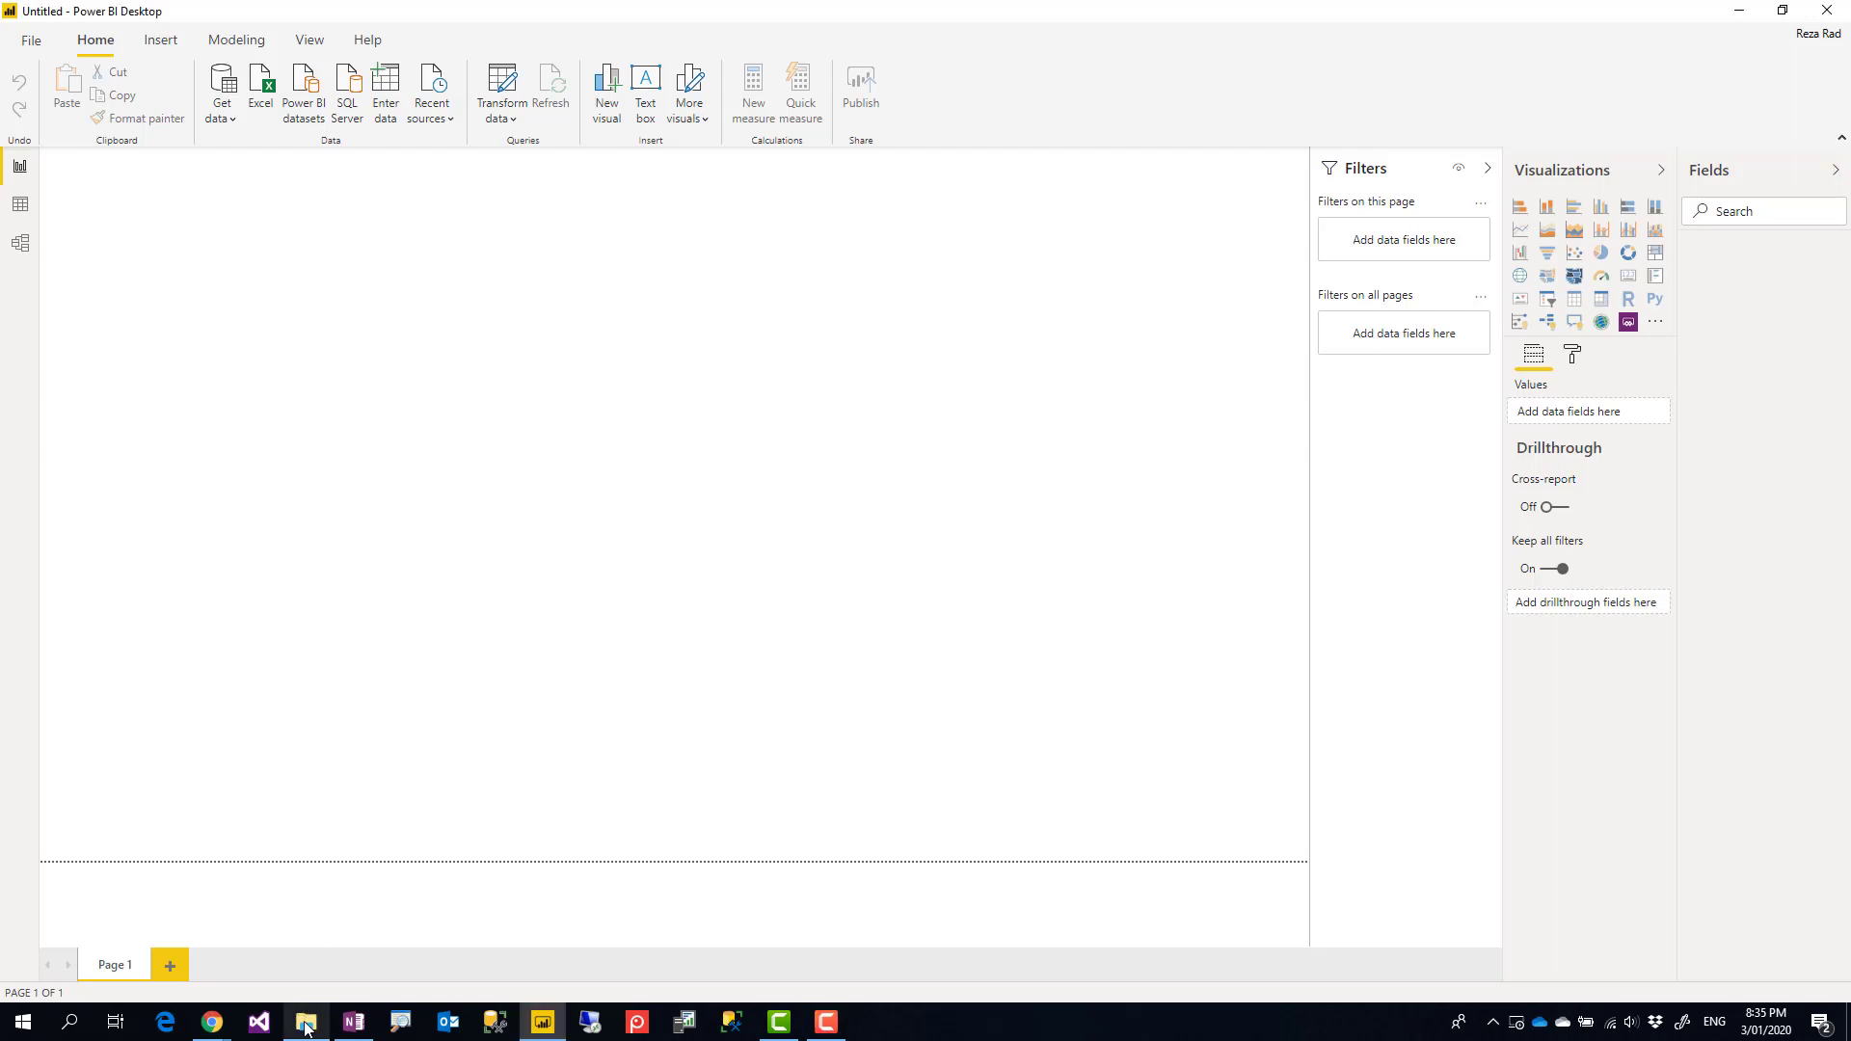
Step: Get data from an Excel workbook and browse the business OneDrive to the Data Sources folder
left_click(305, 1022)
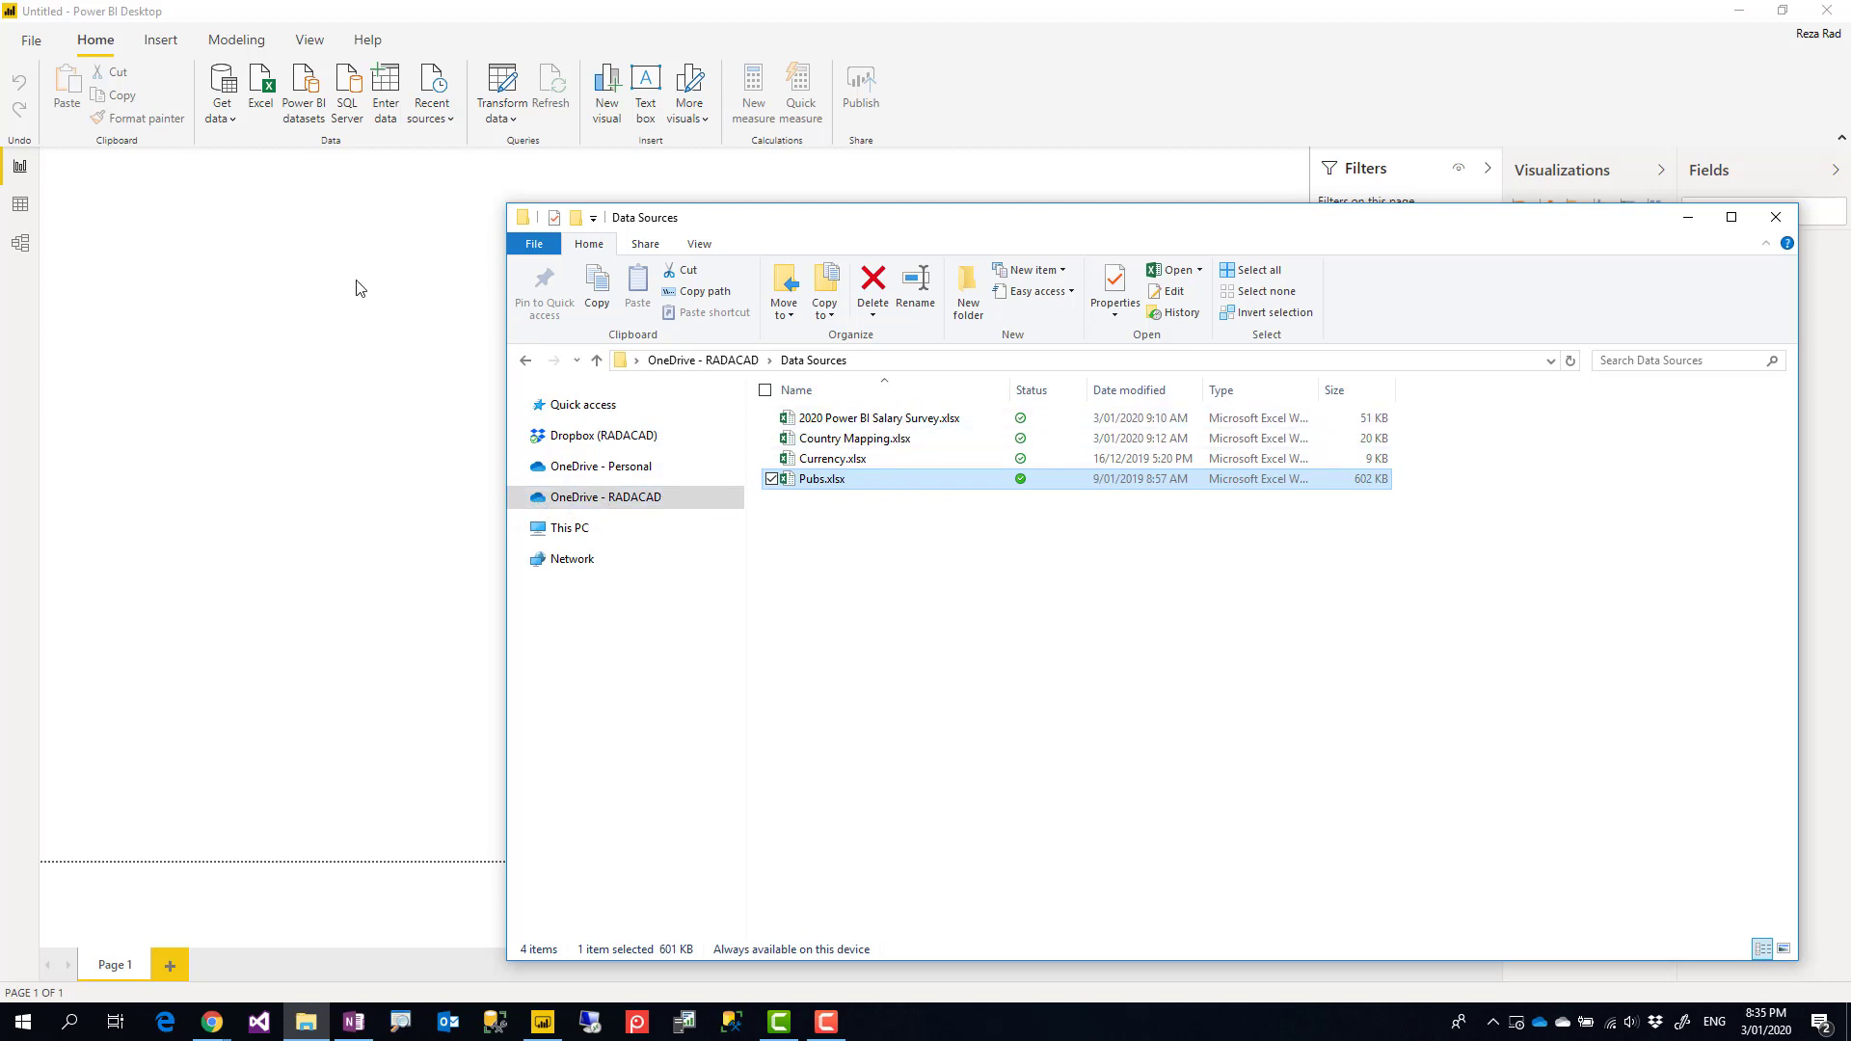
left_click(220, 88)
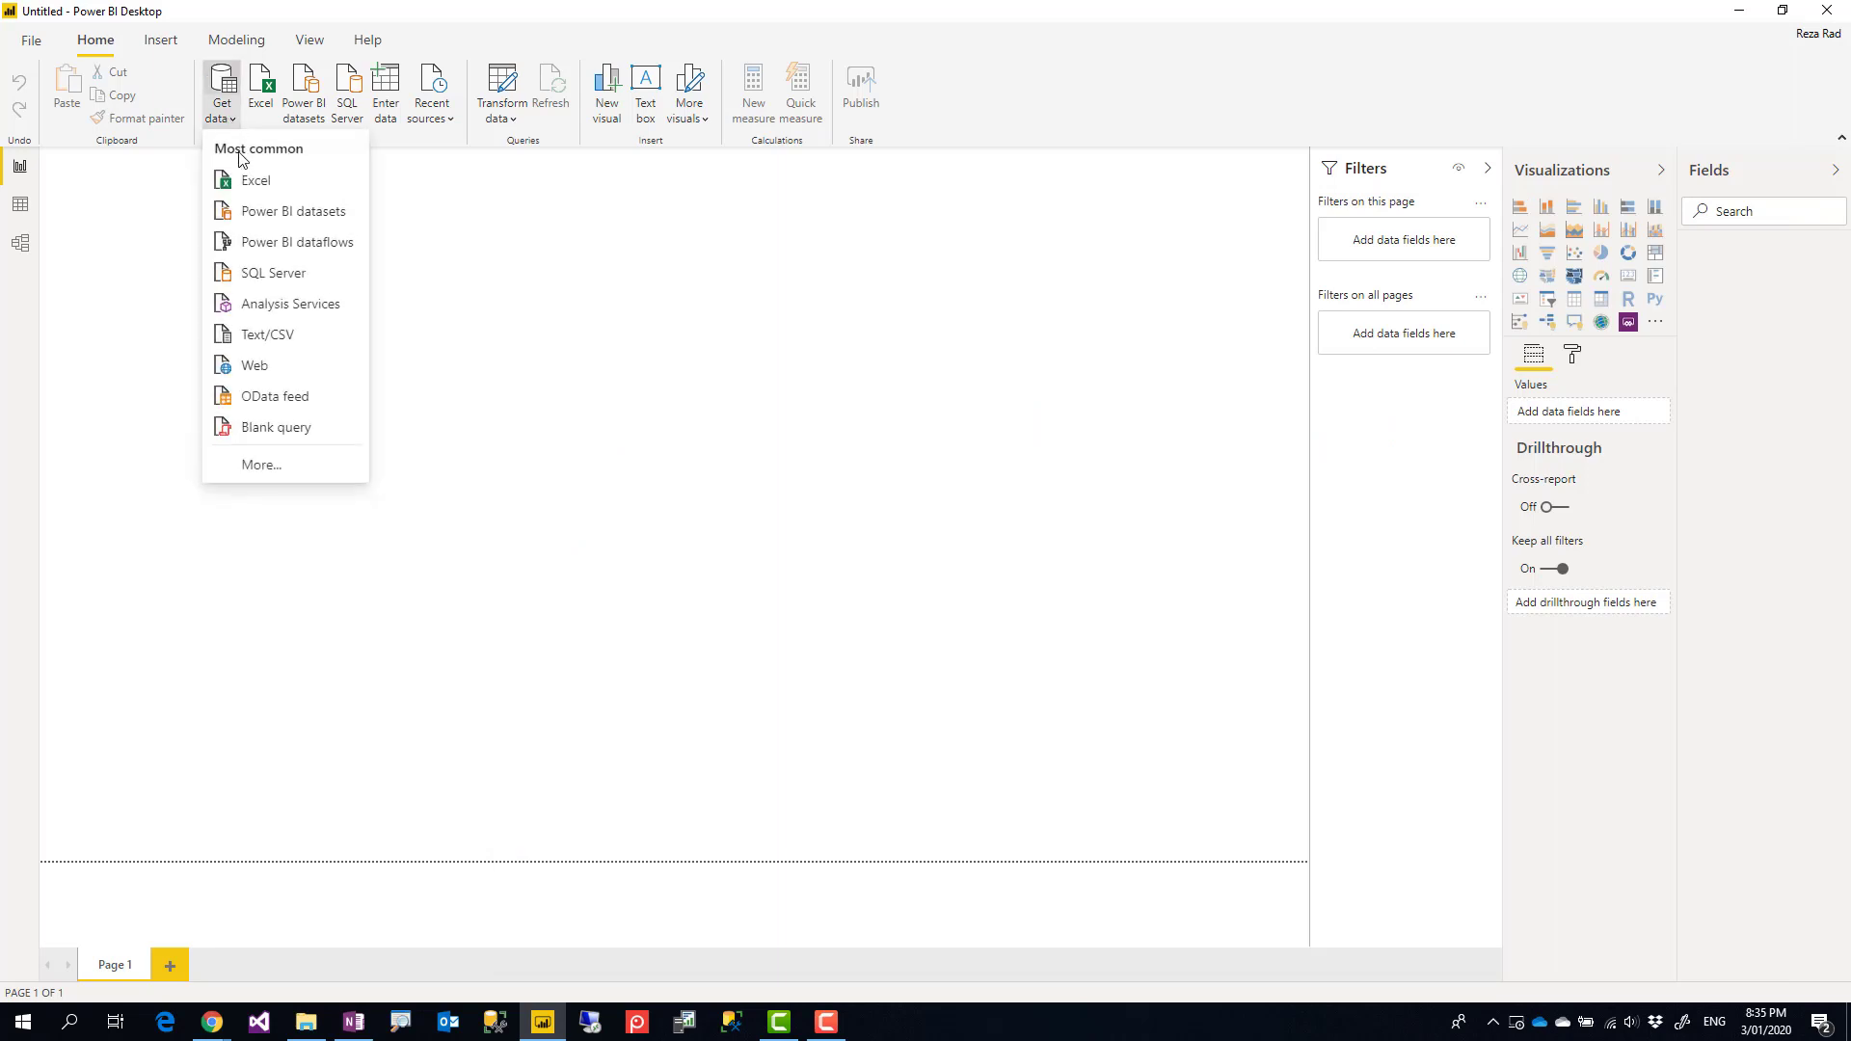
left_click(255, 179)
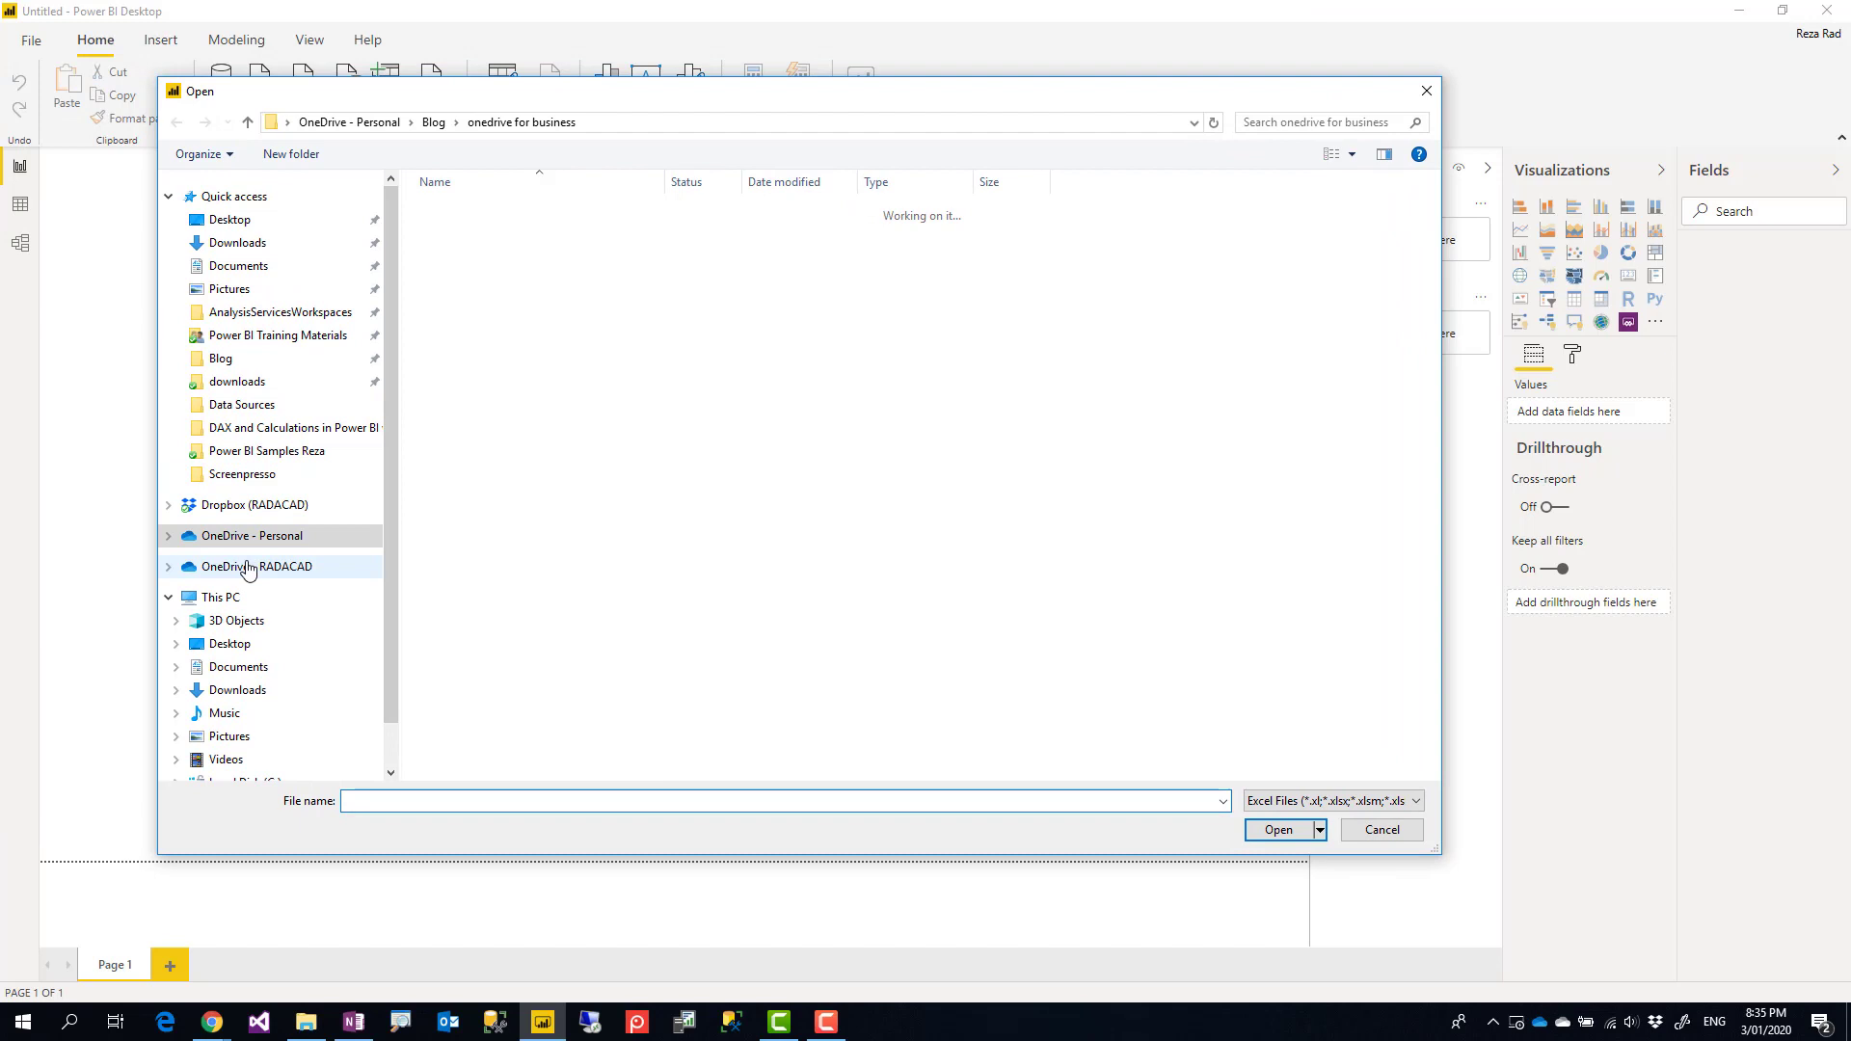
left_click(257, 567)
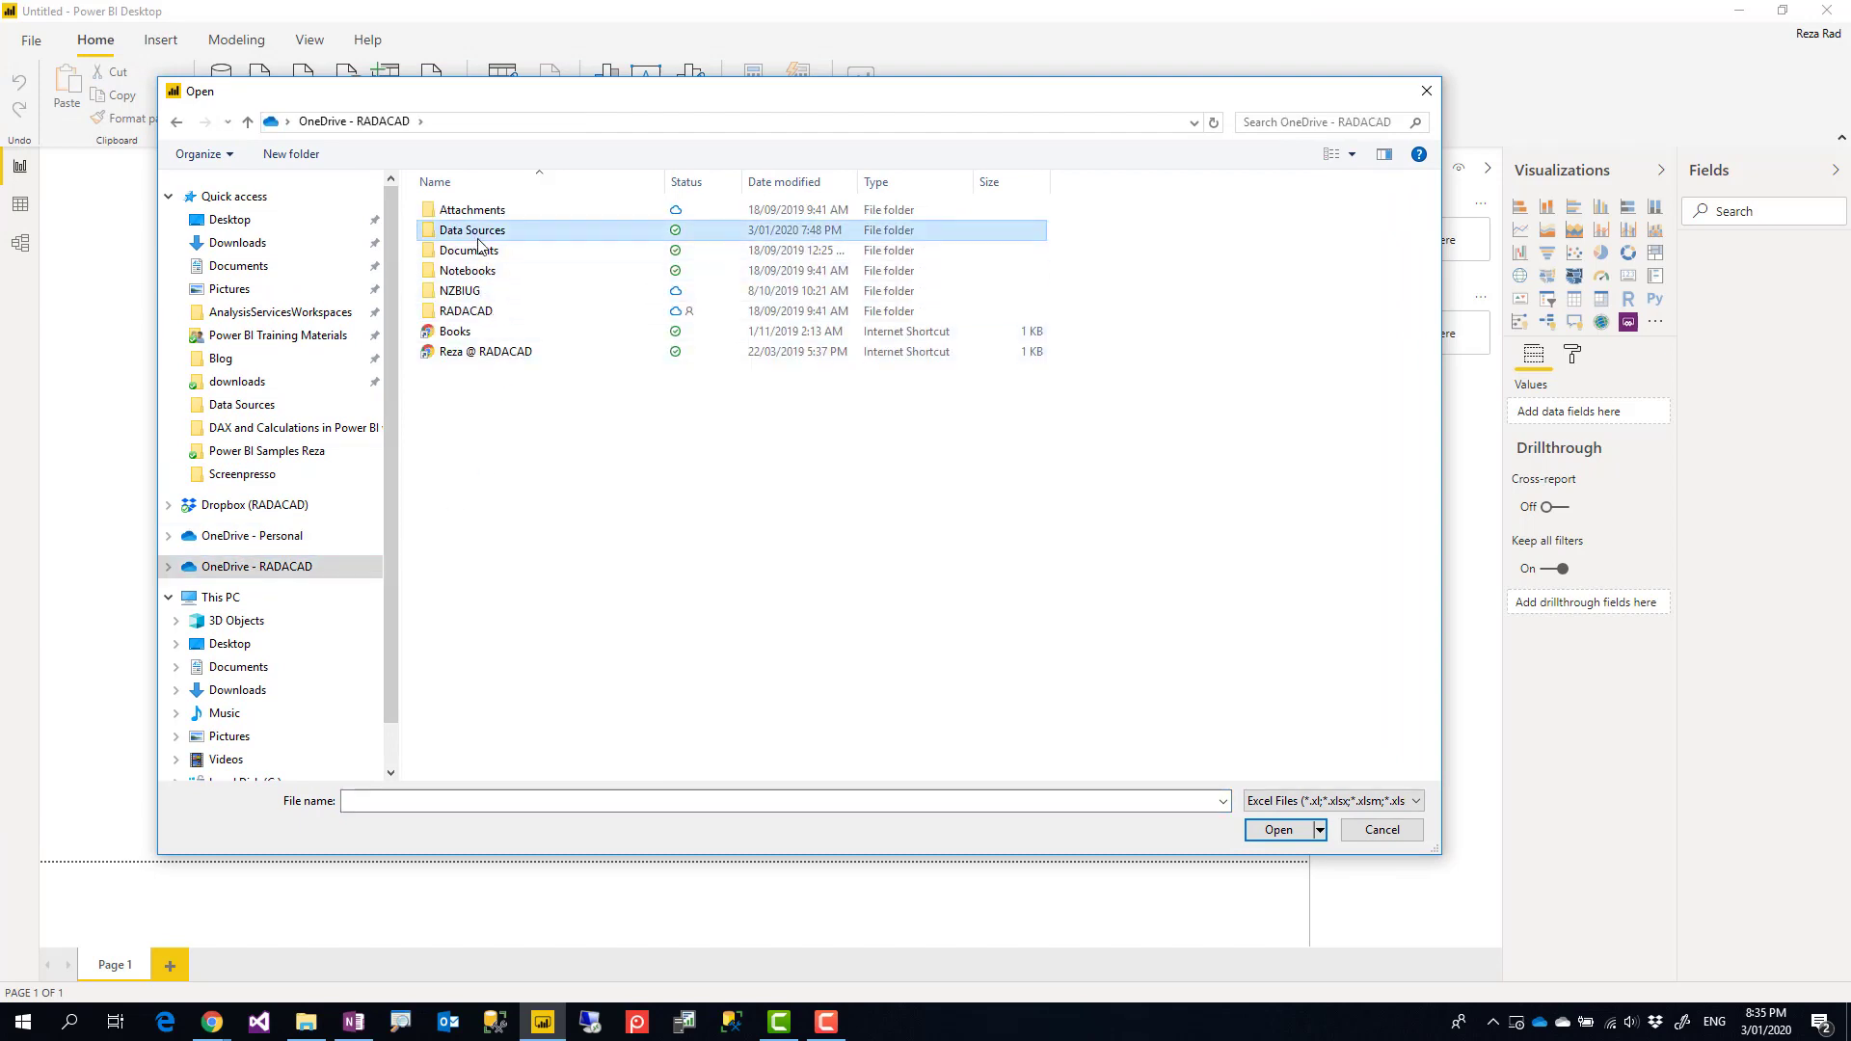
left_click(1380, 829)
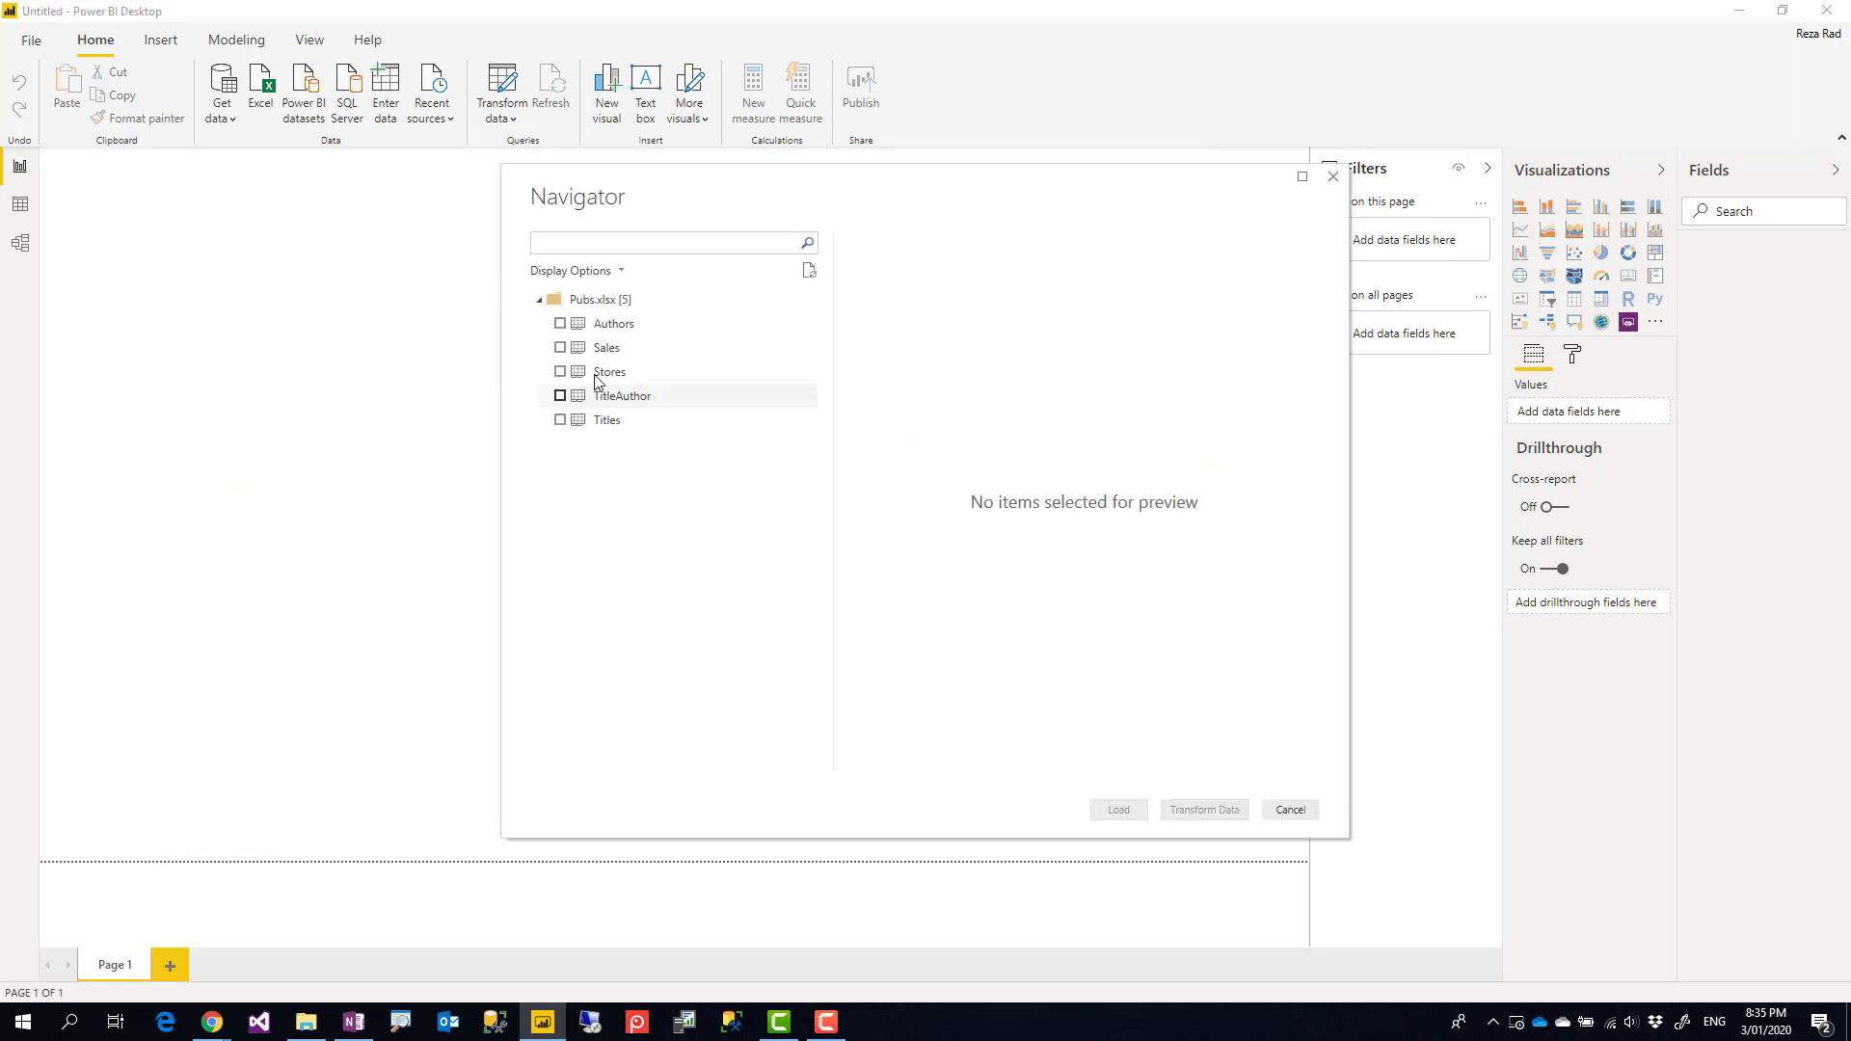
Step: Choose the Sales and Stores tables from Pubs.xlsx in the Navigator and load them
left_click(559, 347)
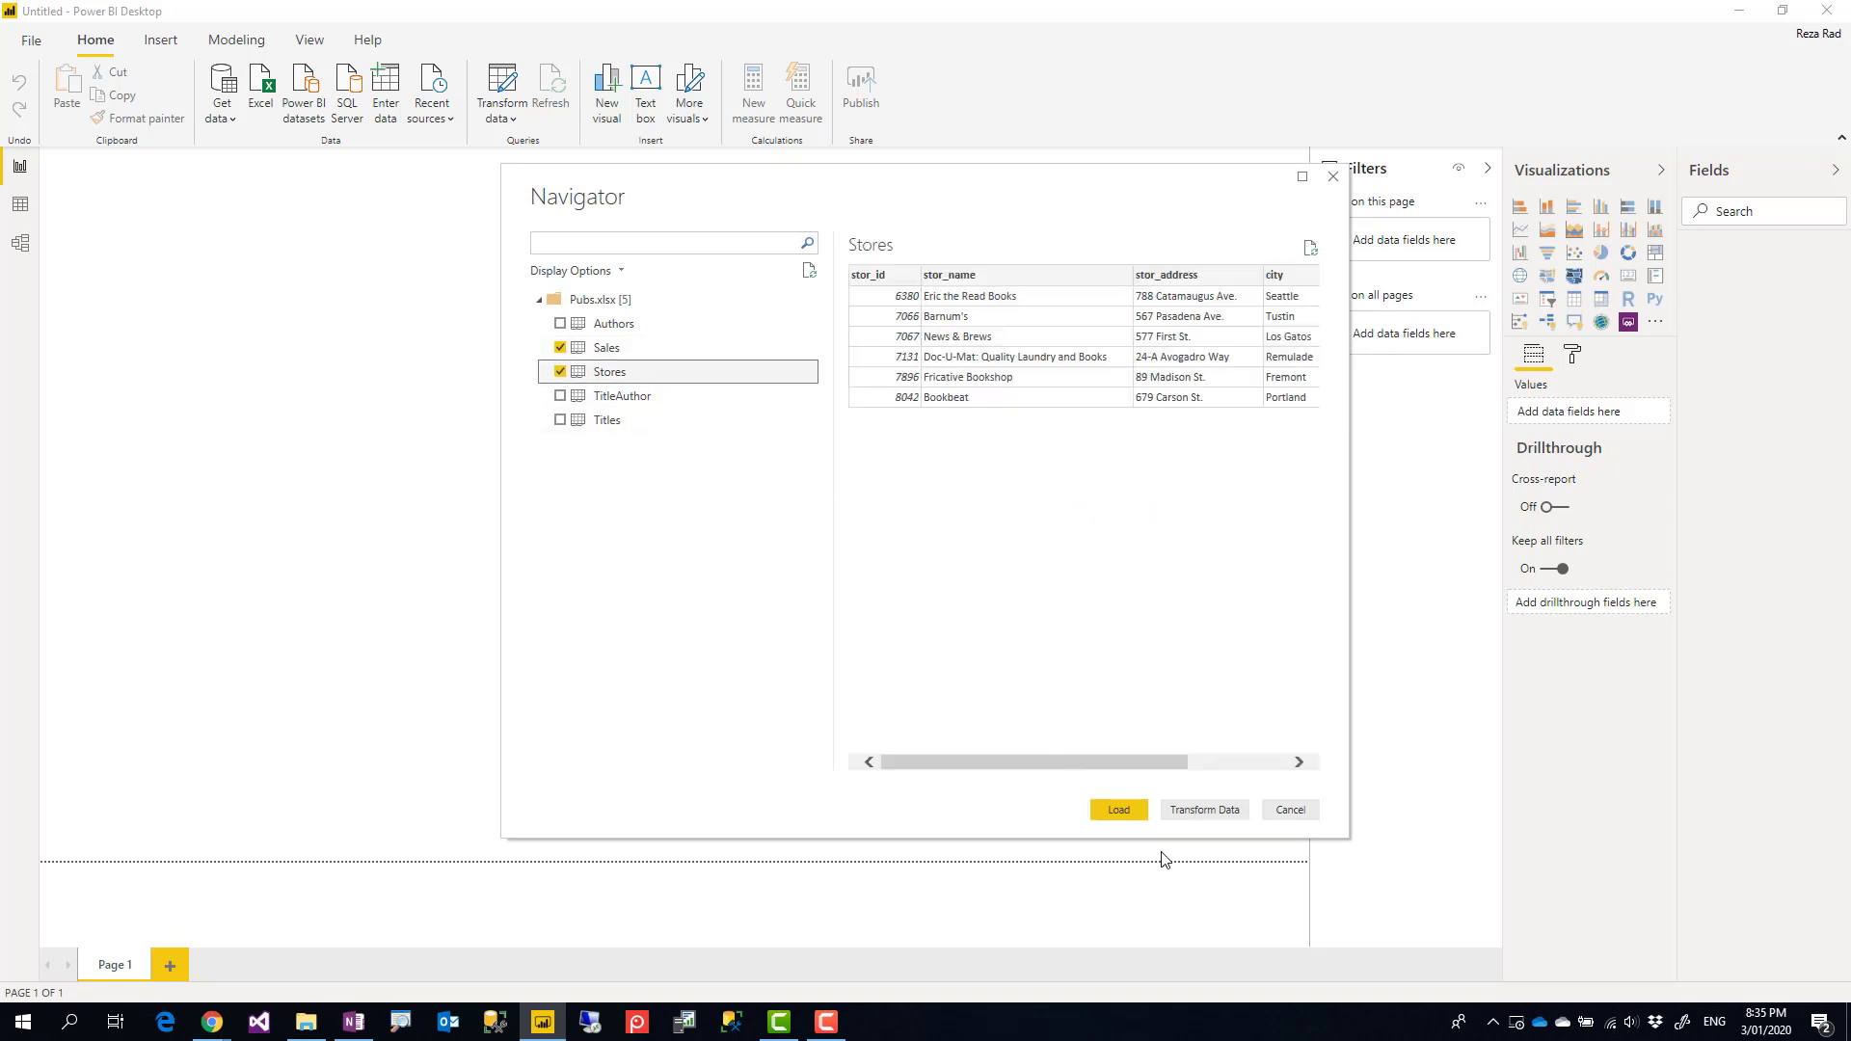
left_click(1116, 808)
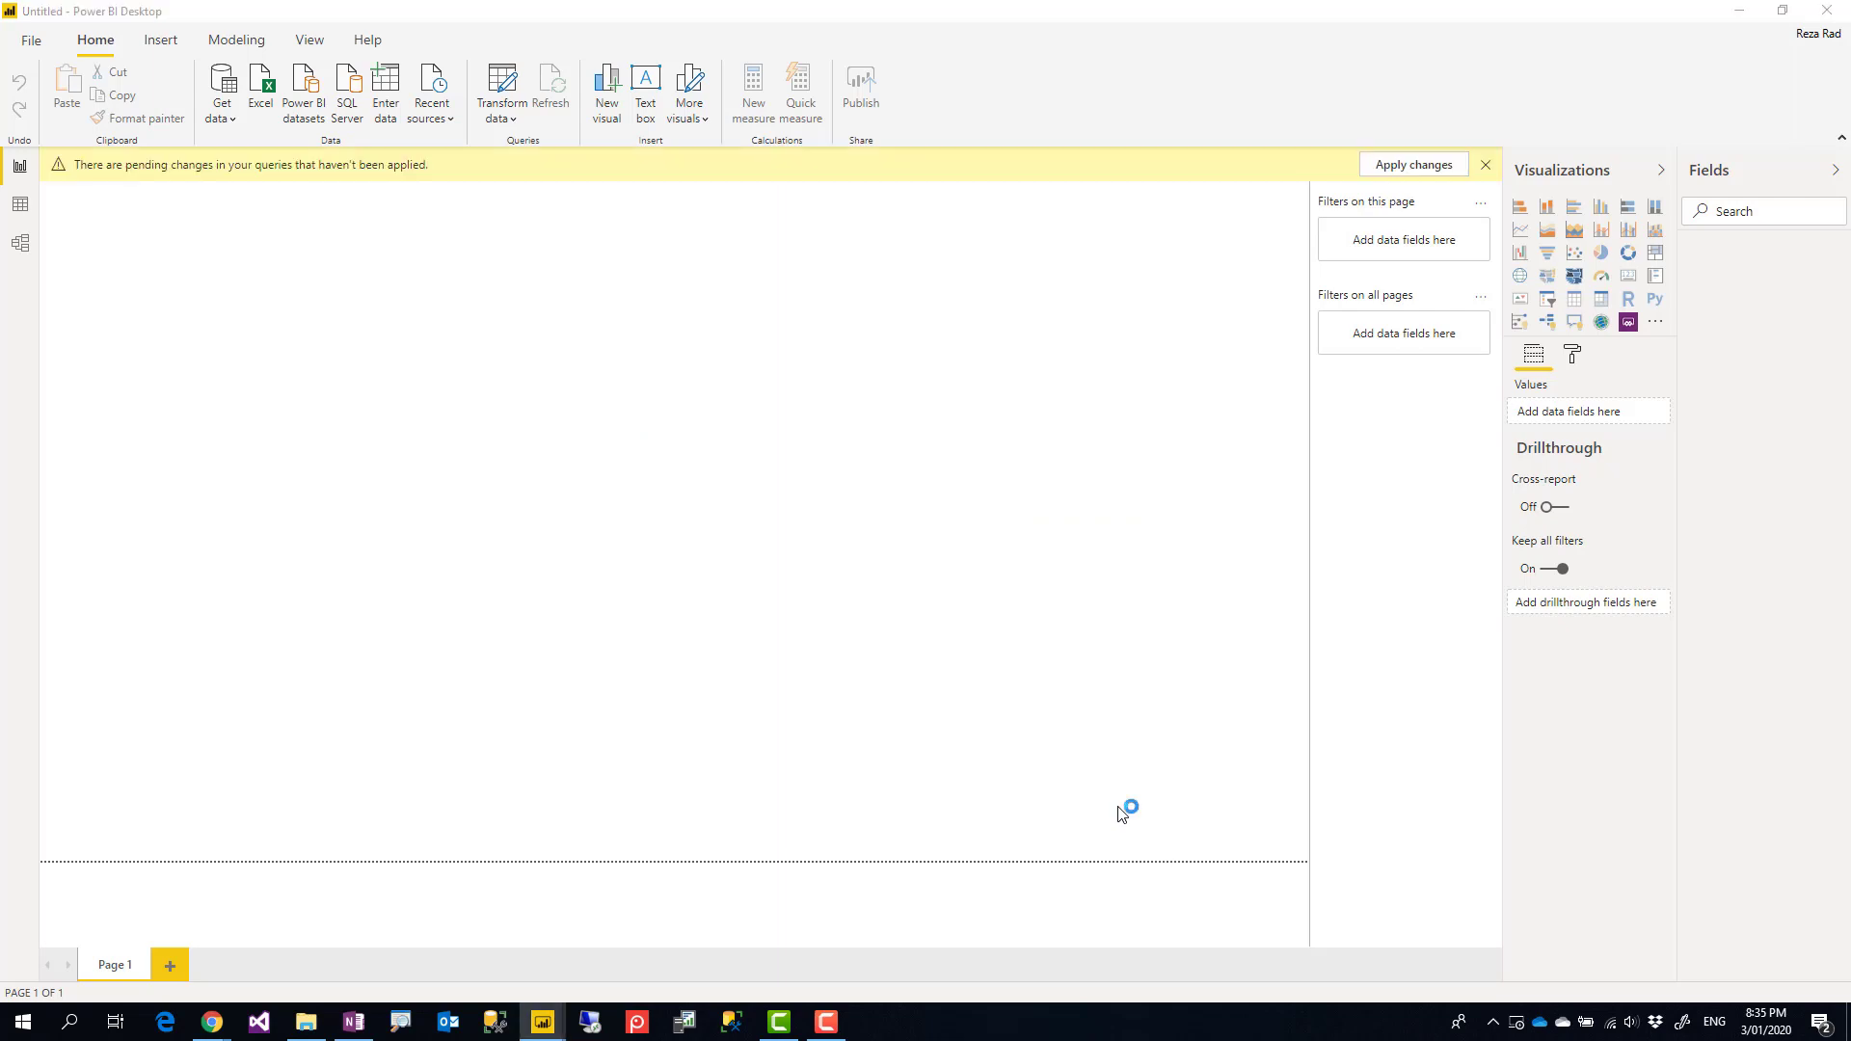
Step: Build a map of Stores city with bubbles sized by Sales qty and enlarge it on the page
left_click(1411, 164)
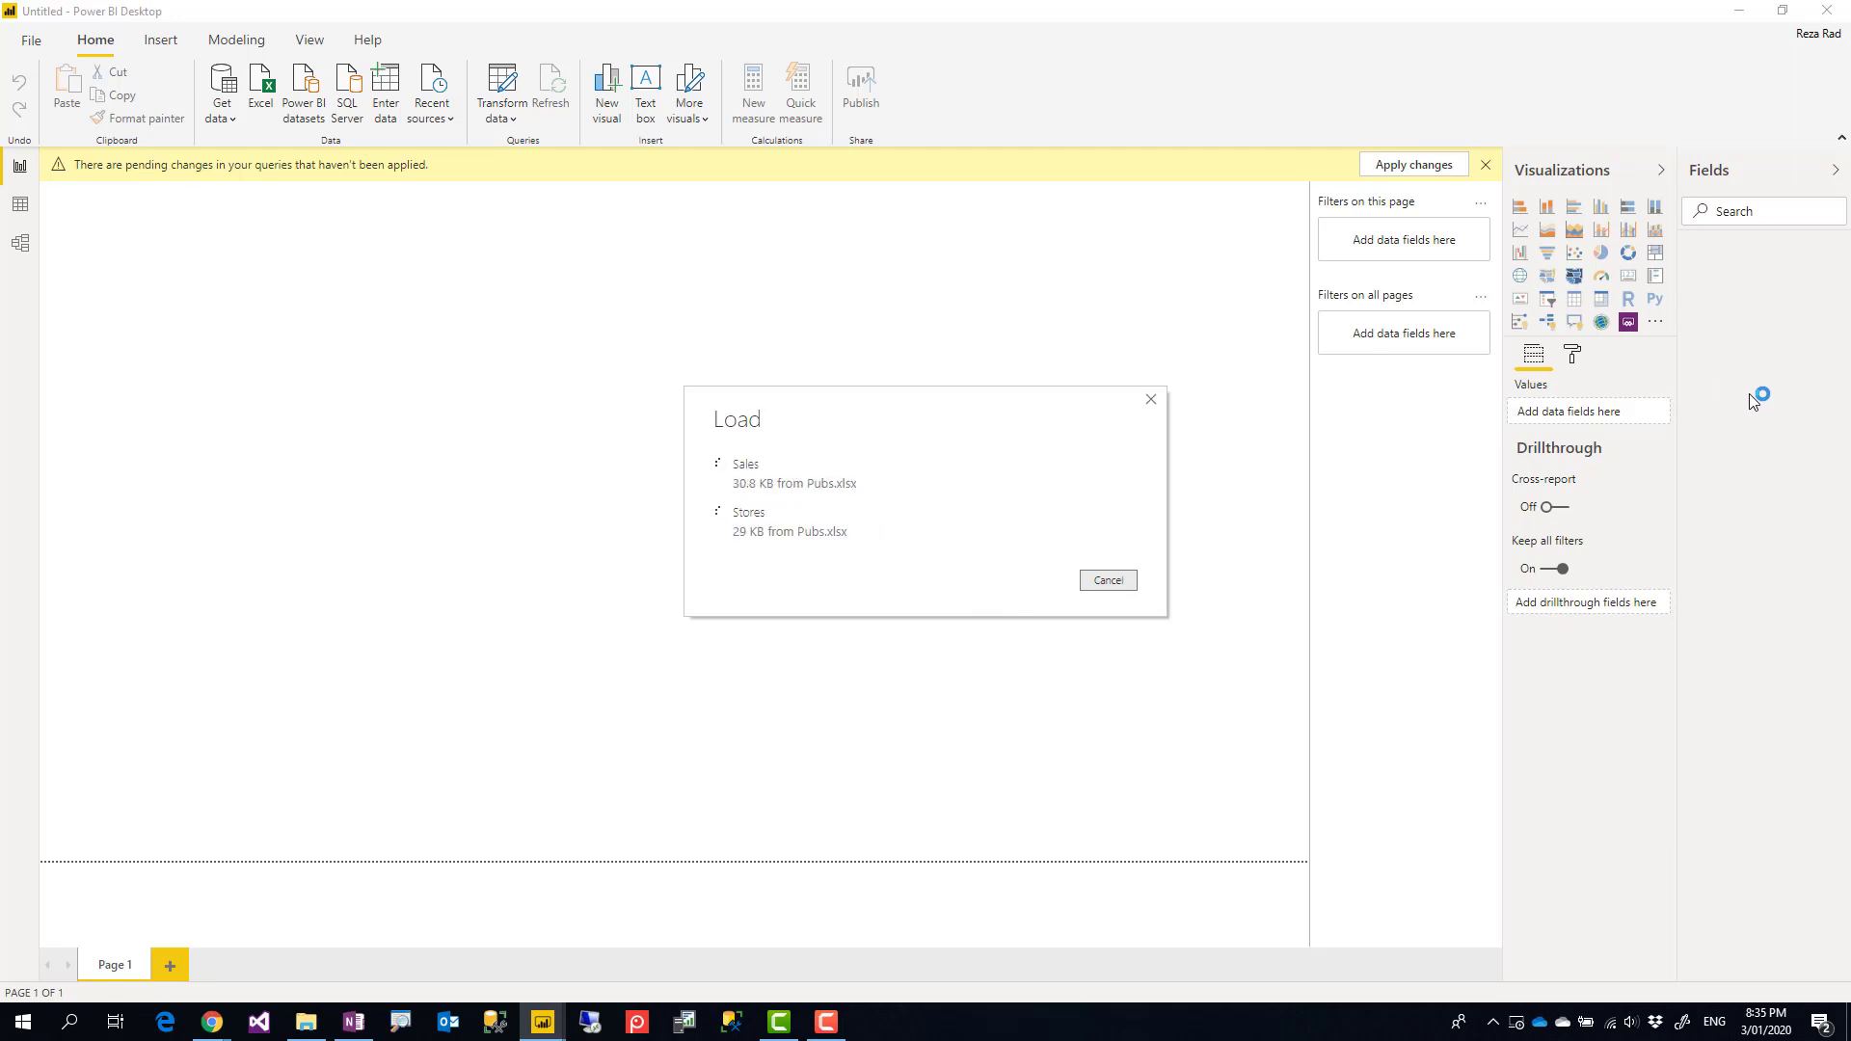
left_click(1412, 164)
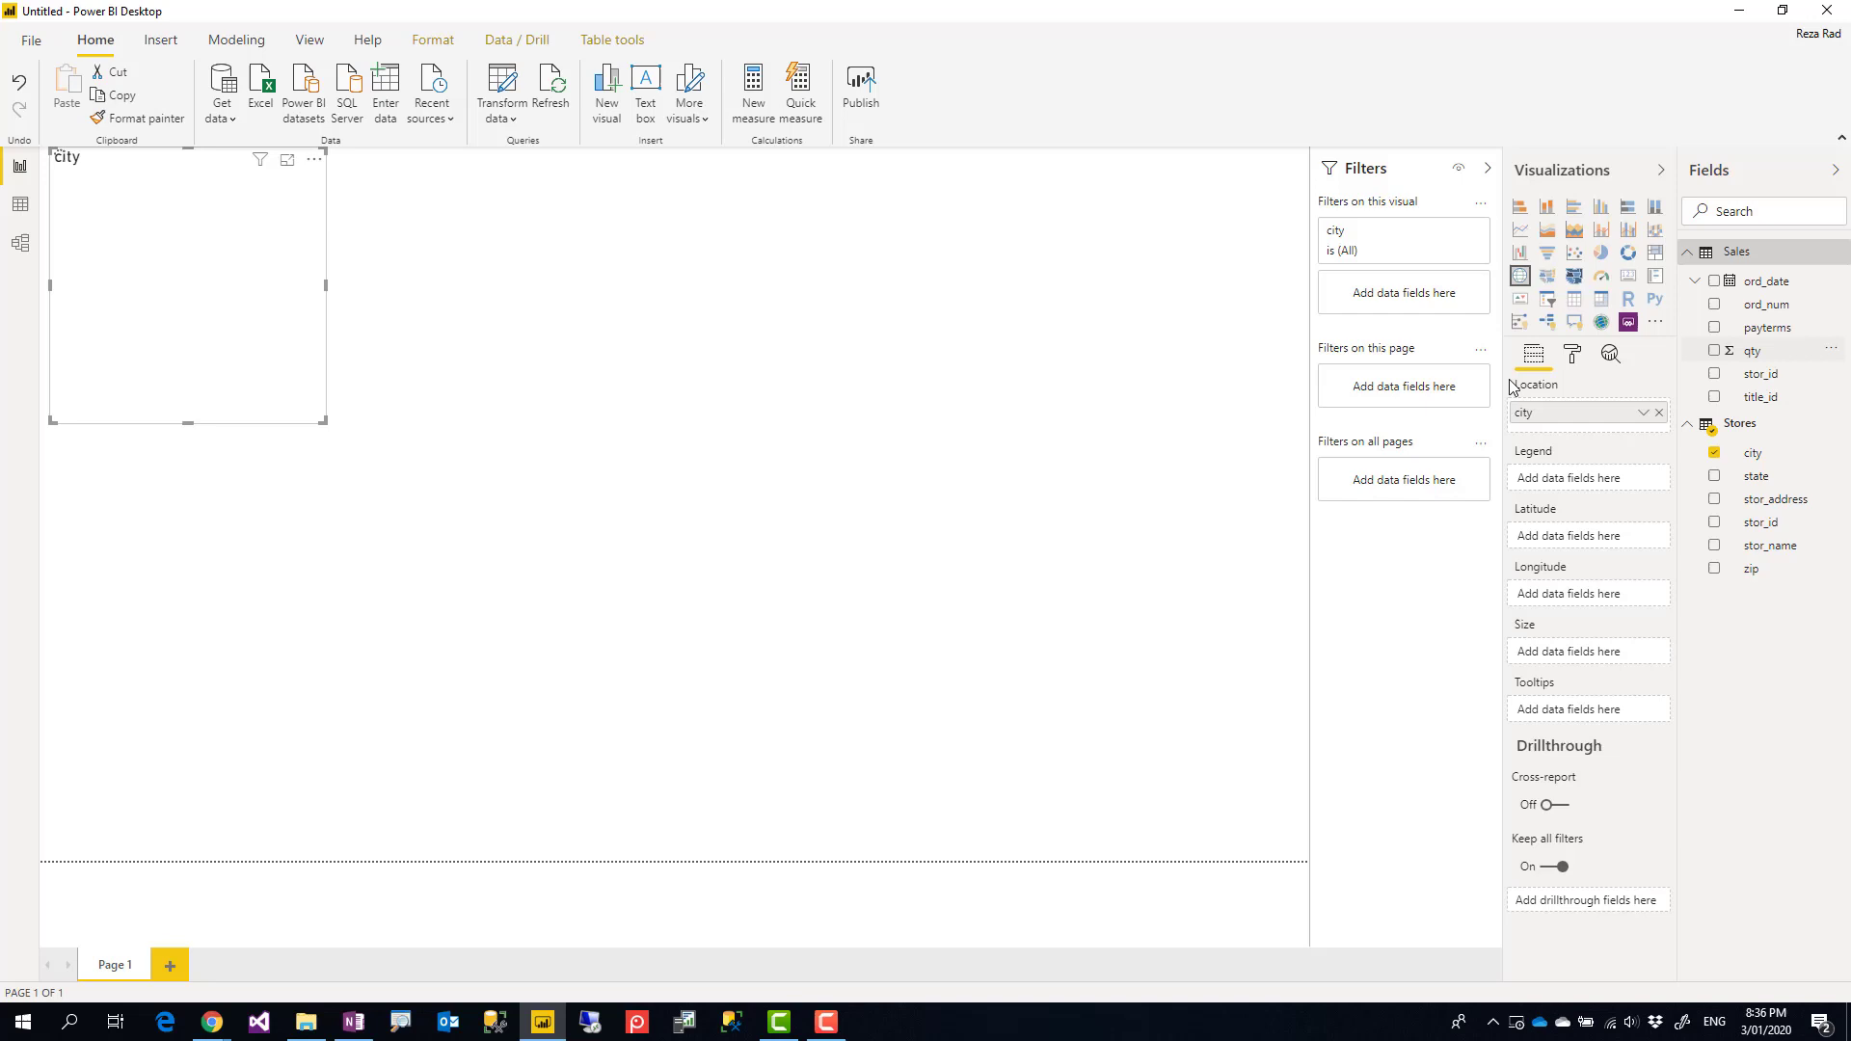
left_click(1716, 351)
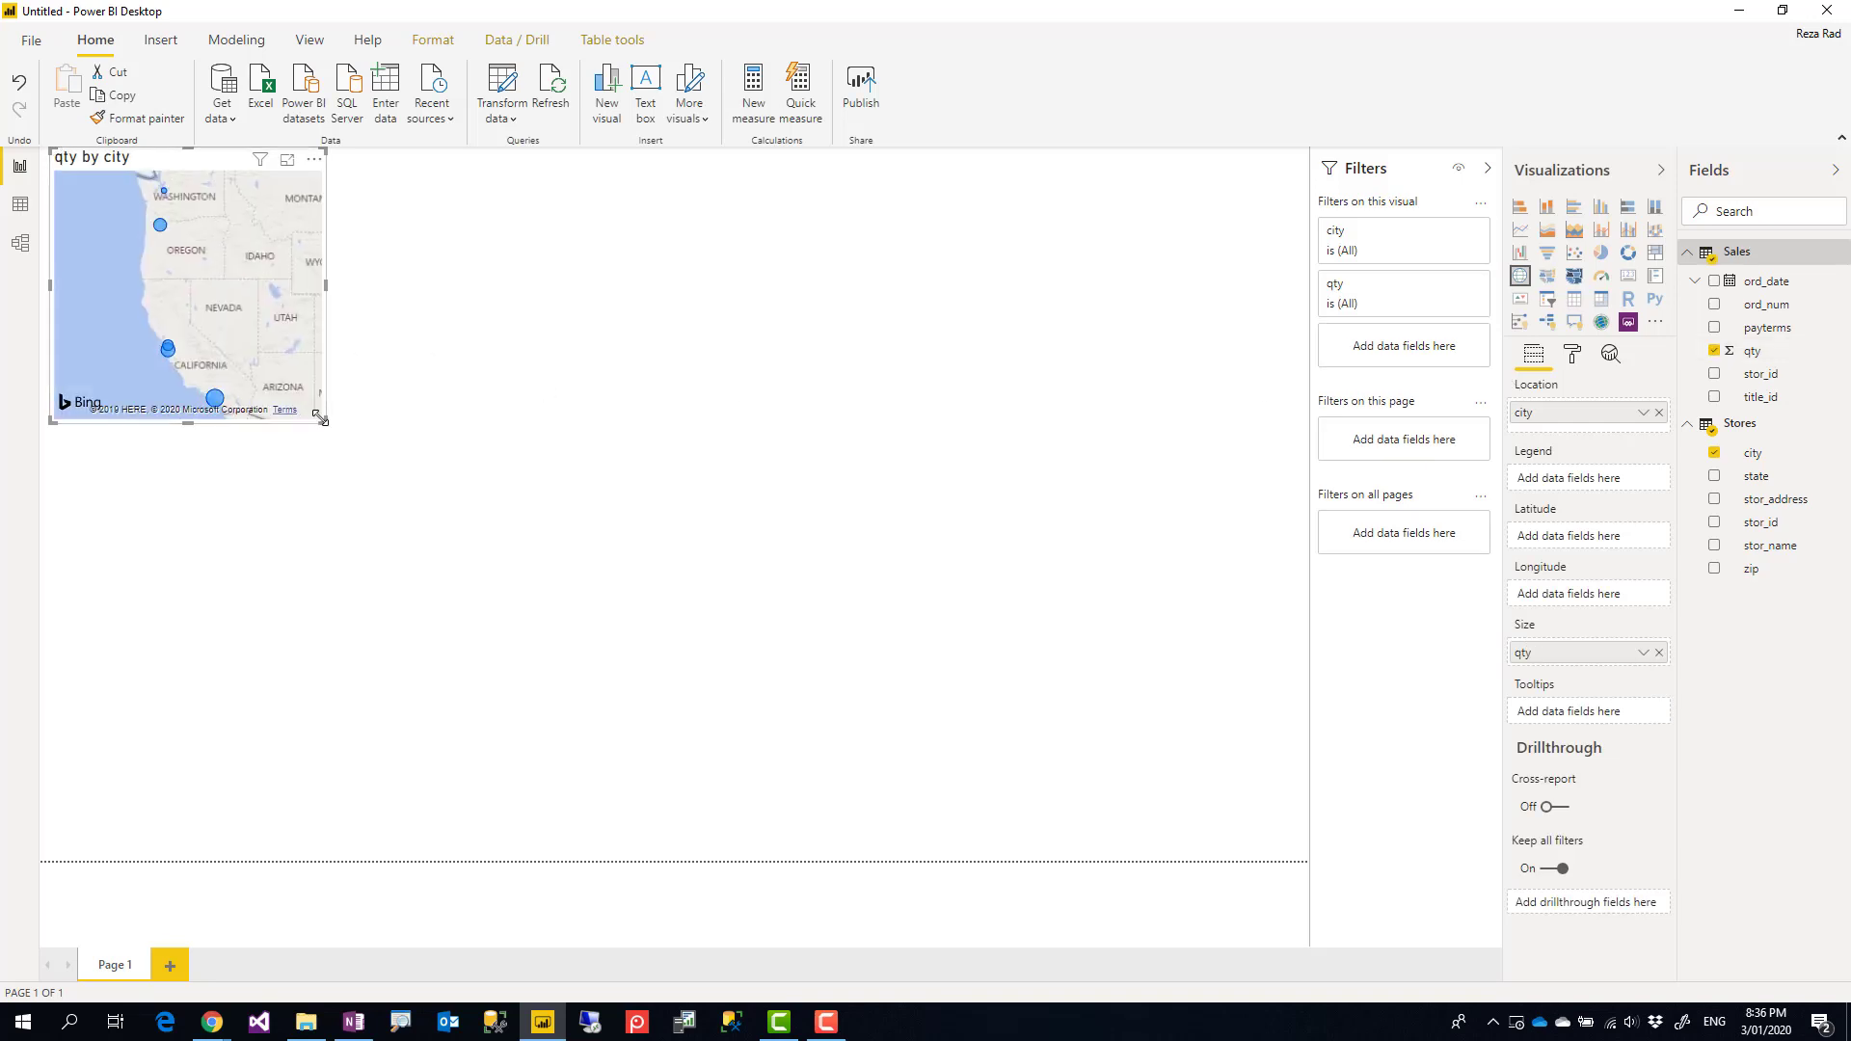
left_click_drag(320, 419, 1053, 677)
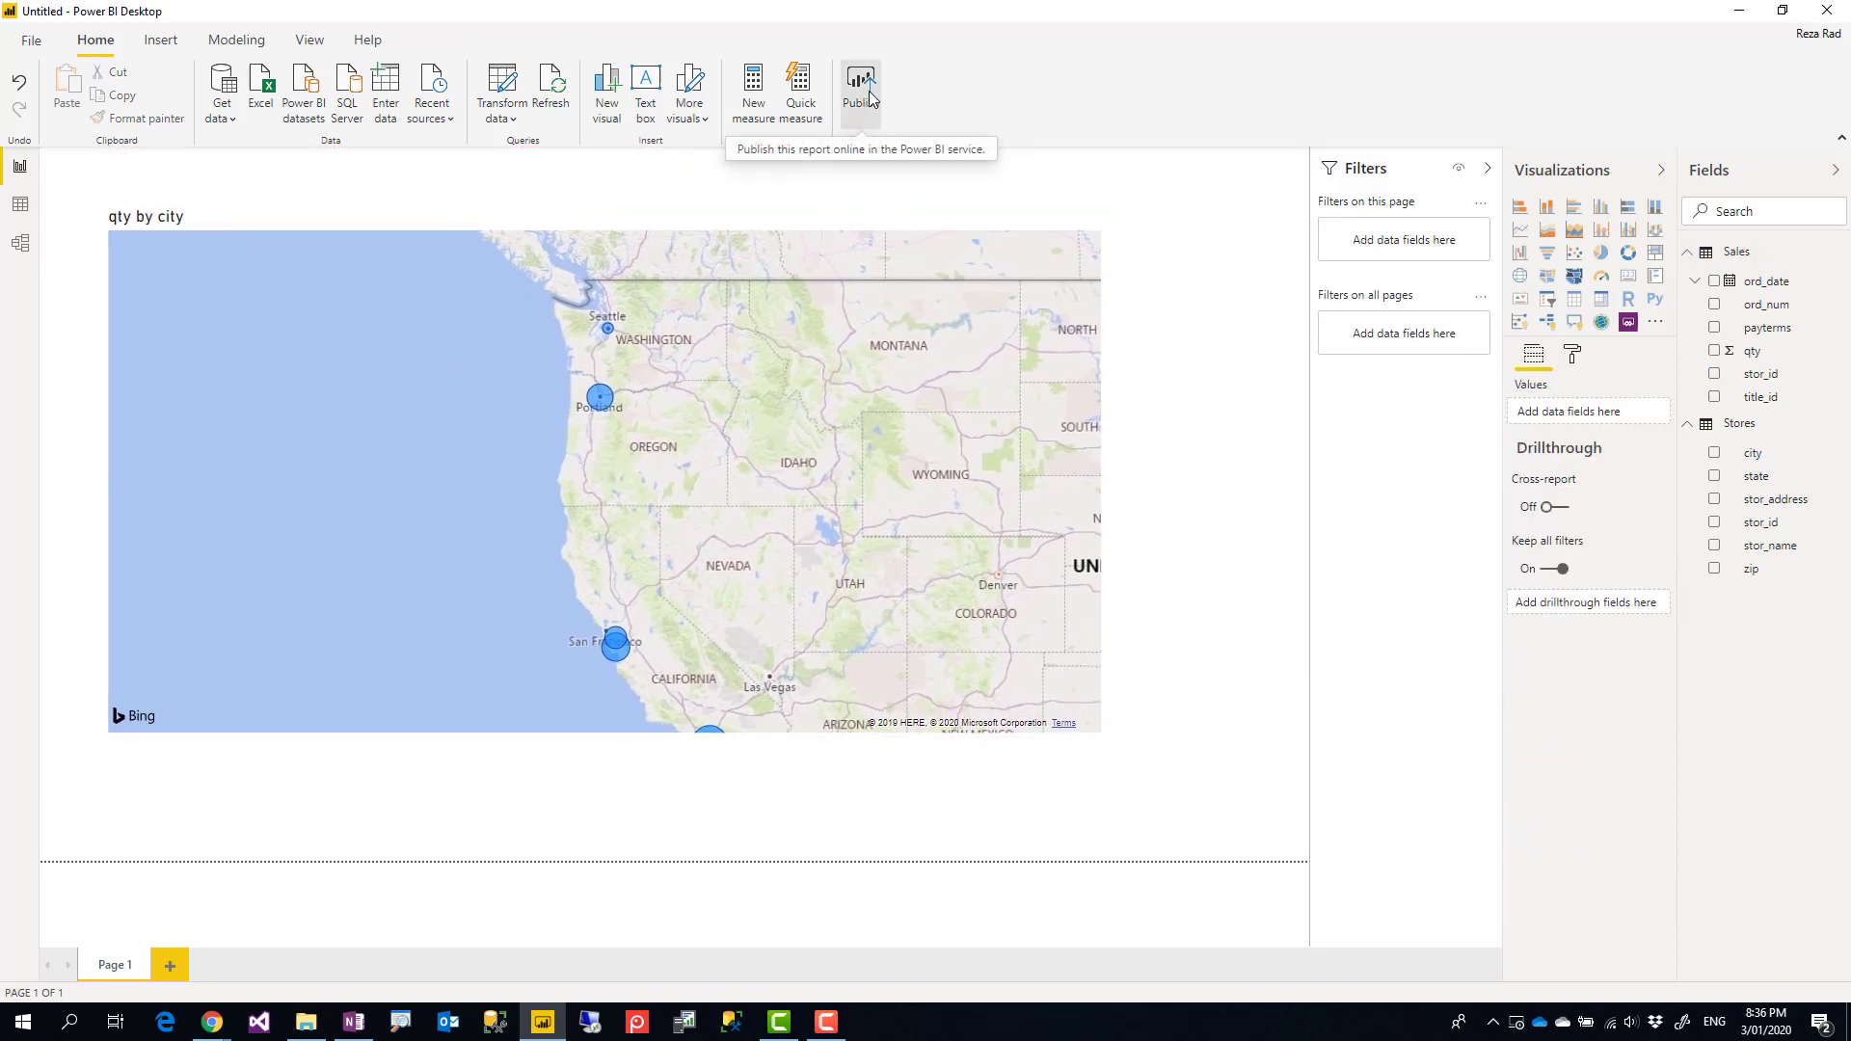
Step: Save the report to the Desktop as 'Pubs OneDrive for B' when prompted before publishing
left_click(861, 87)
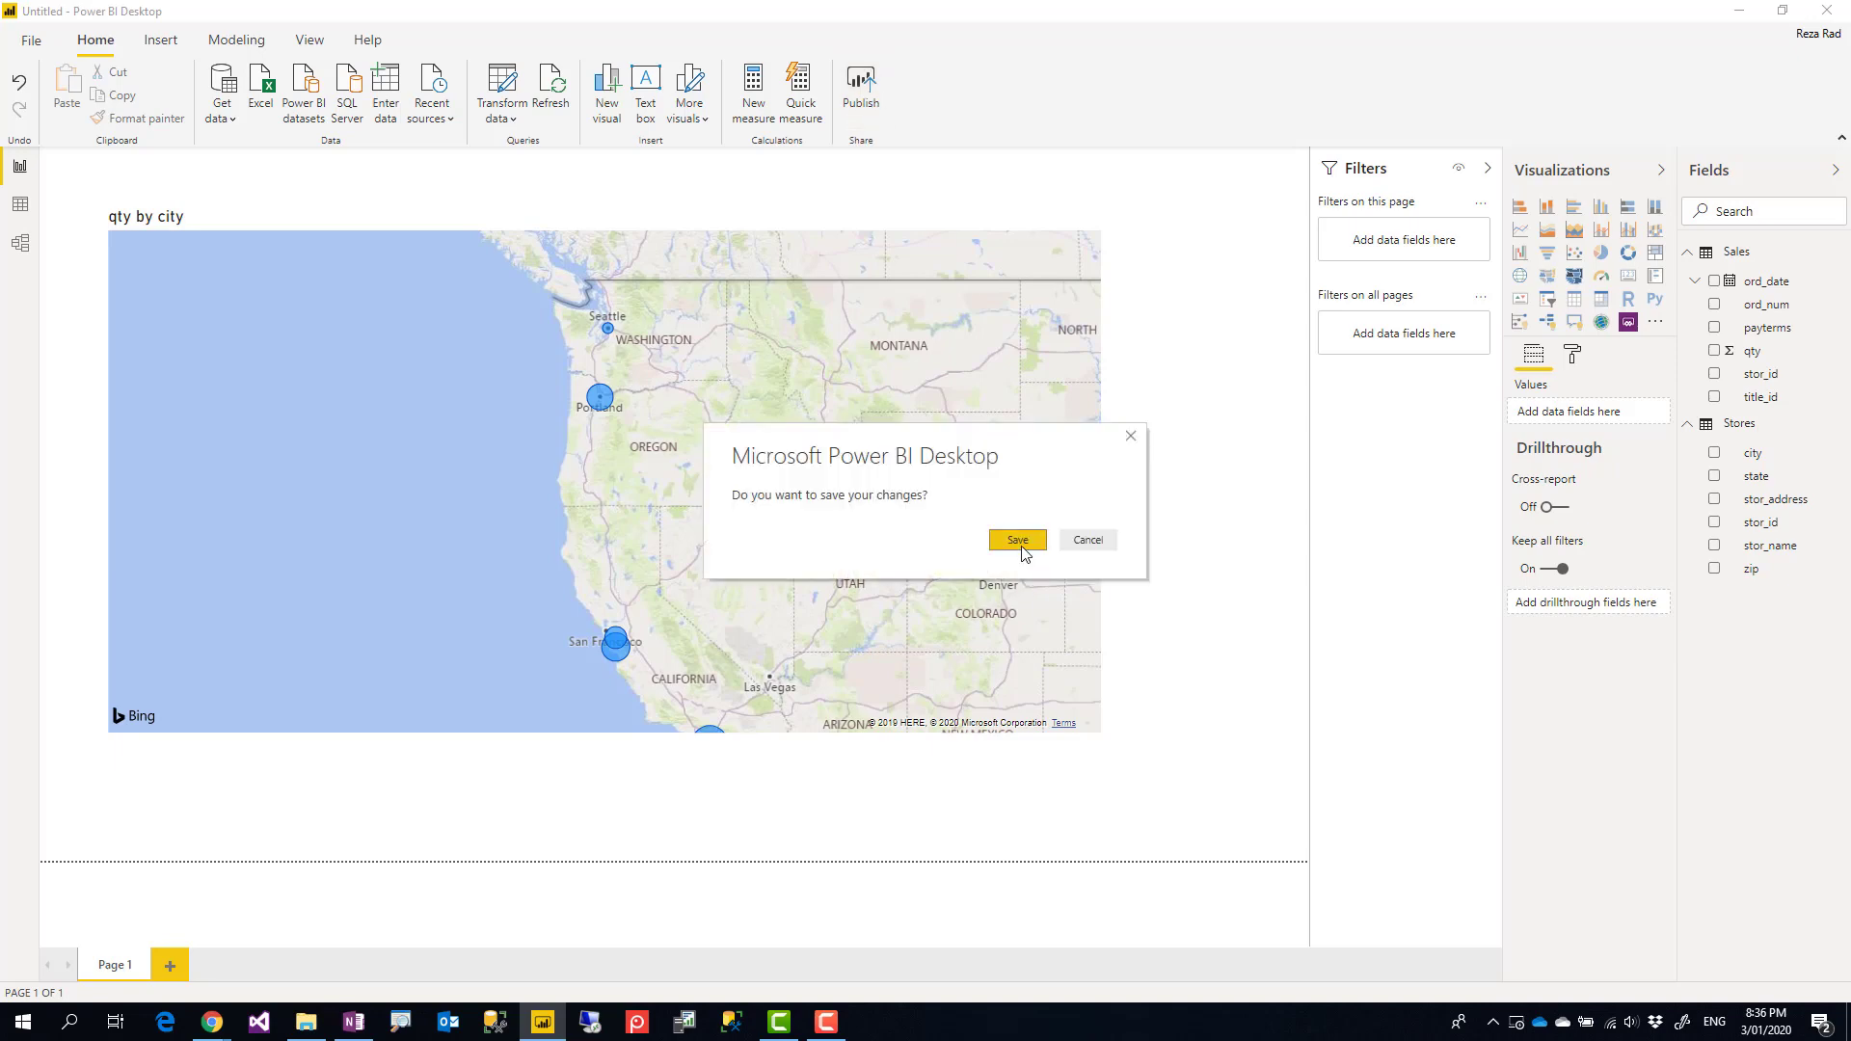
left_click(1016, 540)
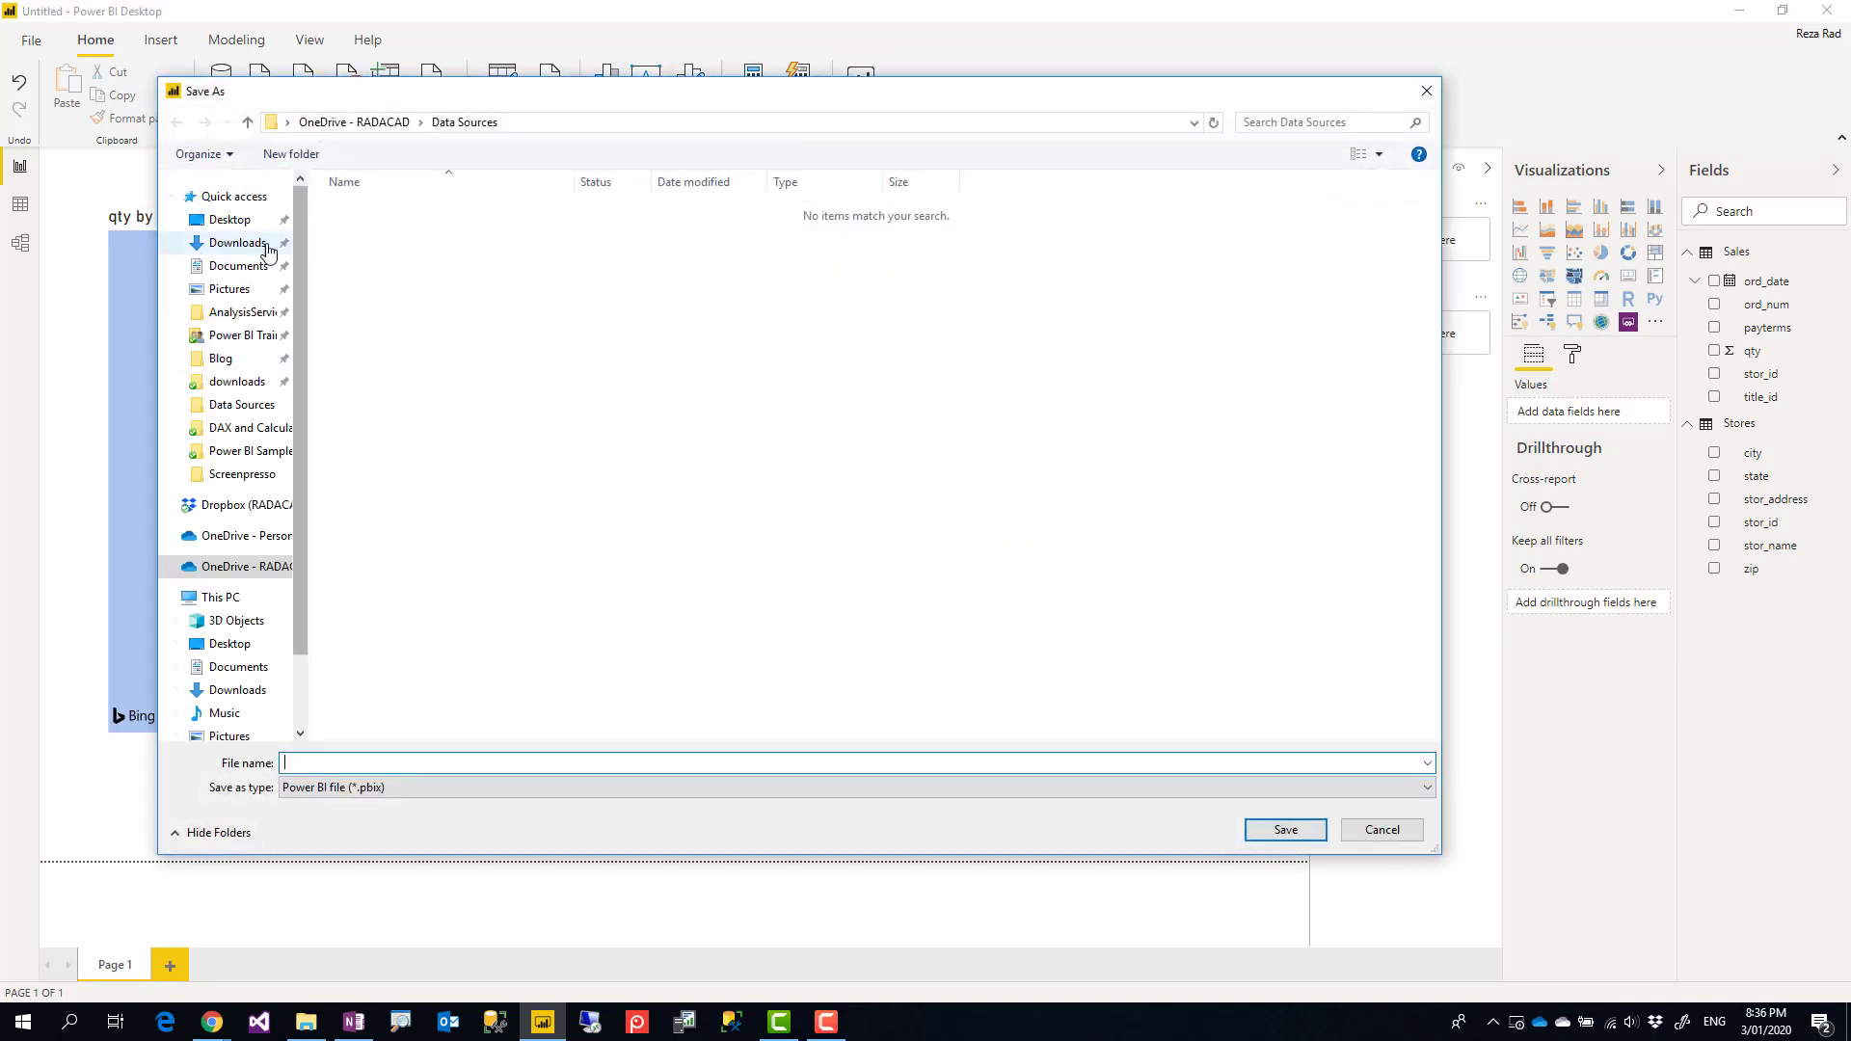
left_click(230, 217)
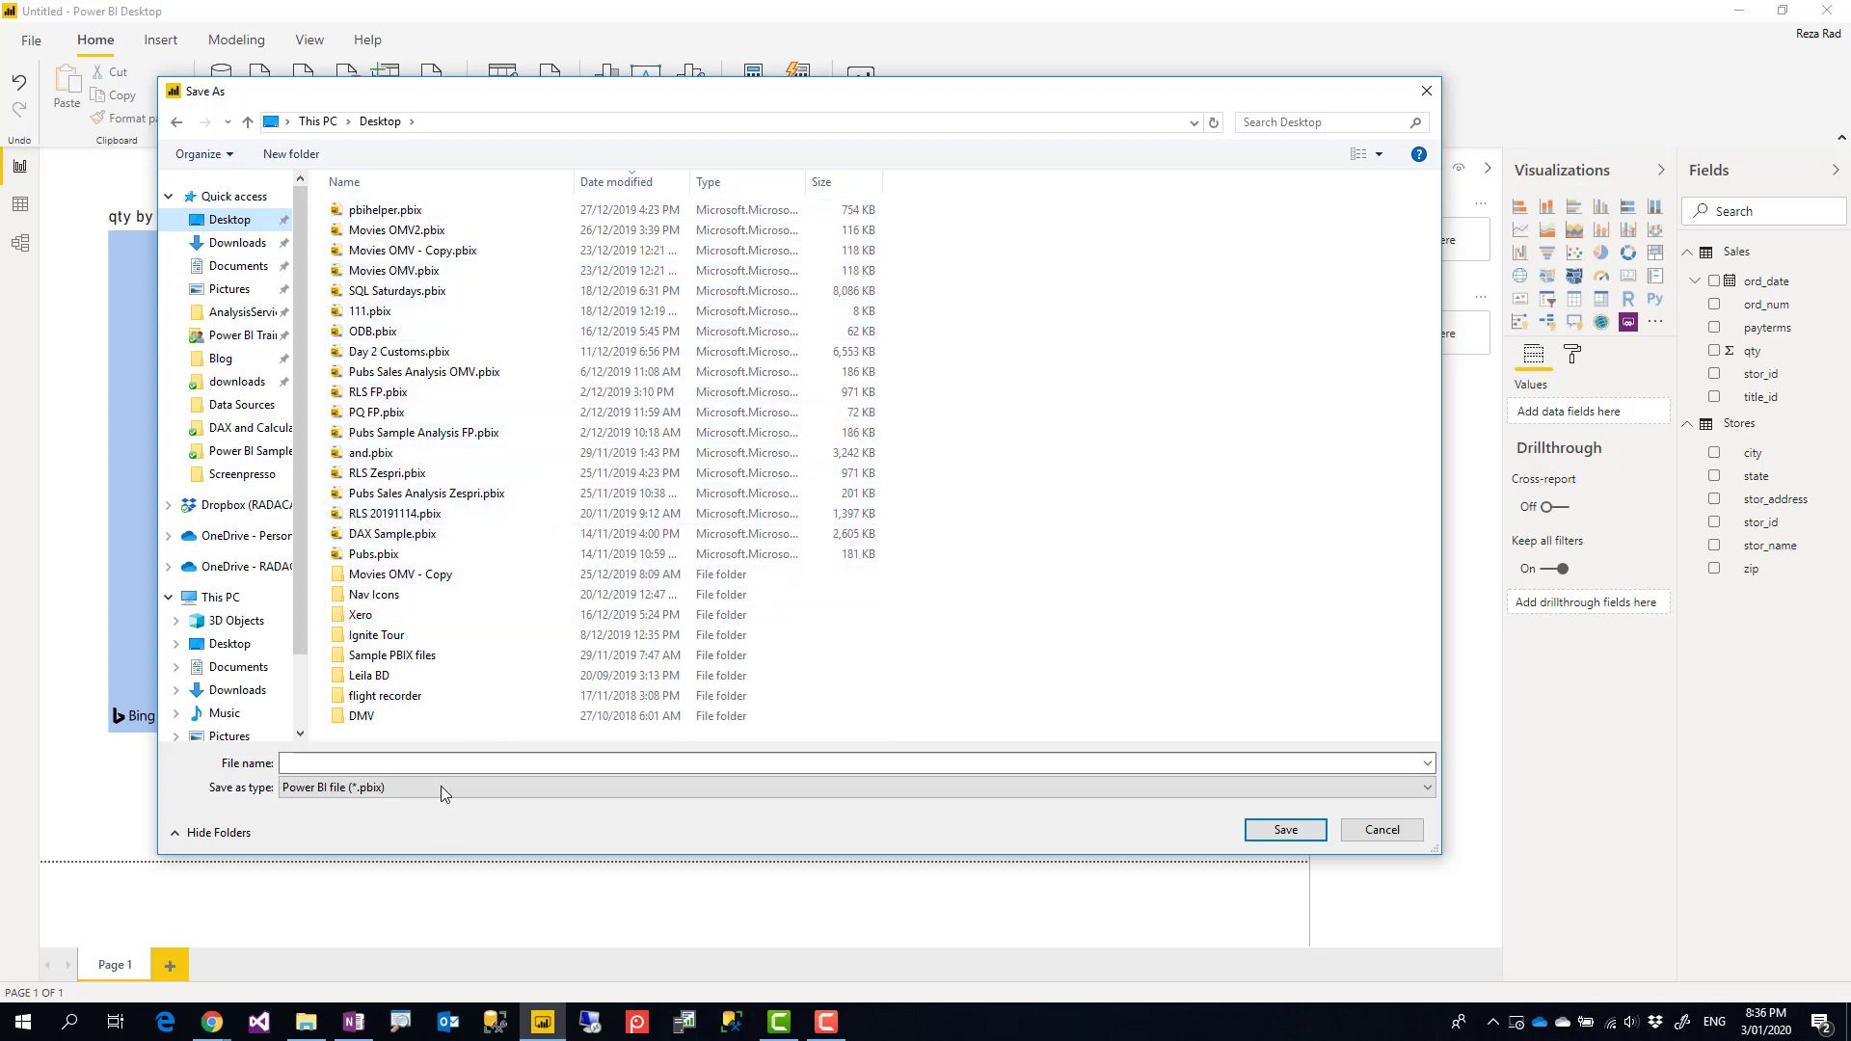
type("Pubs OneDrive for B")
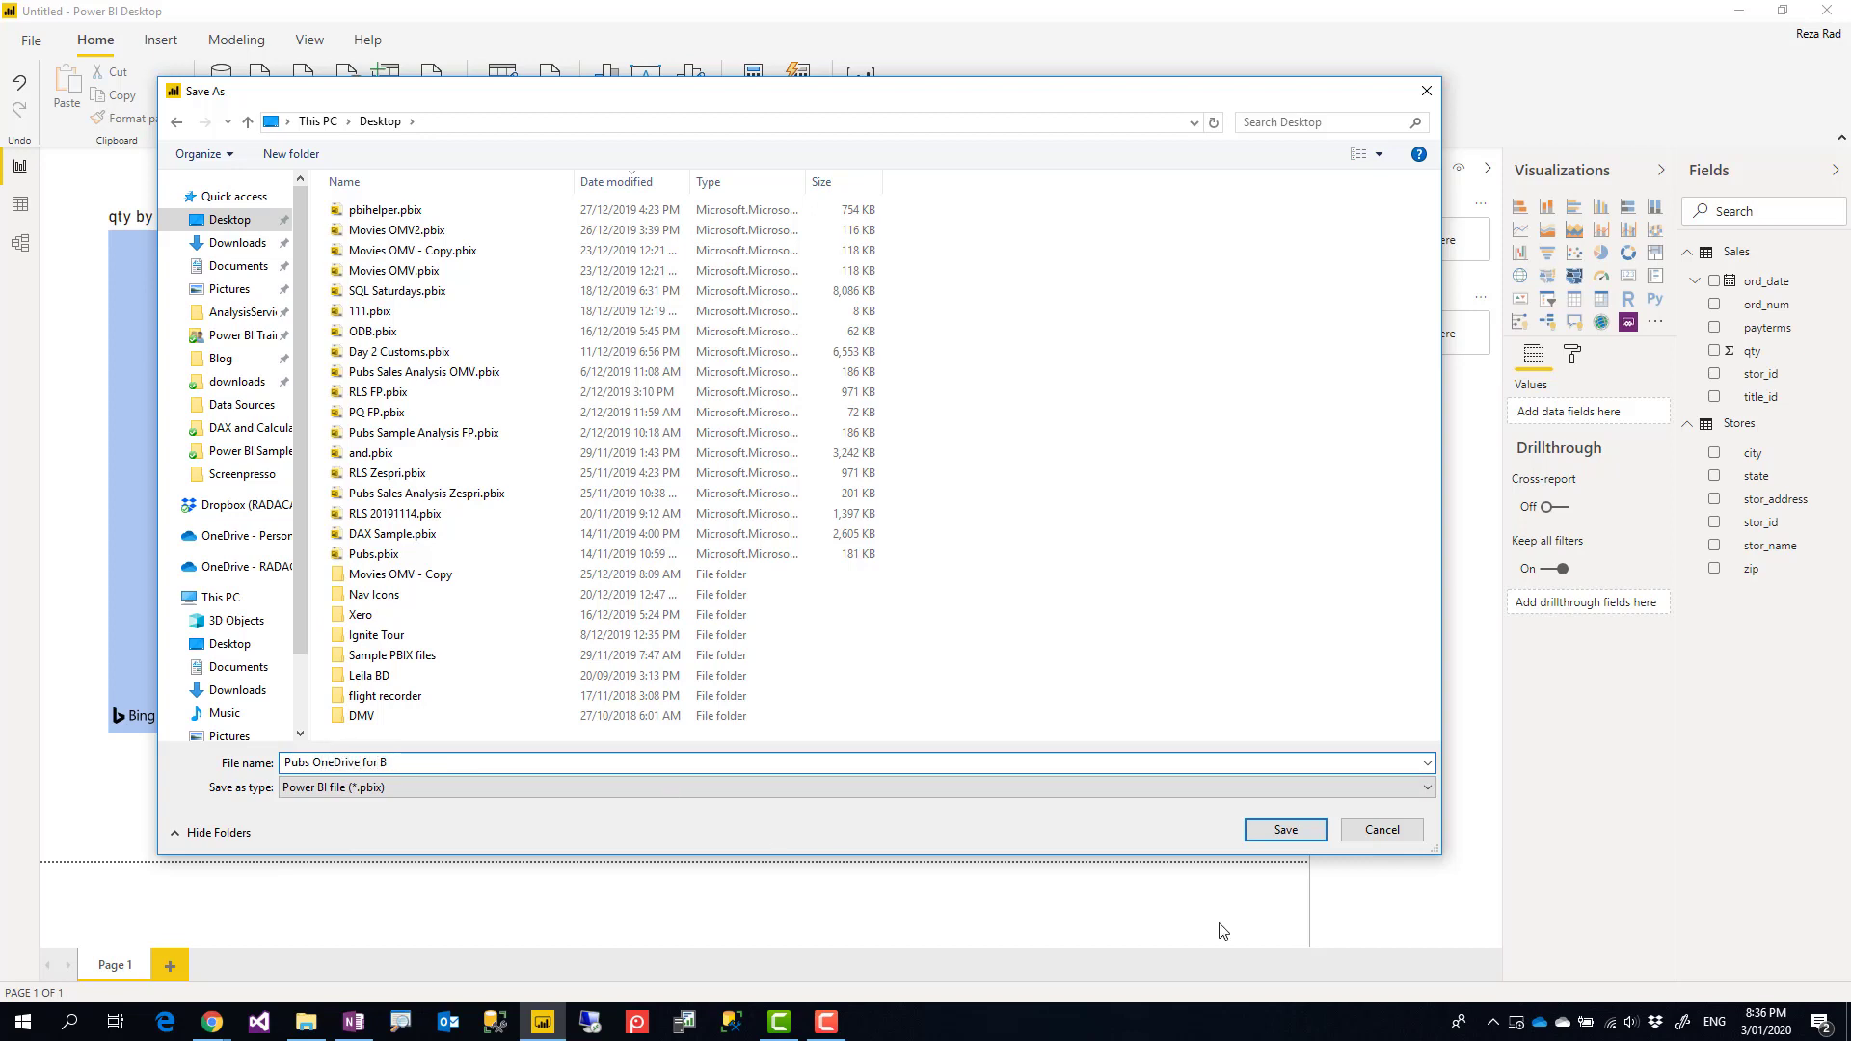
left_click(1285, 830)
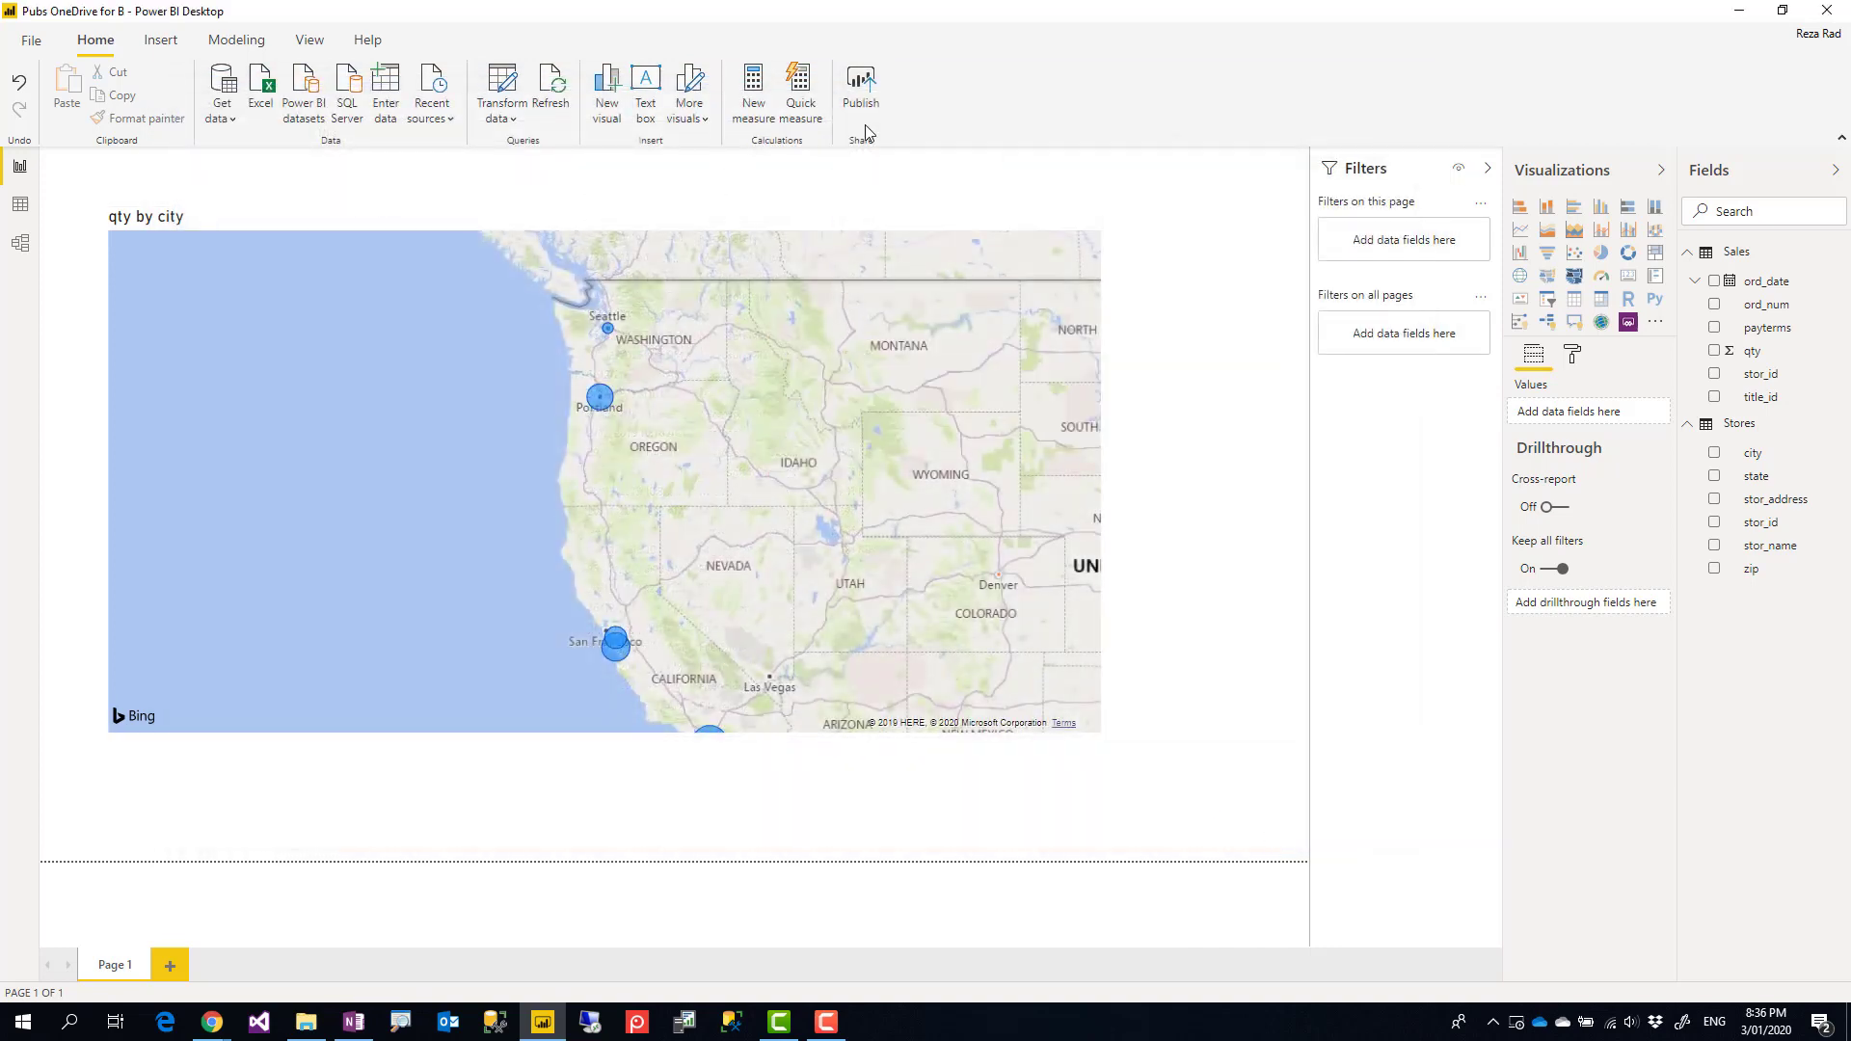
Step: Publish the report to My workspace and open it in the Power BI service
left_click(860, 88)
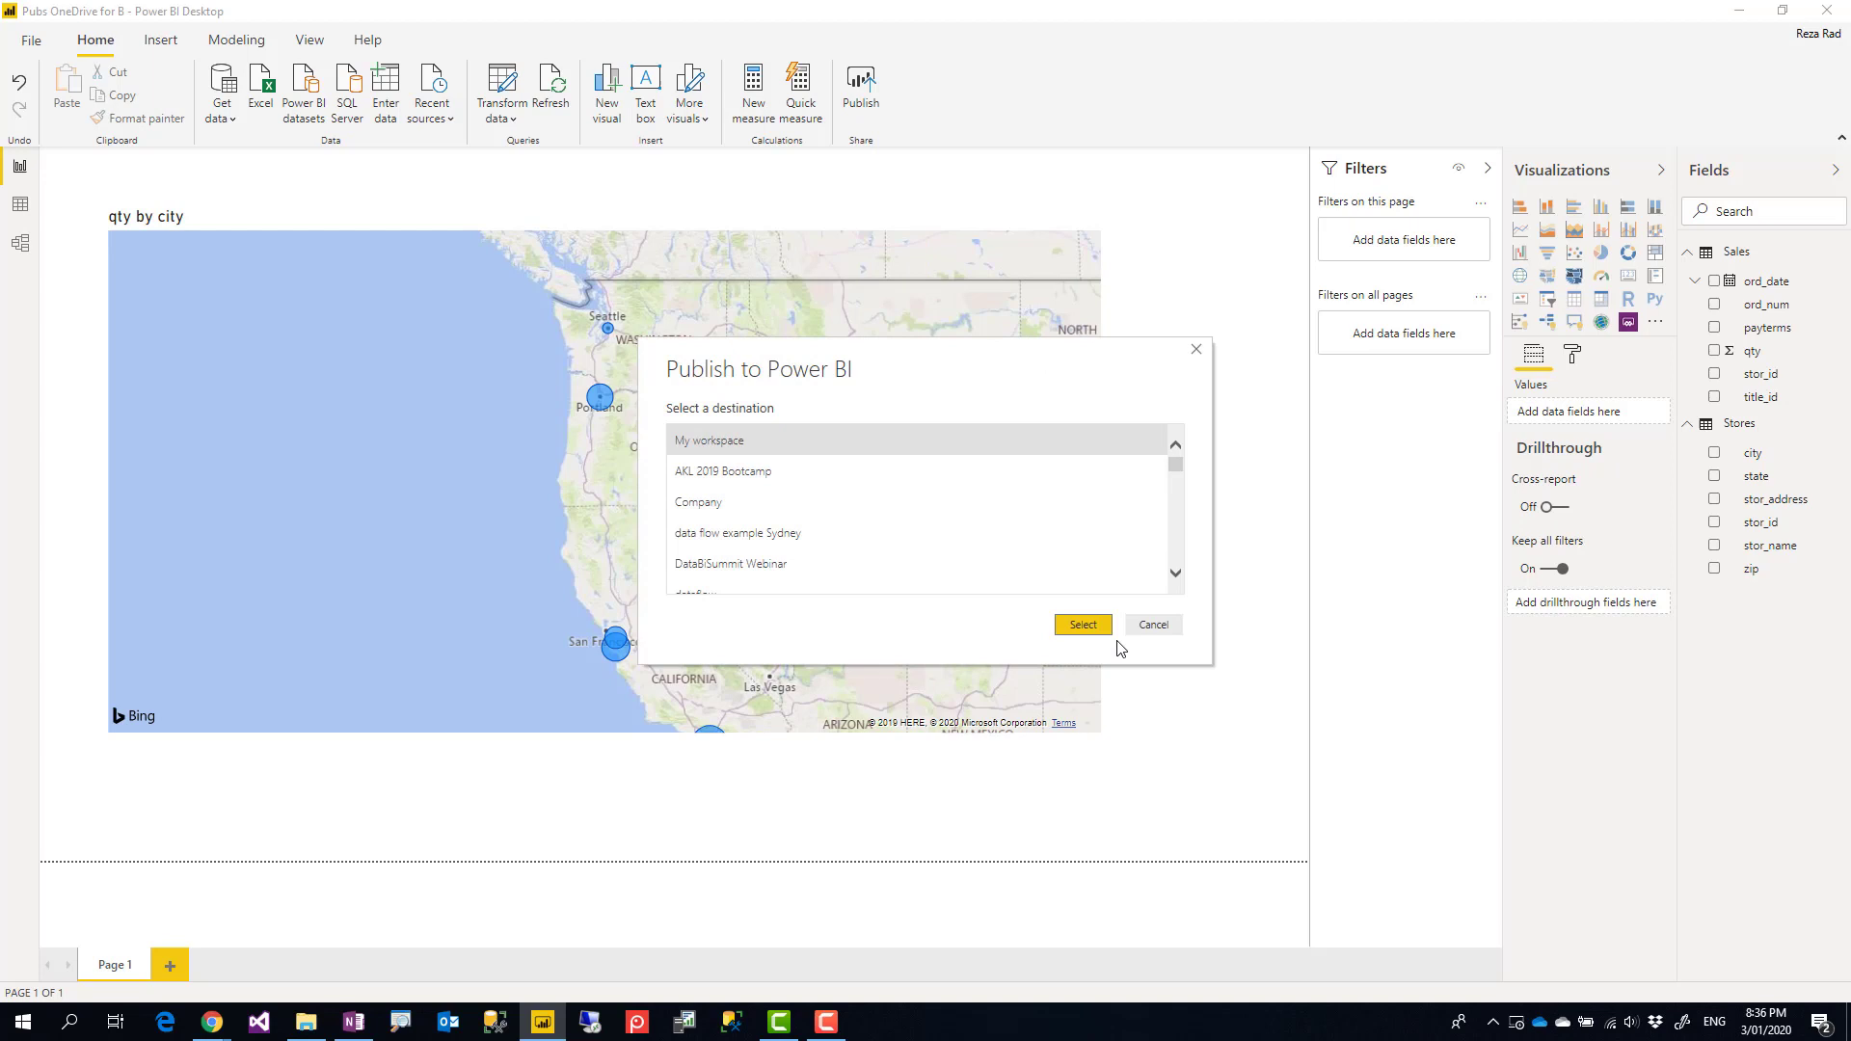
left_click(1080, 624)
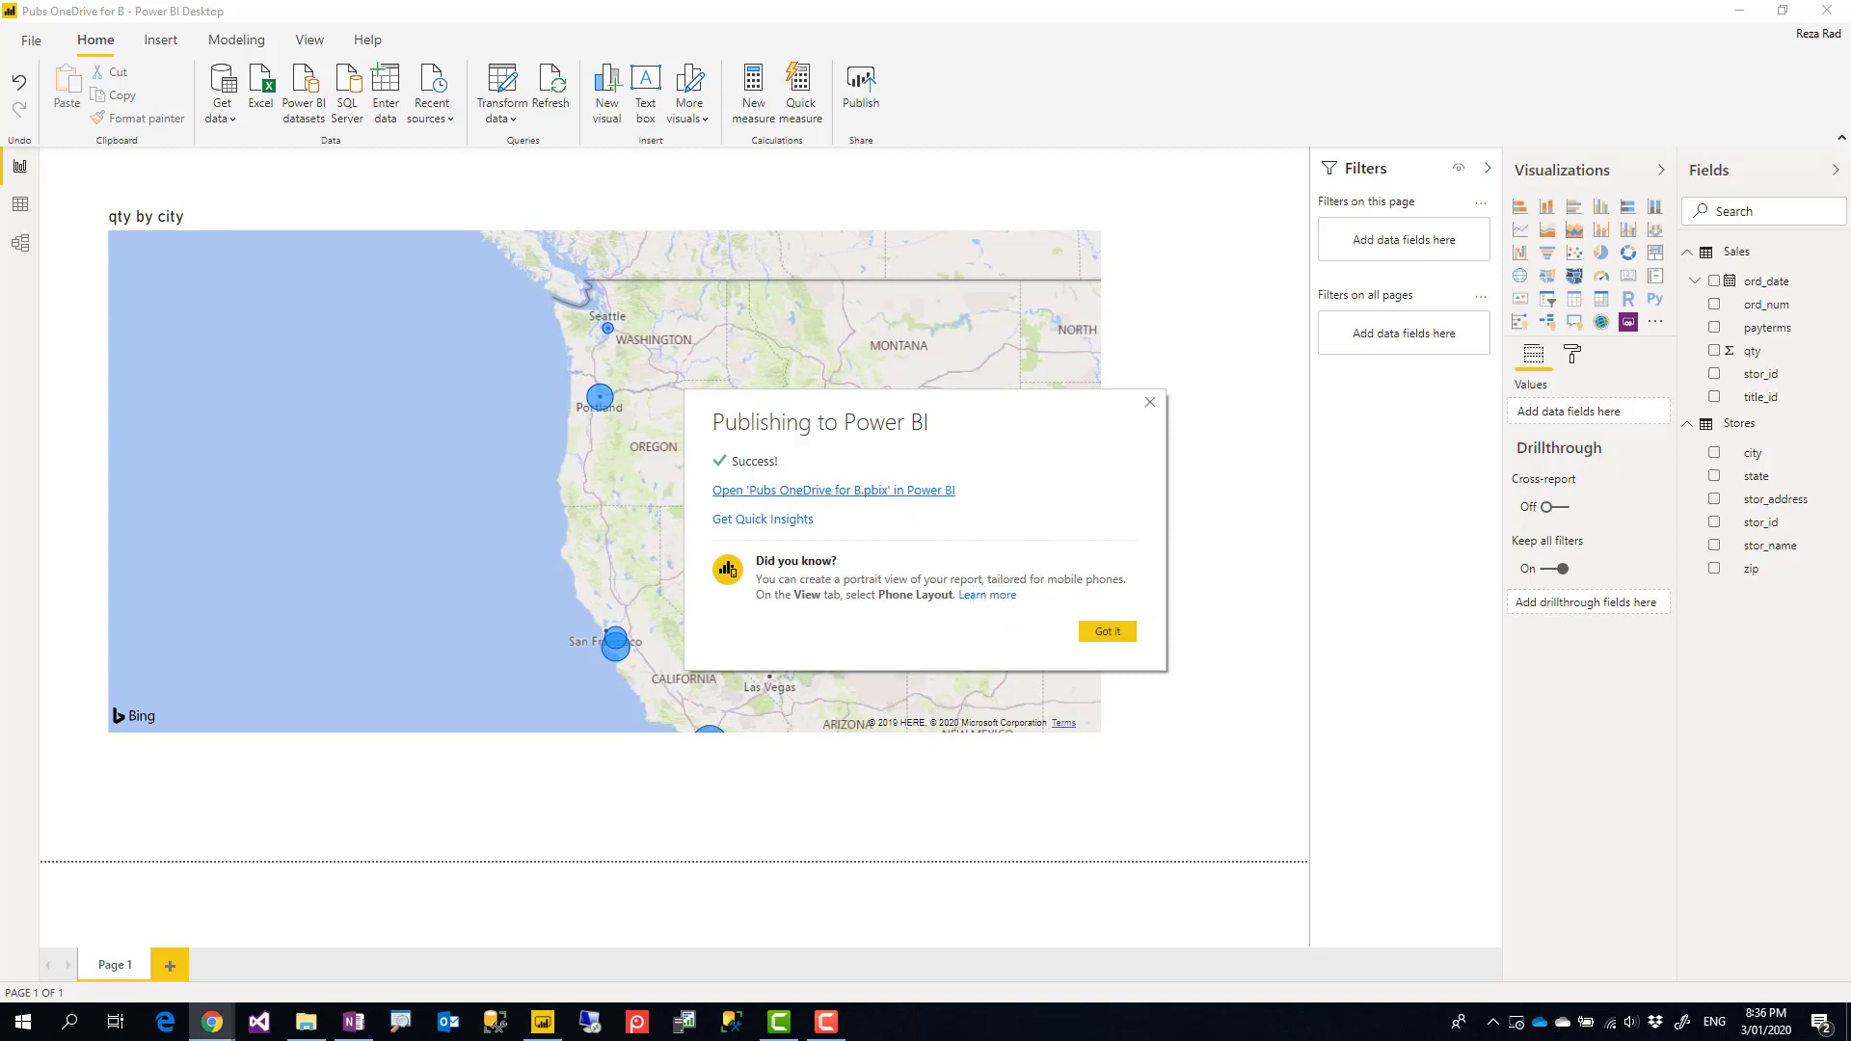
left_click(833, 490)
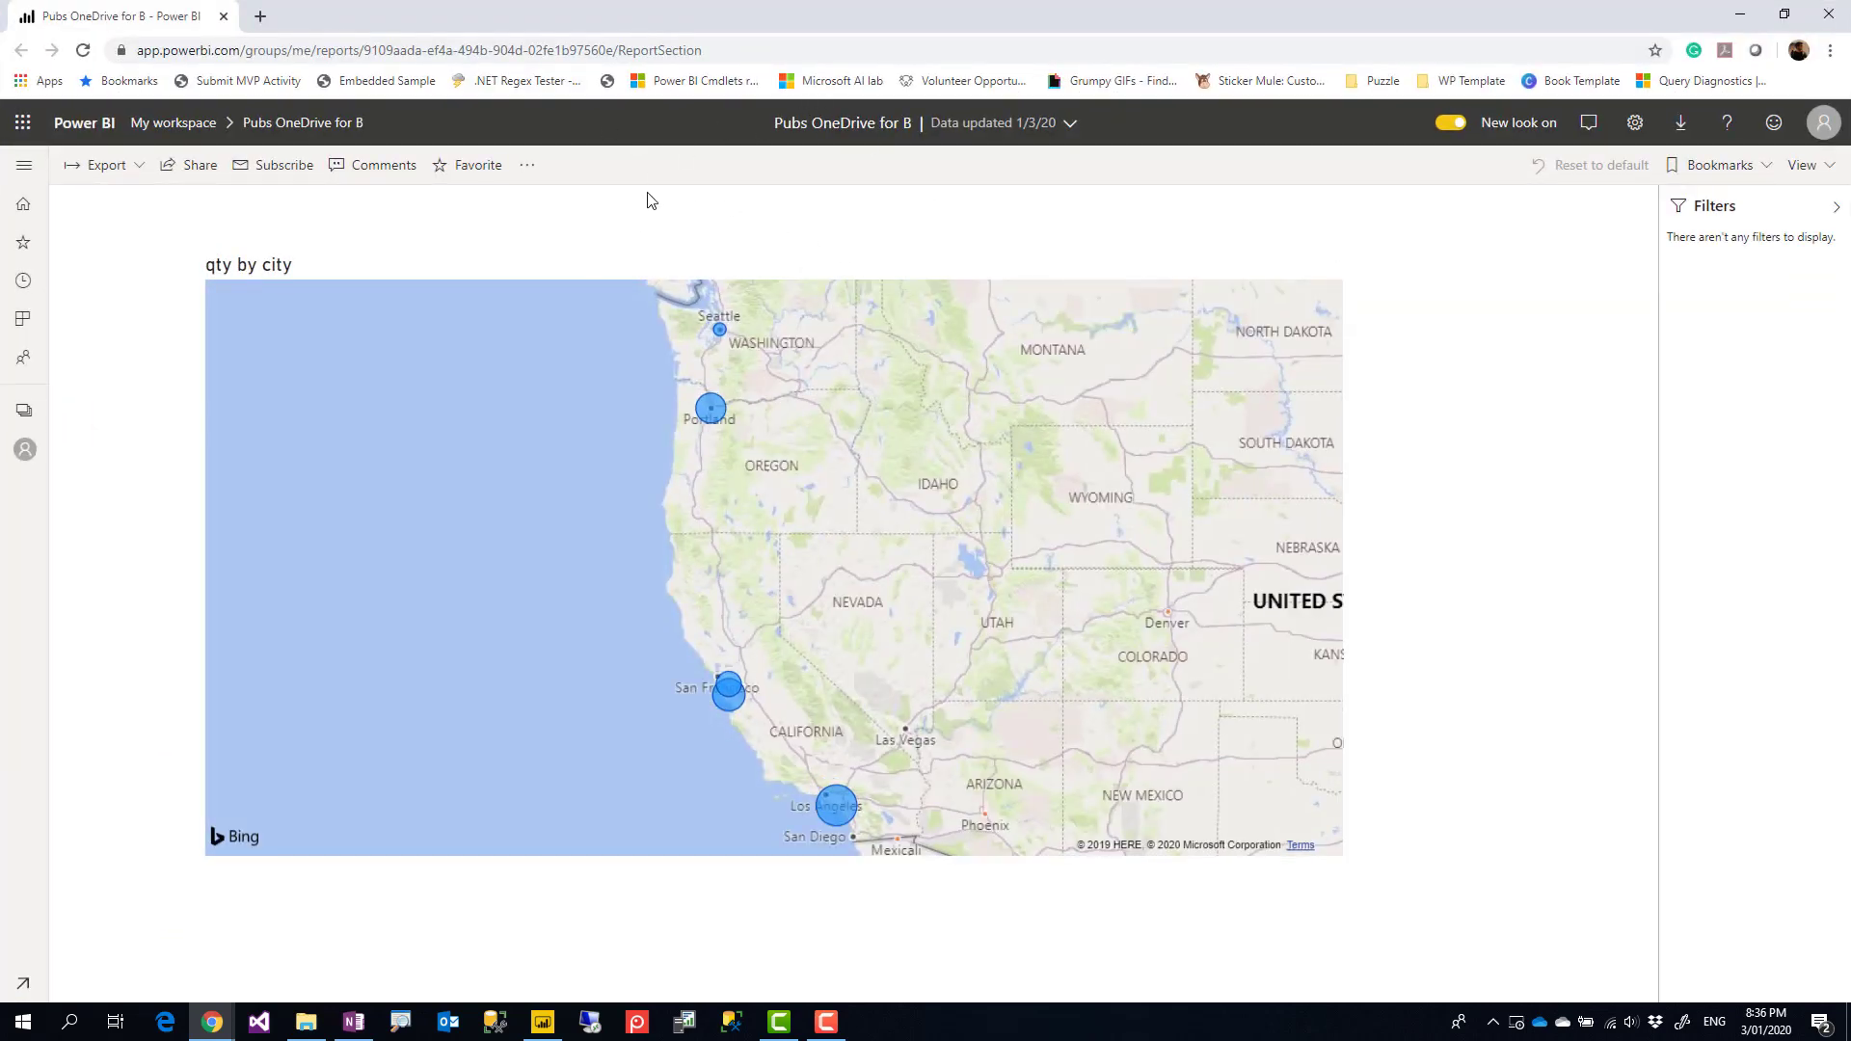
Step: From the report's View related list, go to the Pubs OneDrive for B dataset's refresh settings
left_click(526, 164)
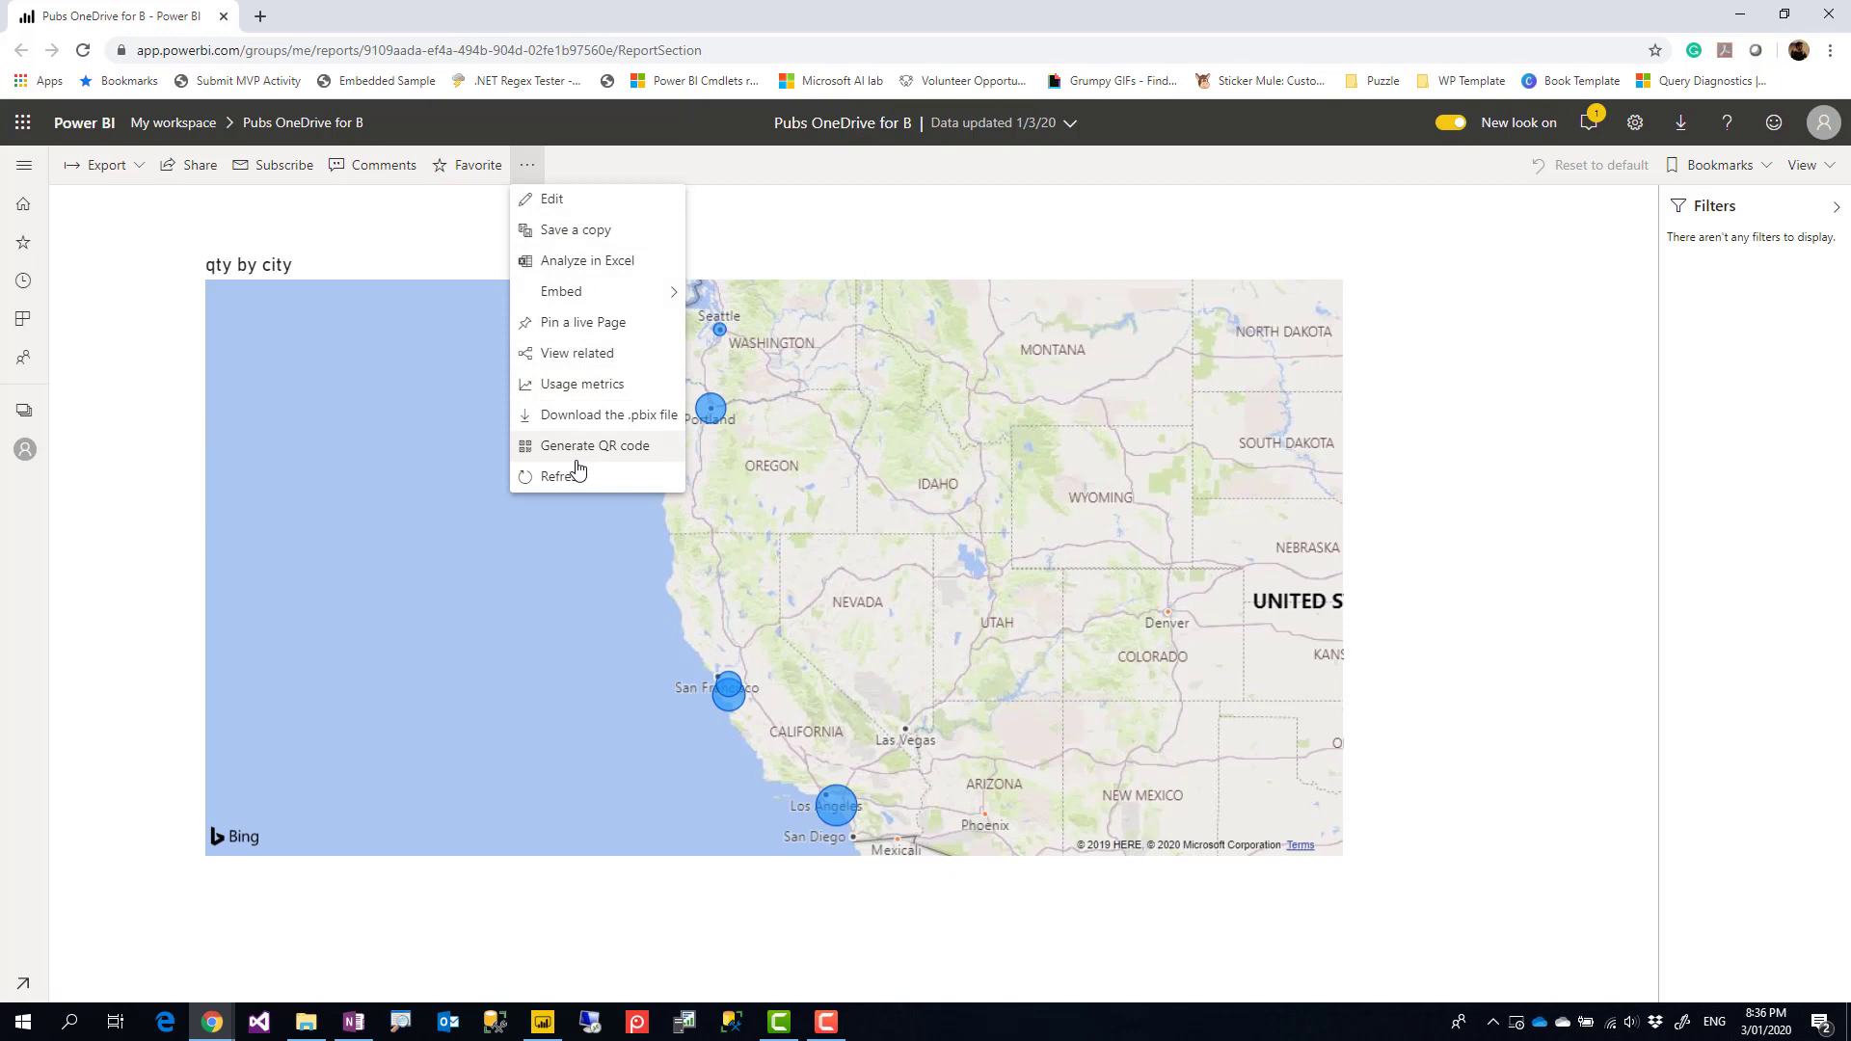
left_click(576, 353)
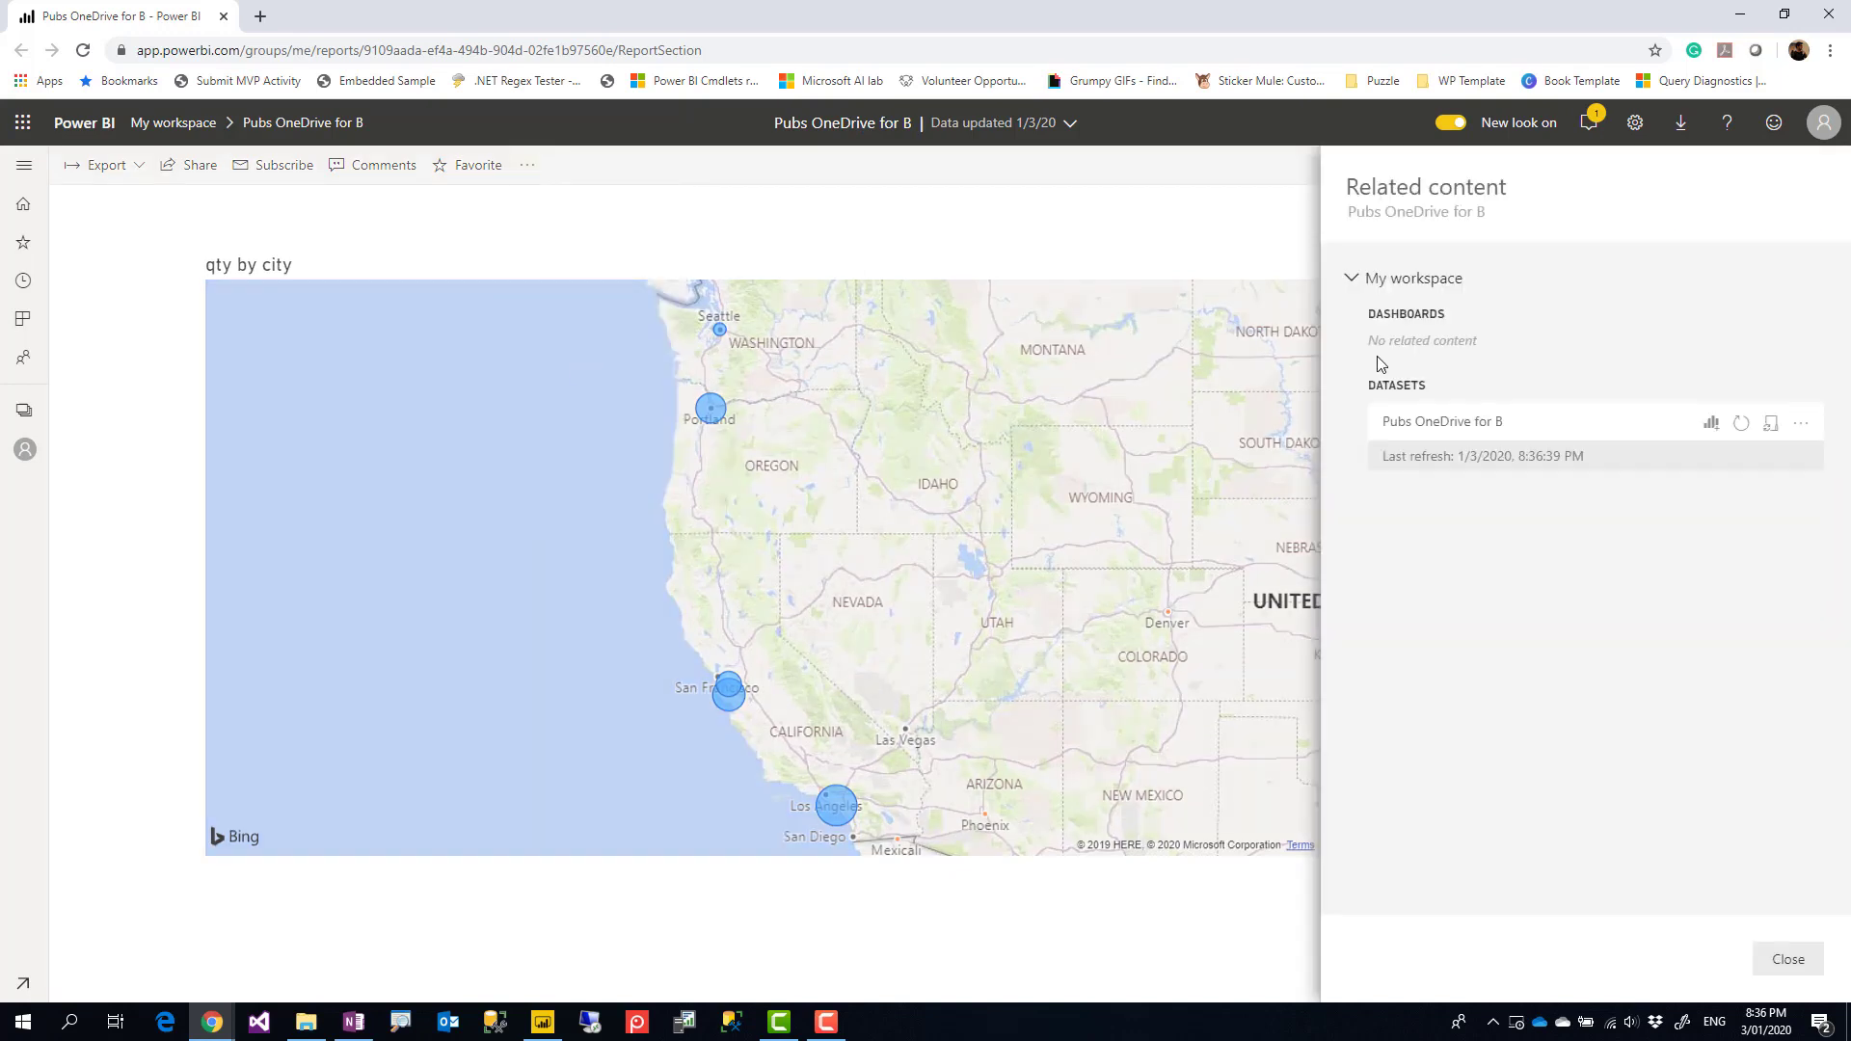
mouse_move(1770, 423)
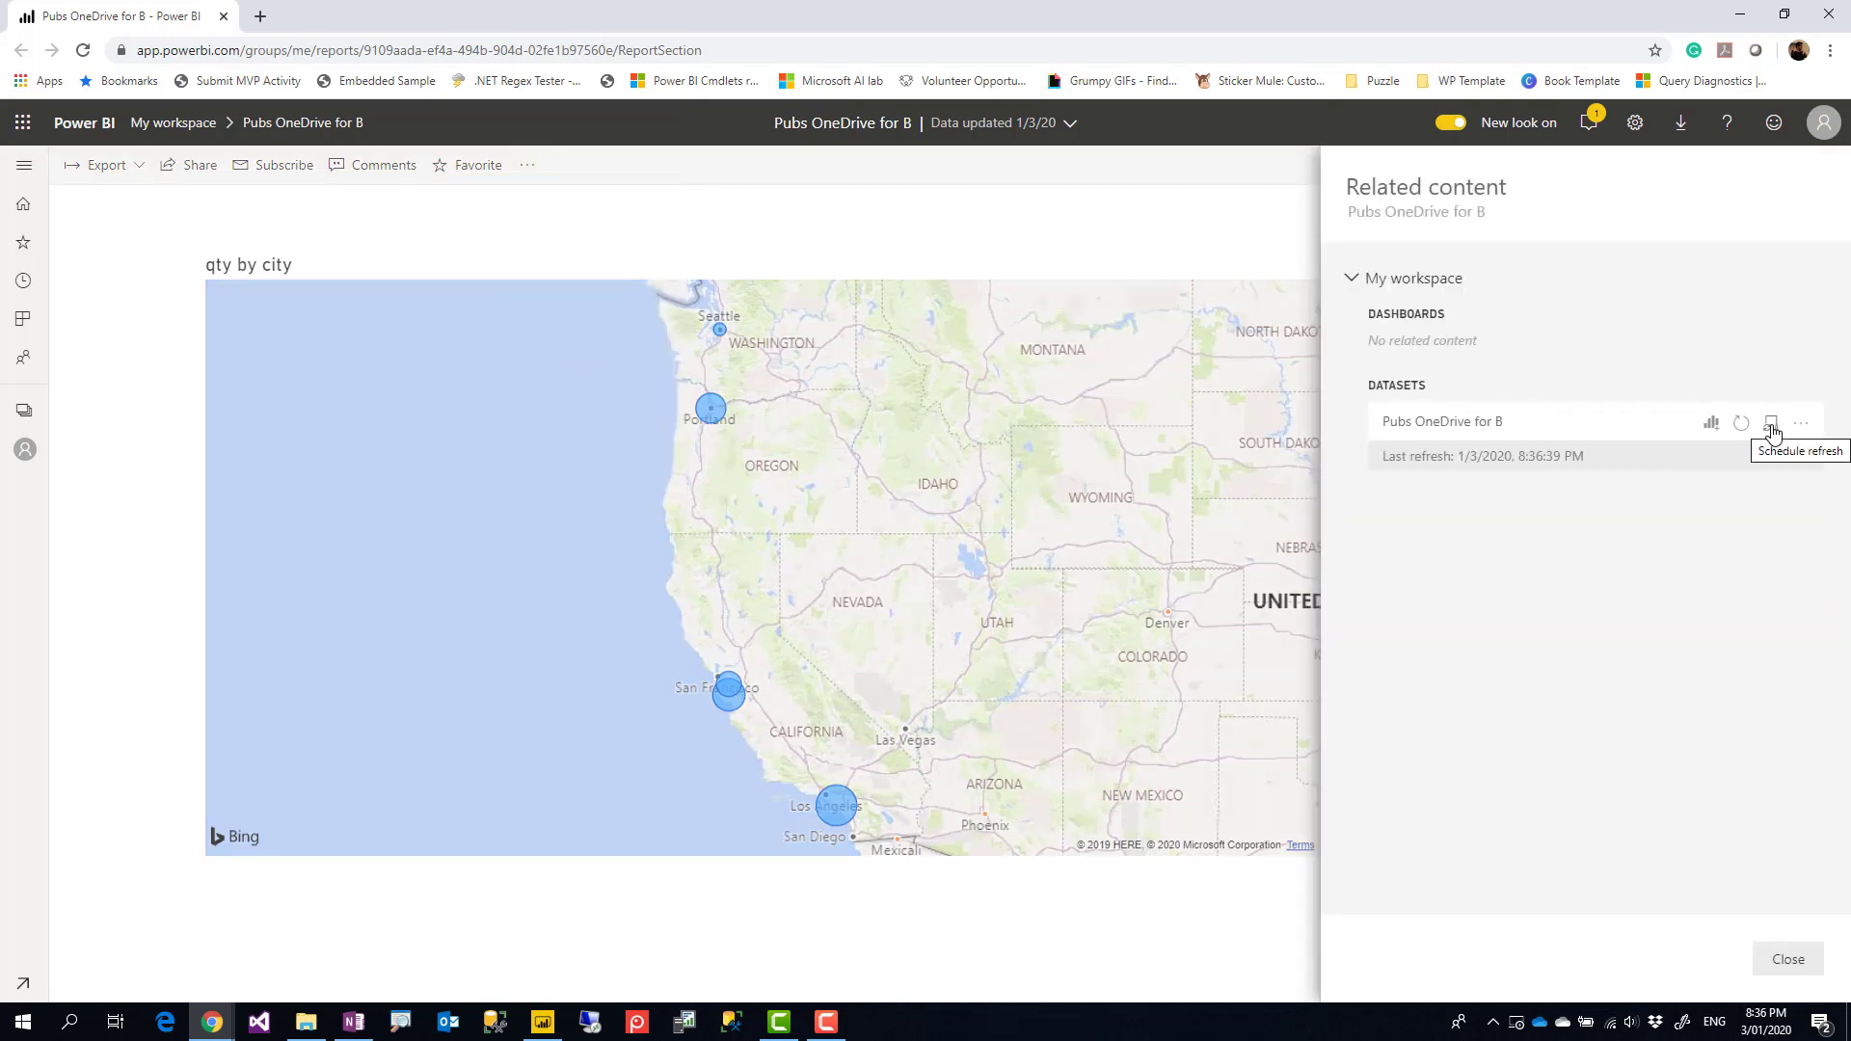
left_click(1770, 422)
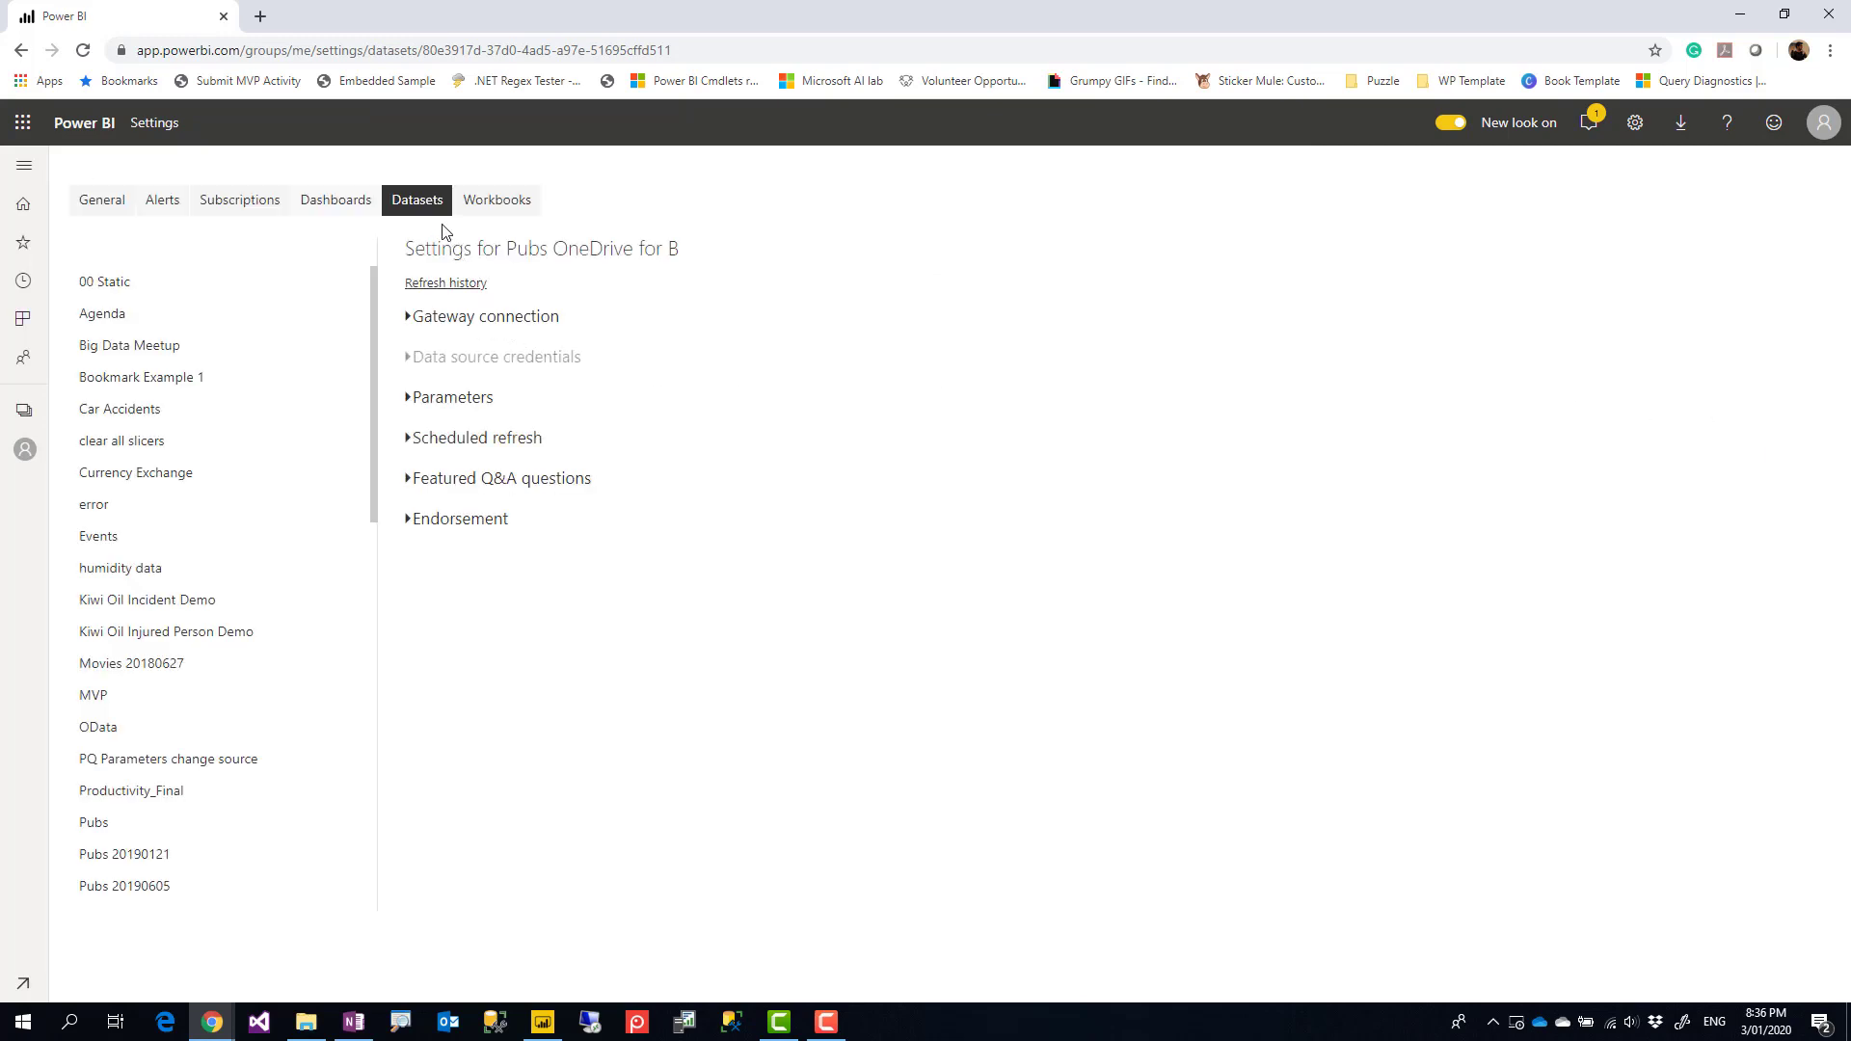
left_click(476, 438)
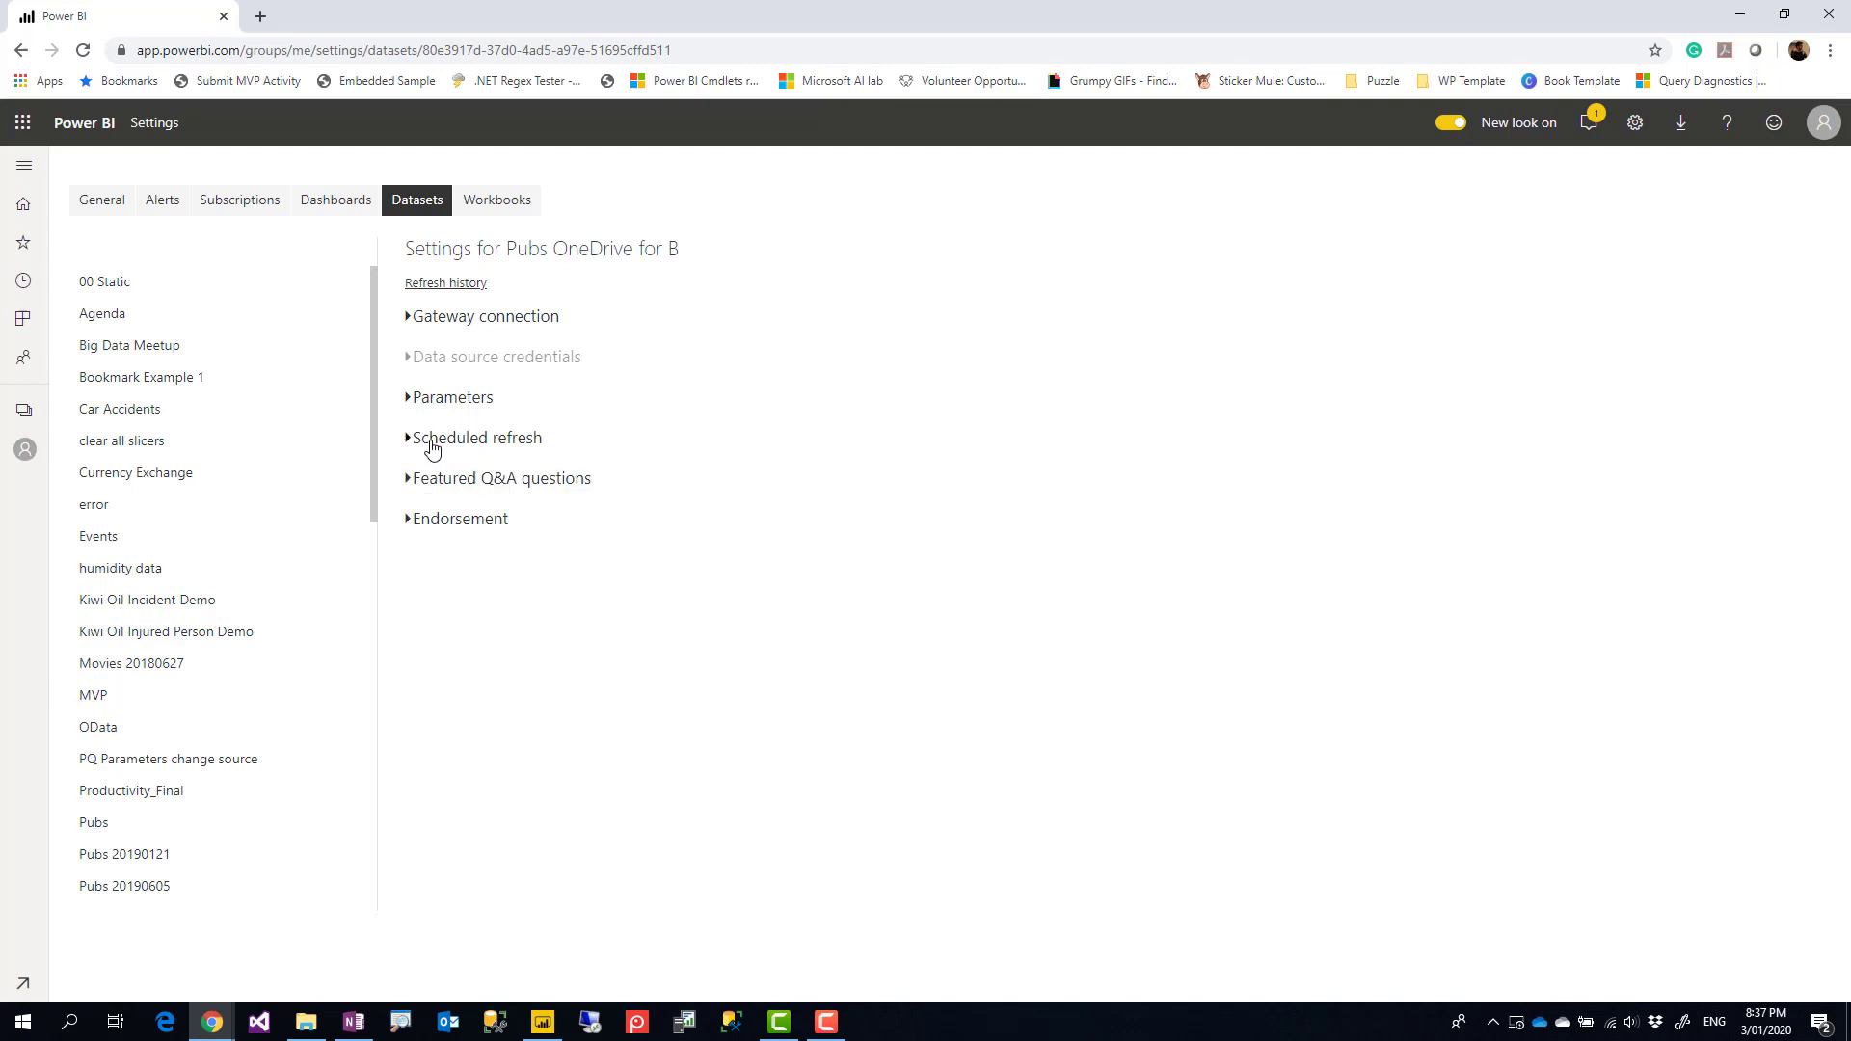
mouse_move(534, 330)
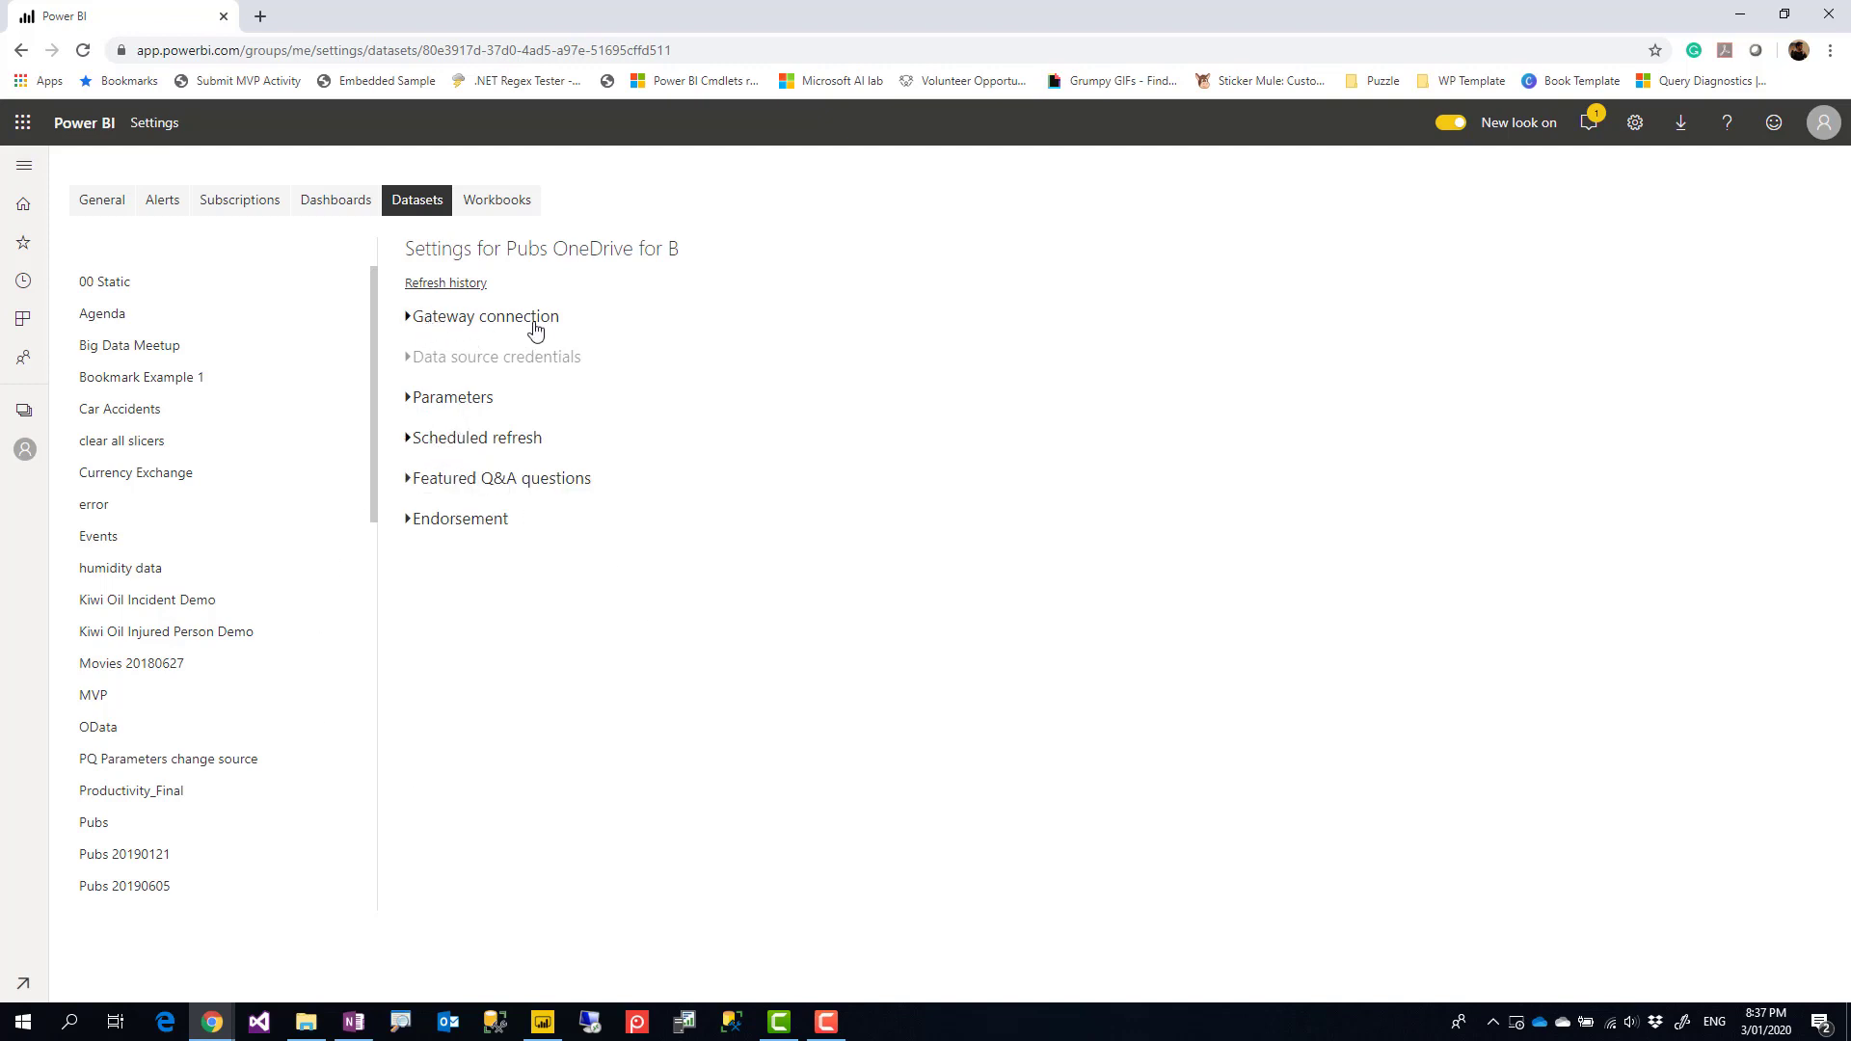
left_click(482, 314)
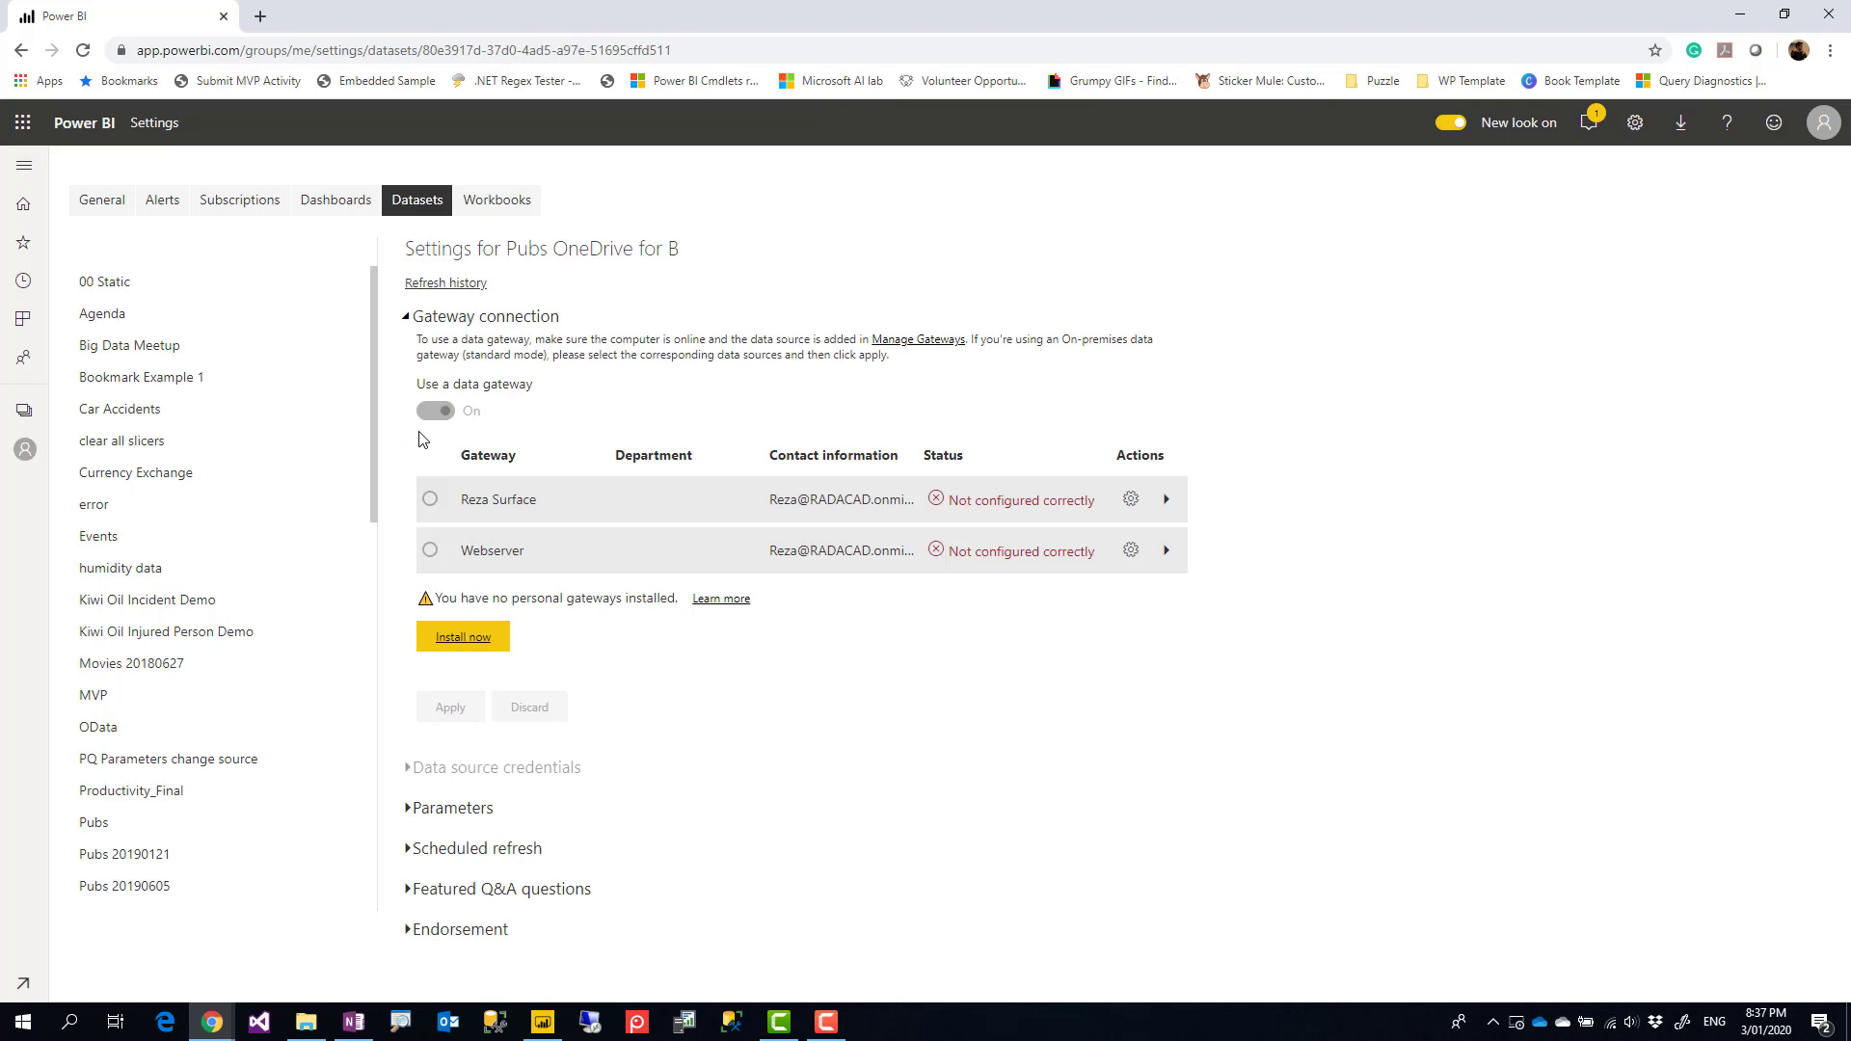
mouse_move(480, 529)
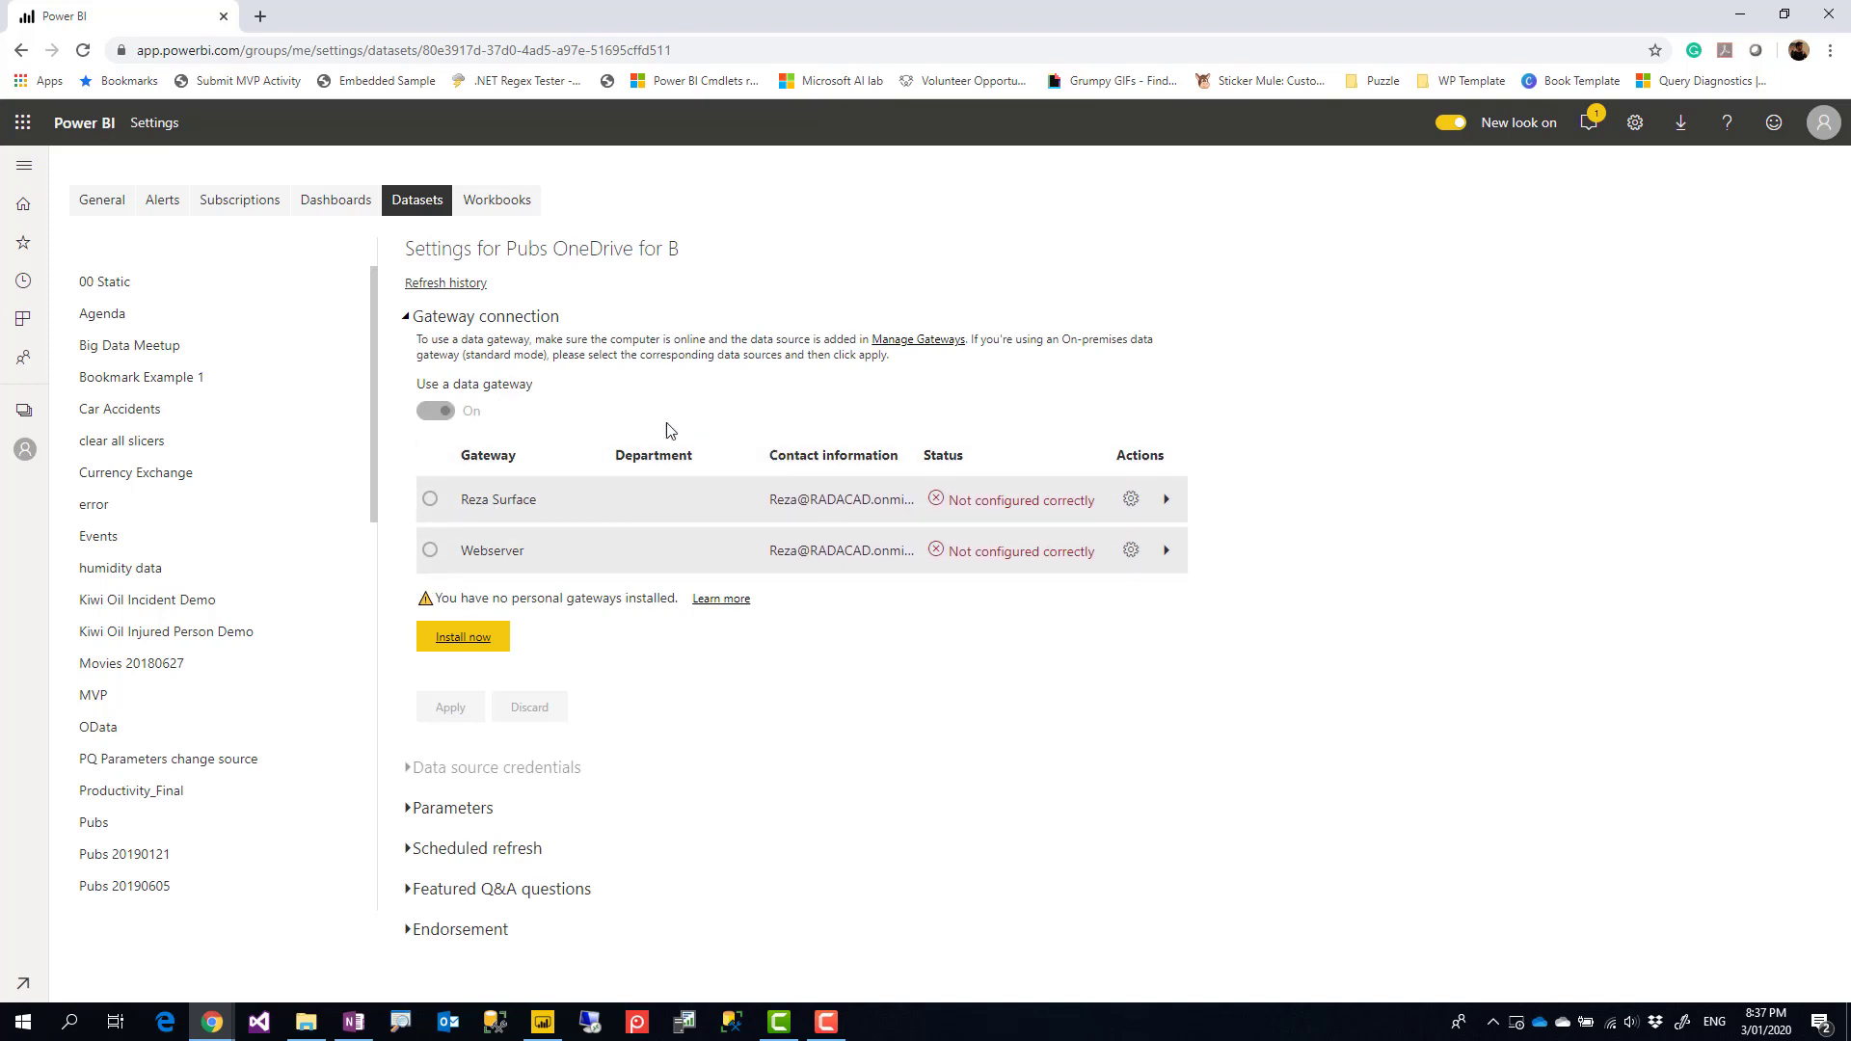
mouse_move(565, 372)
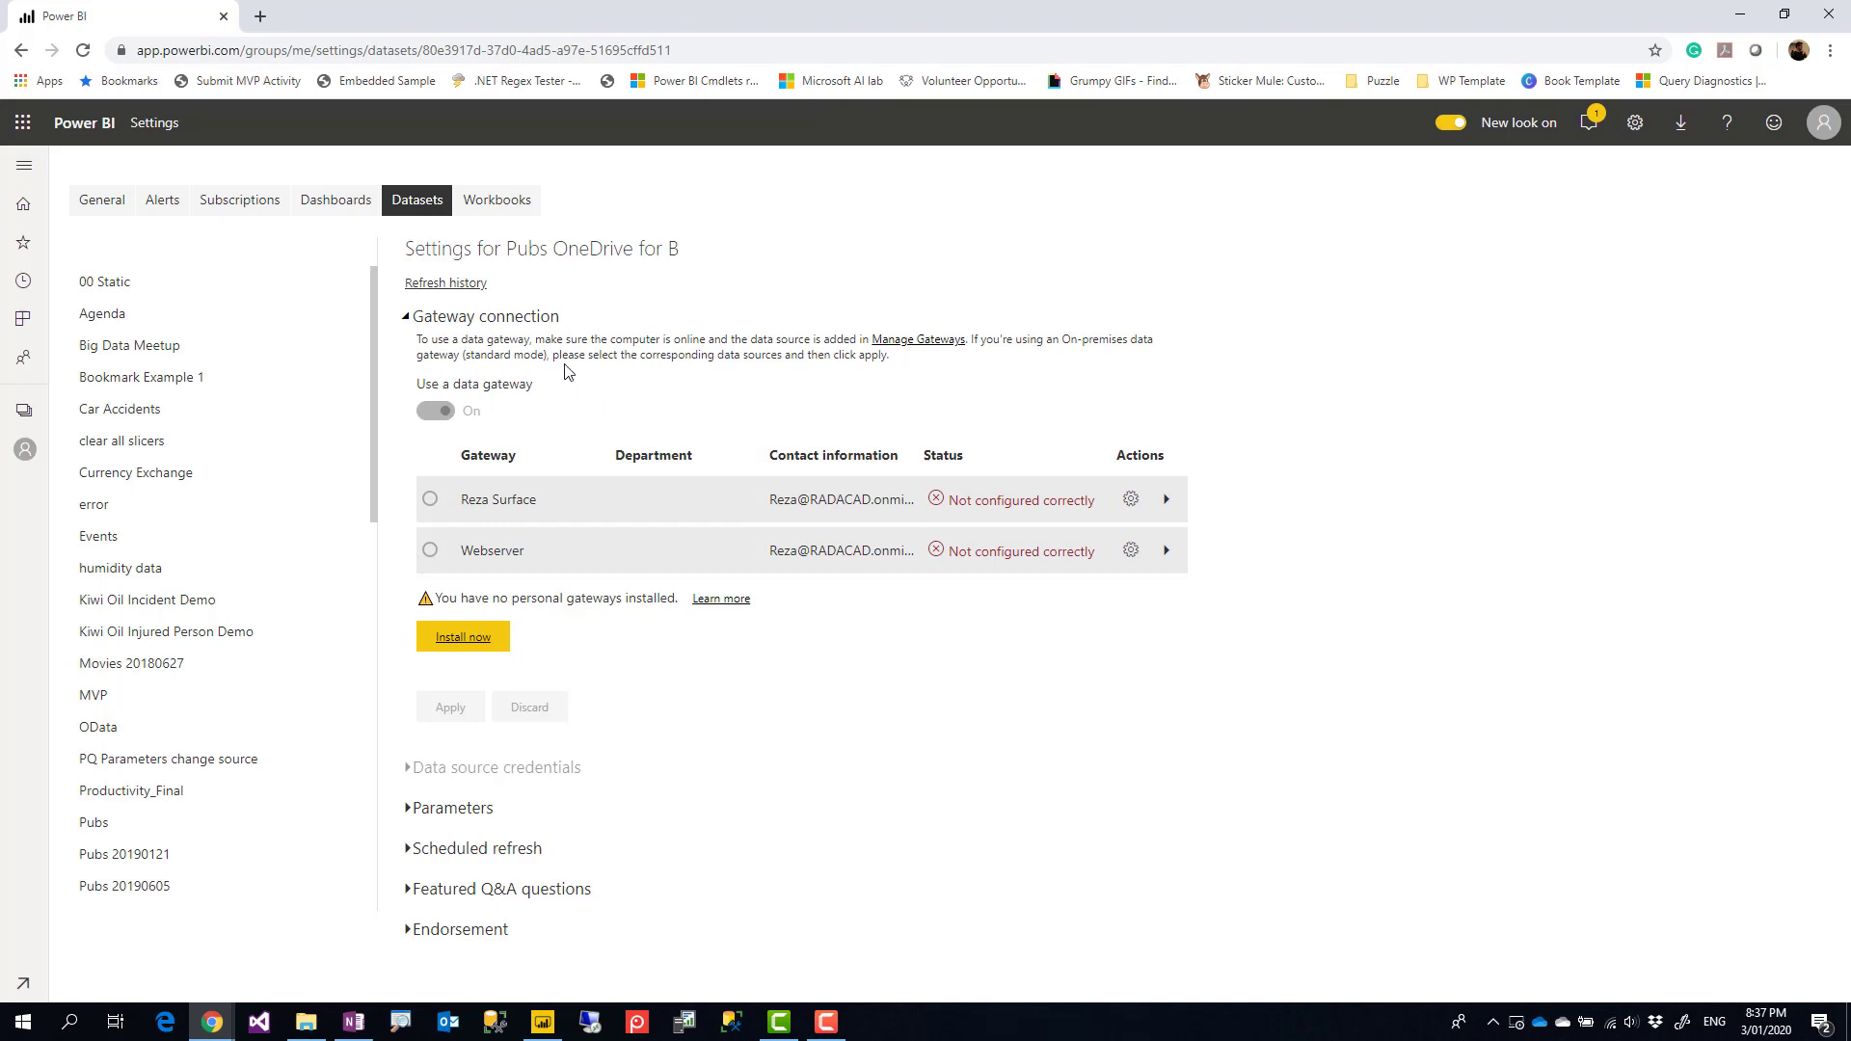
mouse_move(503, 390)
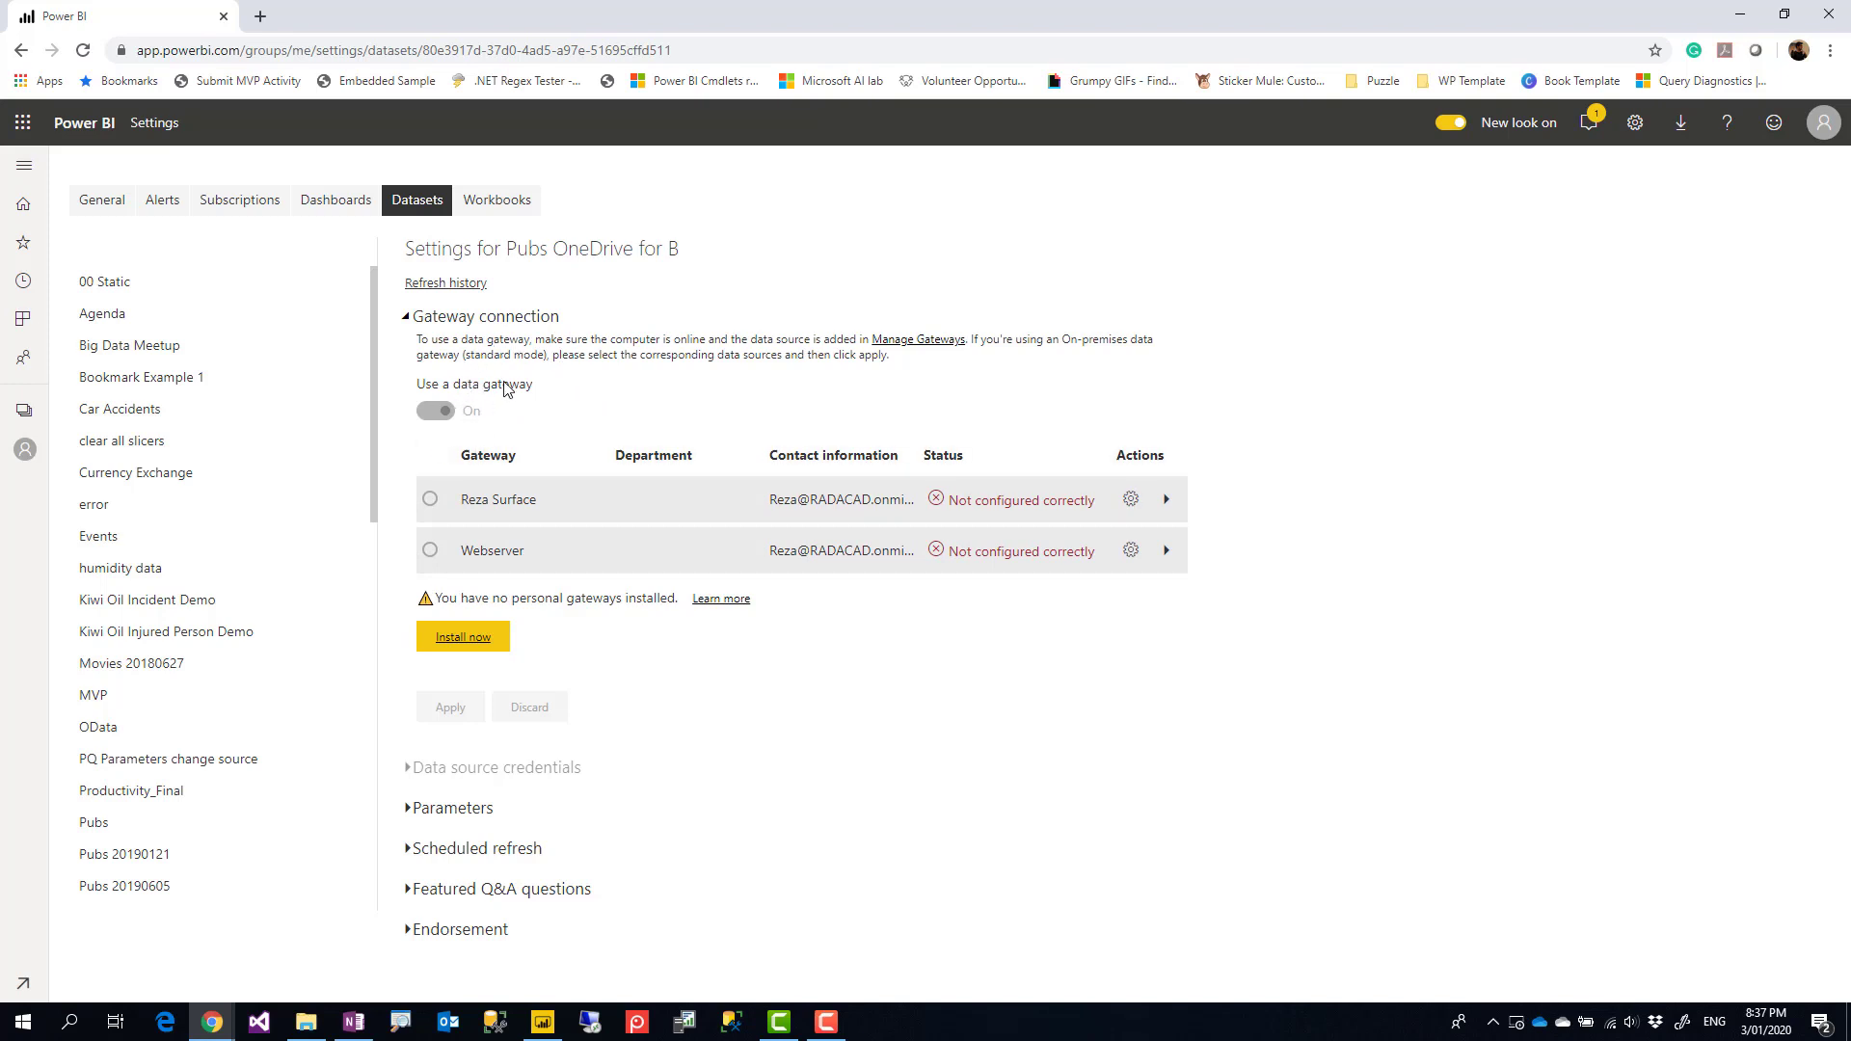
mouse_move(538, 401)
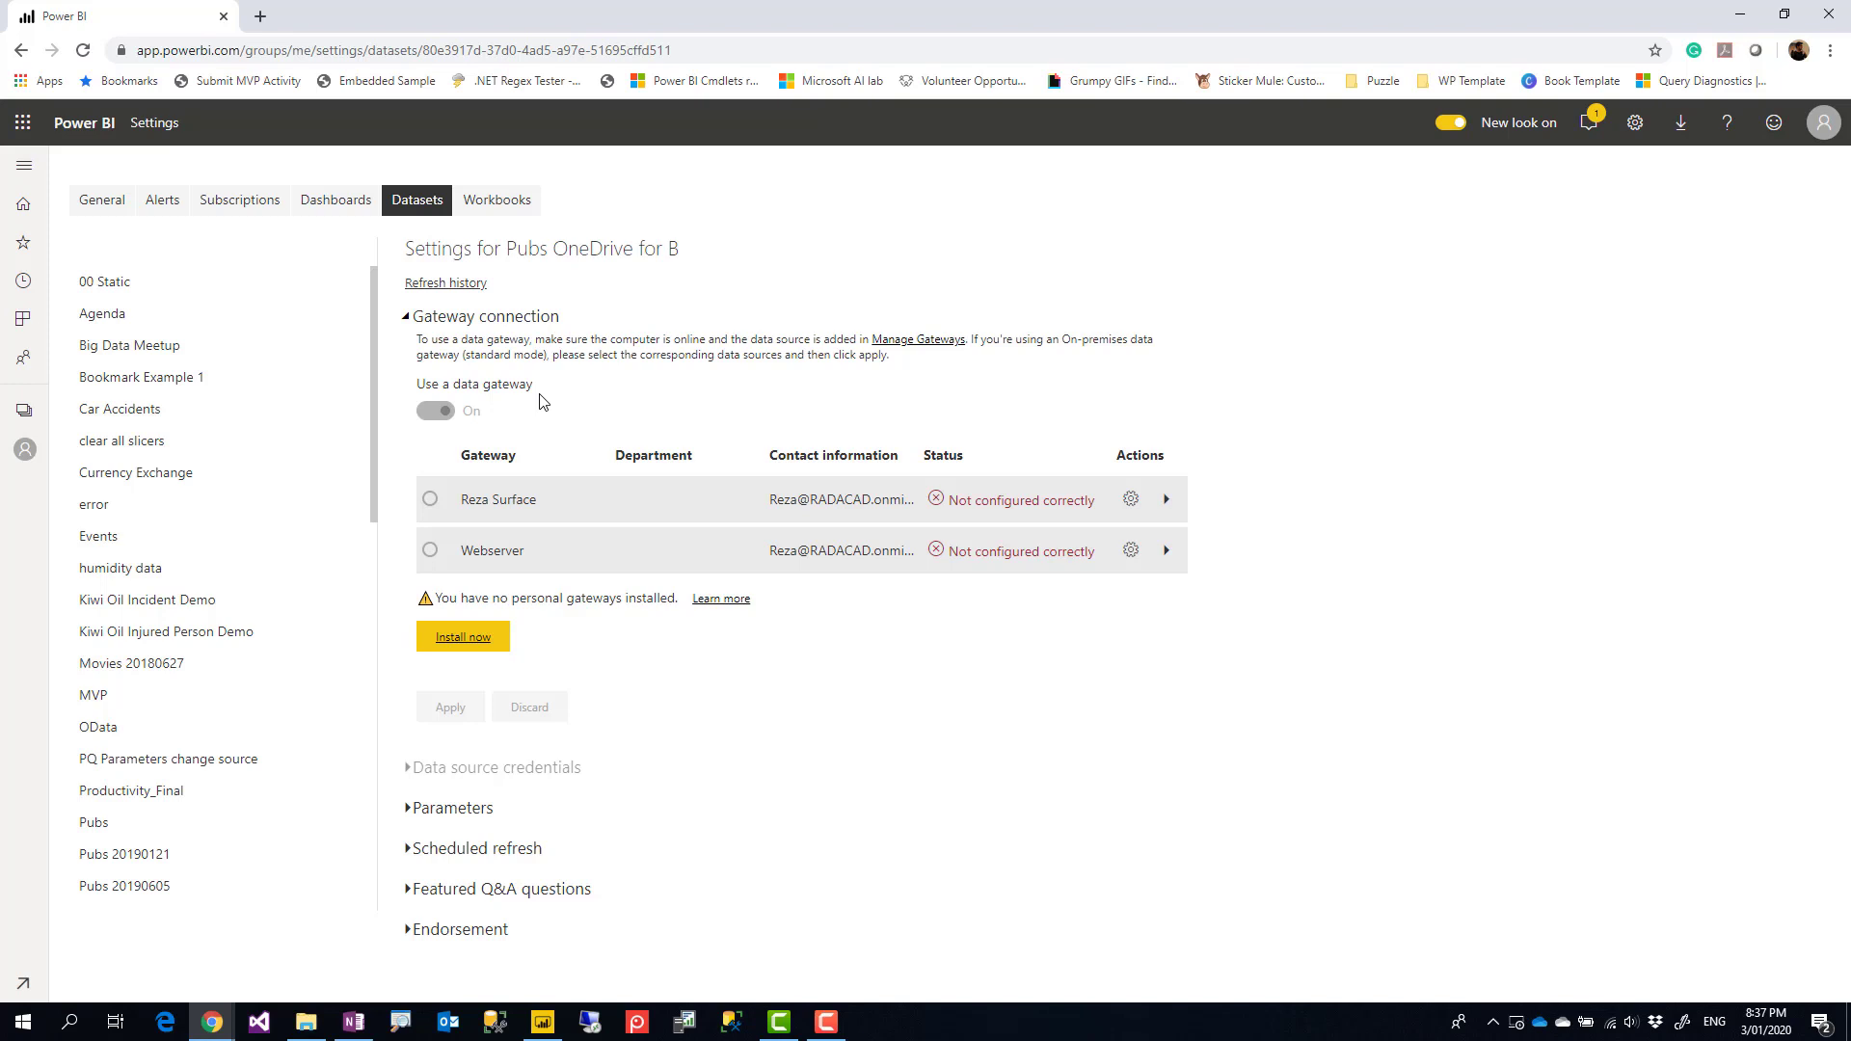
mouse_move(596, 408)
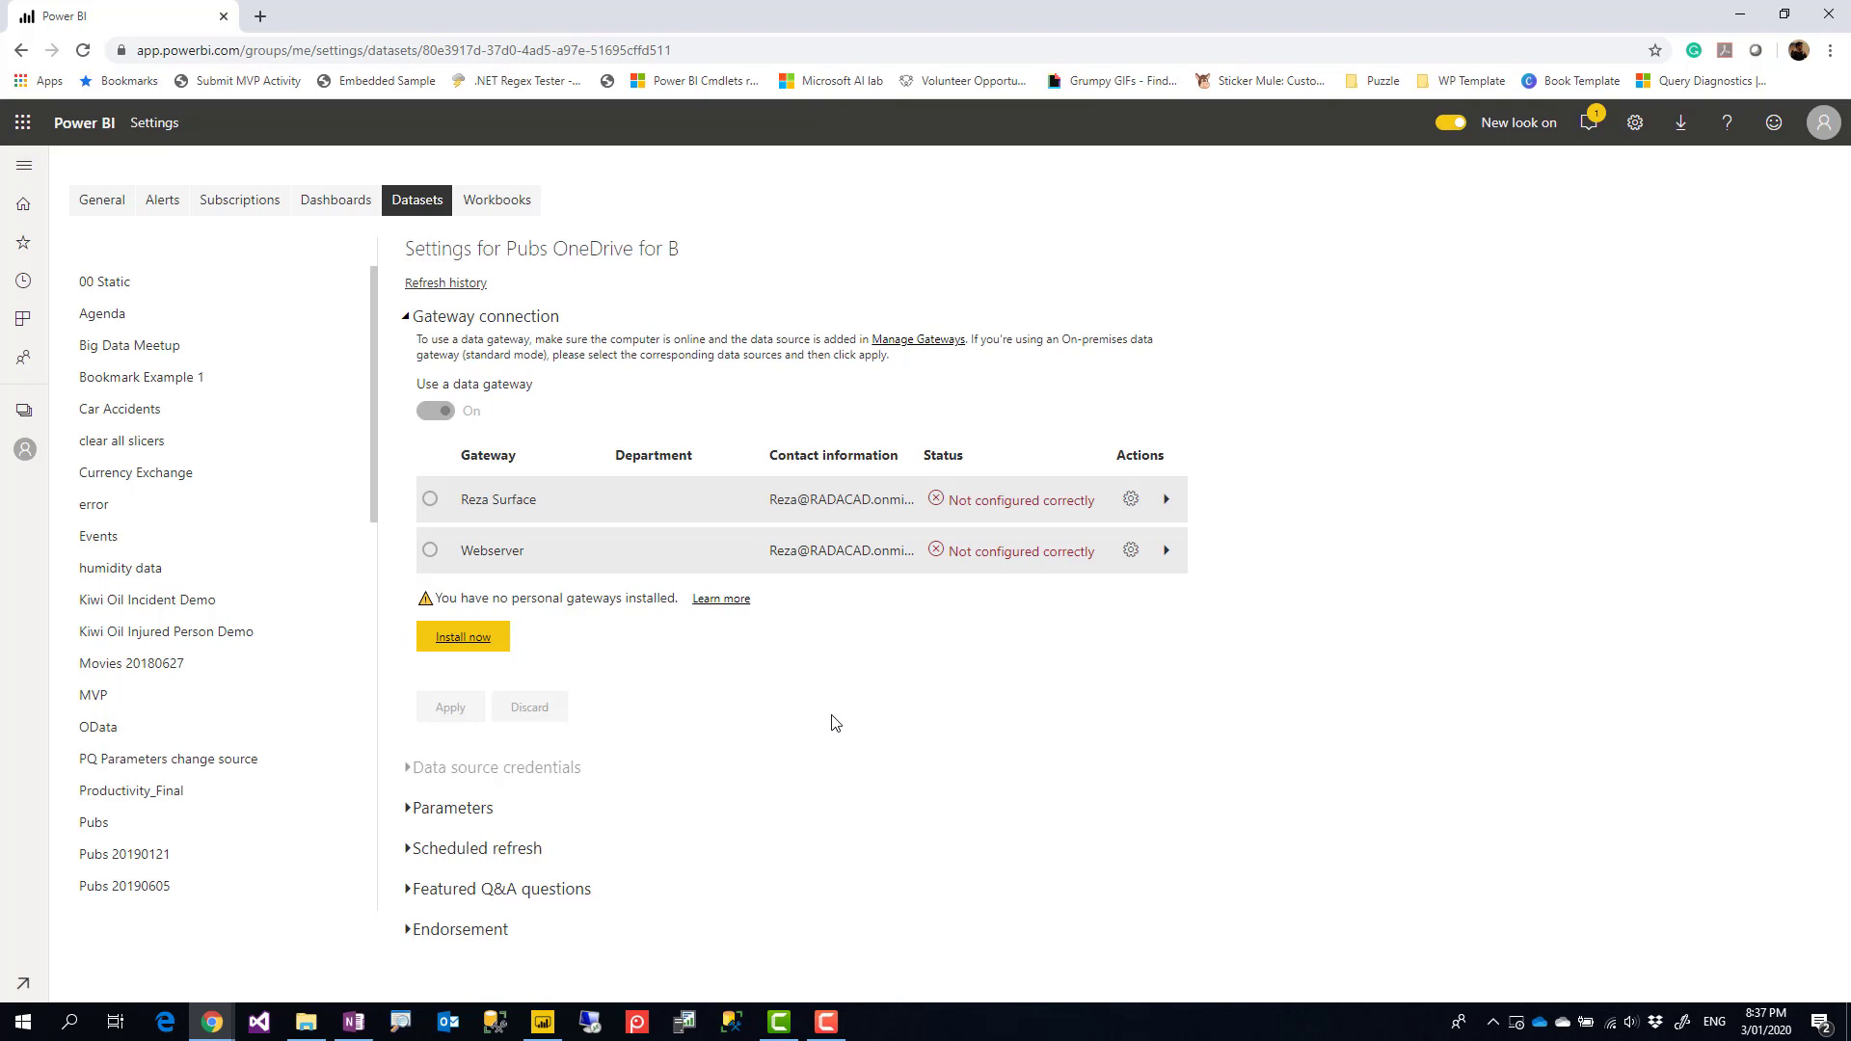
left_click(307, 1022)
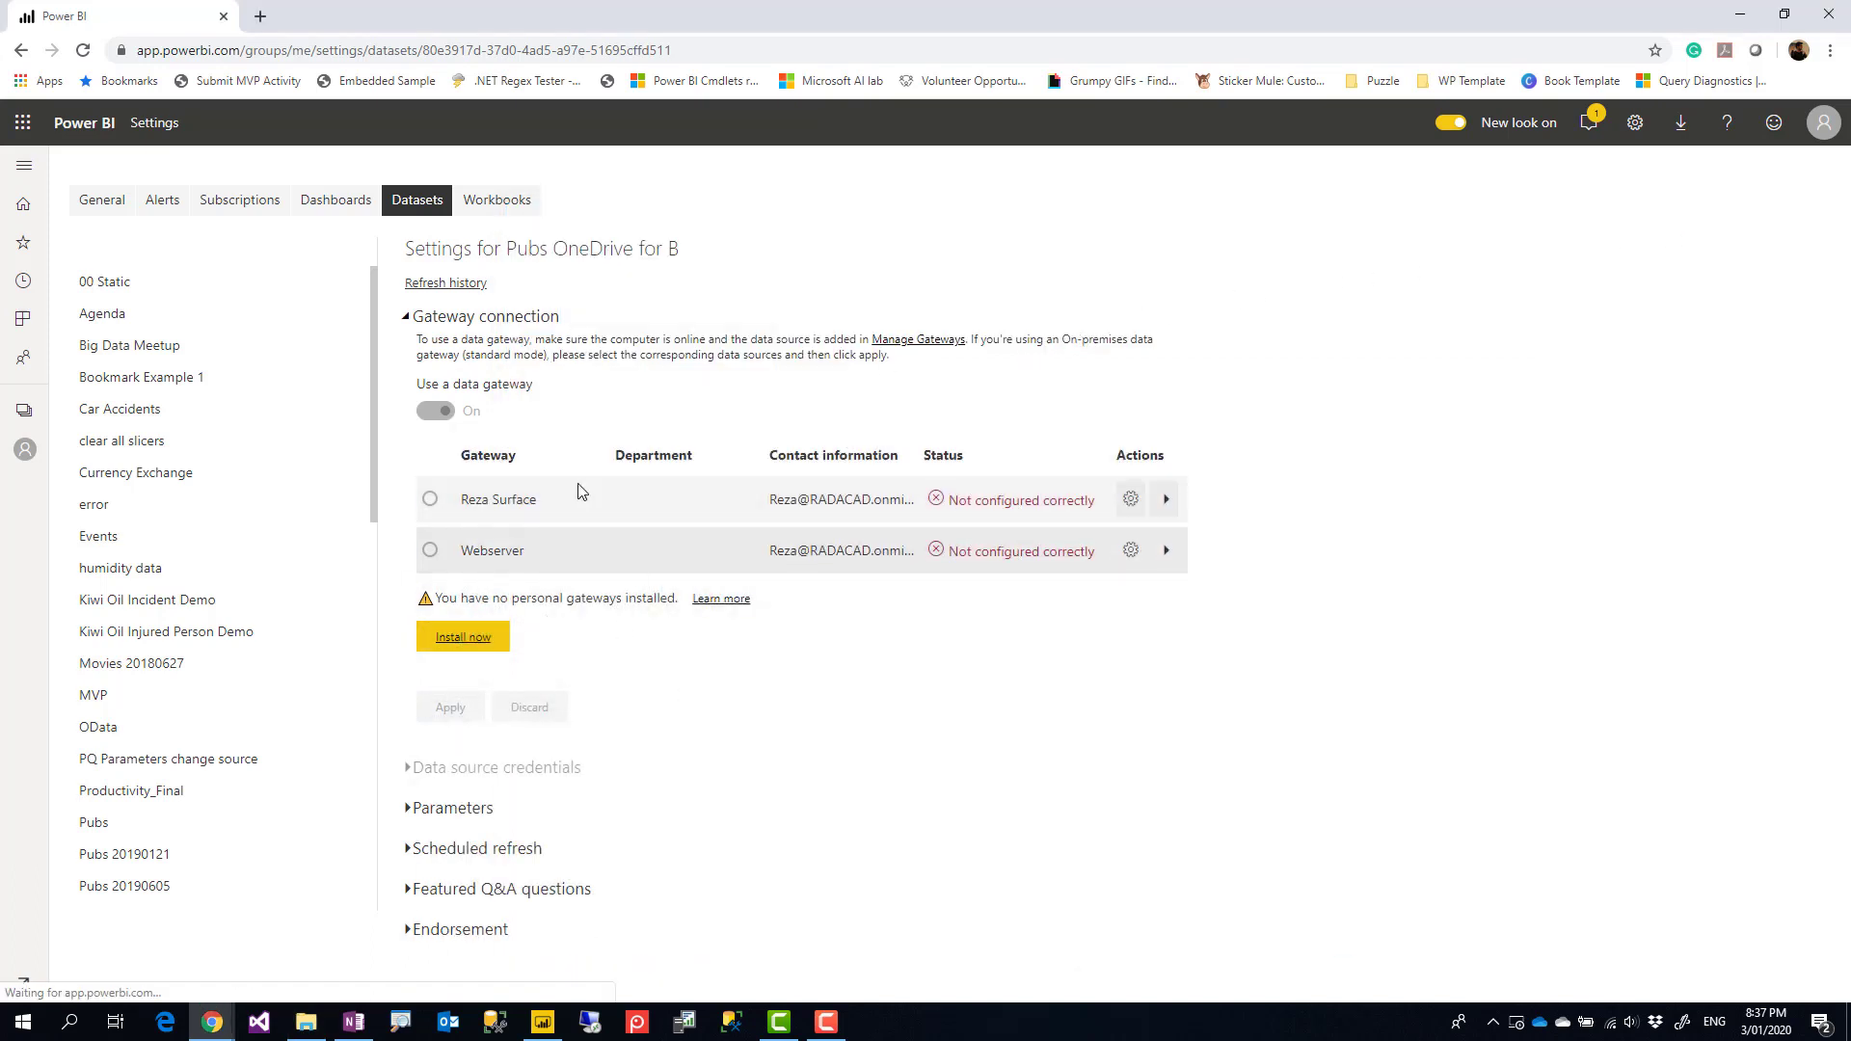
mouse_move(542, 1022)
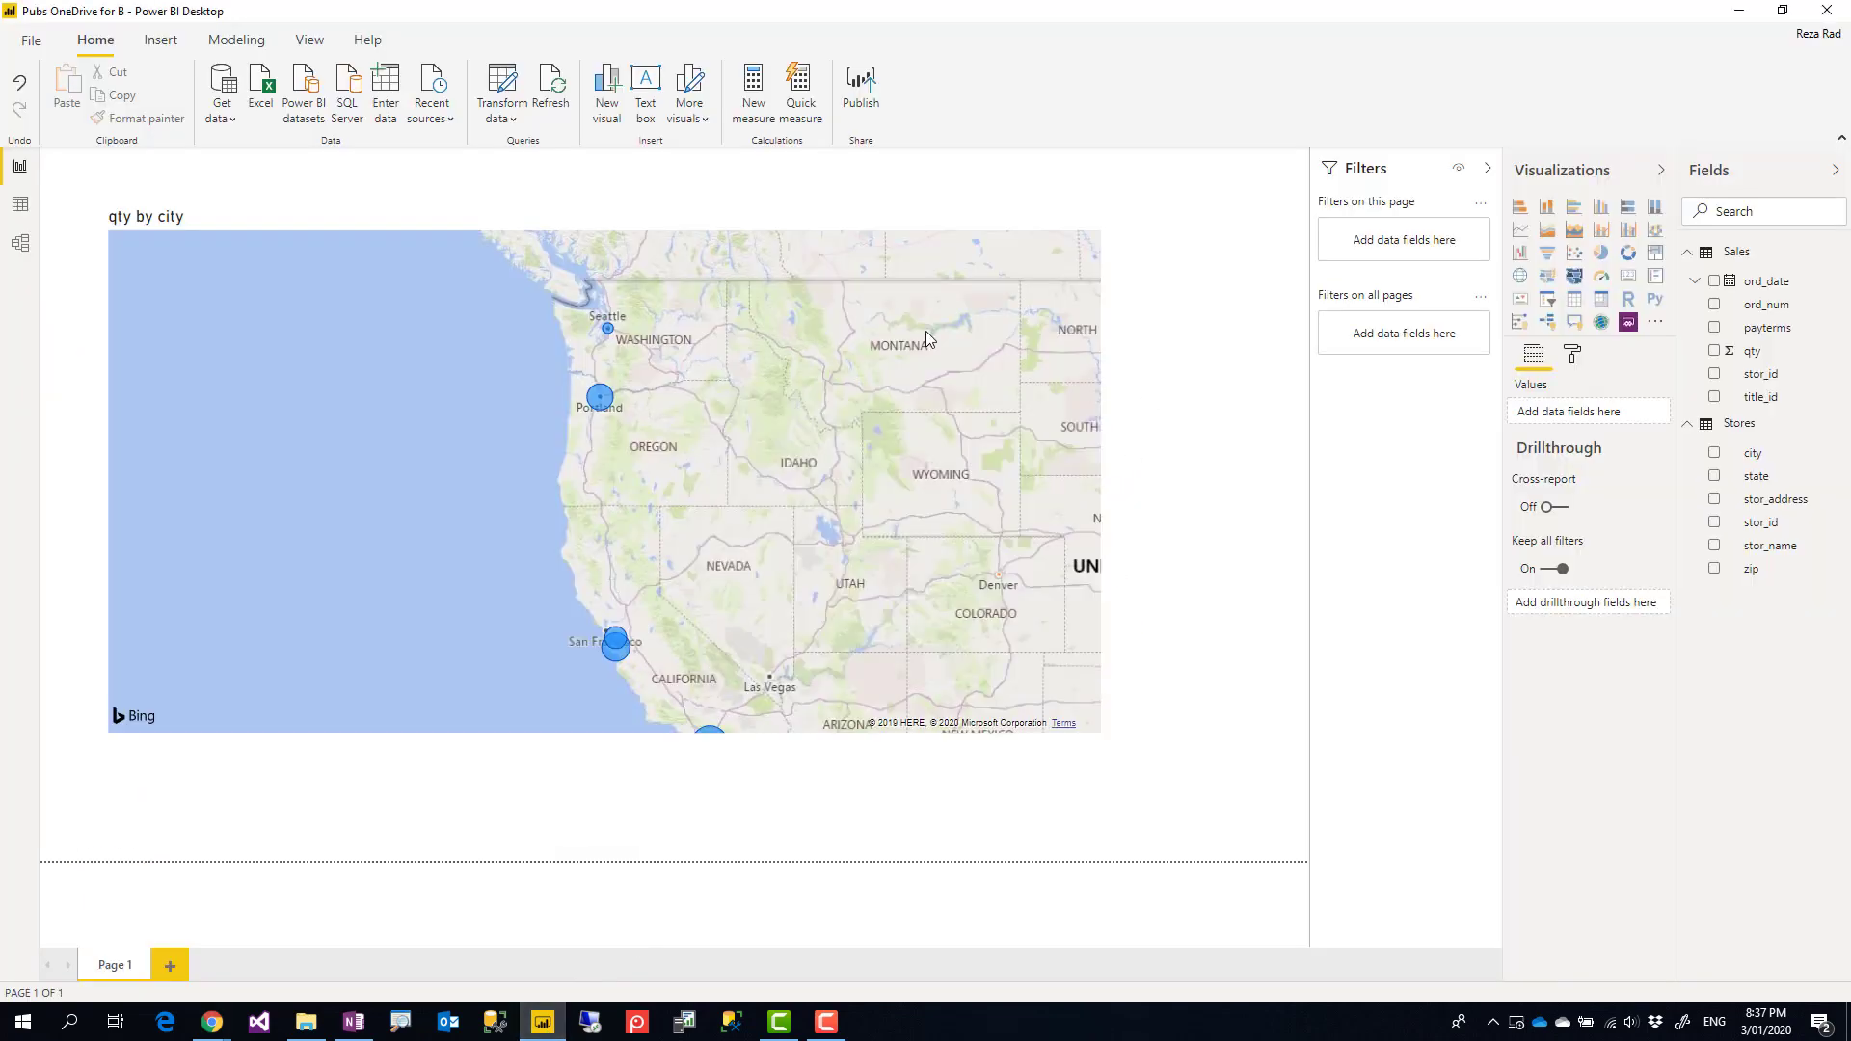
mouse_move(546, 233)
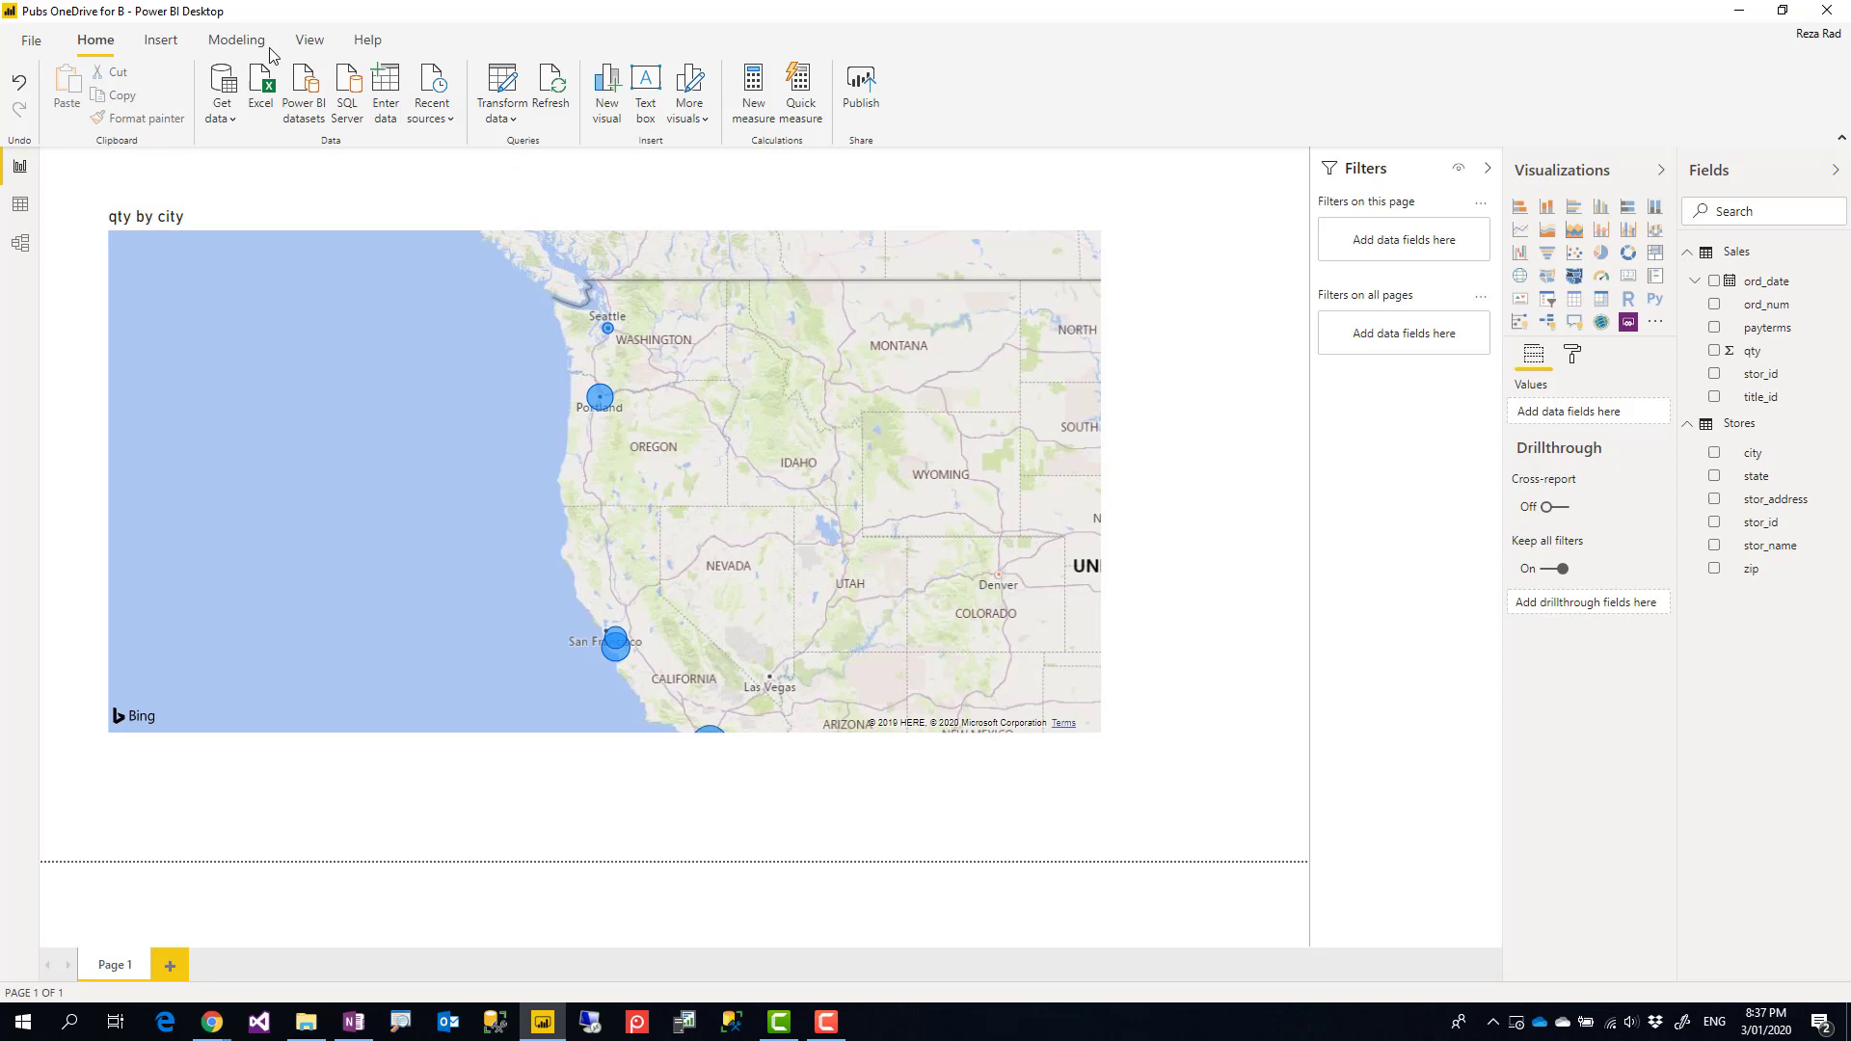
mouse_move(31, 38)
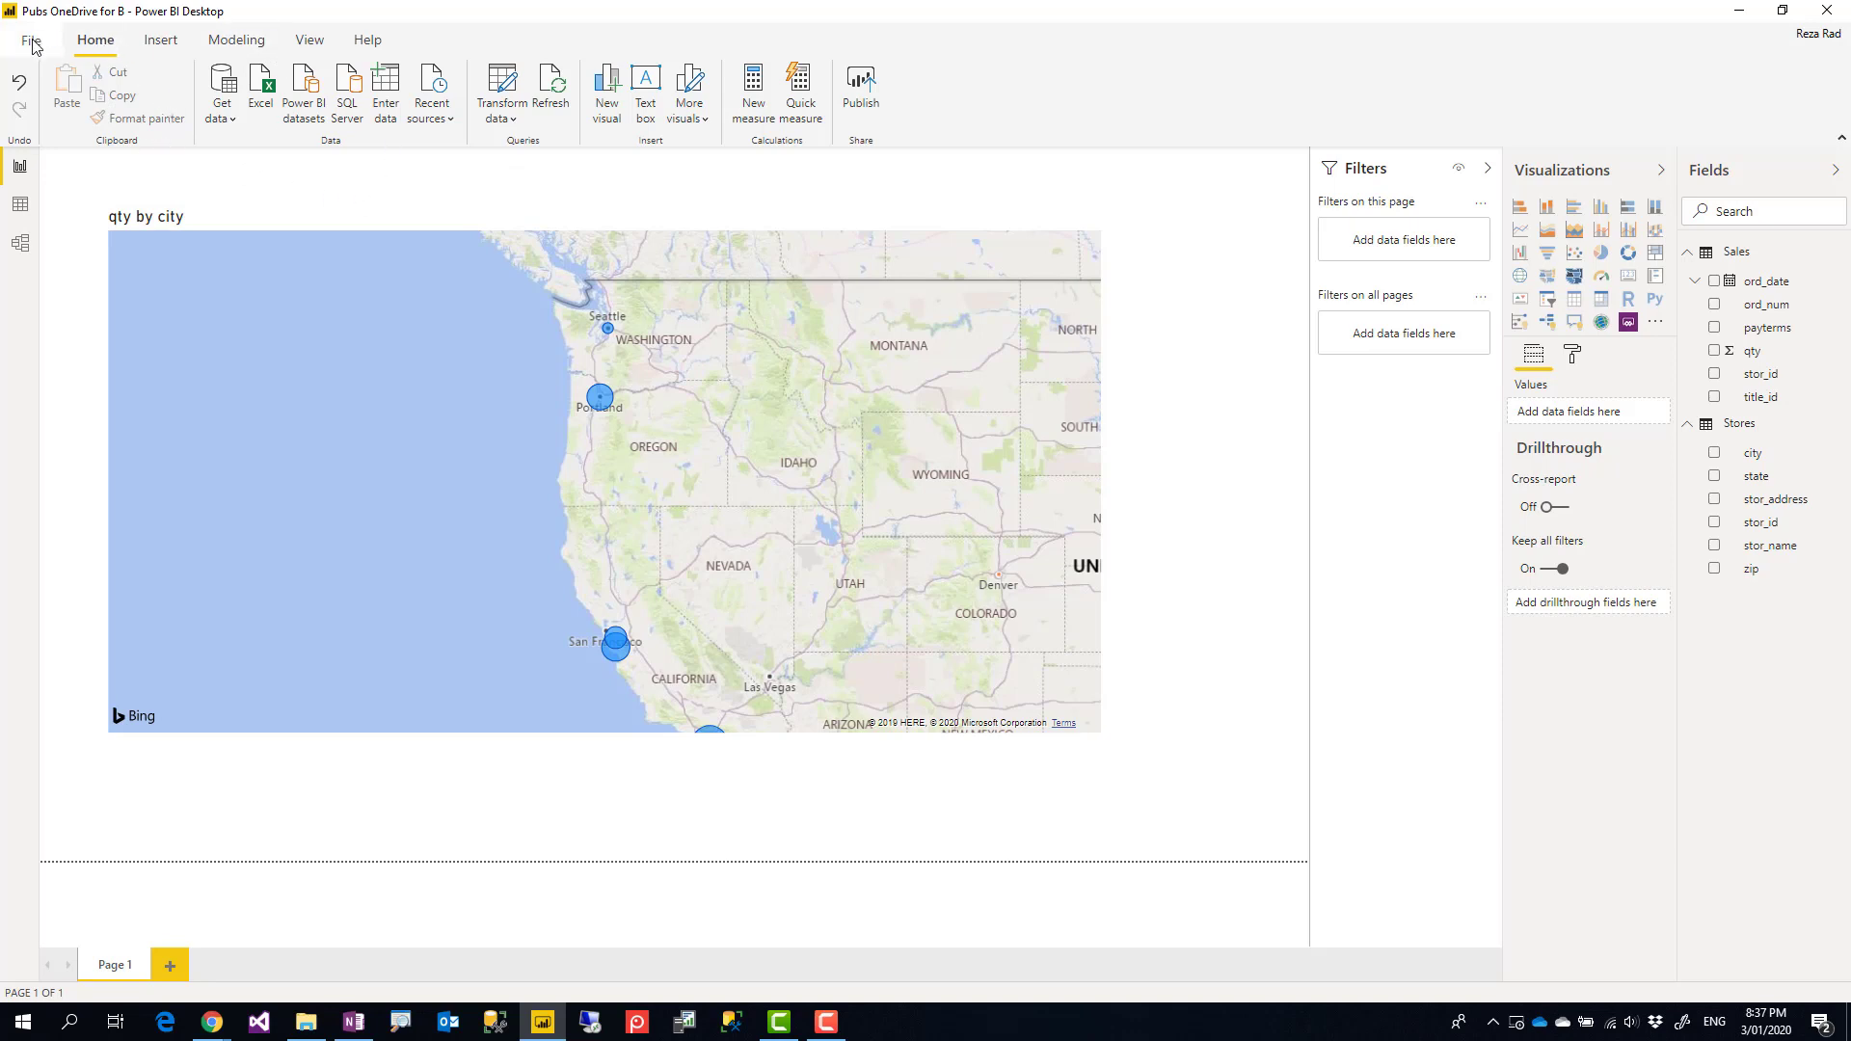
mouse_move(134, 25)
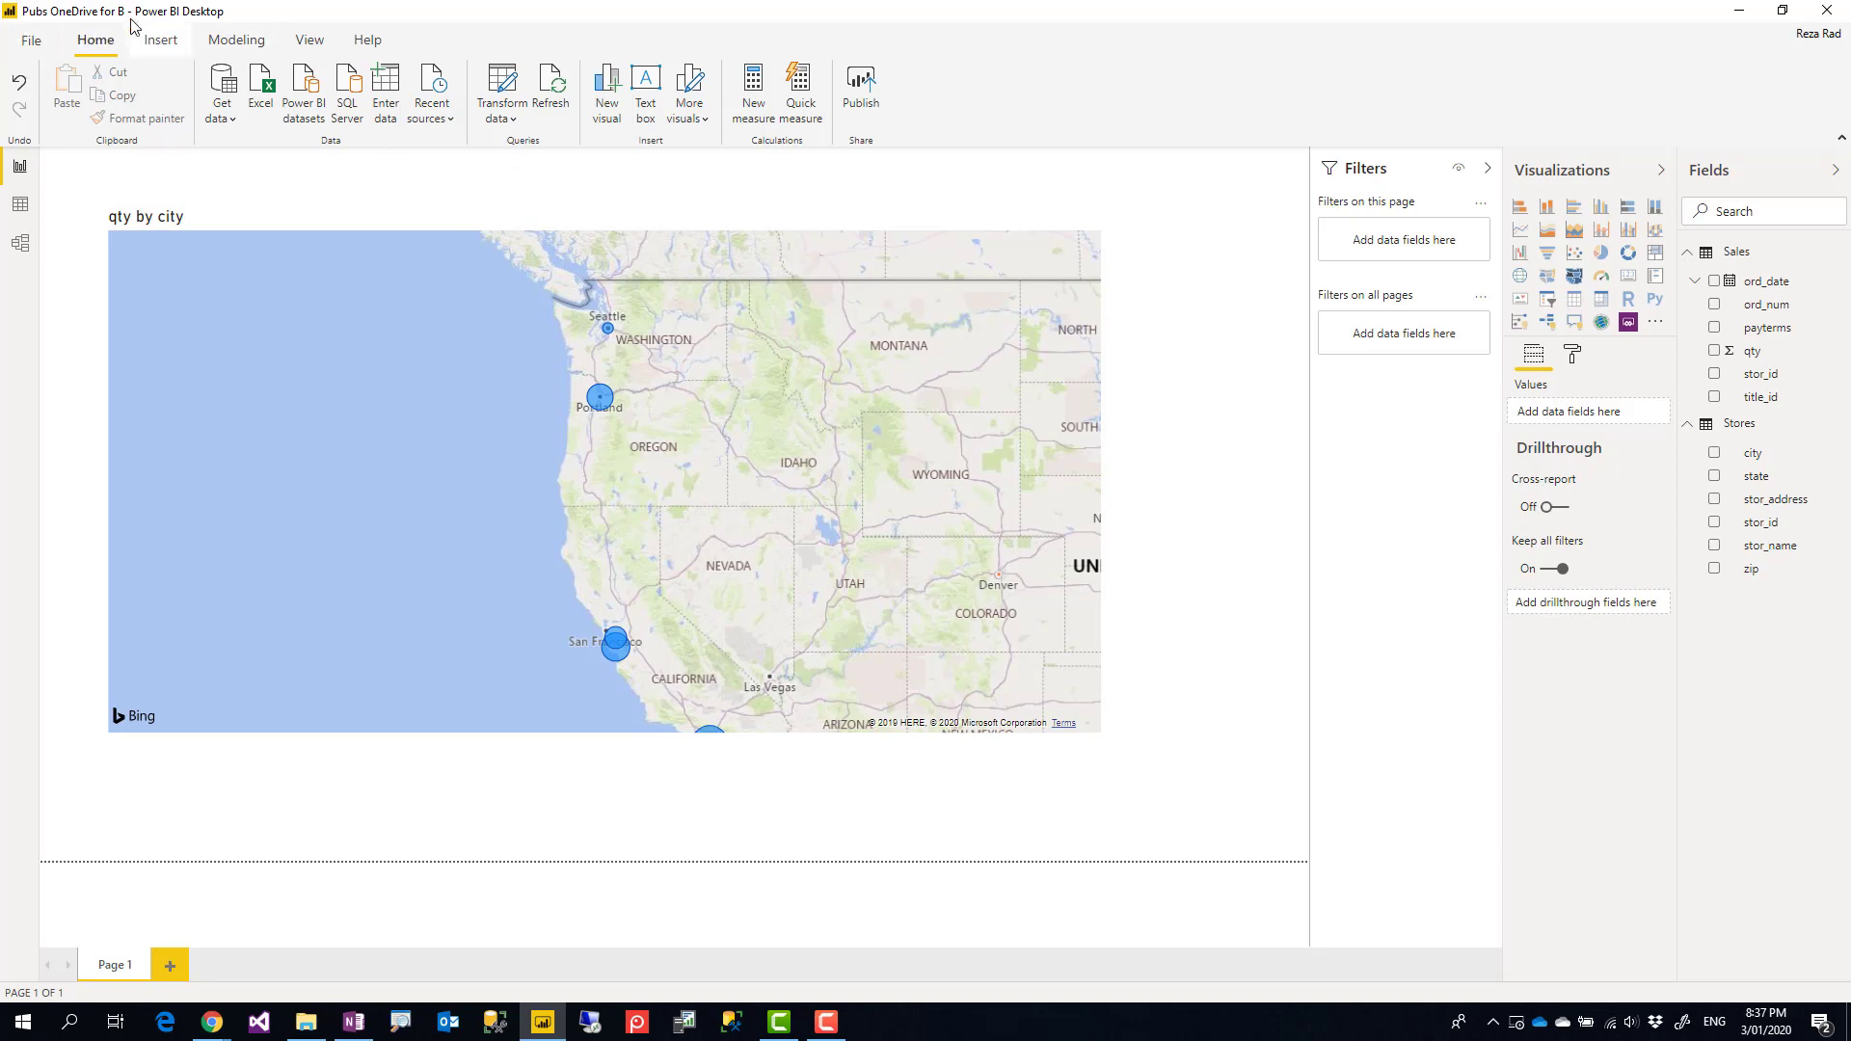
Step: Show the Transform data options on the Home ribbon in Power BI Desktop
left_click(502, 85)
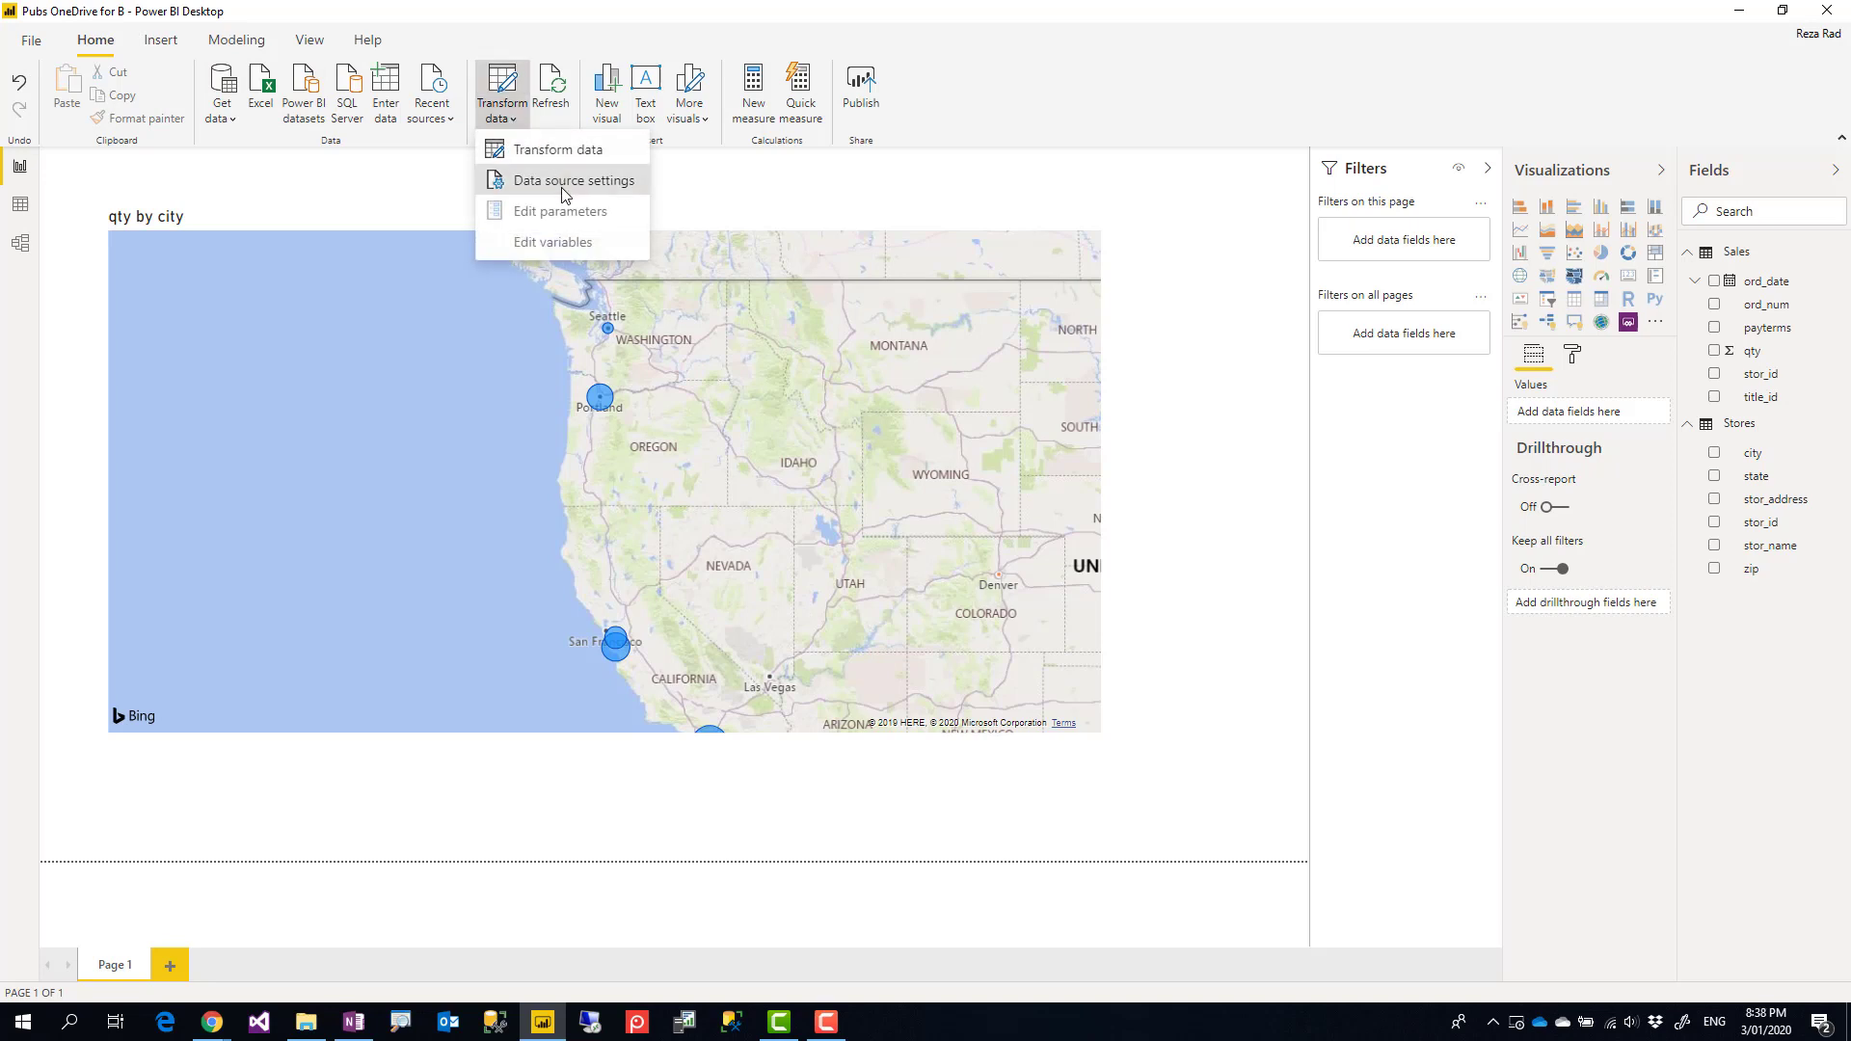
Step: Review the data source settings showing the local OneDrive path to pubs.xlsx, then close them
left_click(575, 180)
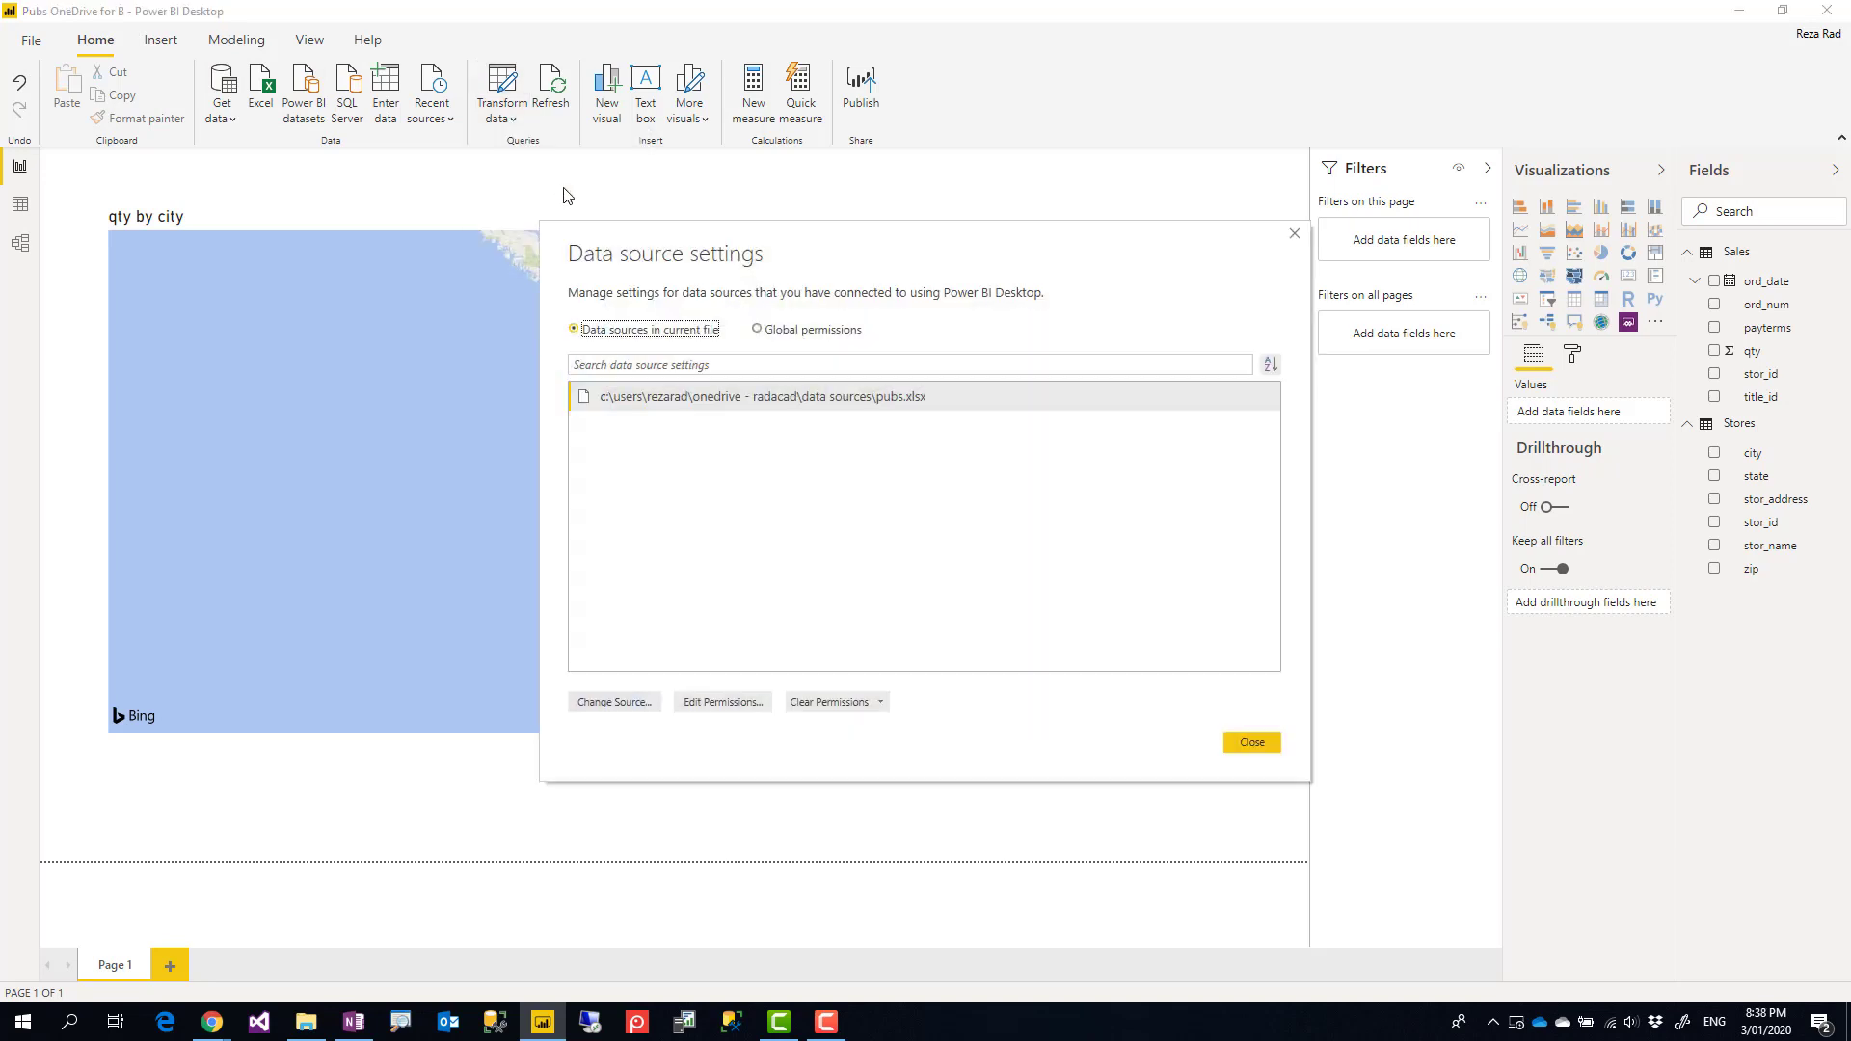
mouse_move(896, 398)
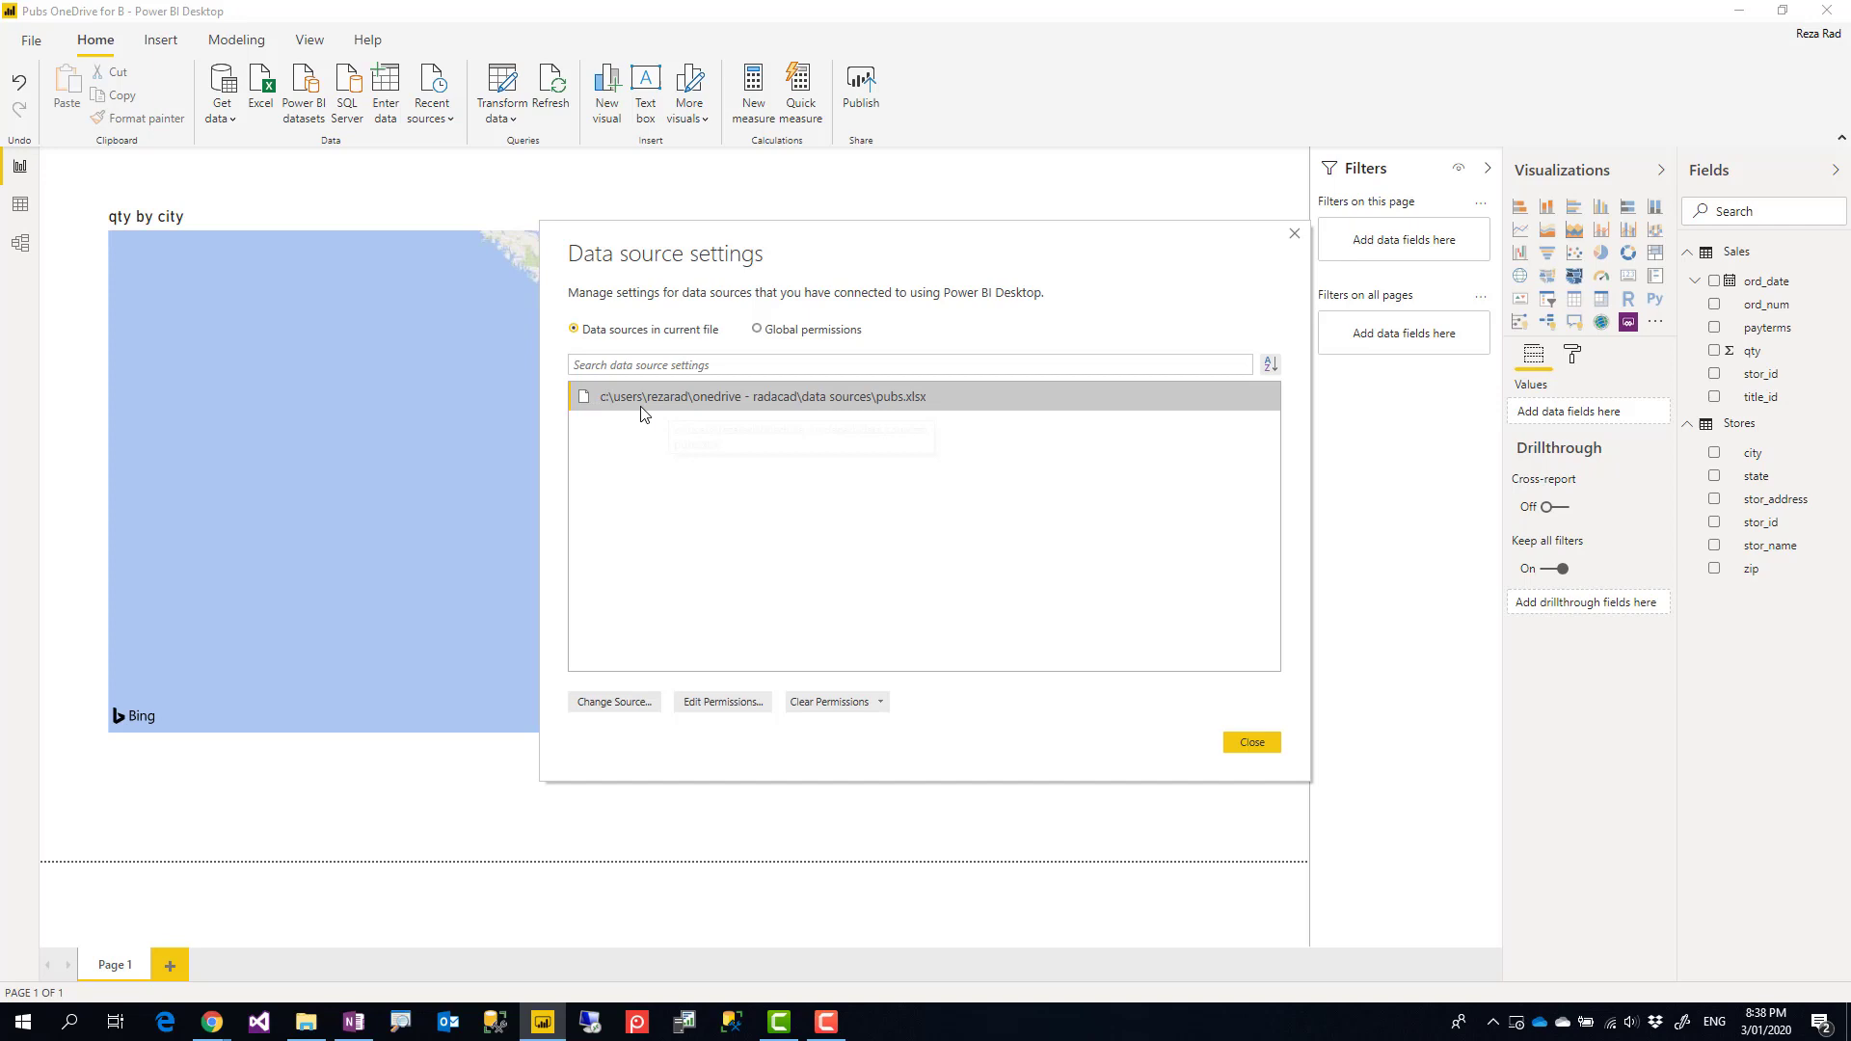
mouse_move(893, 412)
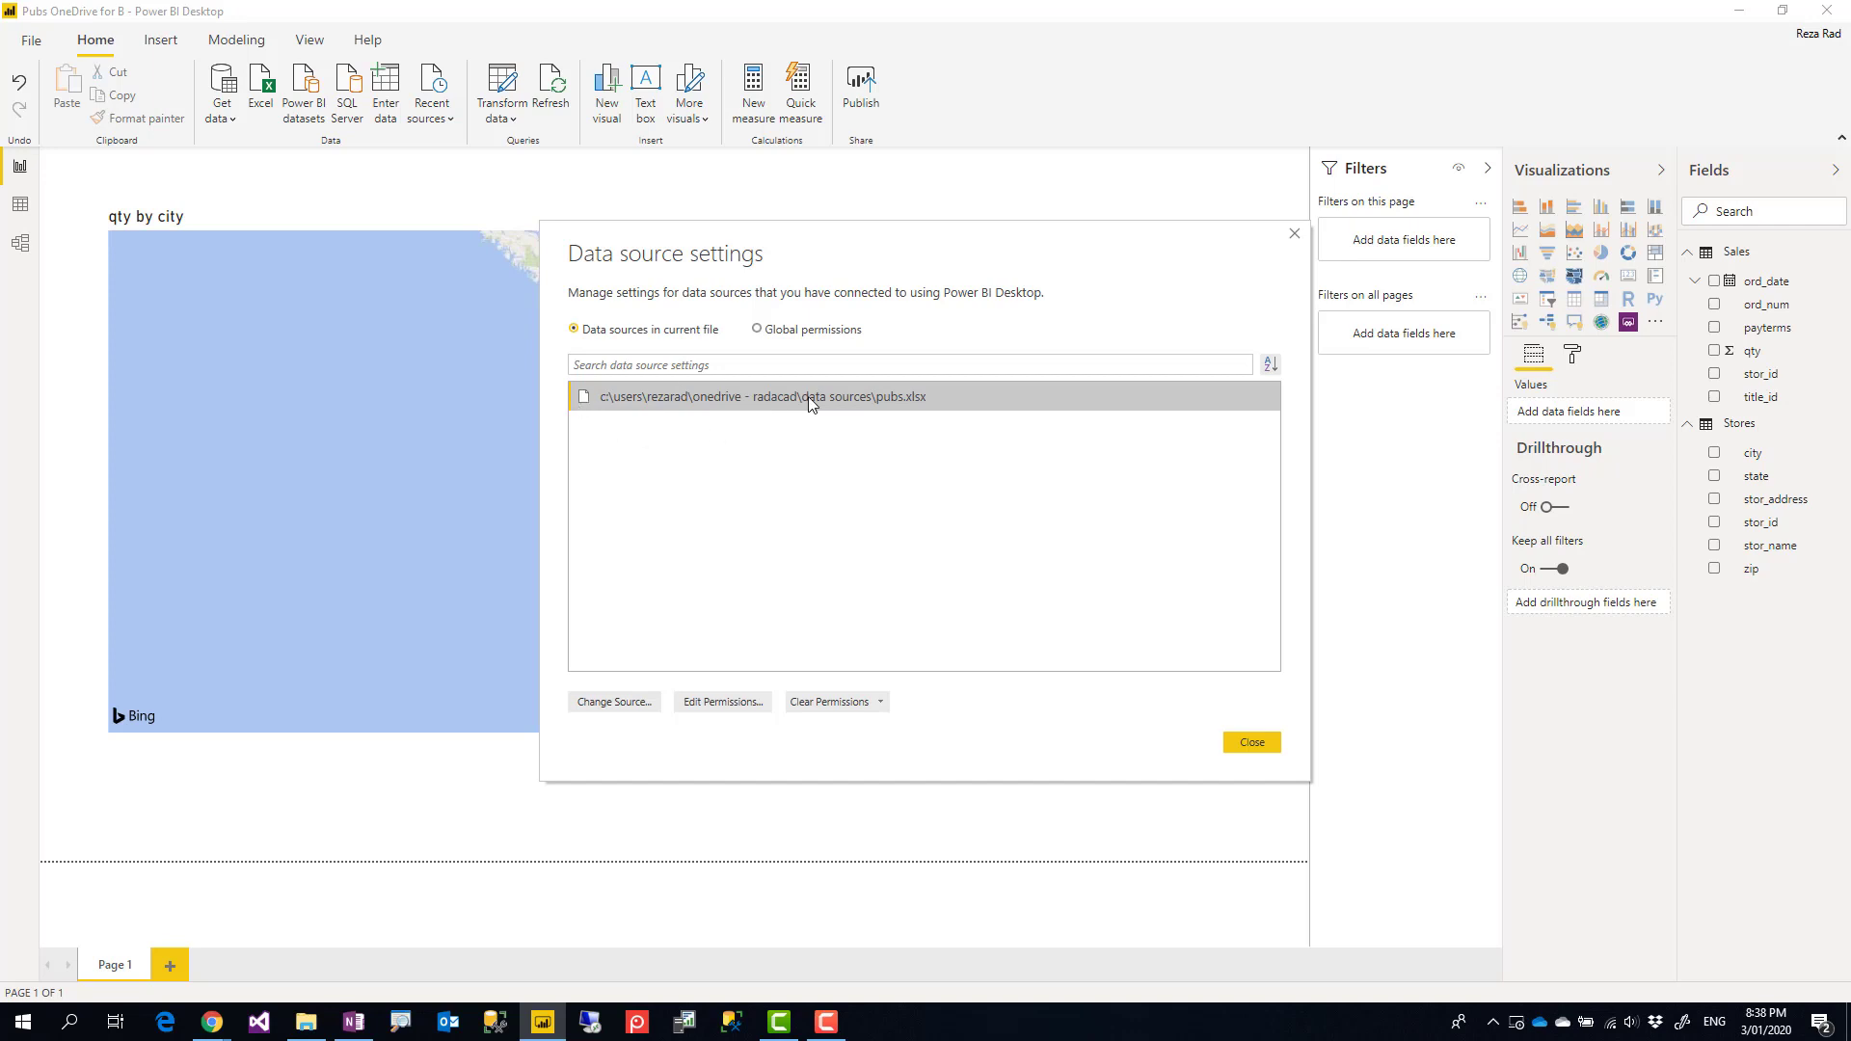
mouse_move(613, 415)
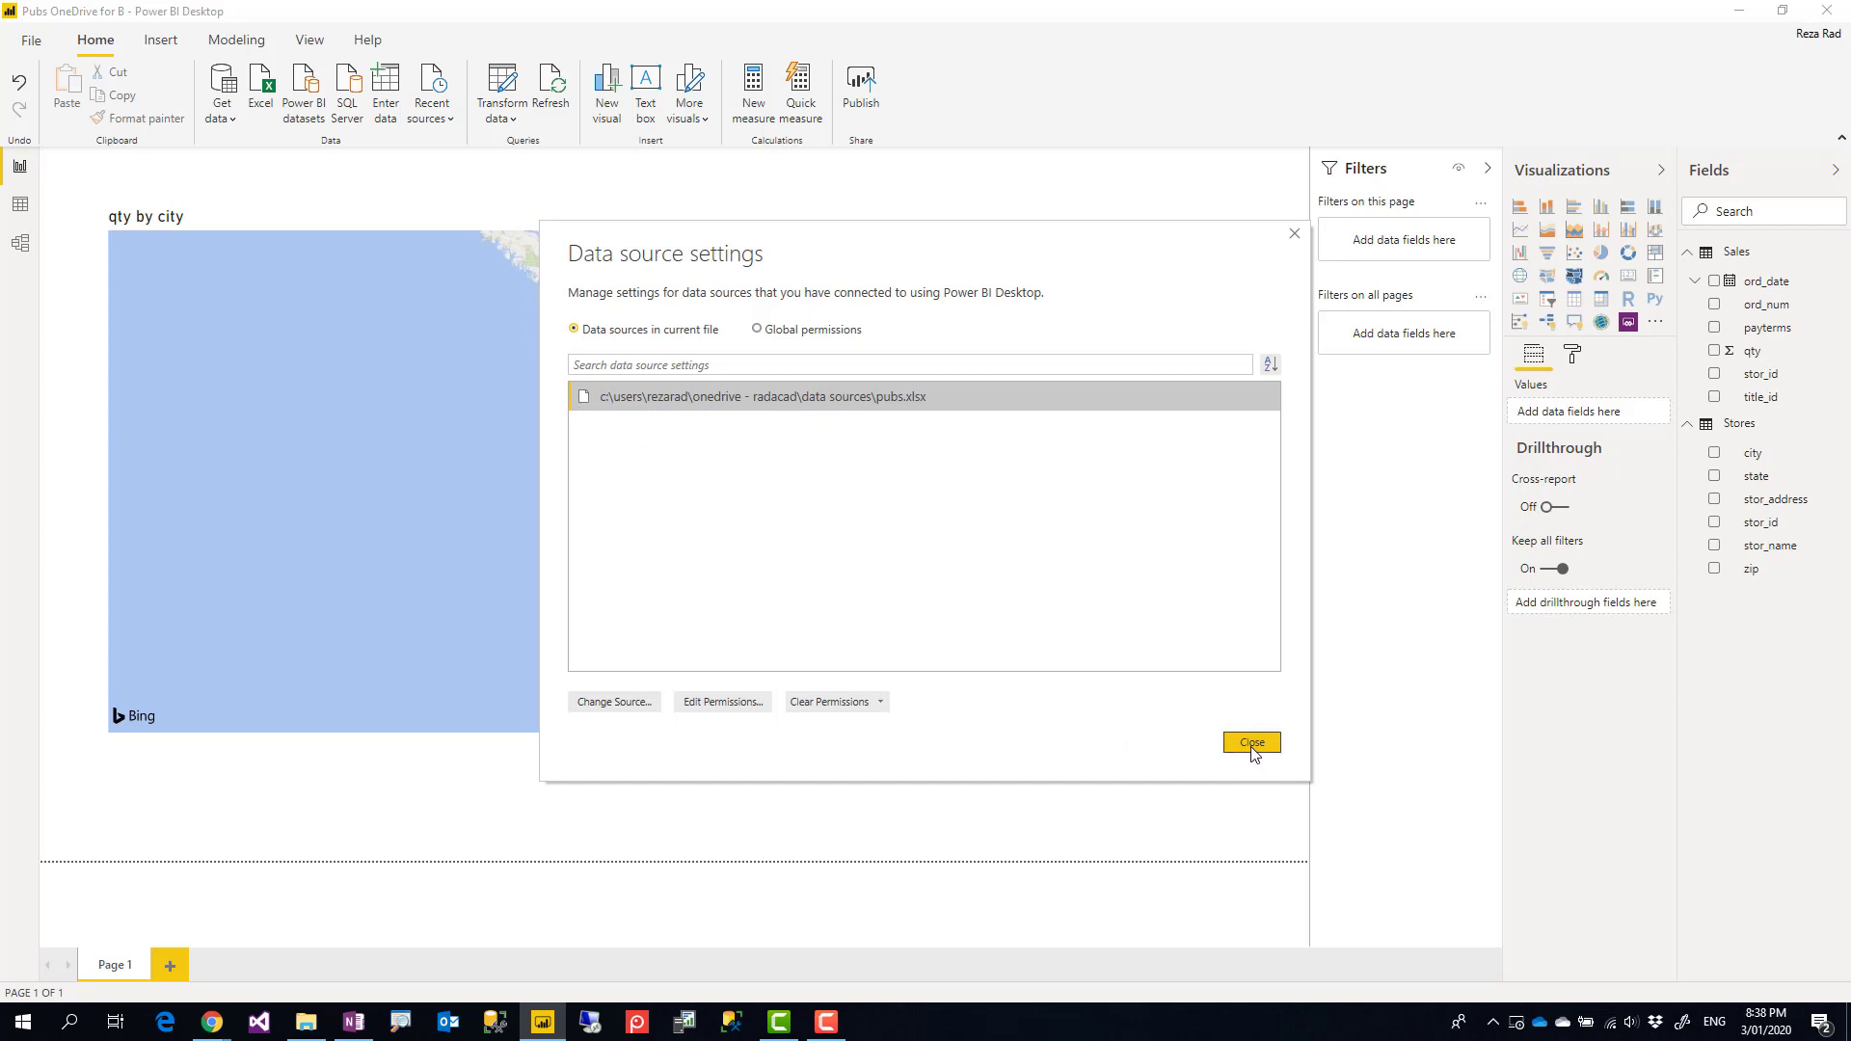
left_click(1249, 741)
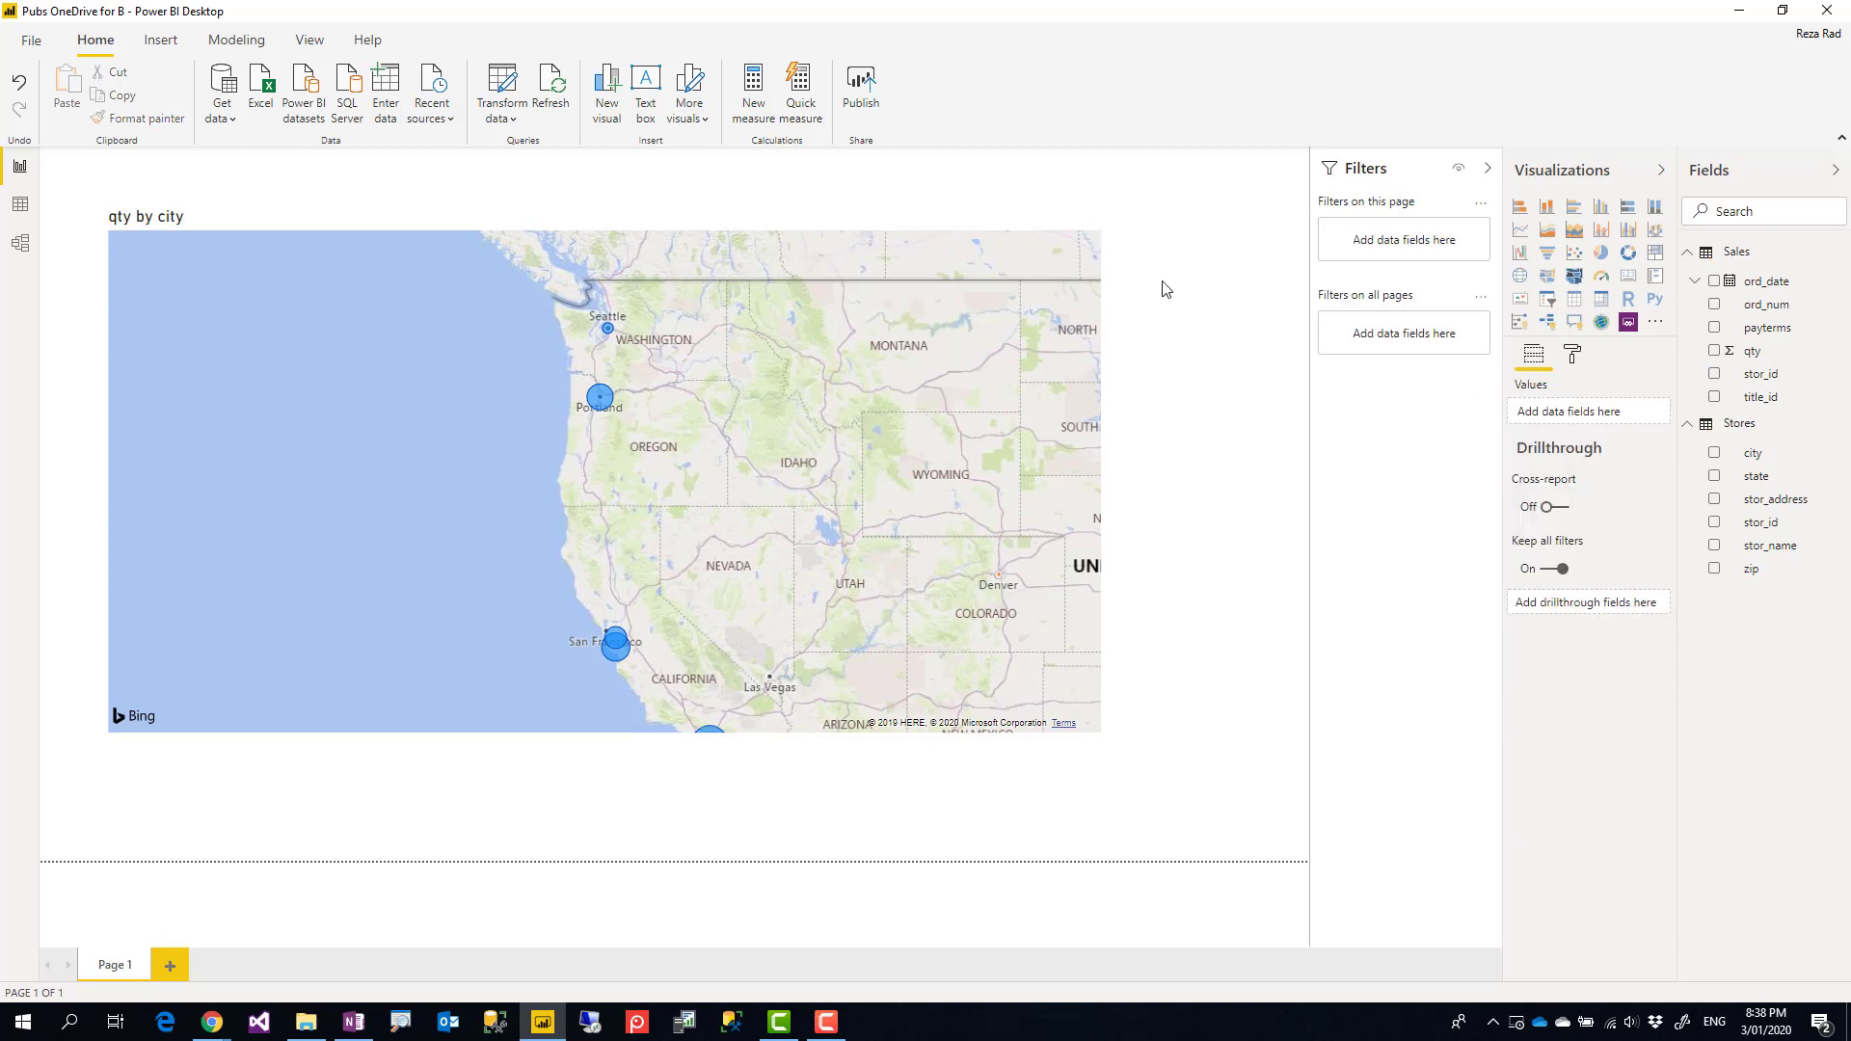
mouse_move(868, 786)
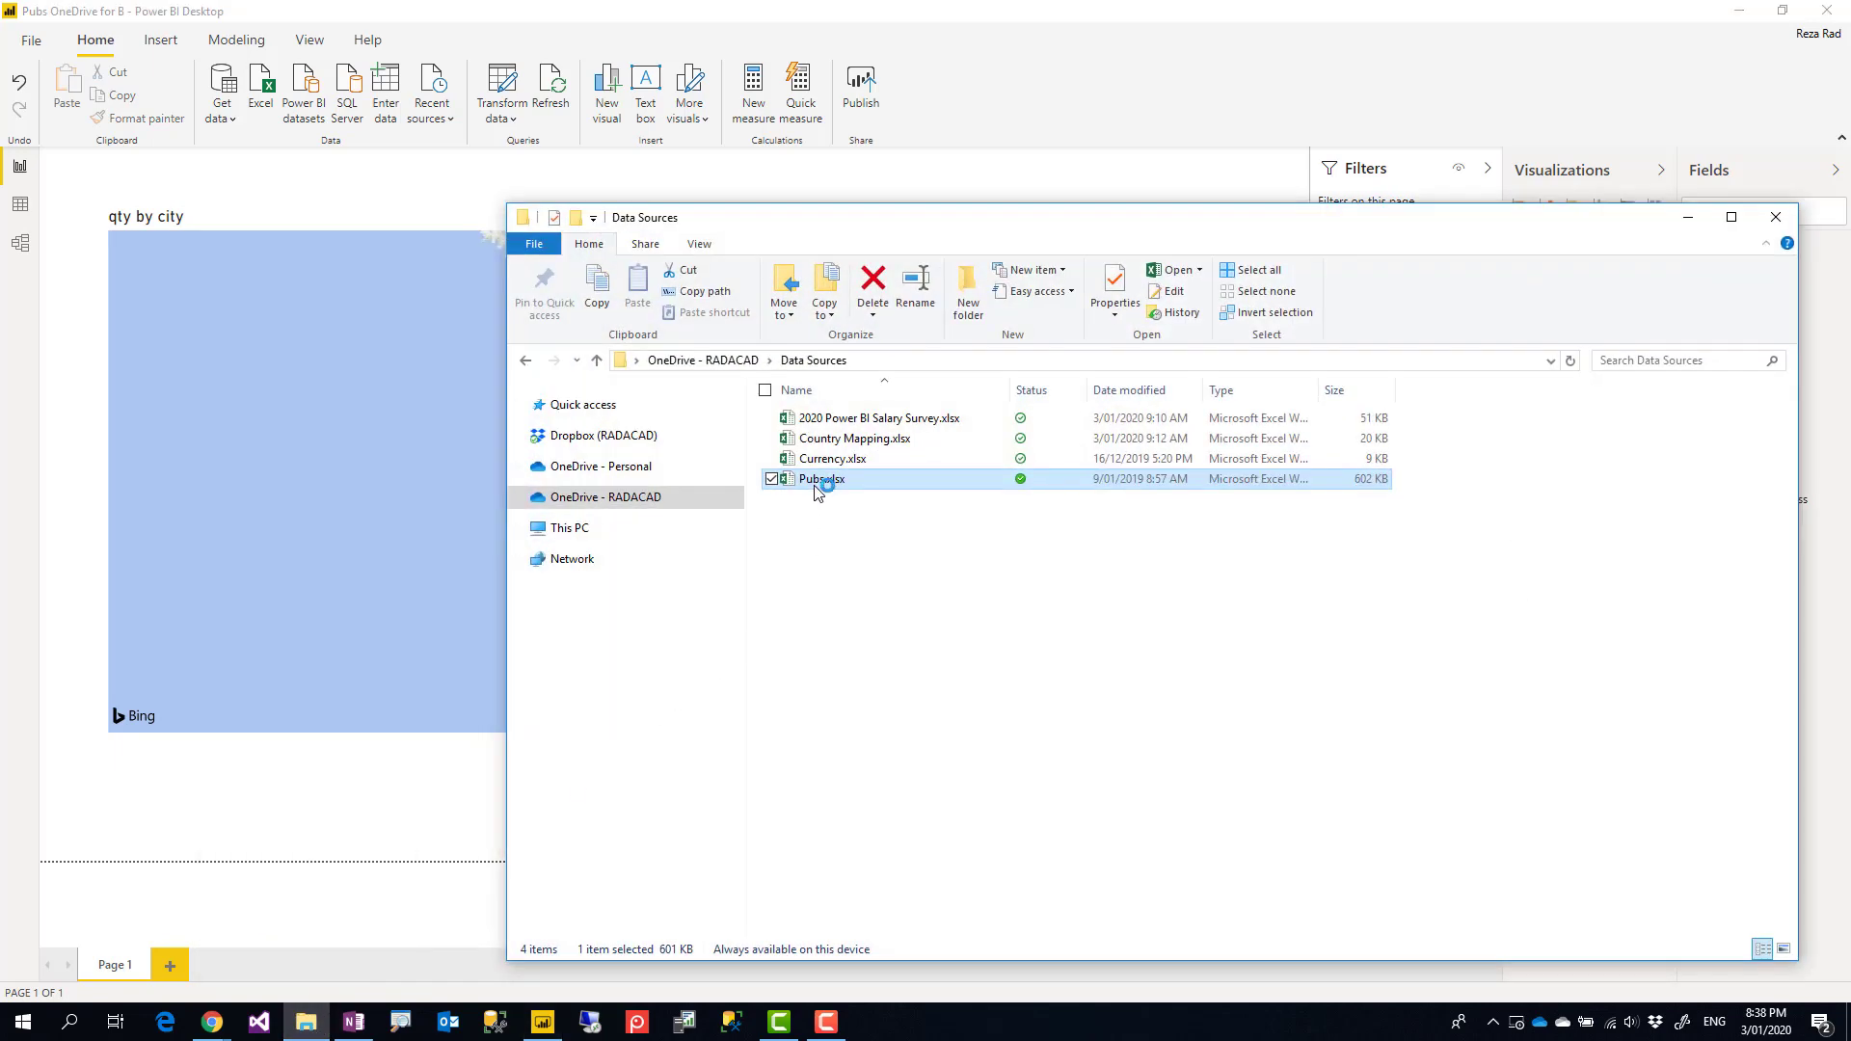
Step: Open Pubs.xlsx from the OneDrive Data Sources folder in Excel
double_click(821, 478)
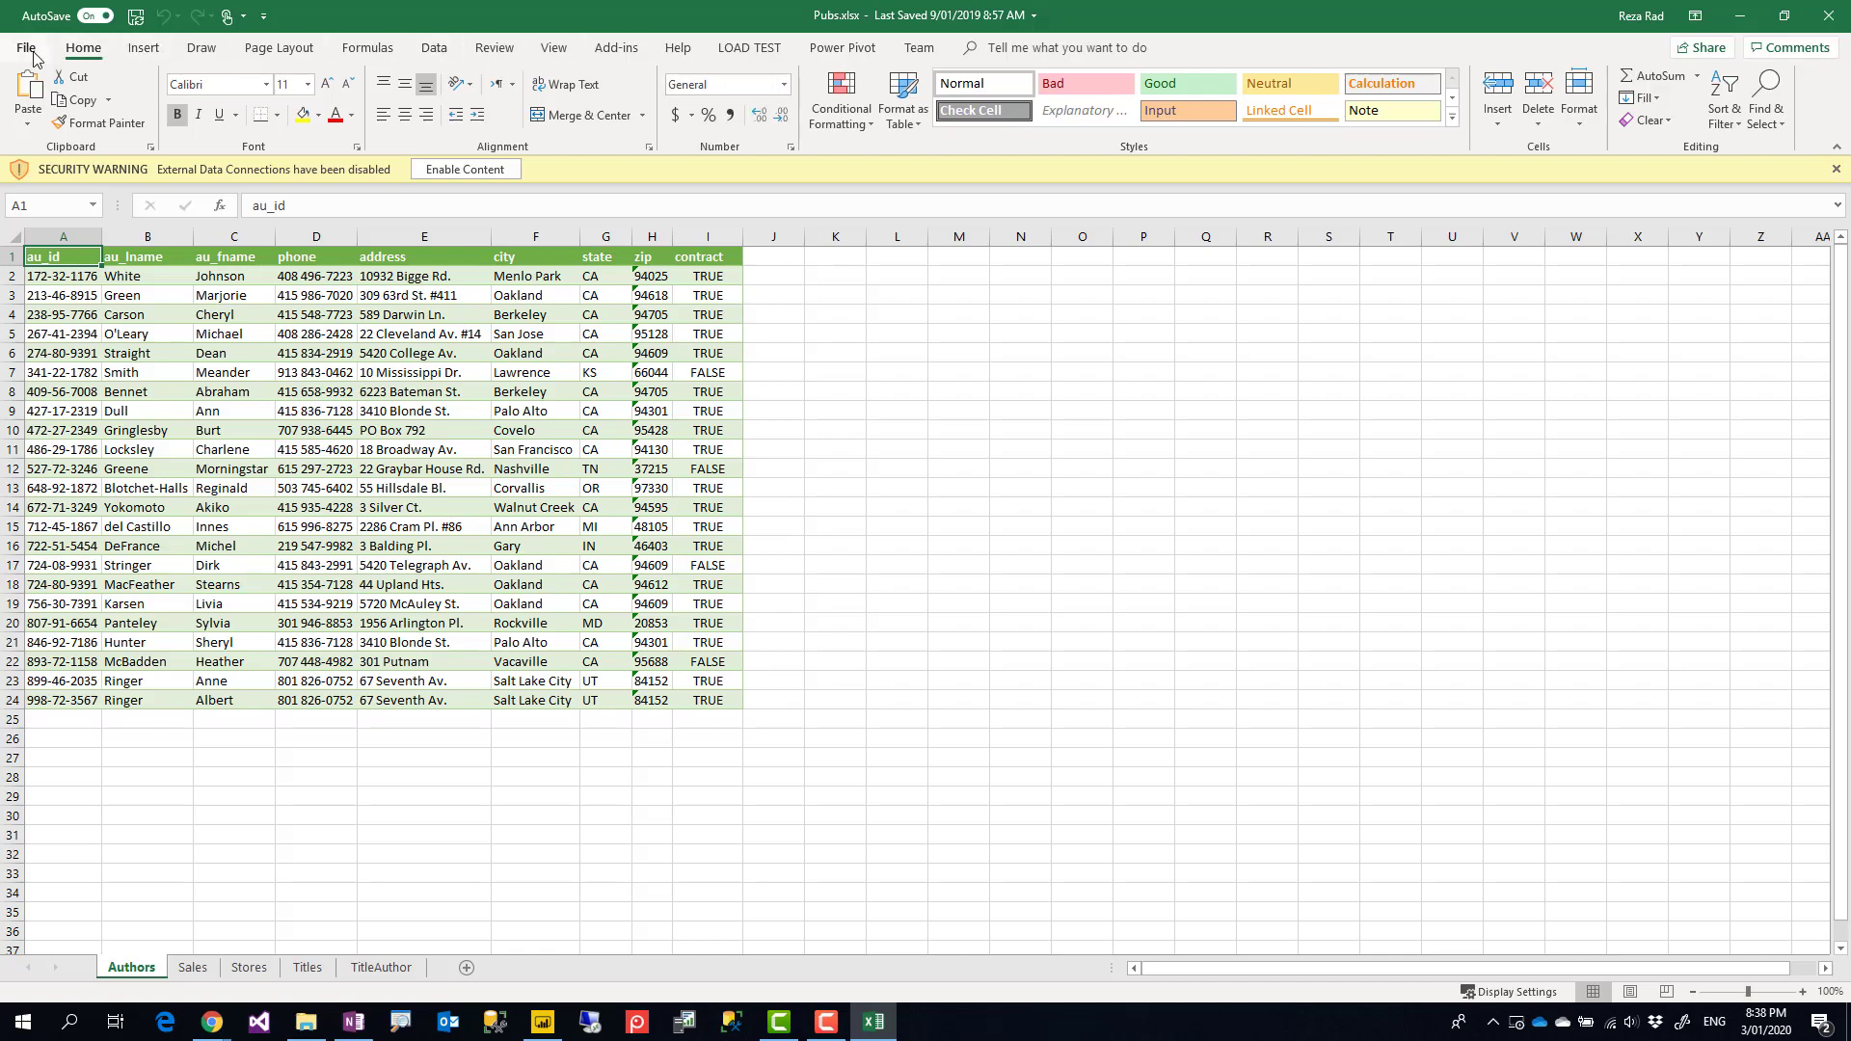
Step: From the workbook's Info page, copy the link to its online file location
left_click(25, 46)
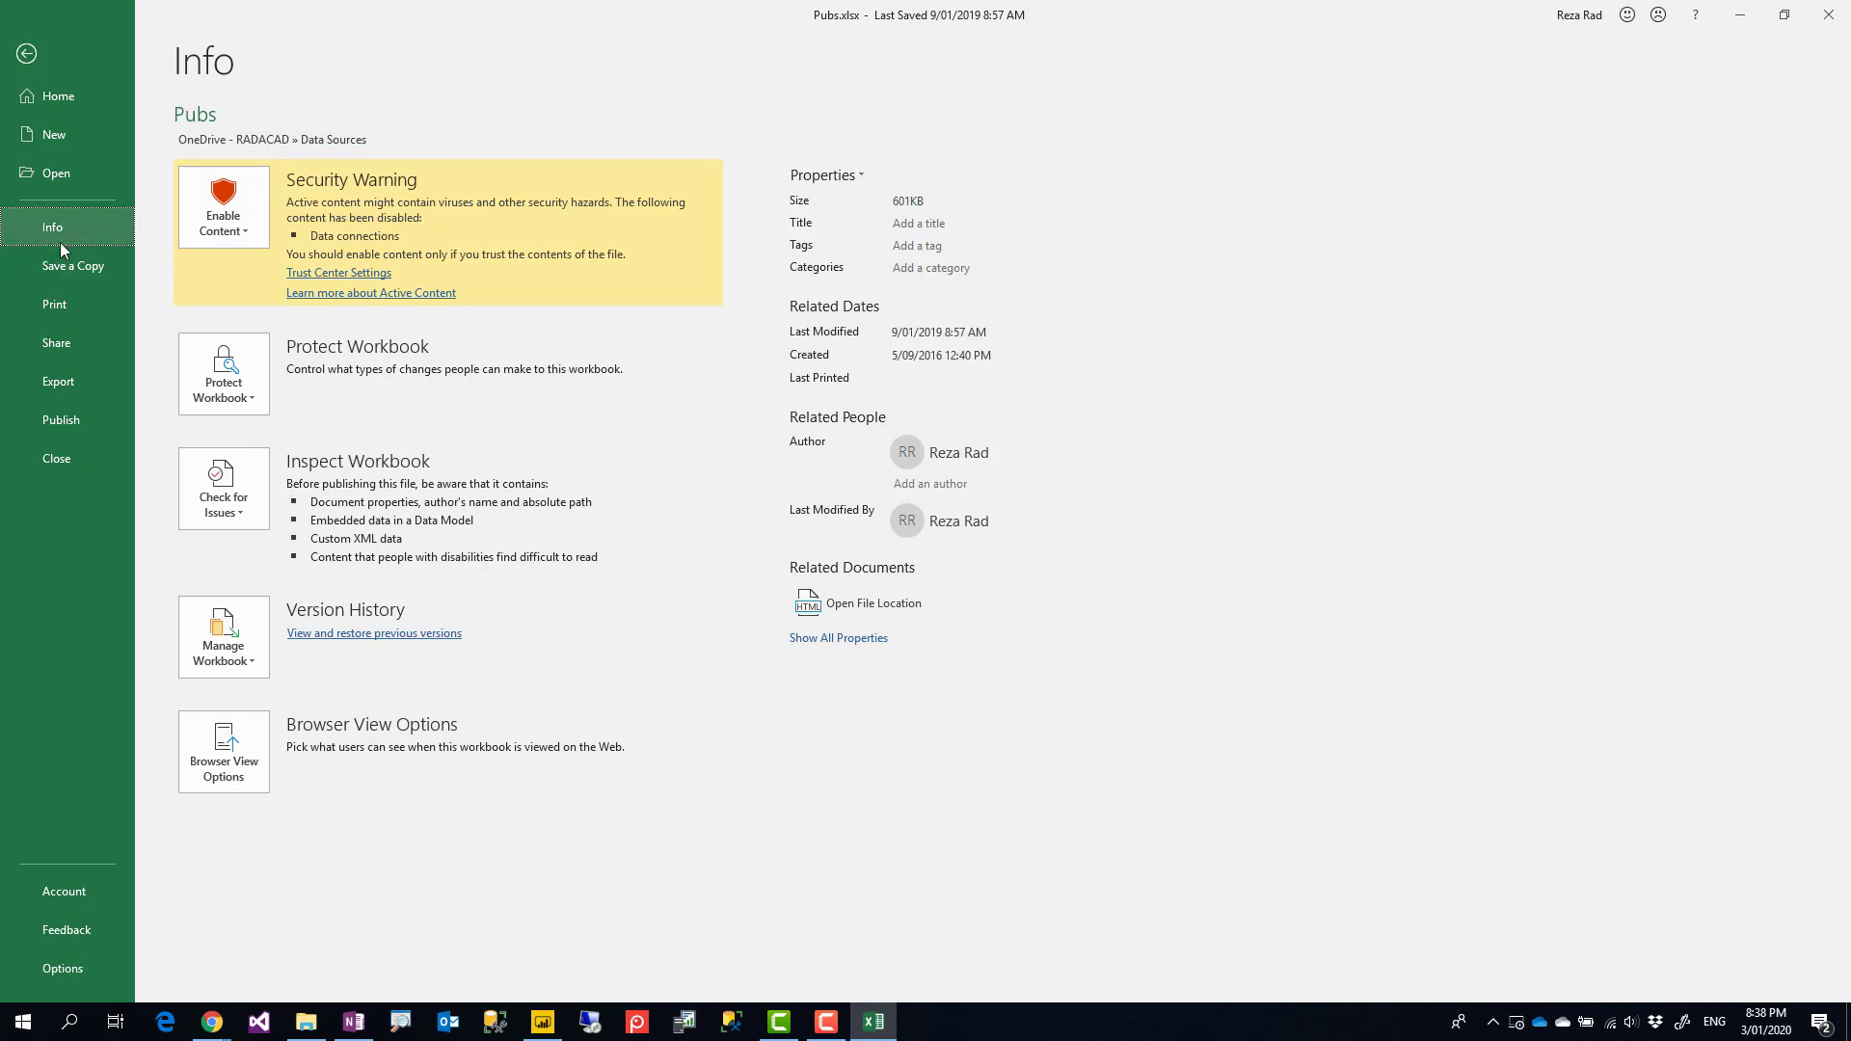
mouse_move(874, 602)
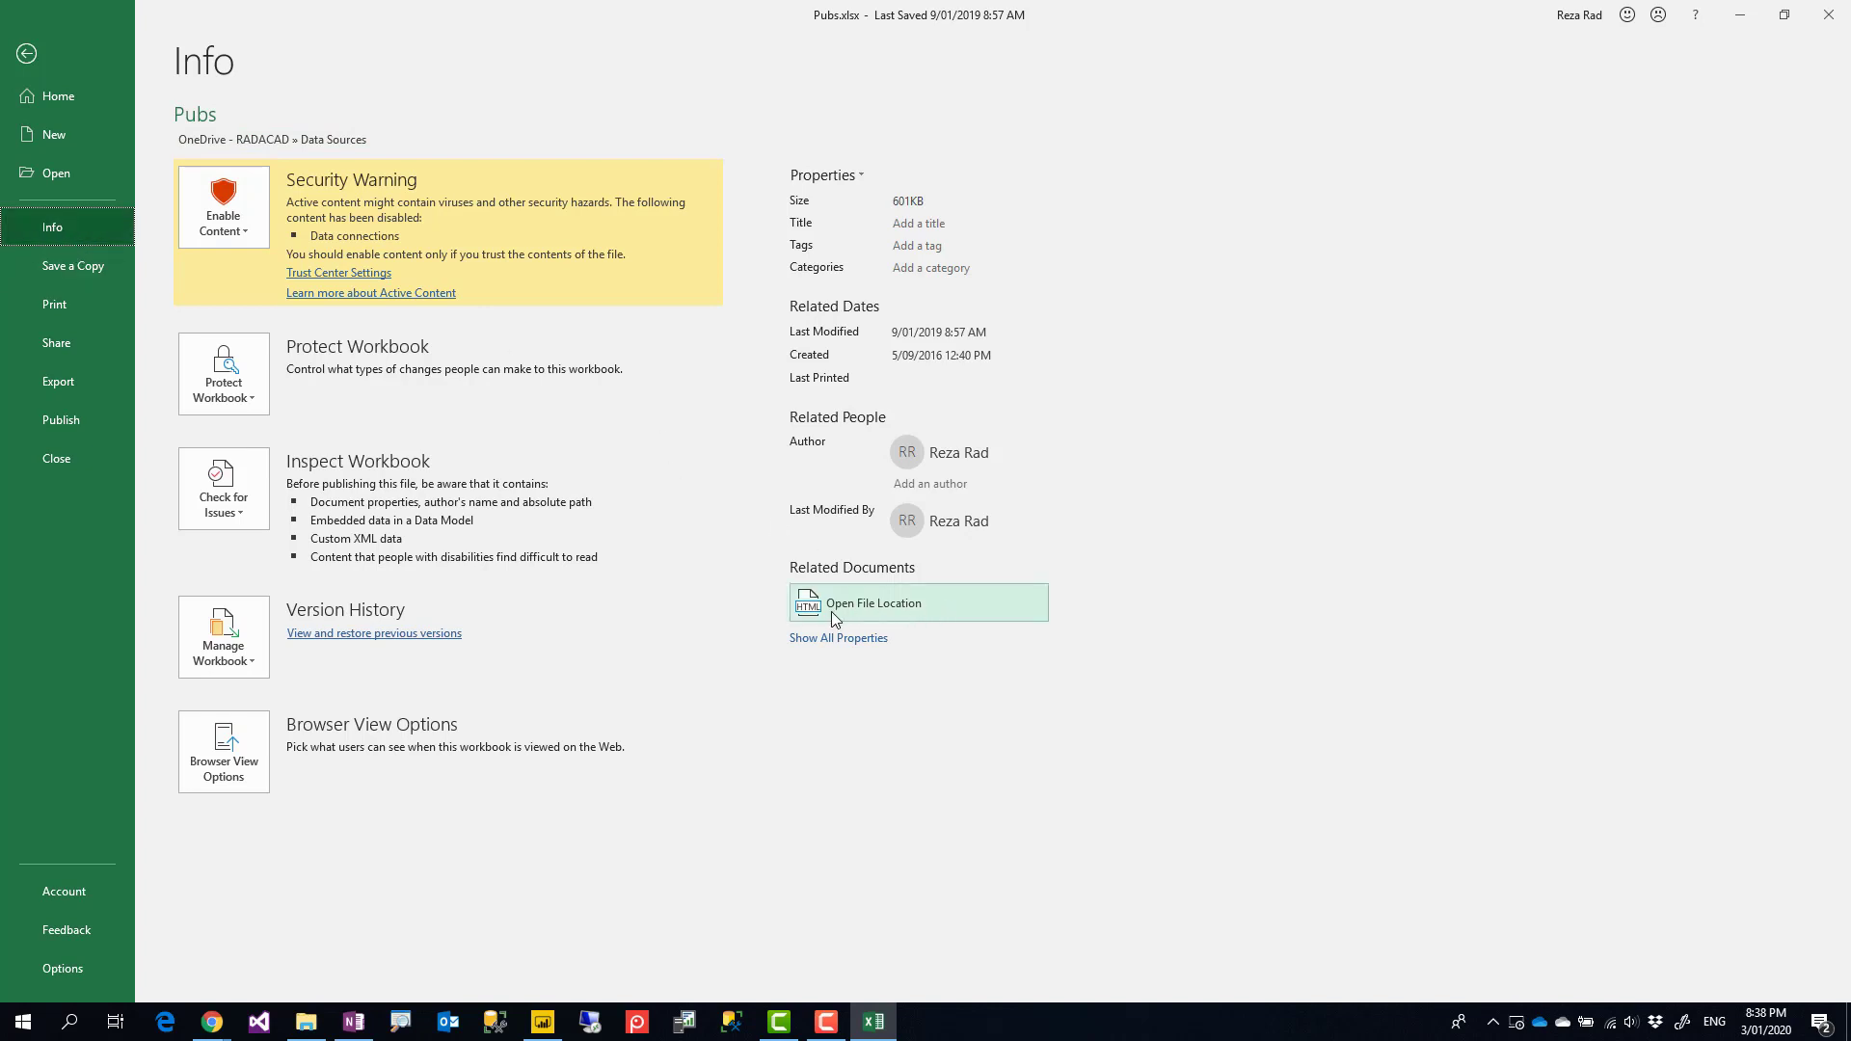
mouse_move(918, 602)
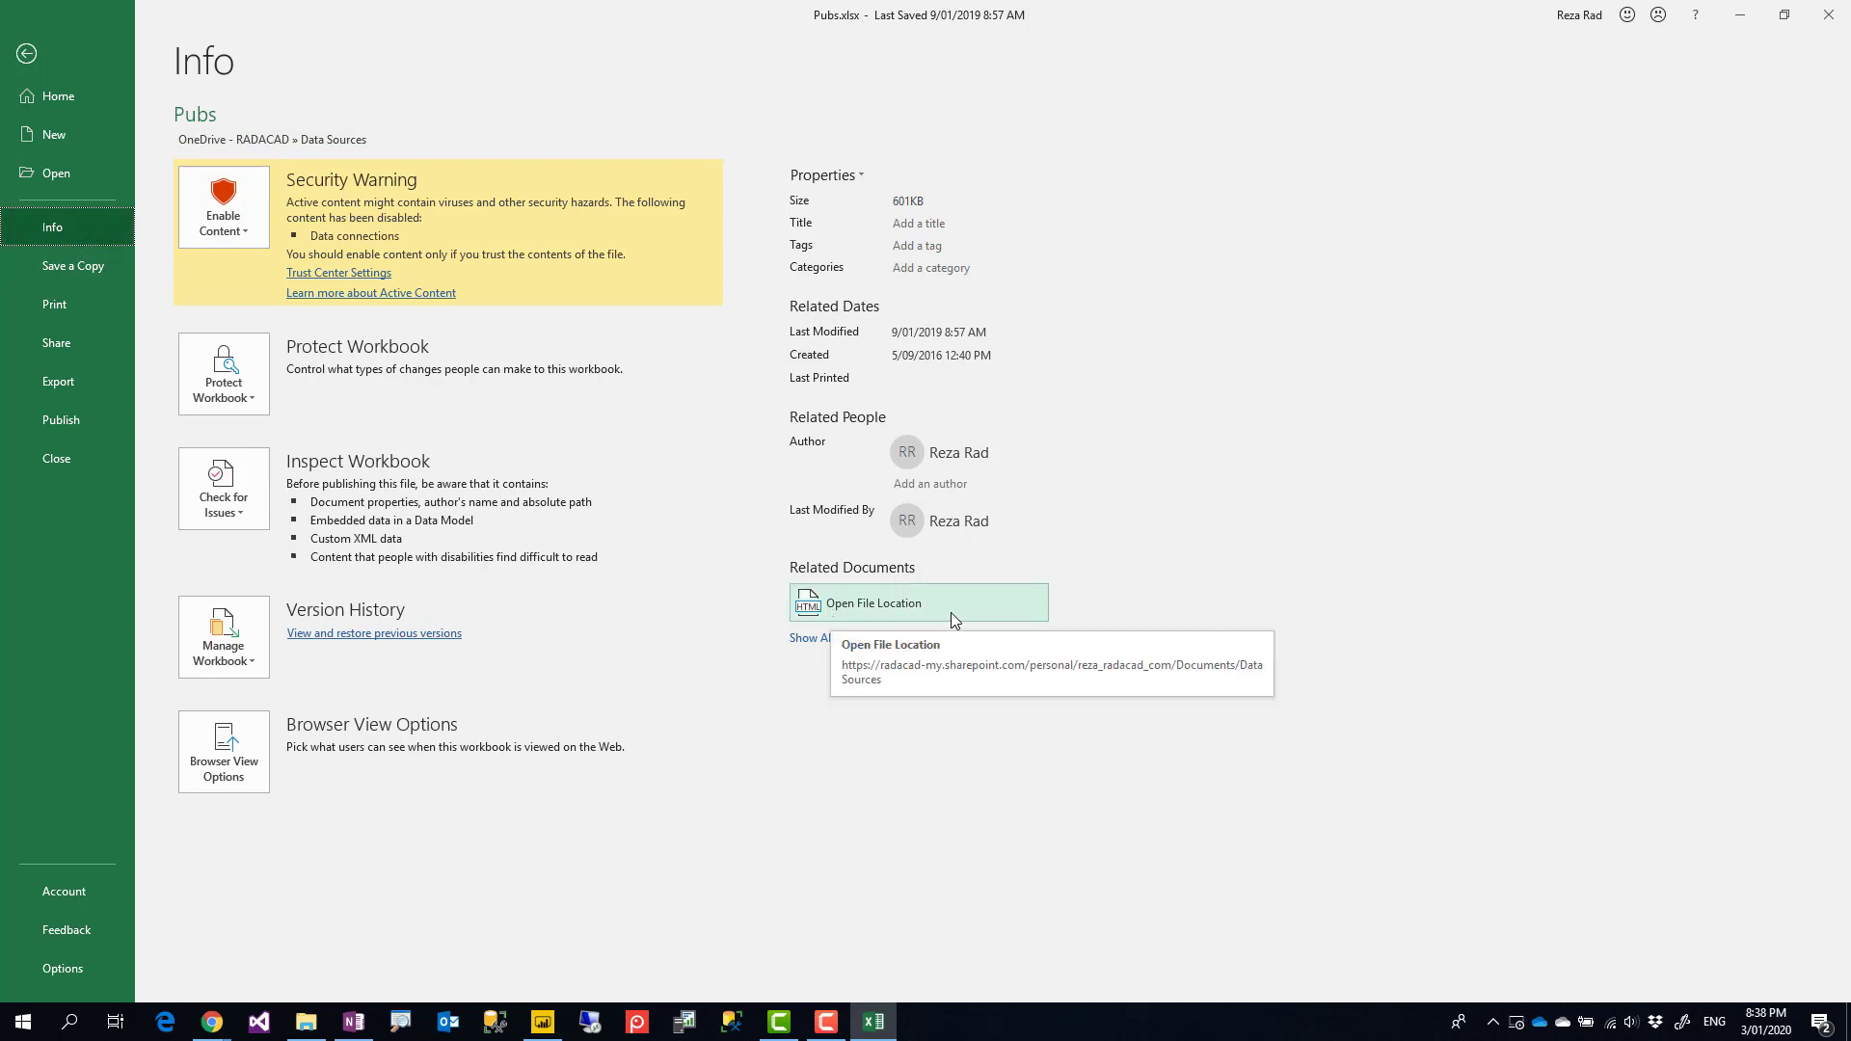
right_click(873, 604)
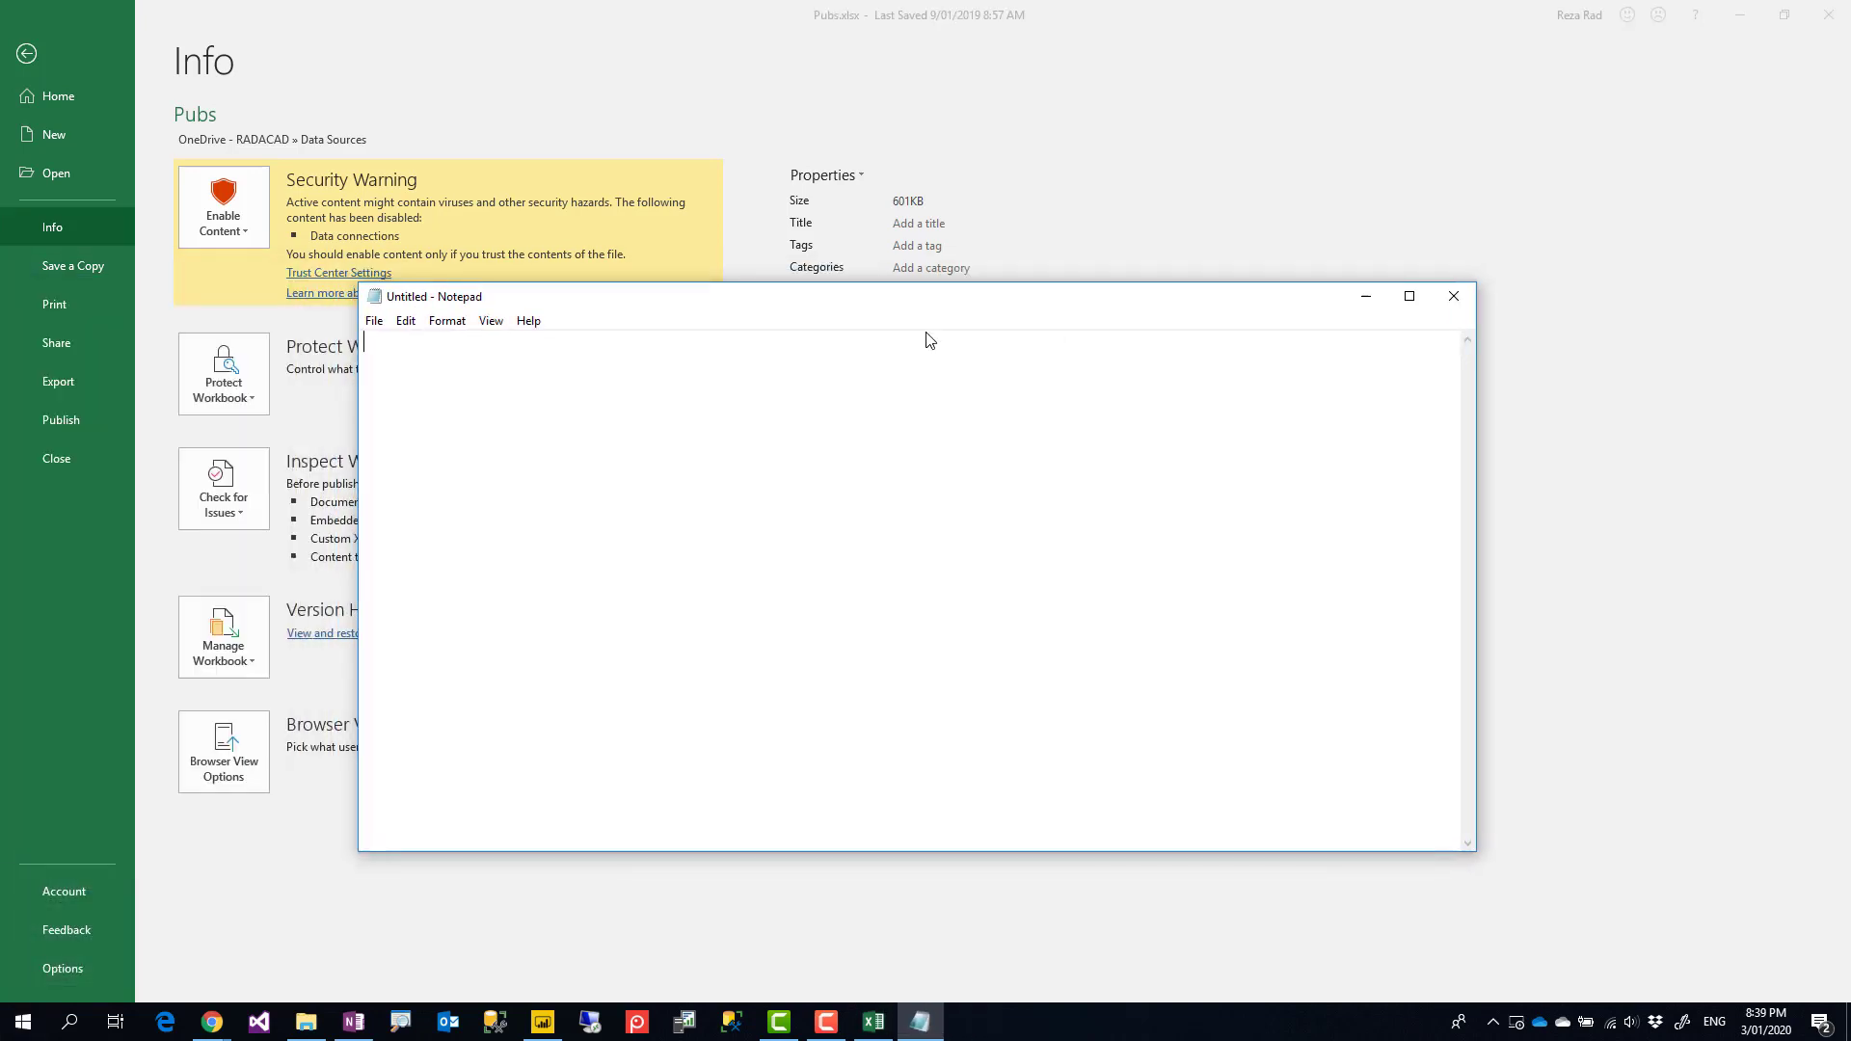
Step: Paste the SharePoint Data Sources folder address into a new Notepad note
type("https://radacad-my.sharepoint.com/personal/reza_radacad_com/Documents/Data Sources")
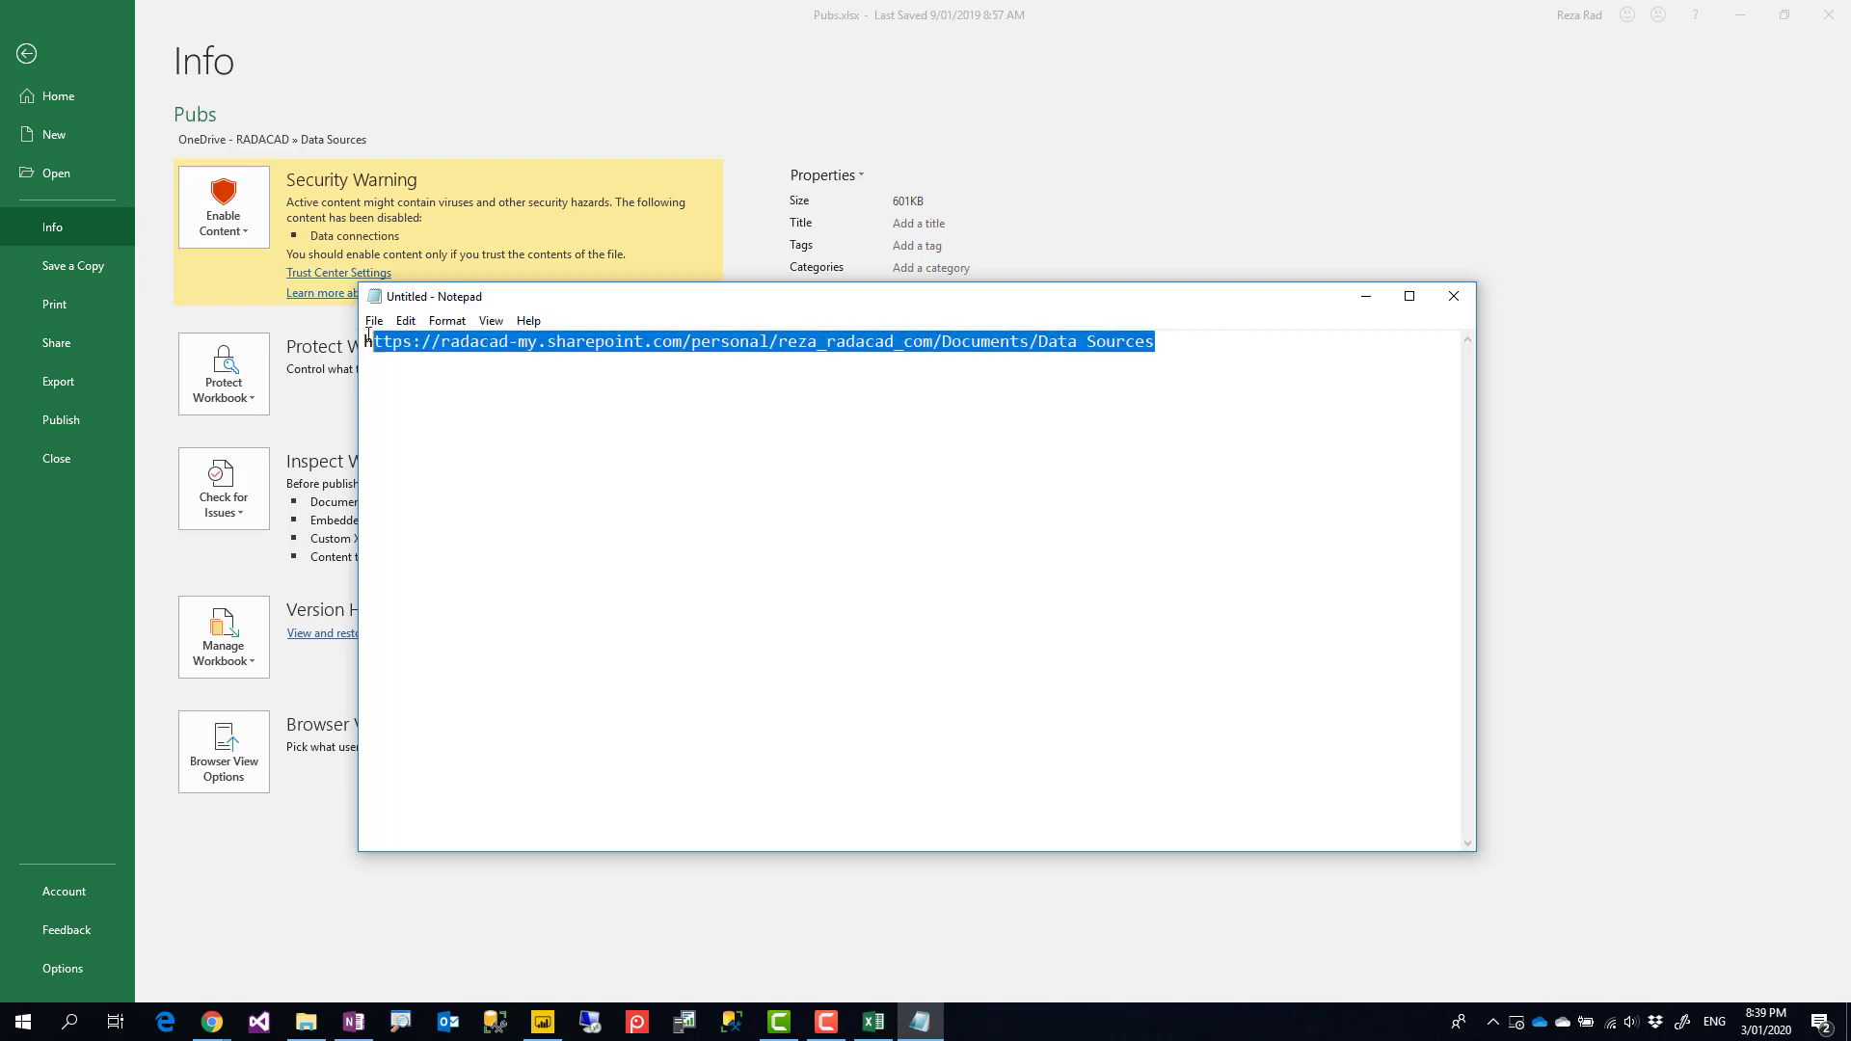
left_click(1169, 343)
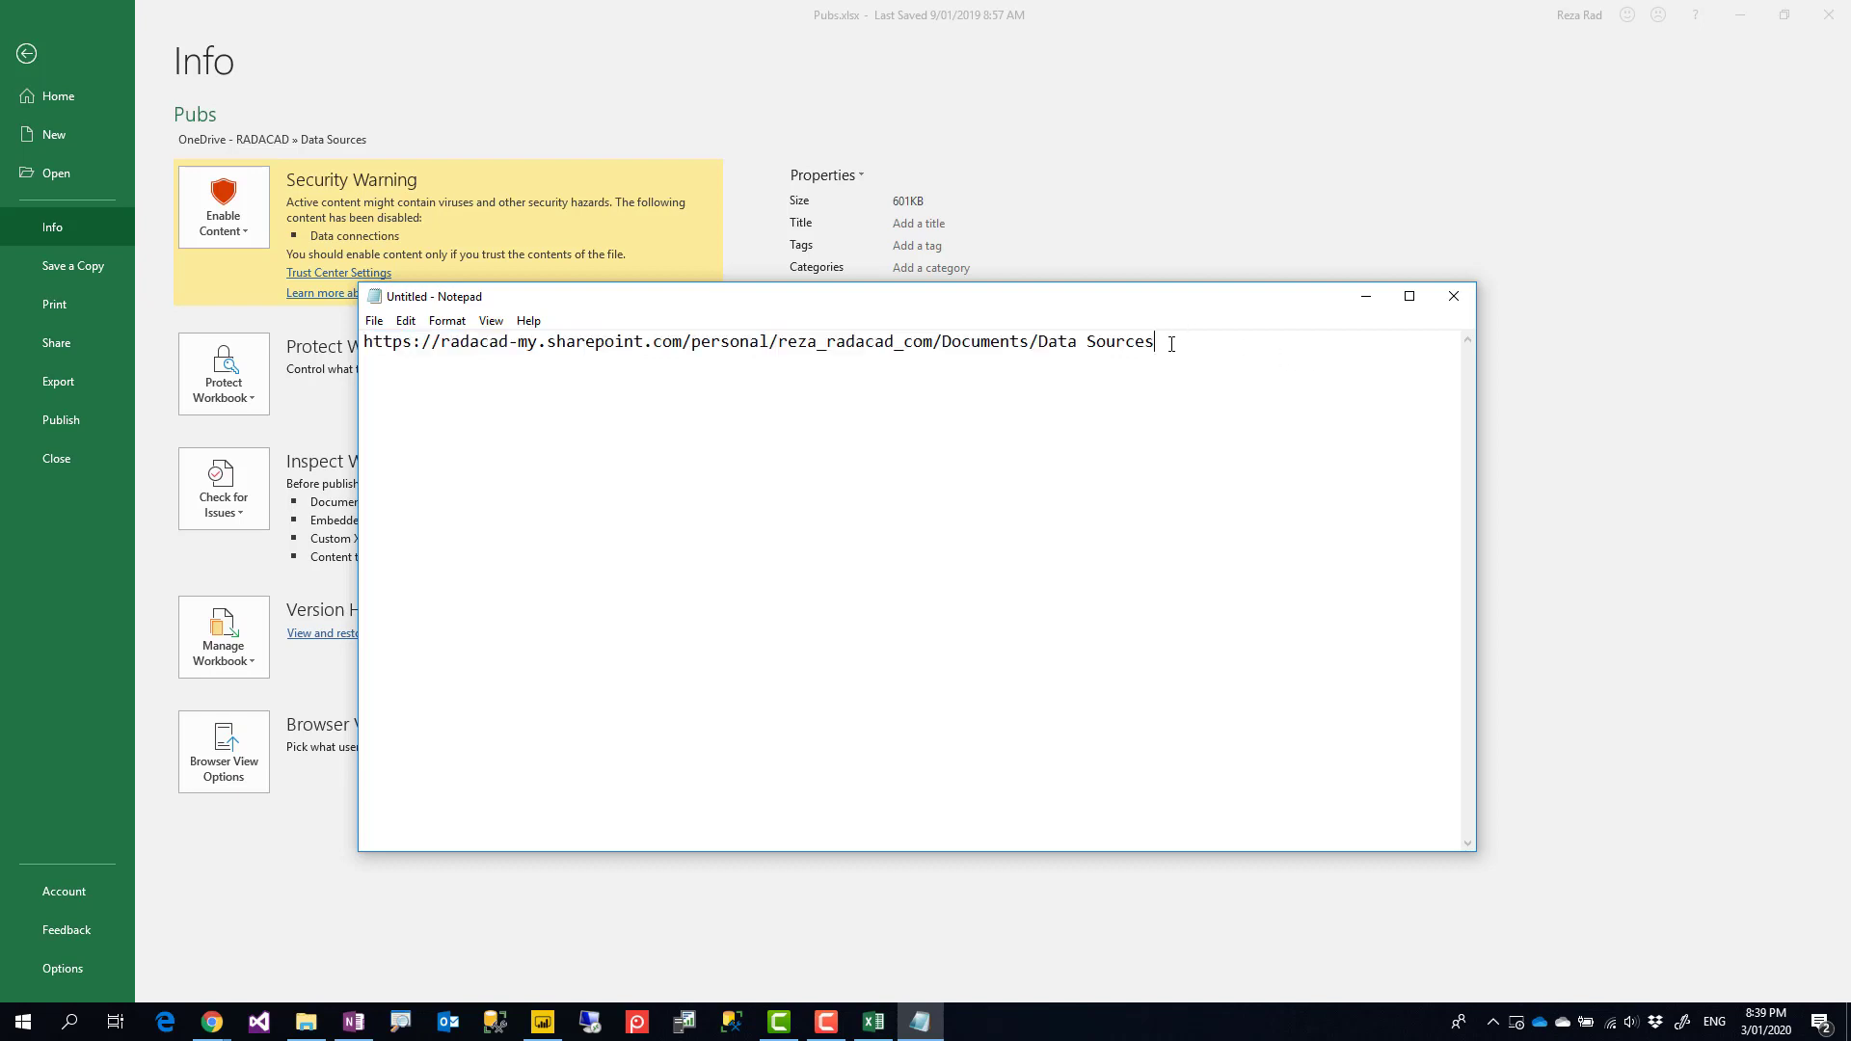
mouse_move(1340, 322)
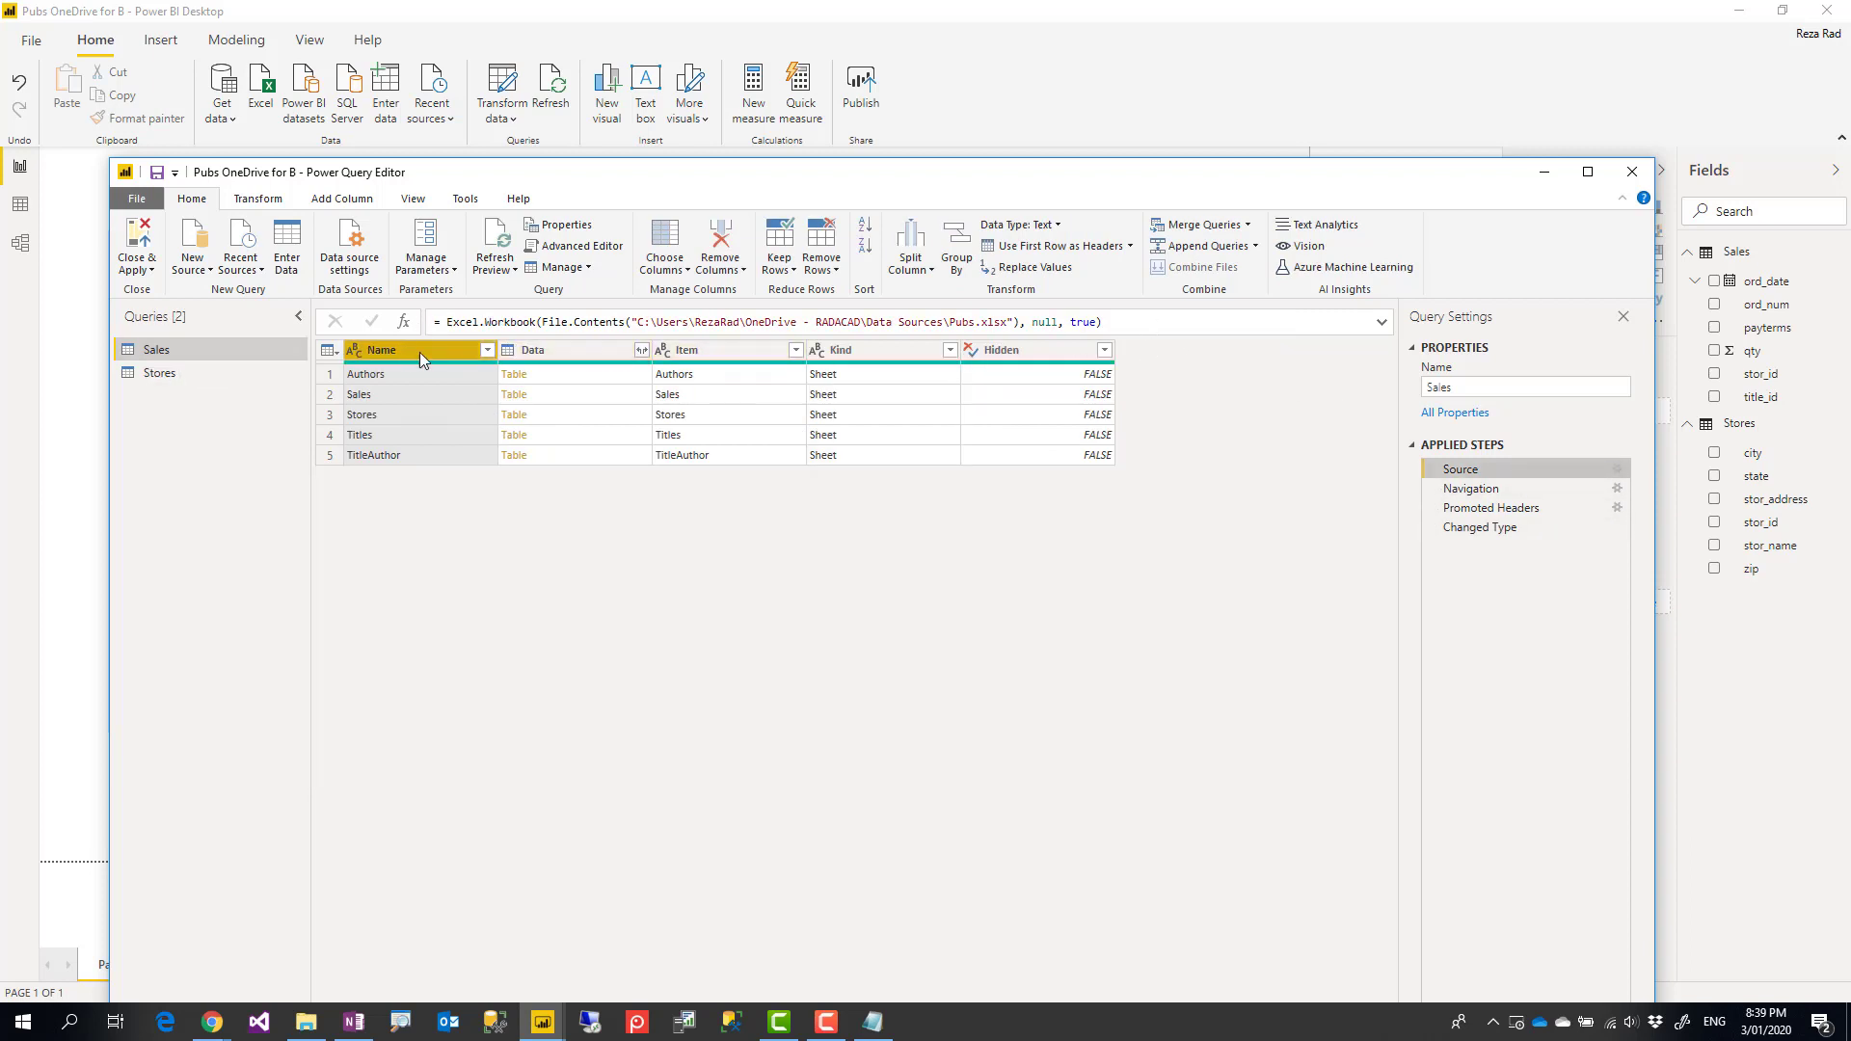
Step: Change the Source step to Web.Contents and paste the SharePoint Data Sources URL over the local path
left_click(412, 199)
type("Web")
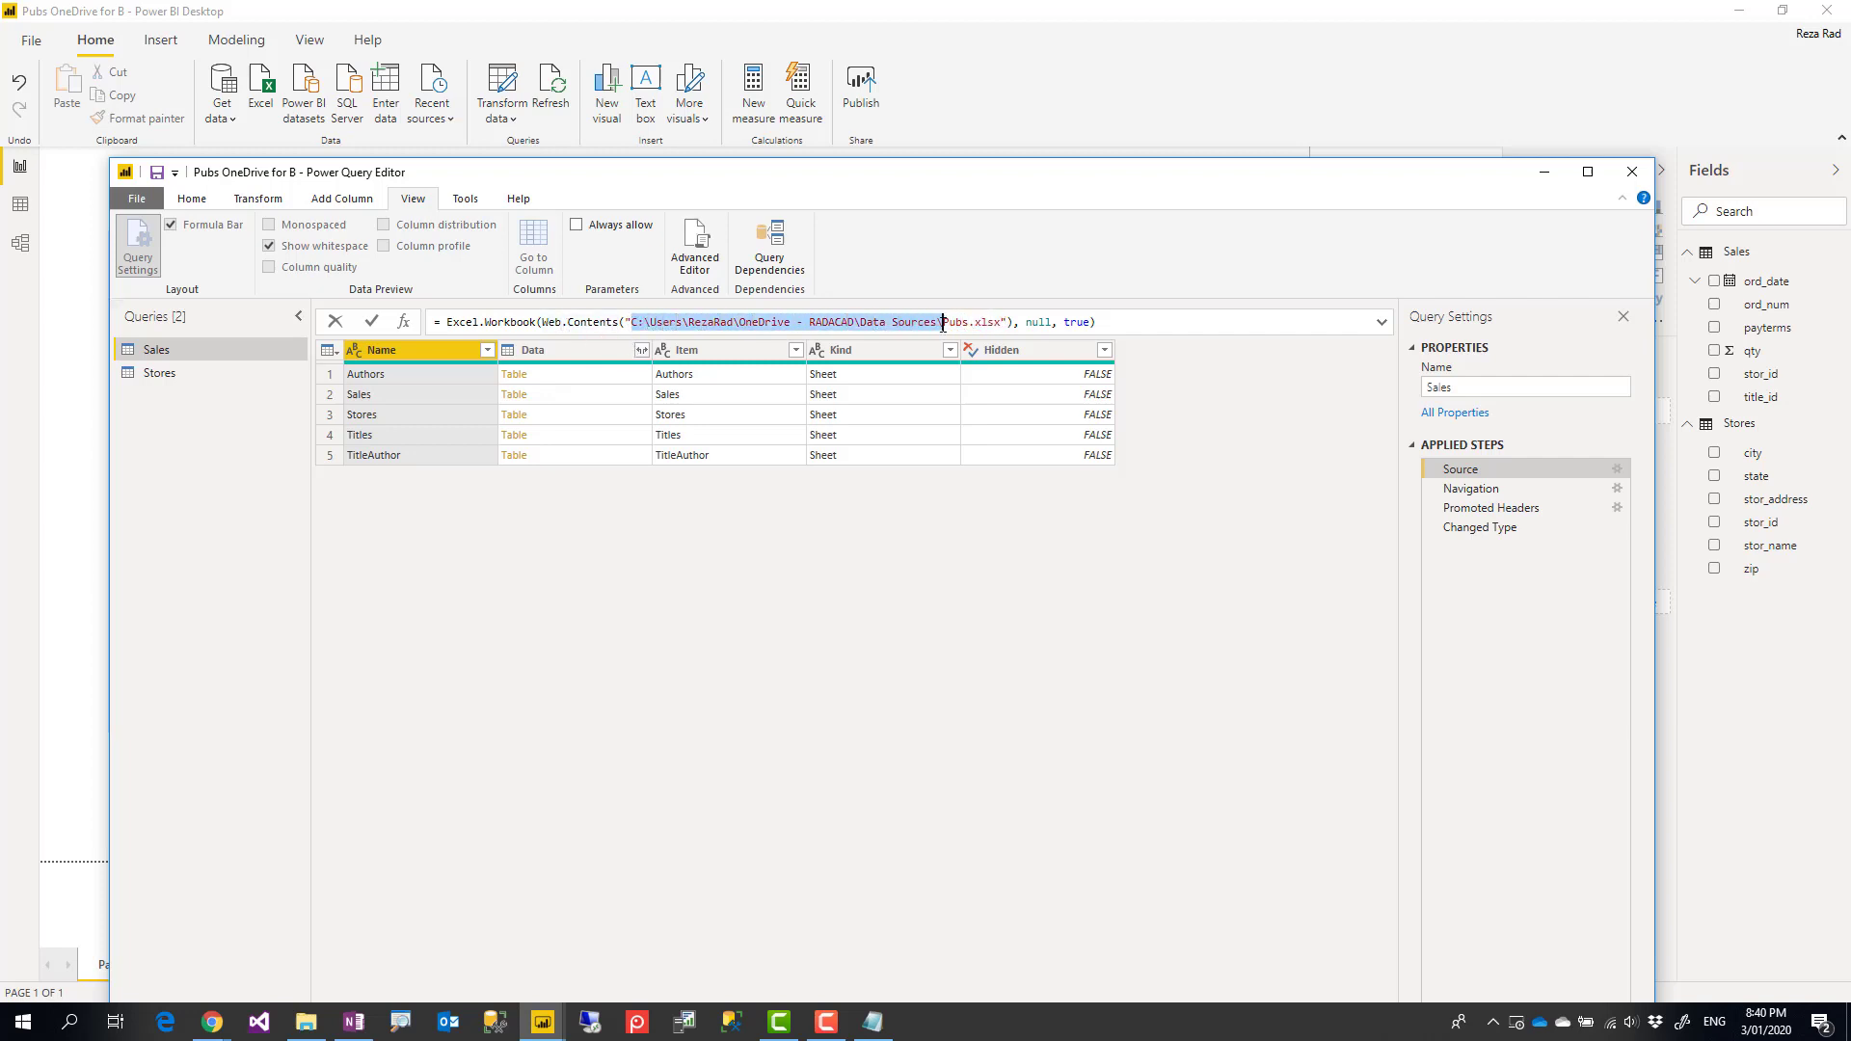
left_click(871, 1022)
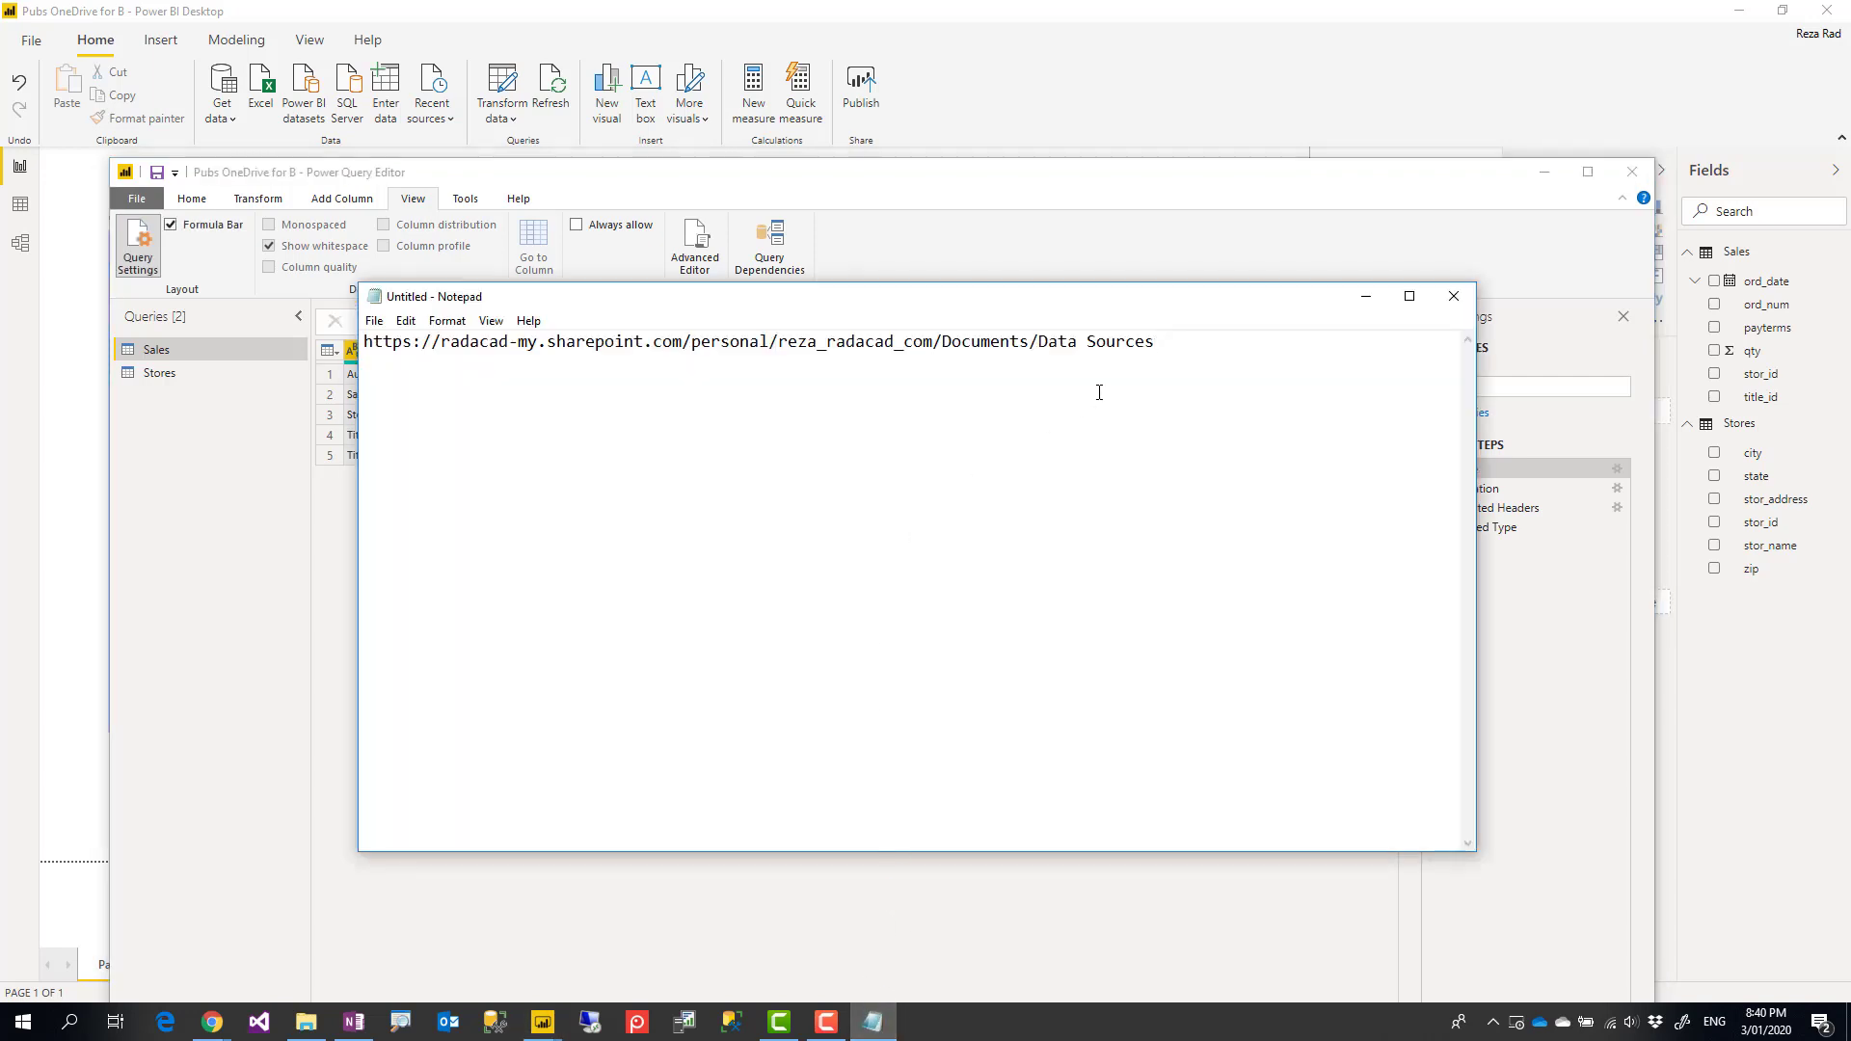
triple_click(756, 341)
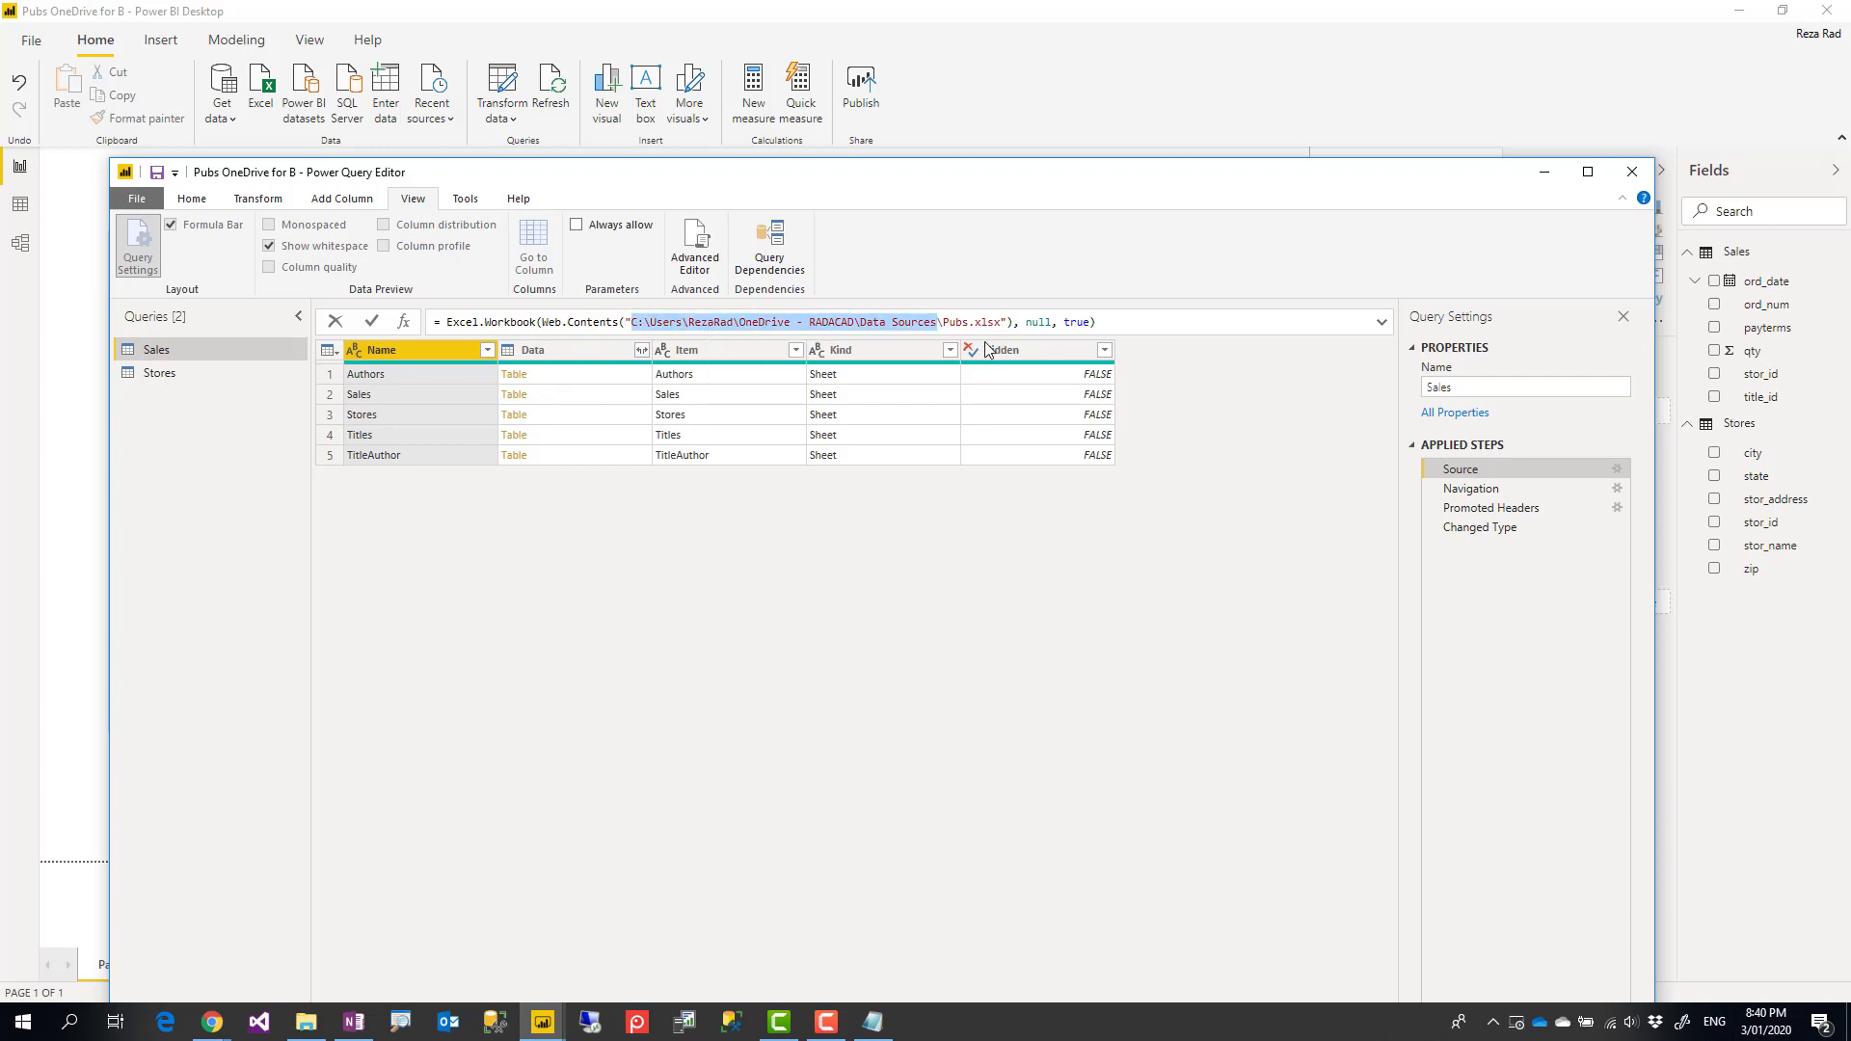
right_click(644, 322)
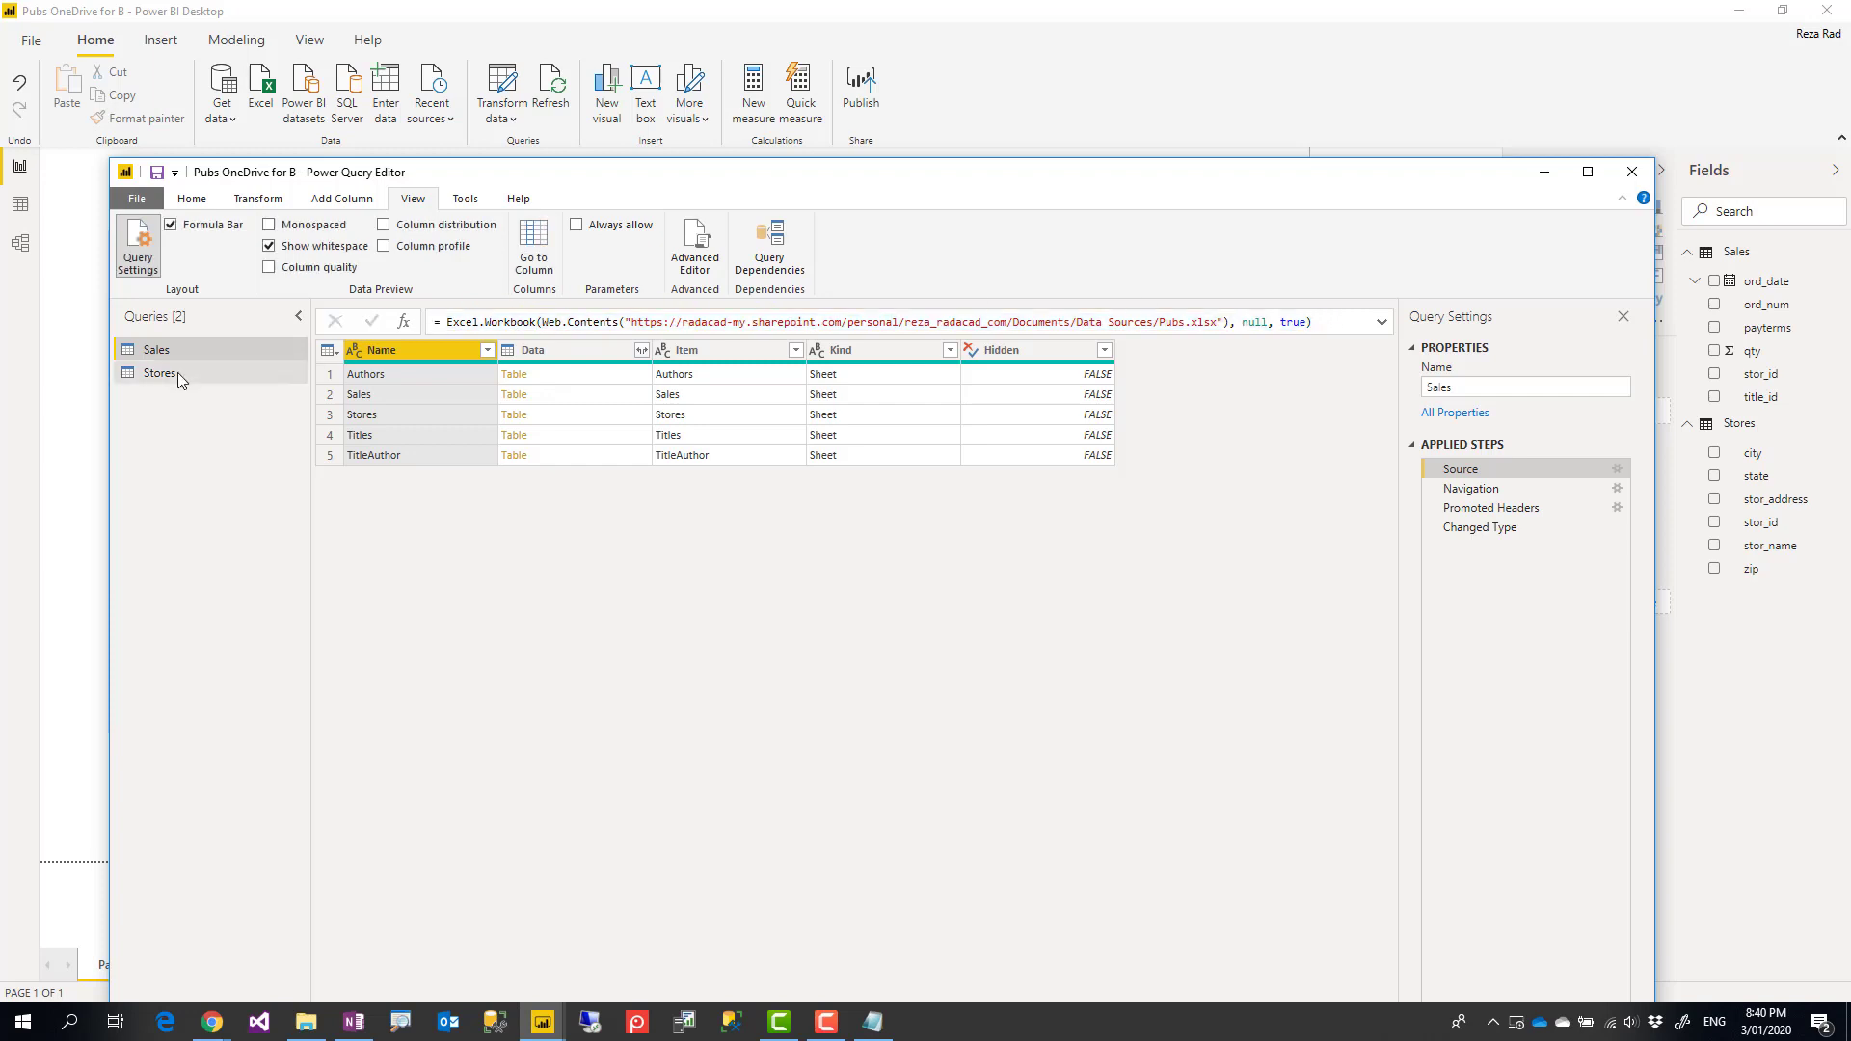
Step: Confirm both Sales and Stores read Pubs.xlsx from SharePoint, then Close & Apply to return to the map report
left_click(160, 372)
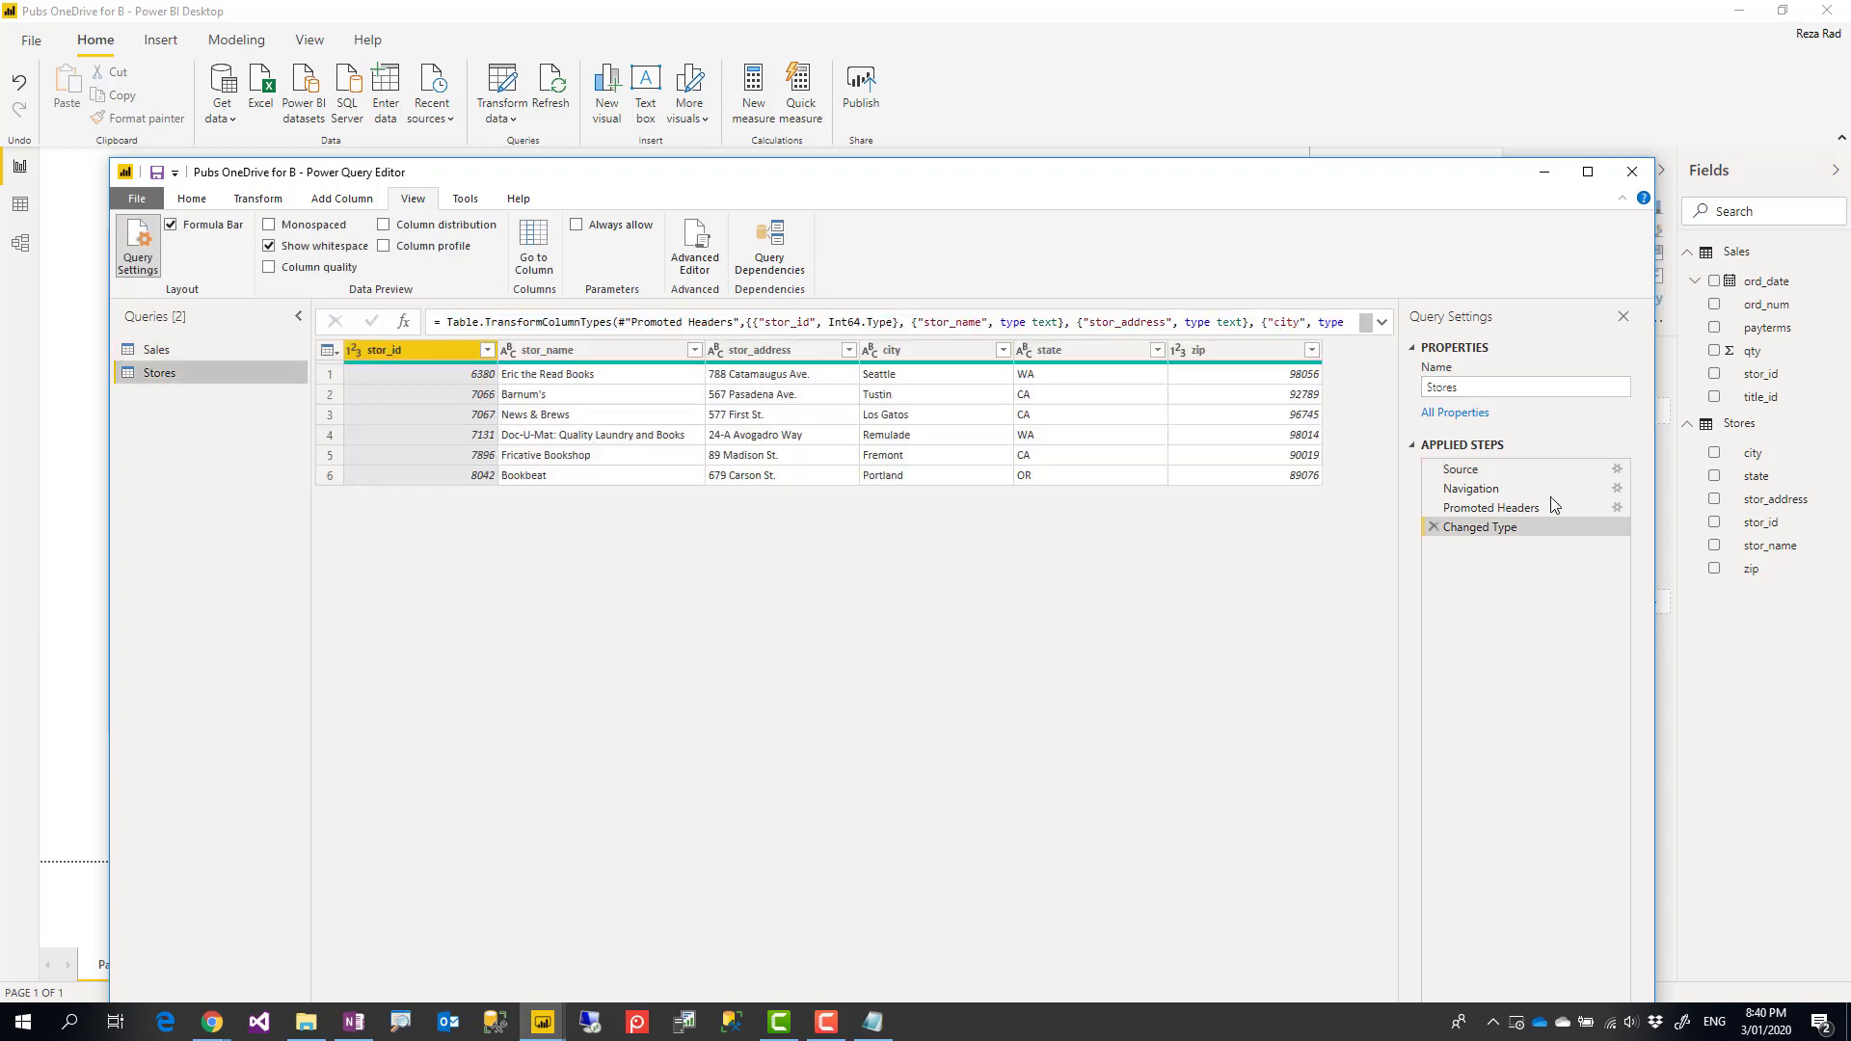
left_click(1459, 469)
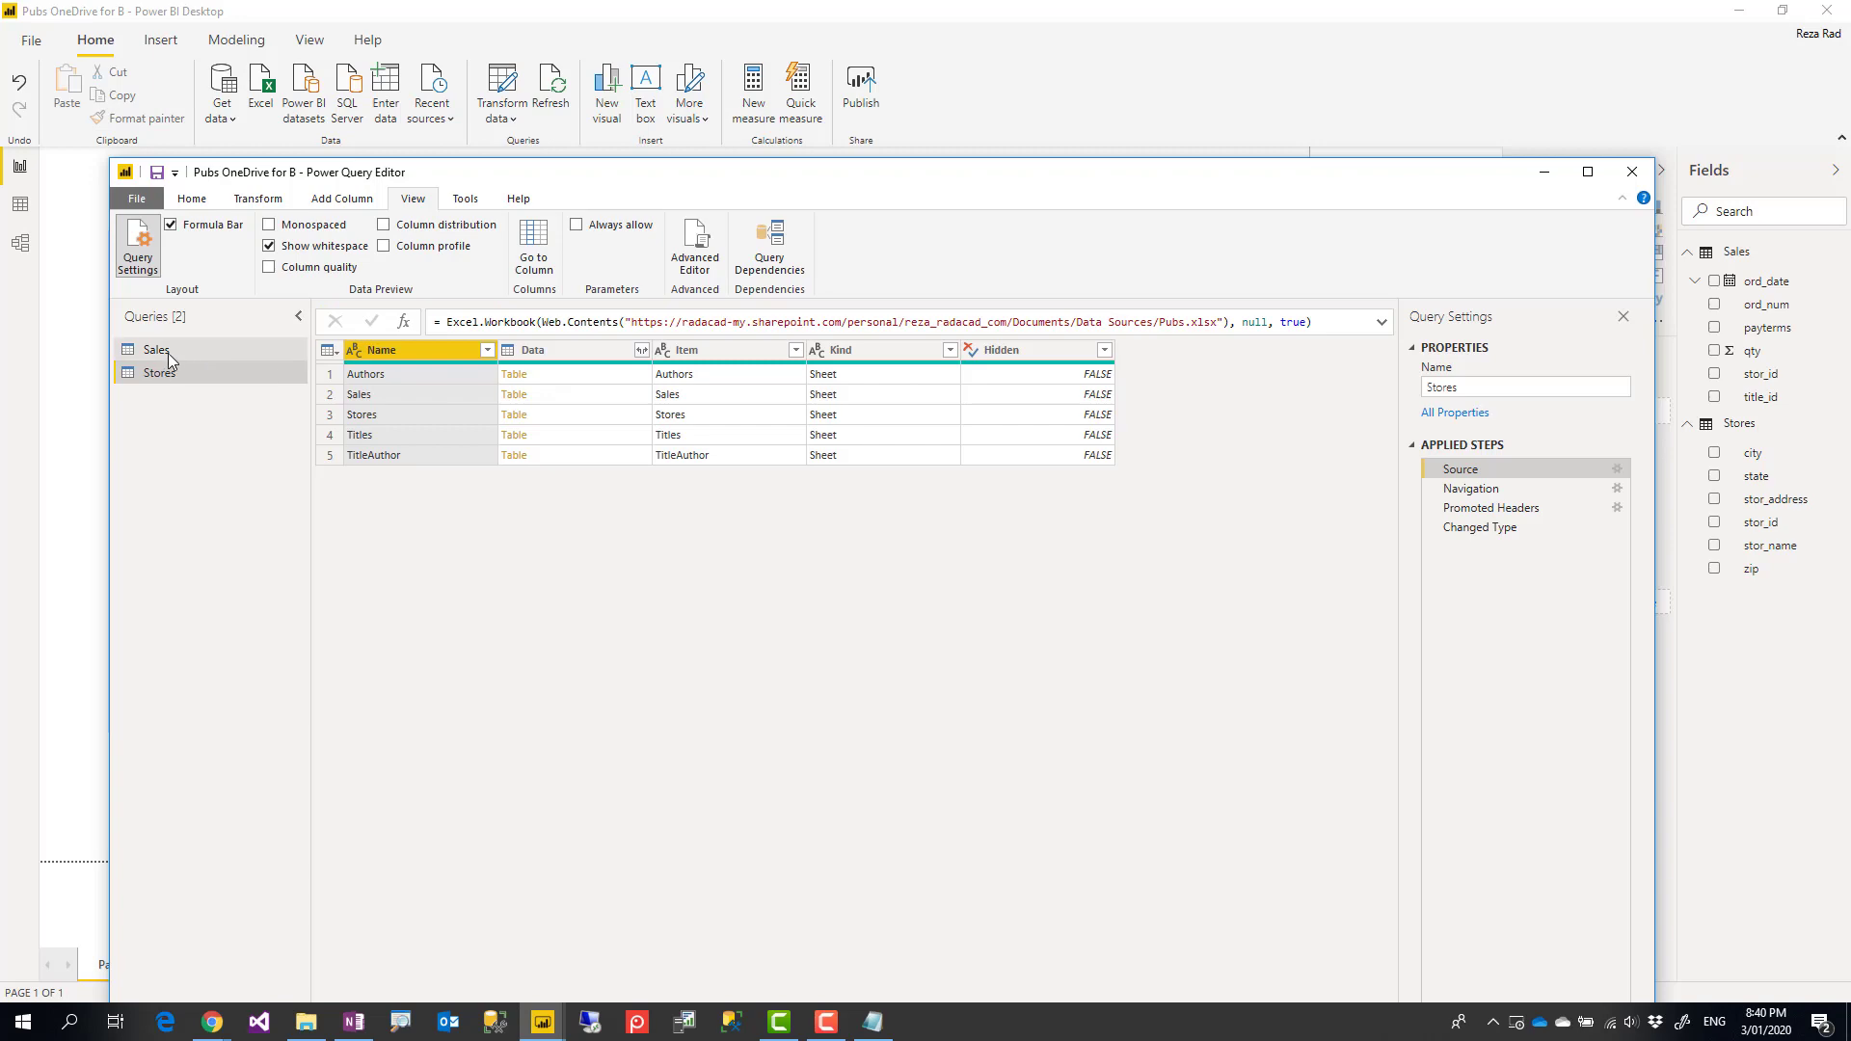
left_click(156, 349)
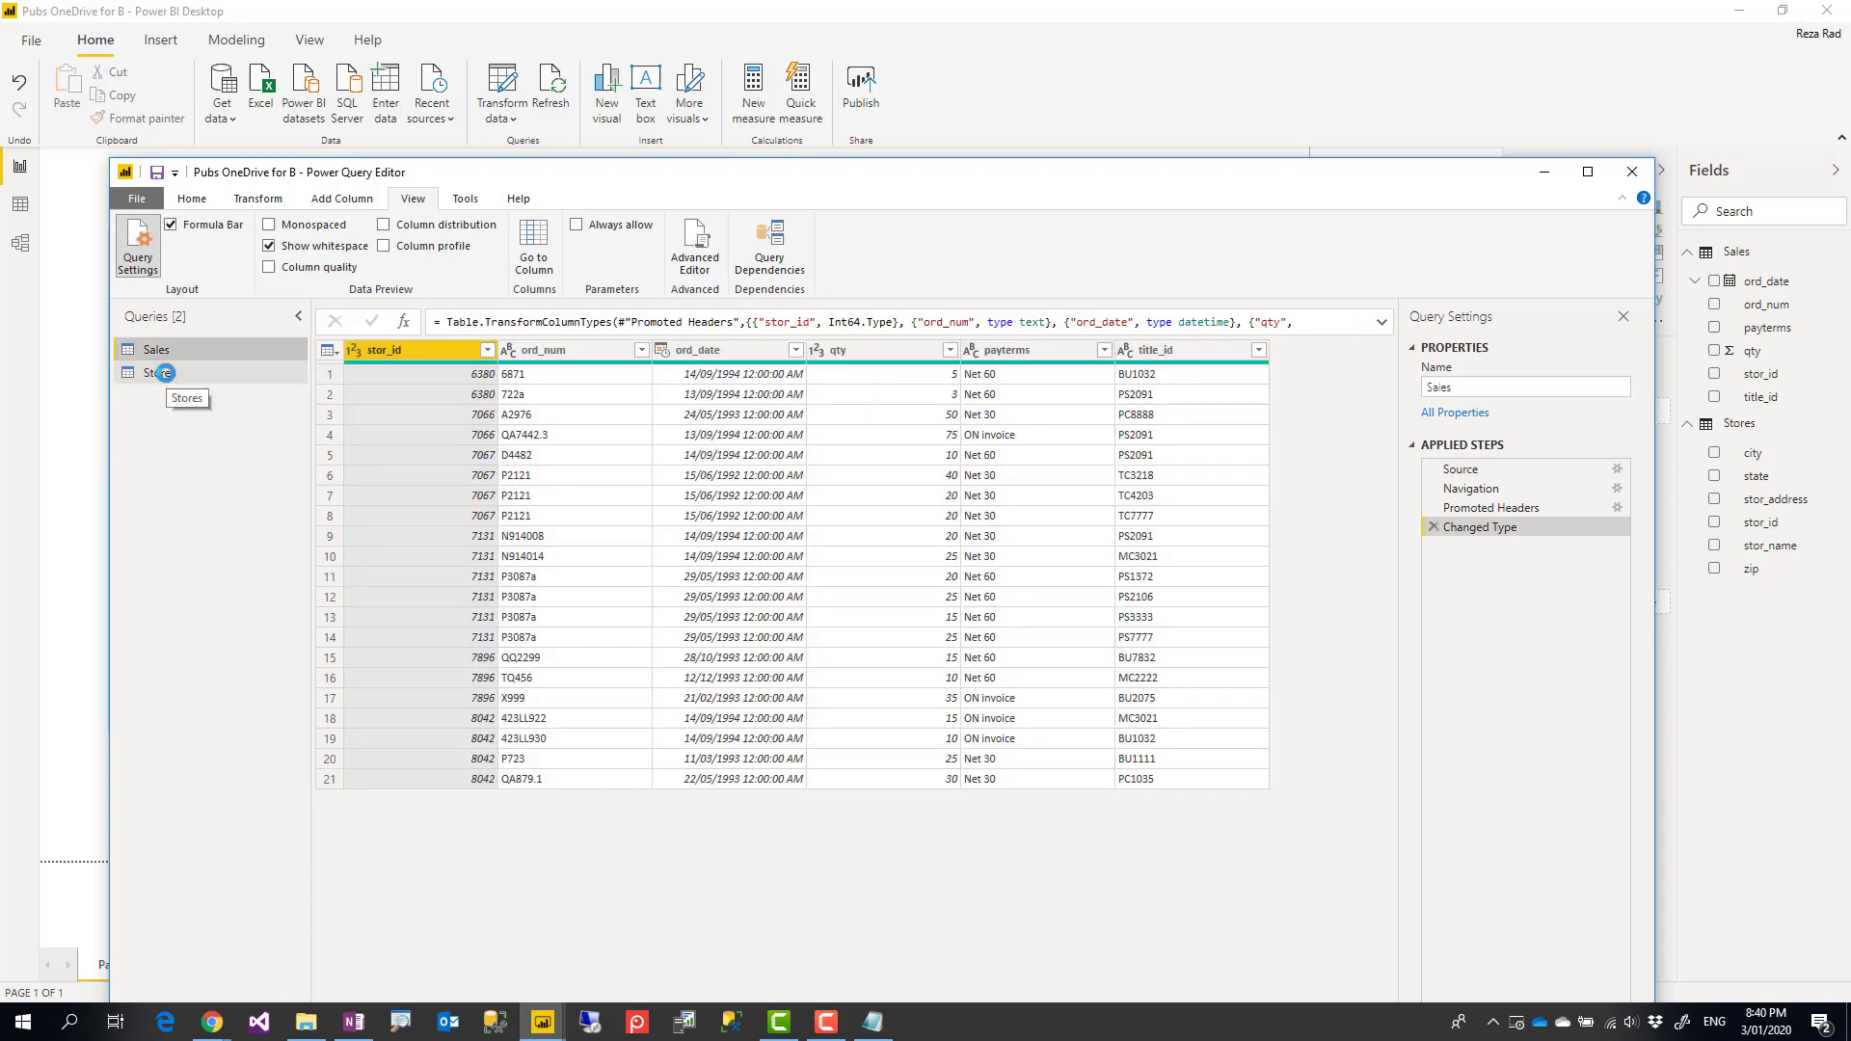
left_click(158, 370)
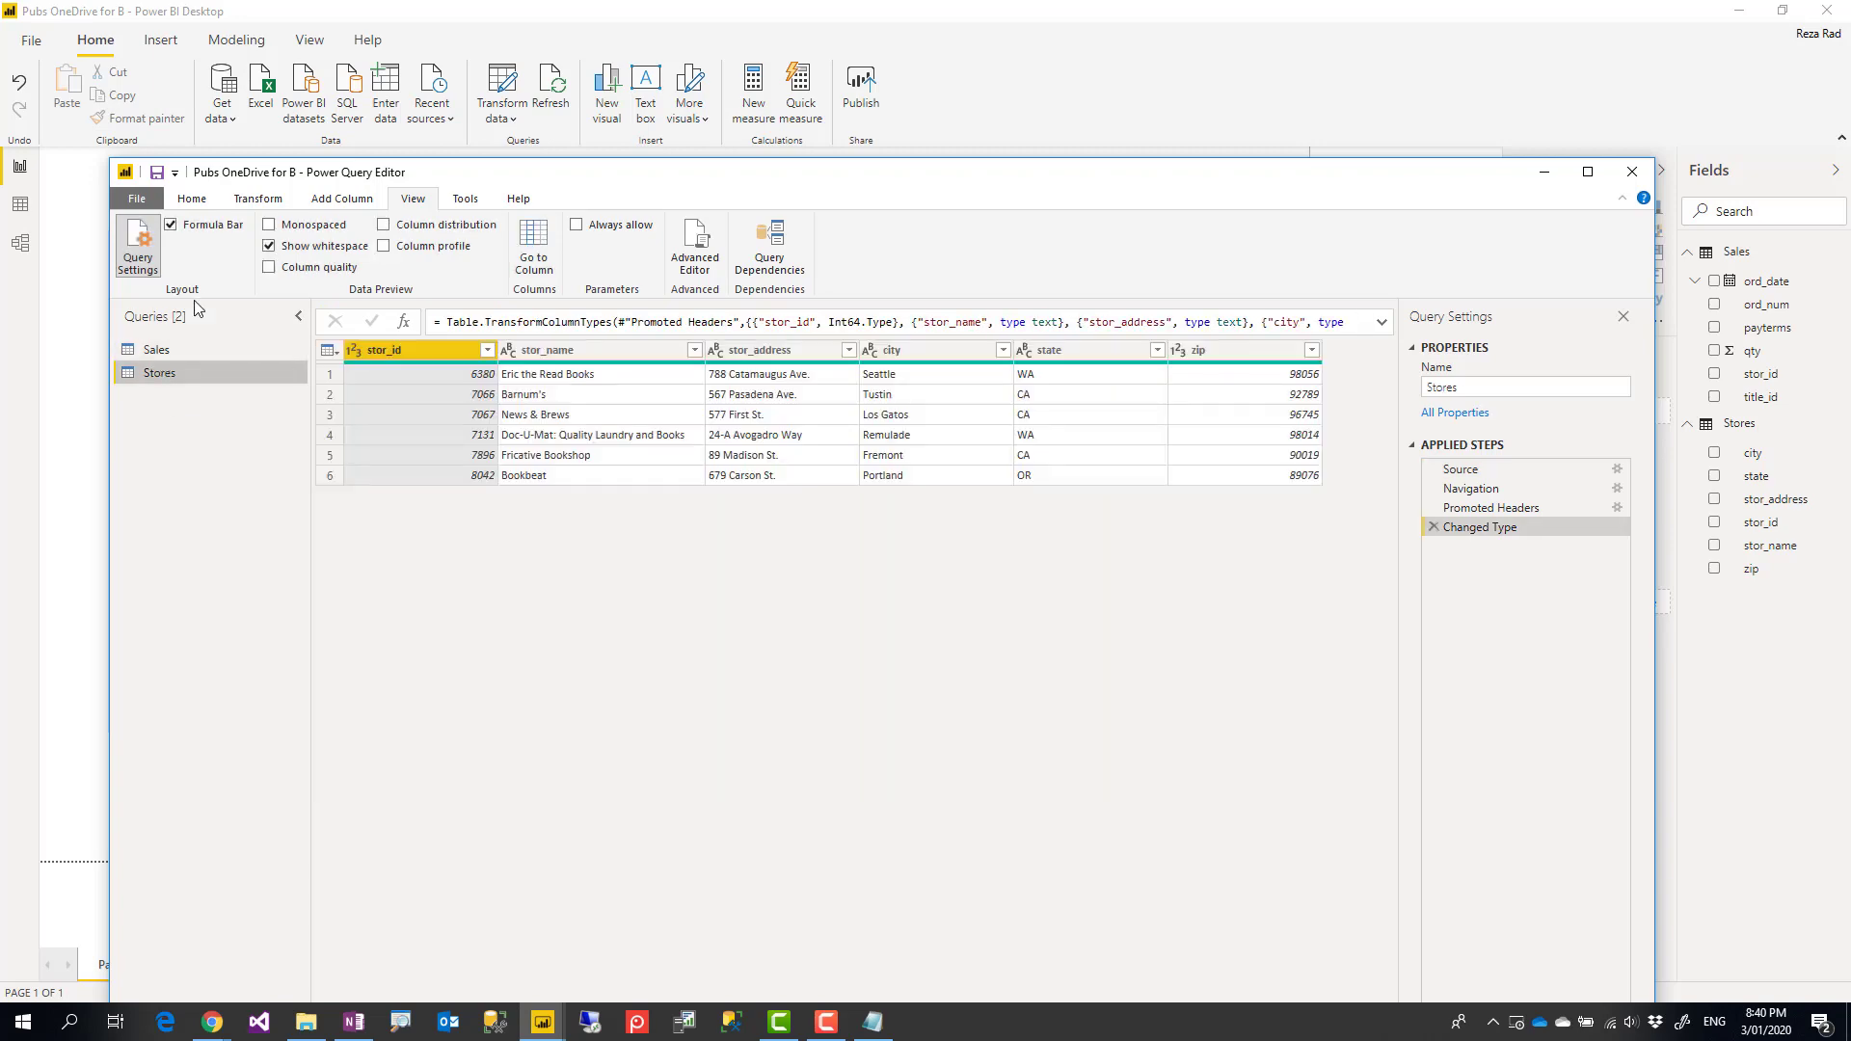
left_click(154, 349)
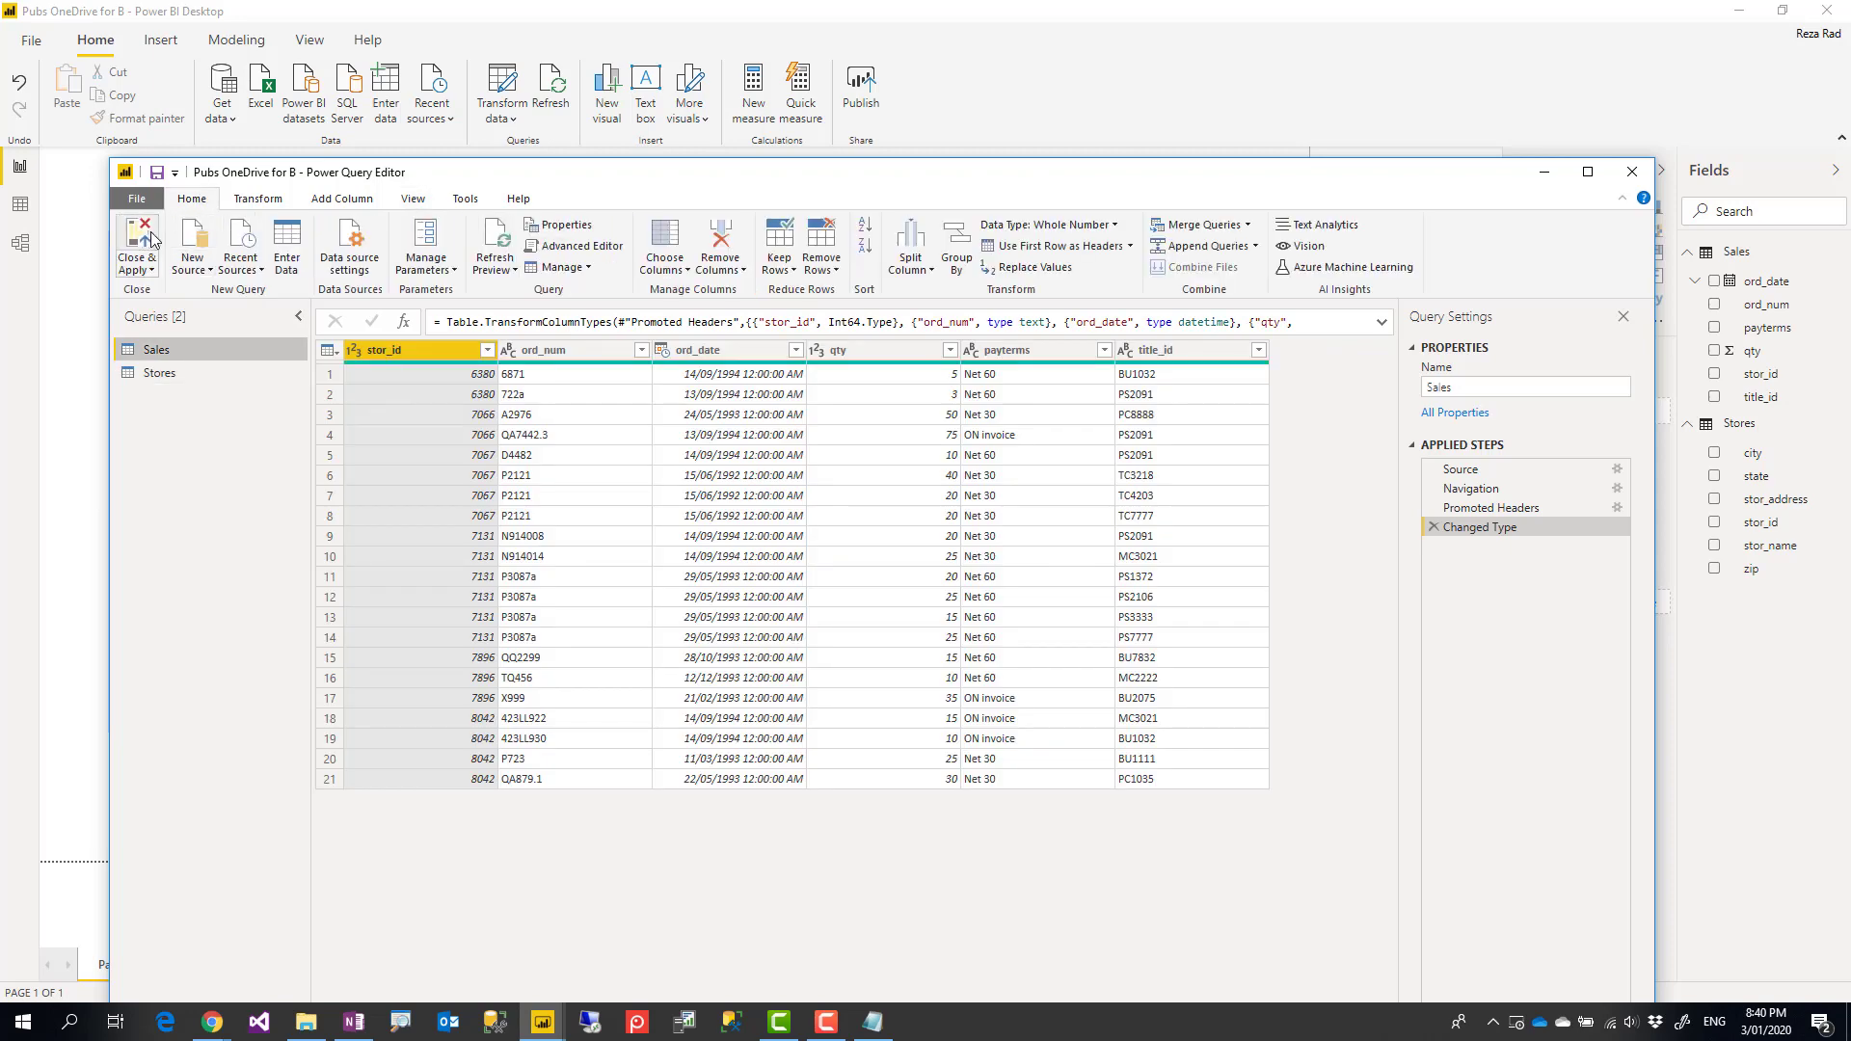
left_click(135, 241)
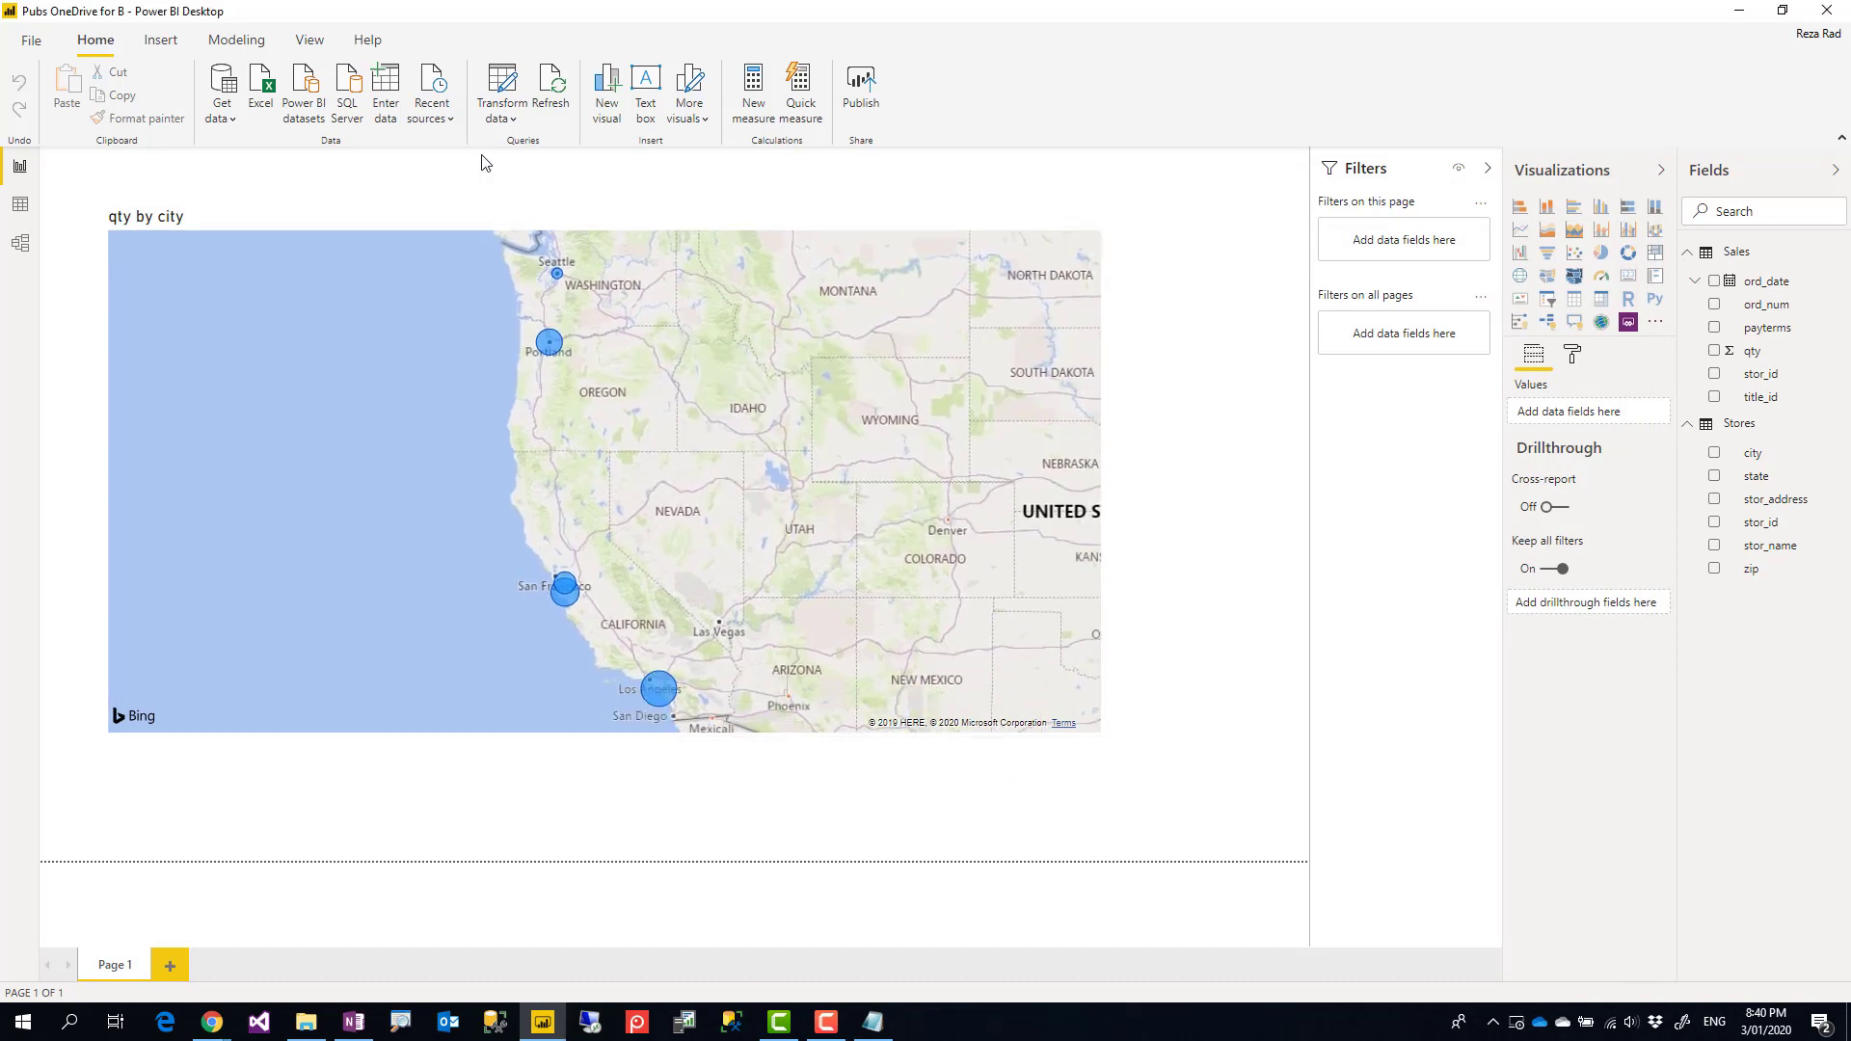
Step: Review Data source settings showing the single SharePoint Pubs.xlsx web source and close it
left_click(500, 89)
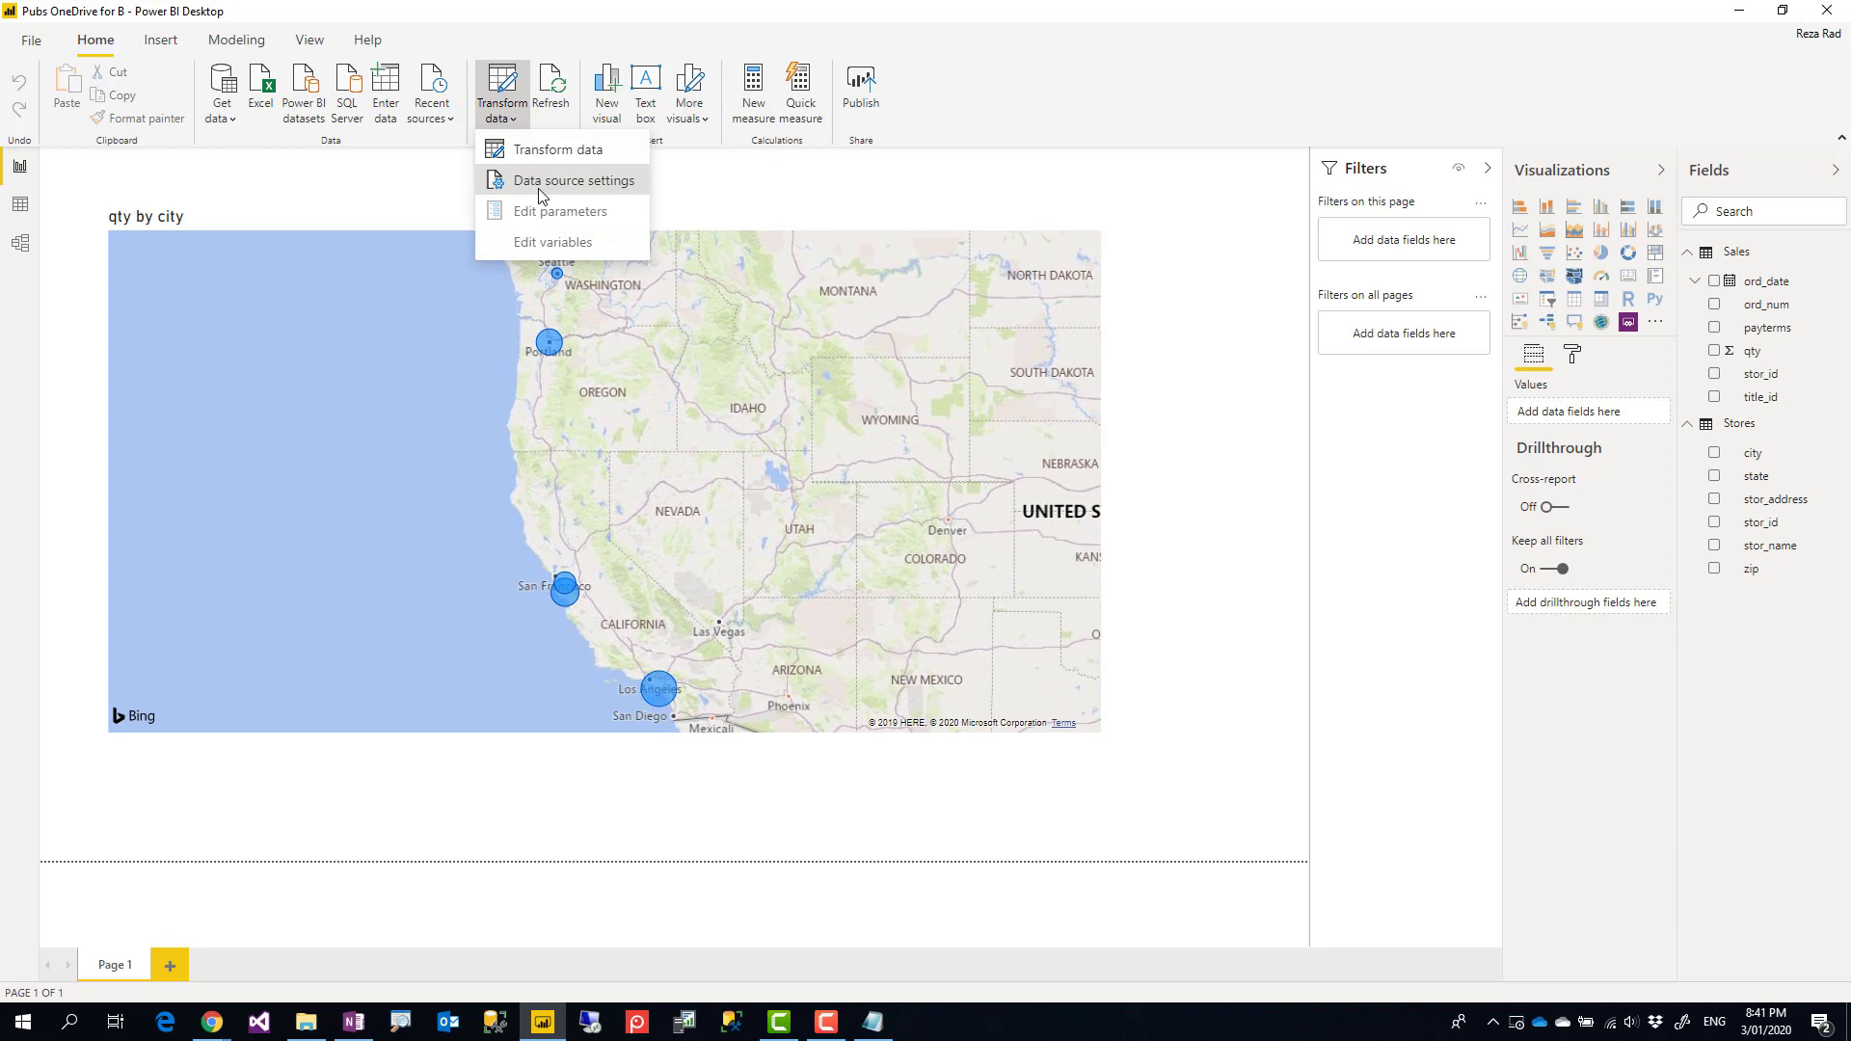
left_click(569, 179)
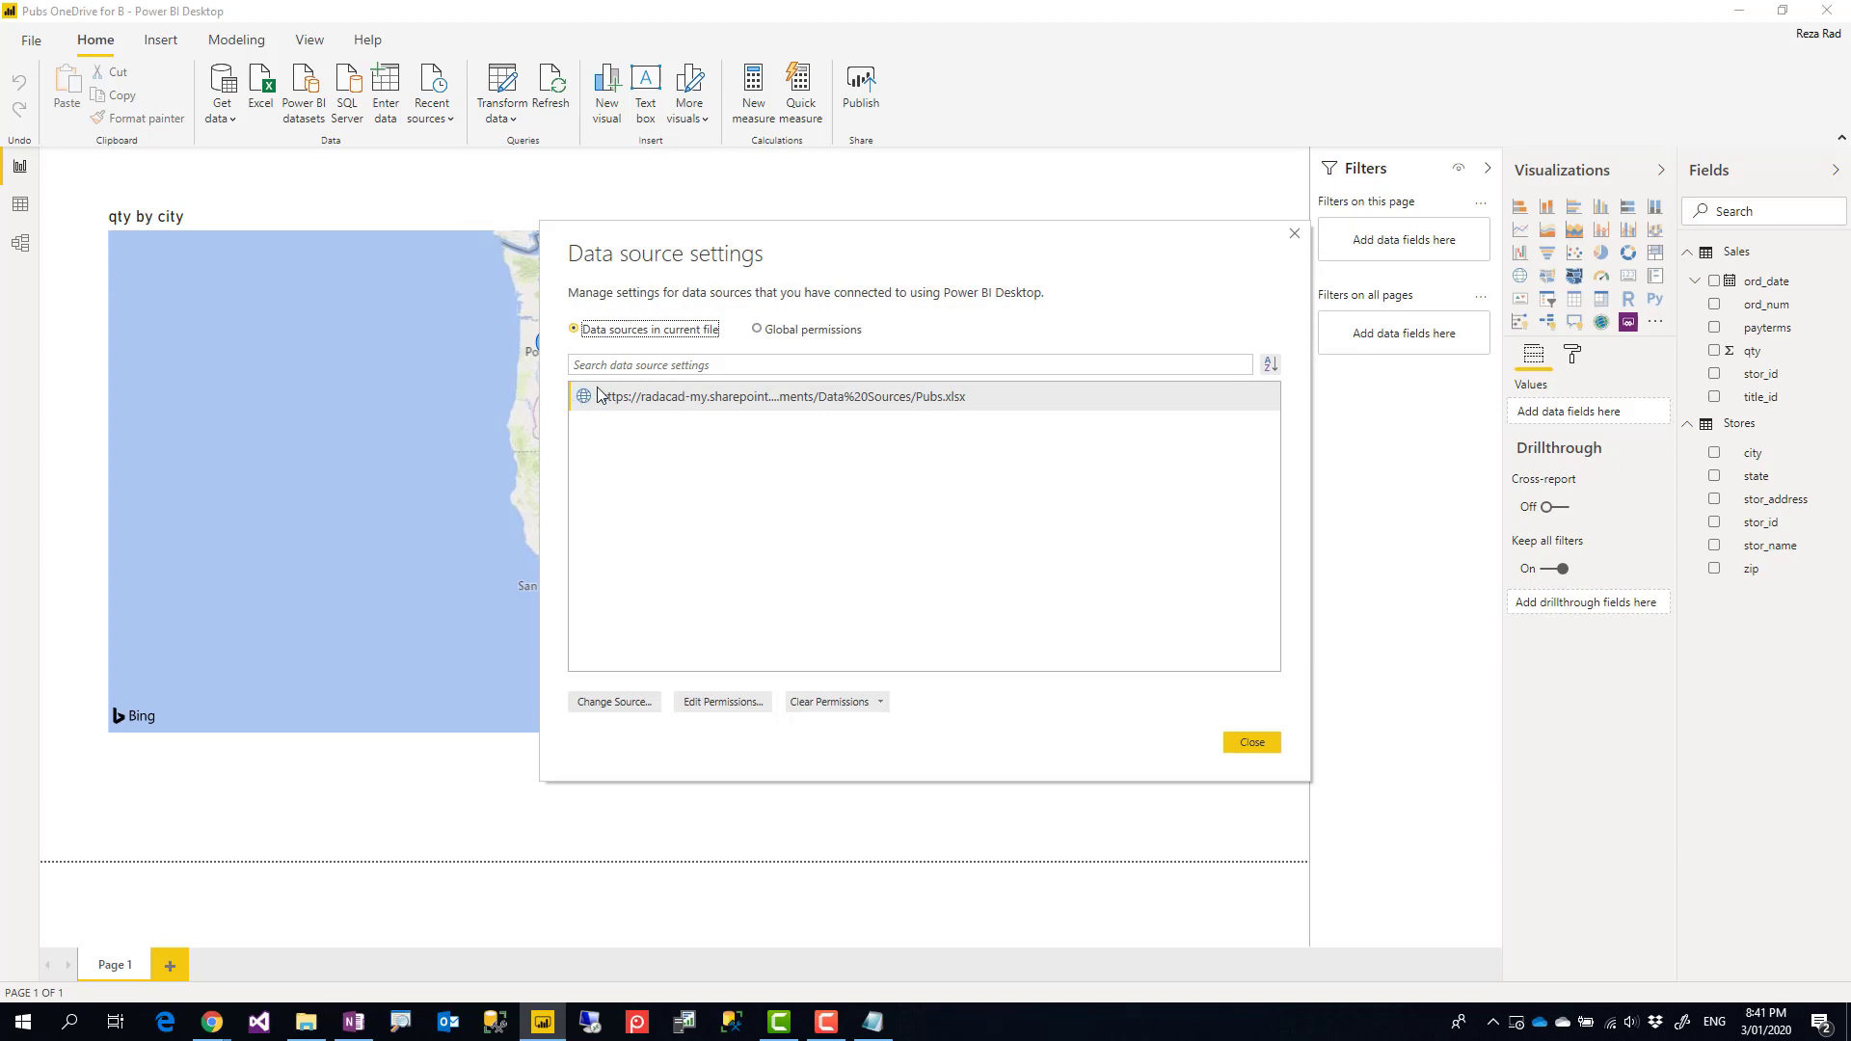
left_click(1249, 743)
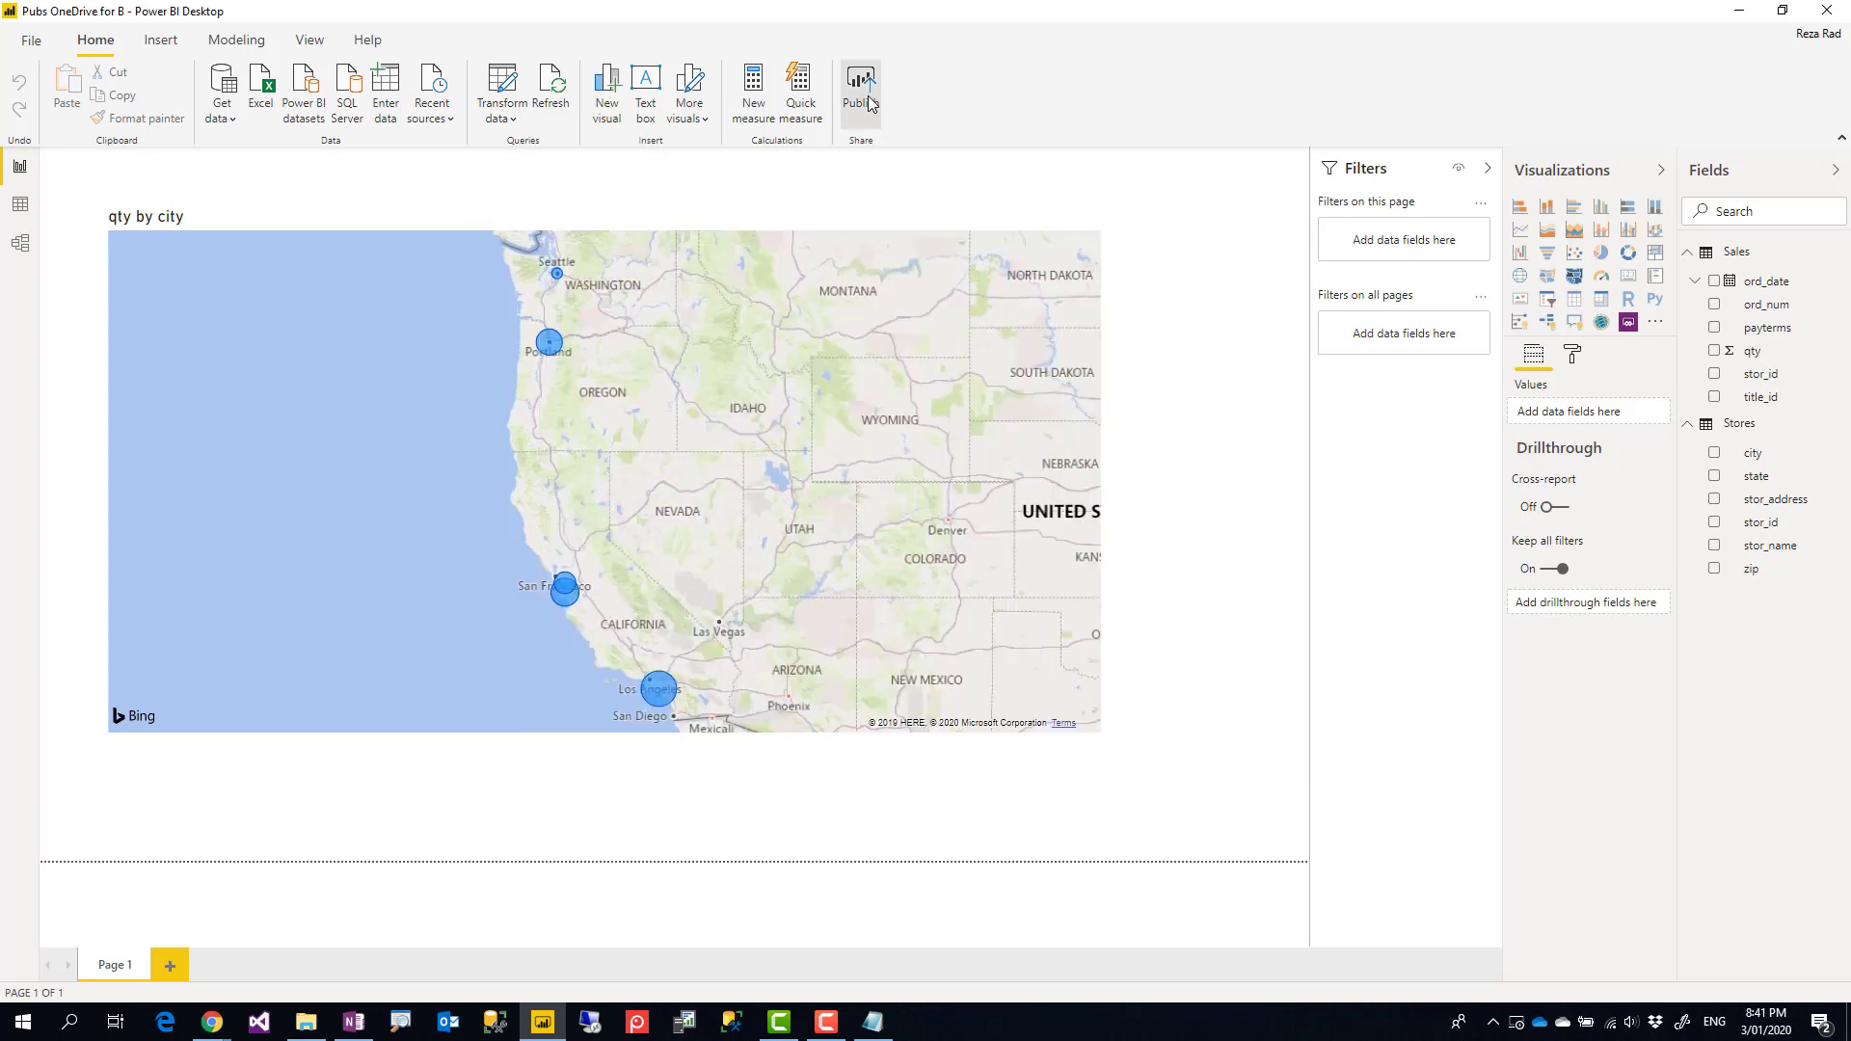
mouse_move(1034, 544)
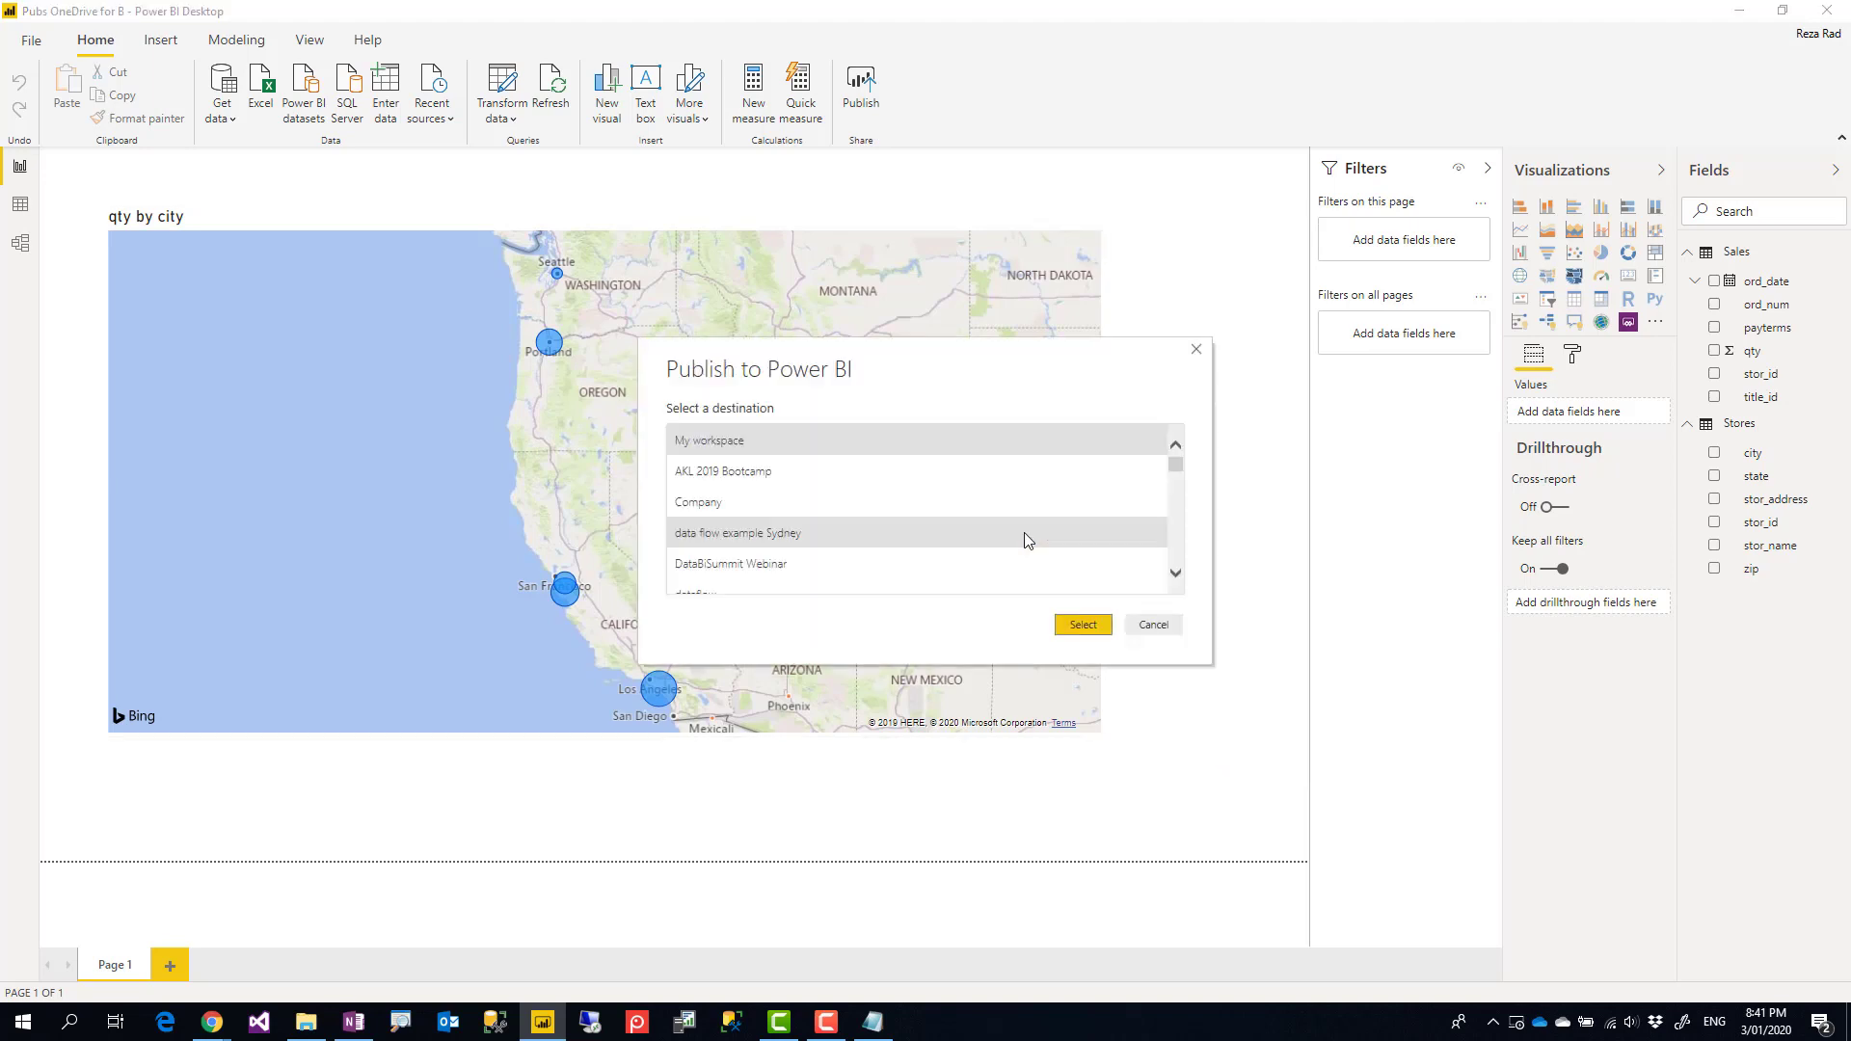
Step: Publish to My workspace and open Pubs OneDrive for B.pbix in the Power BI service
left_click(1151, 625)
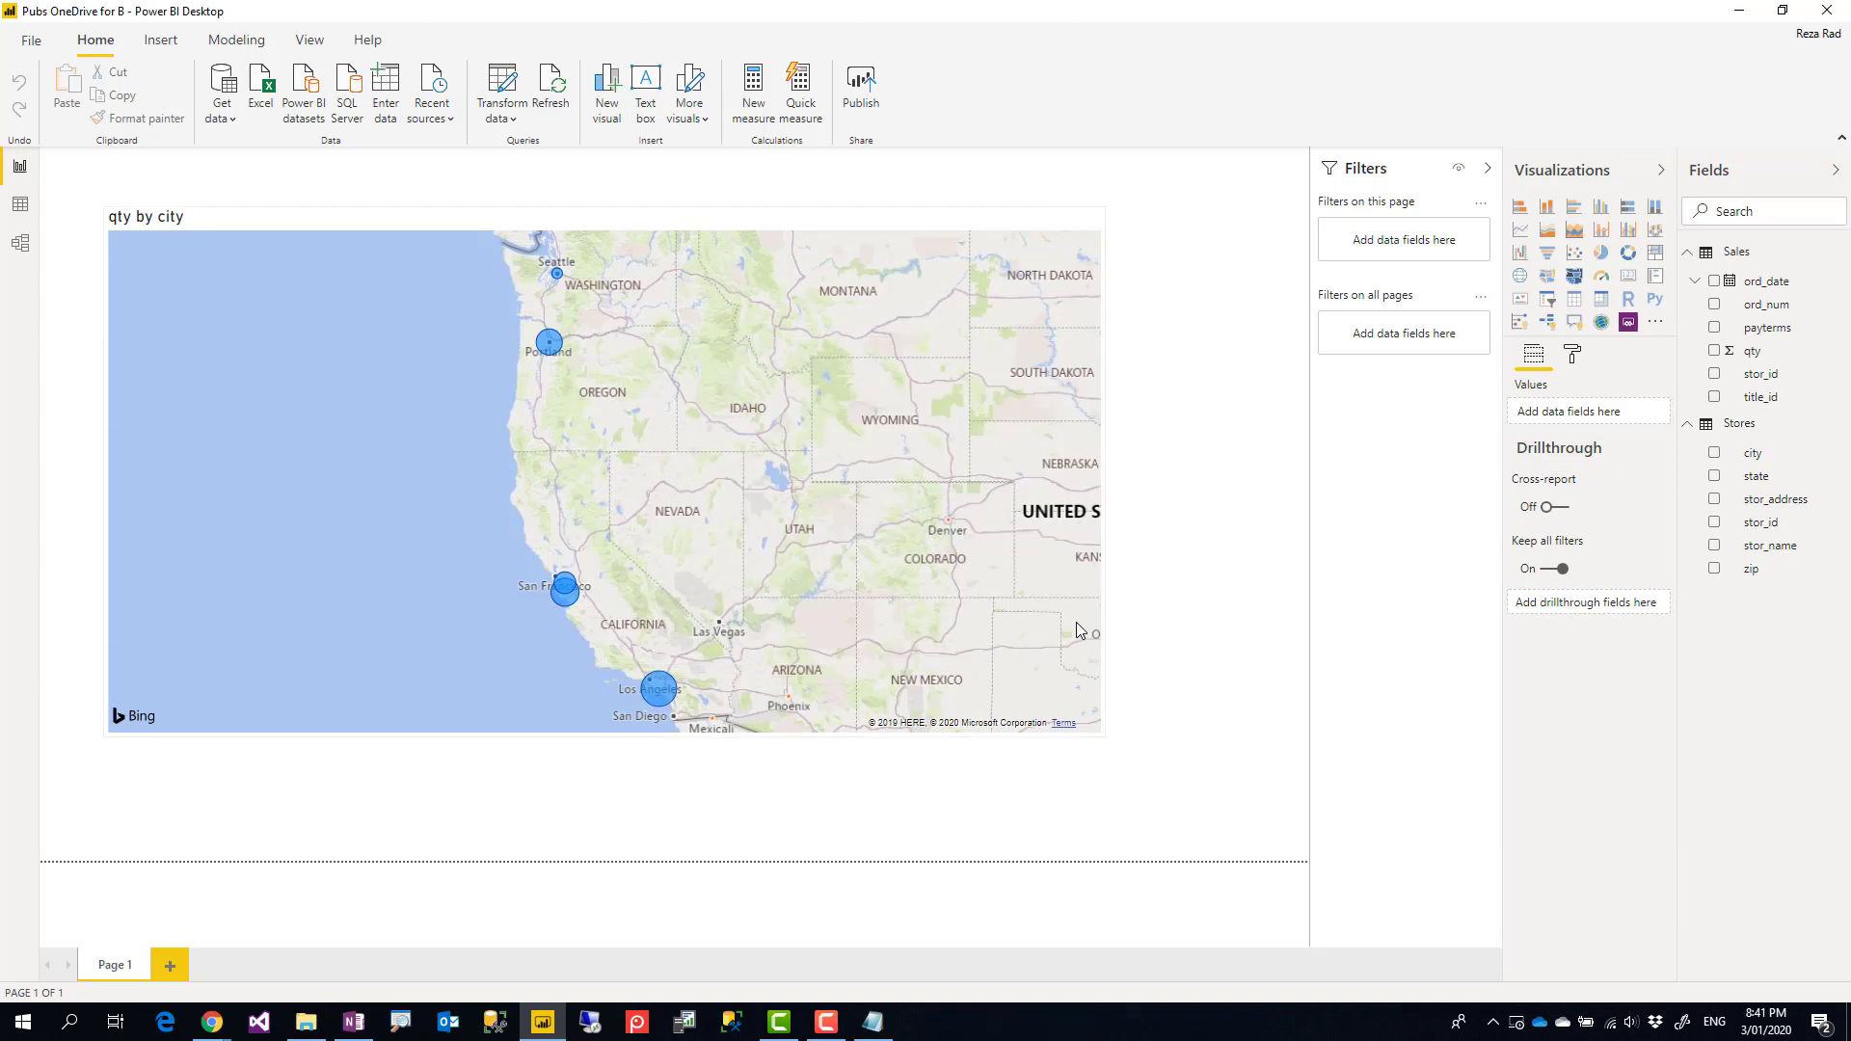
left_click(860, 94)
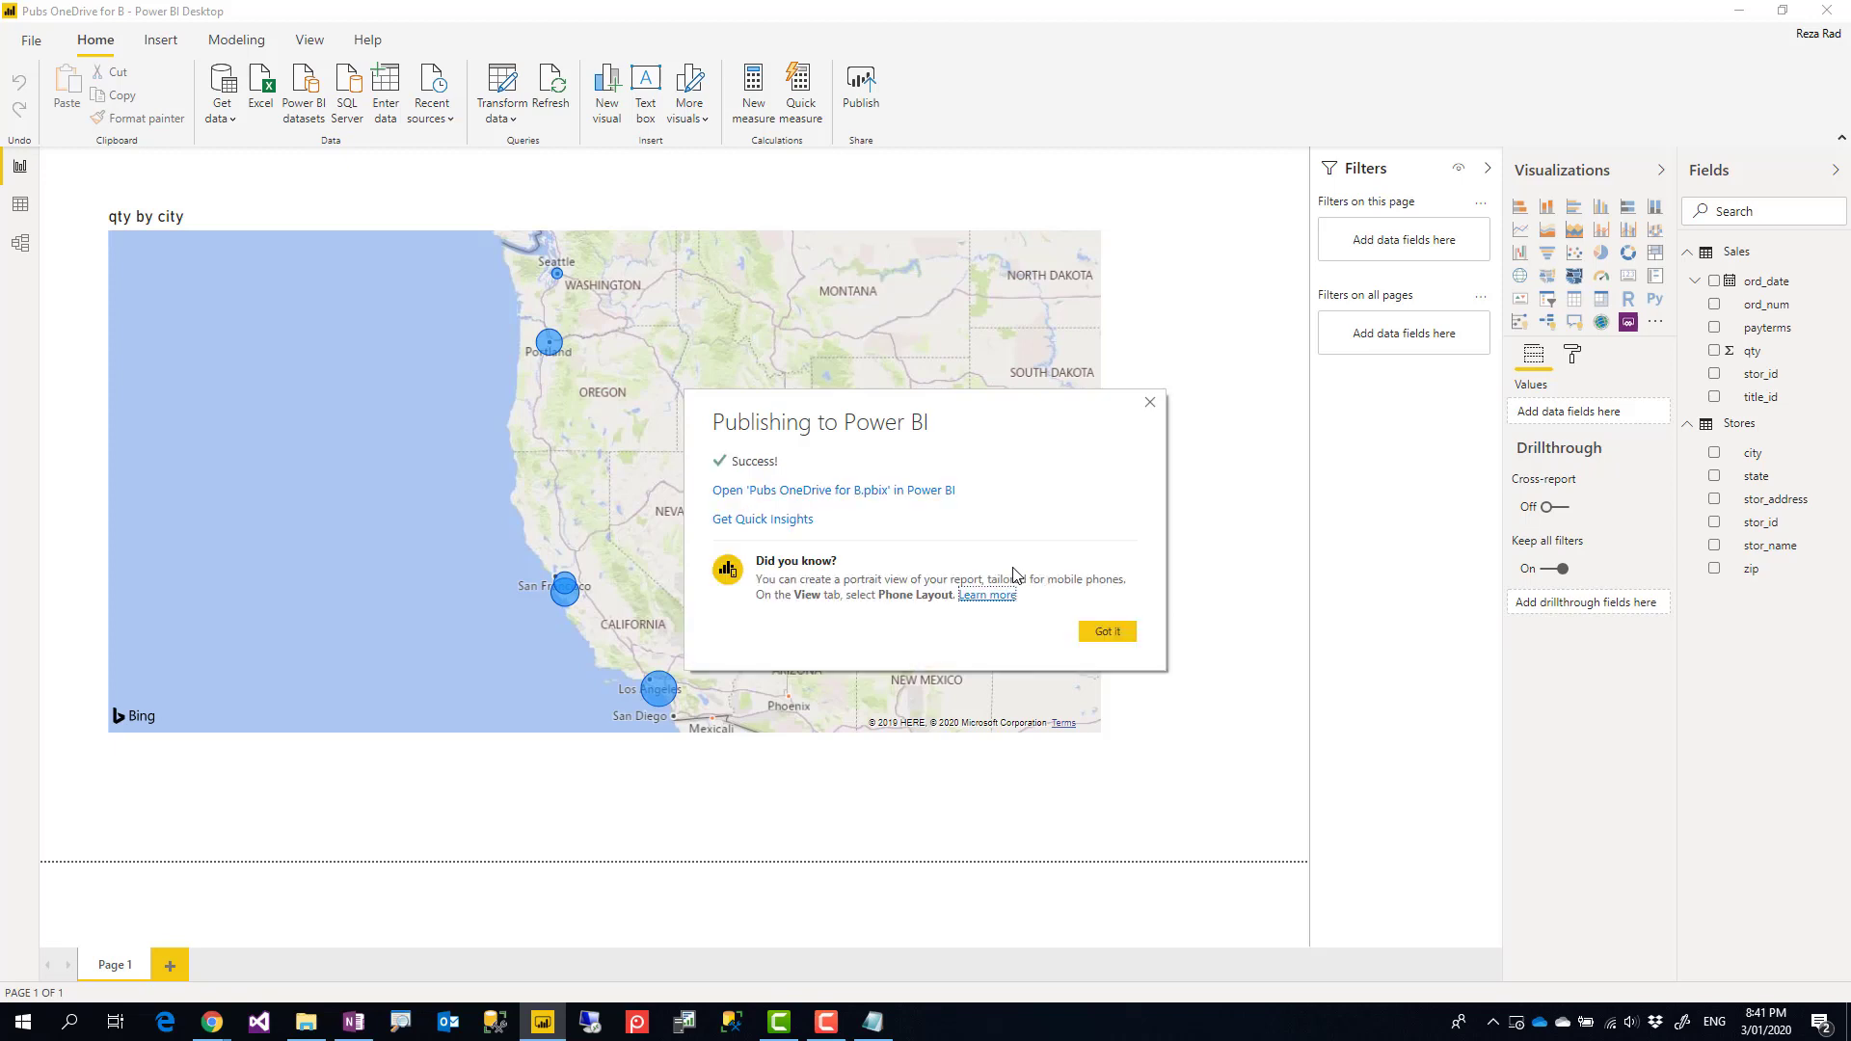
left_click(833, 490)
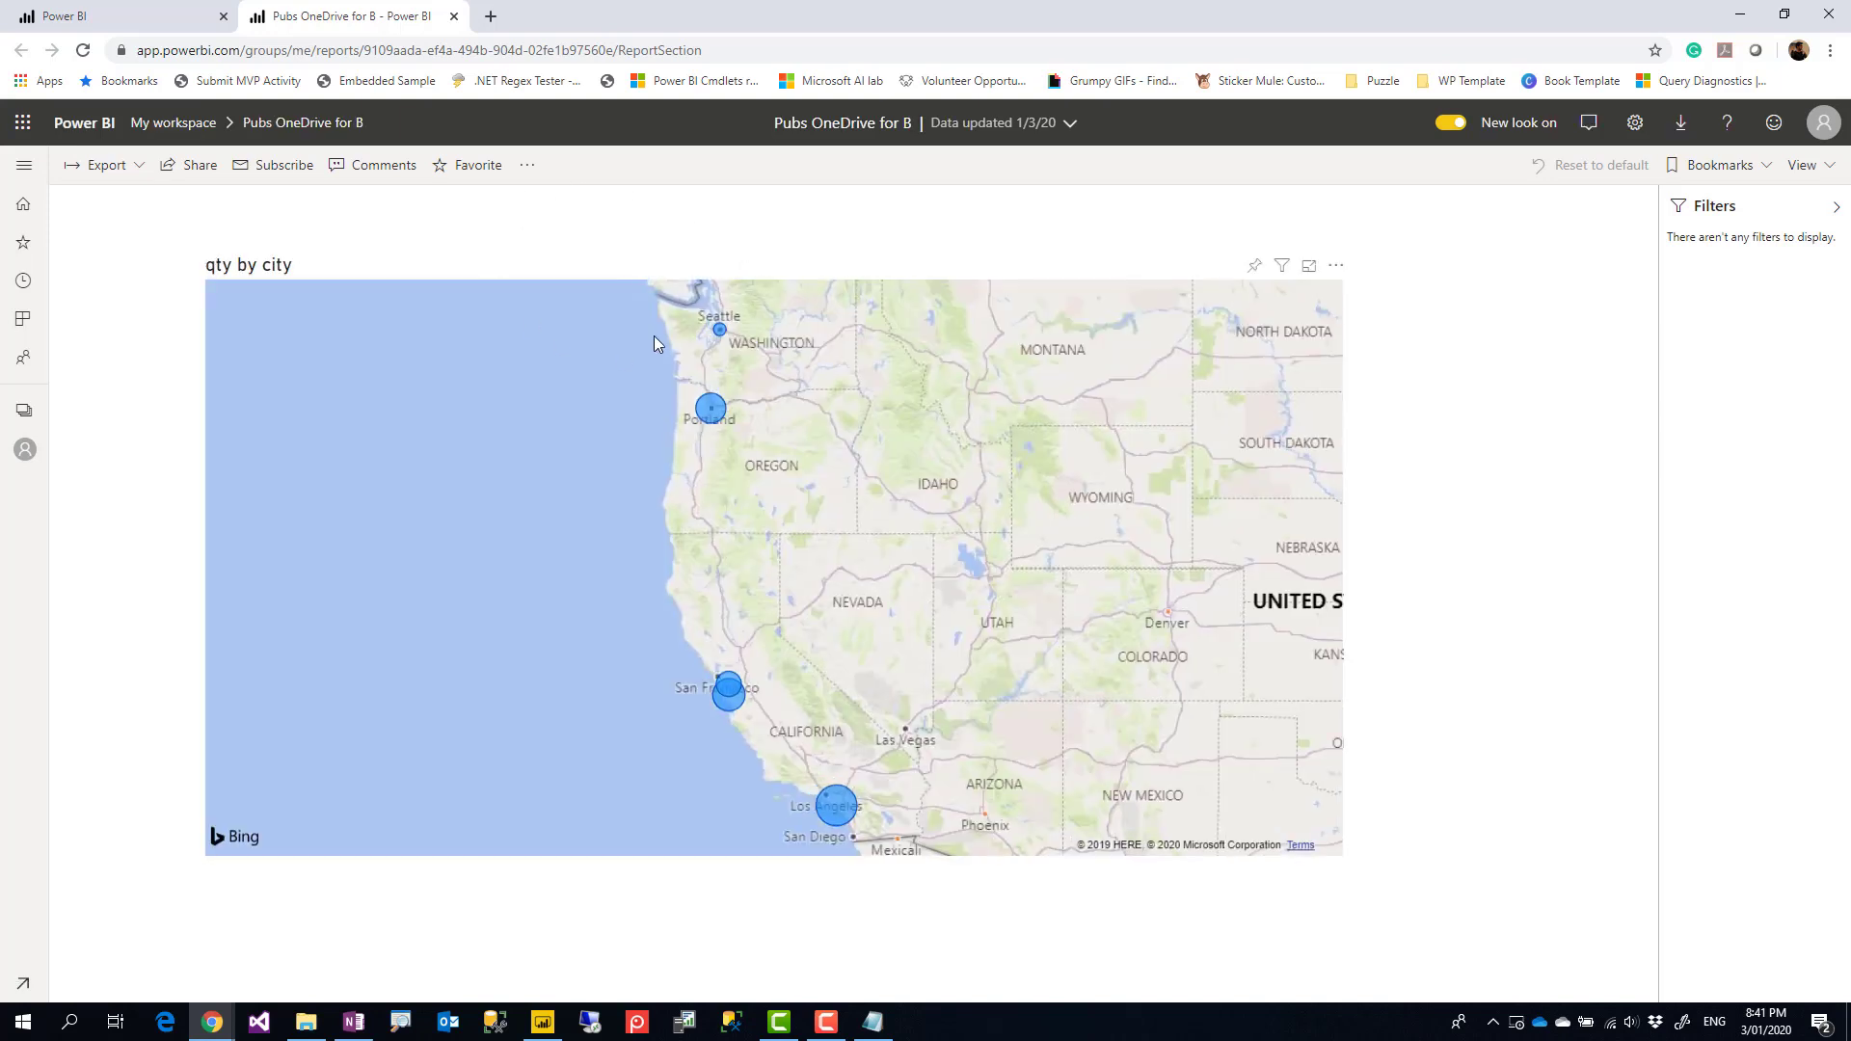
mouse_move(527, 166)
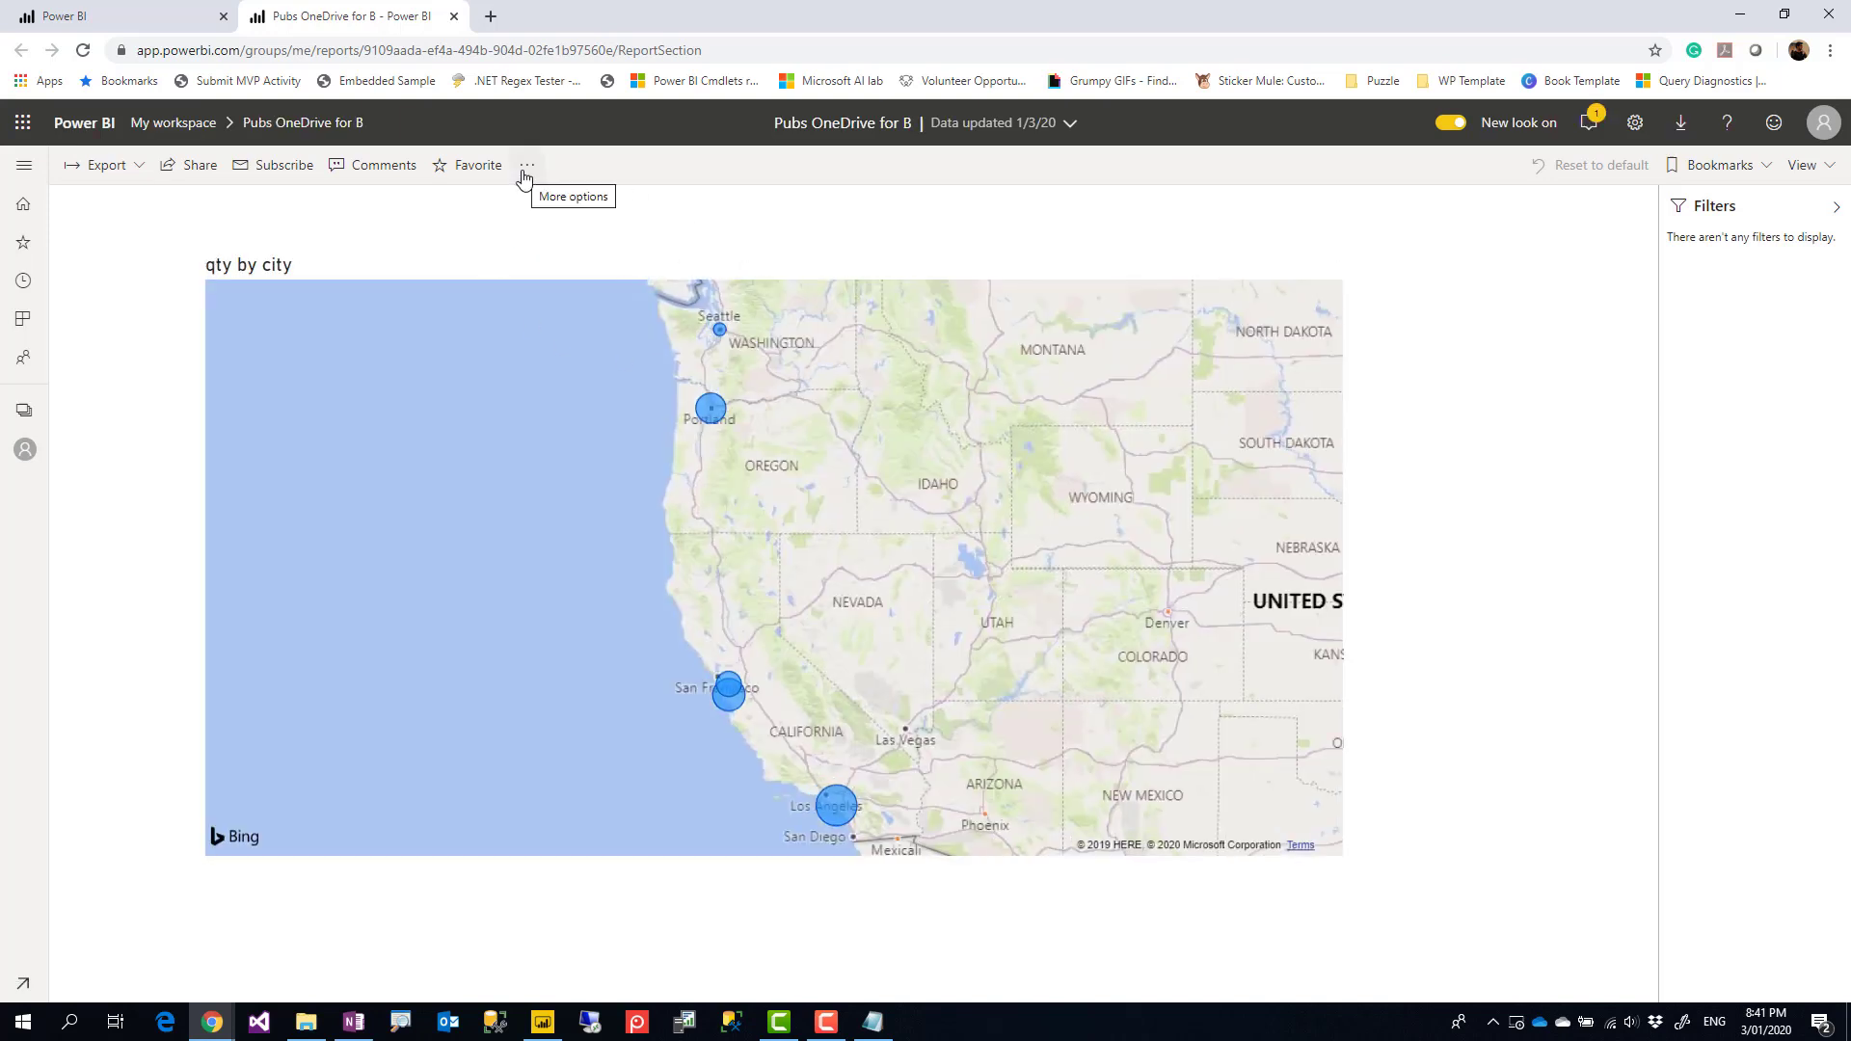
Step: From the report's More options, go to the Pubs OneDrive for B dataset settings
left_click(527, 166)
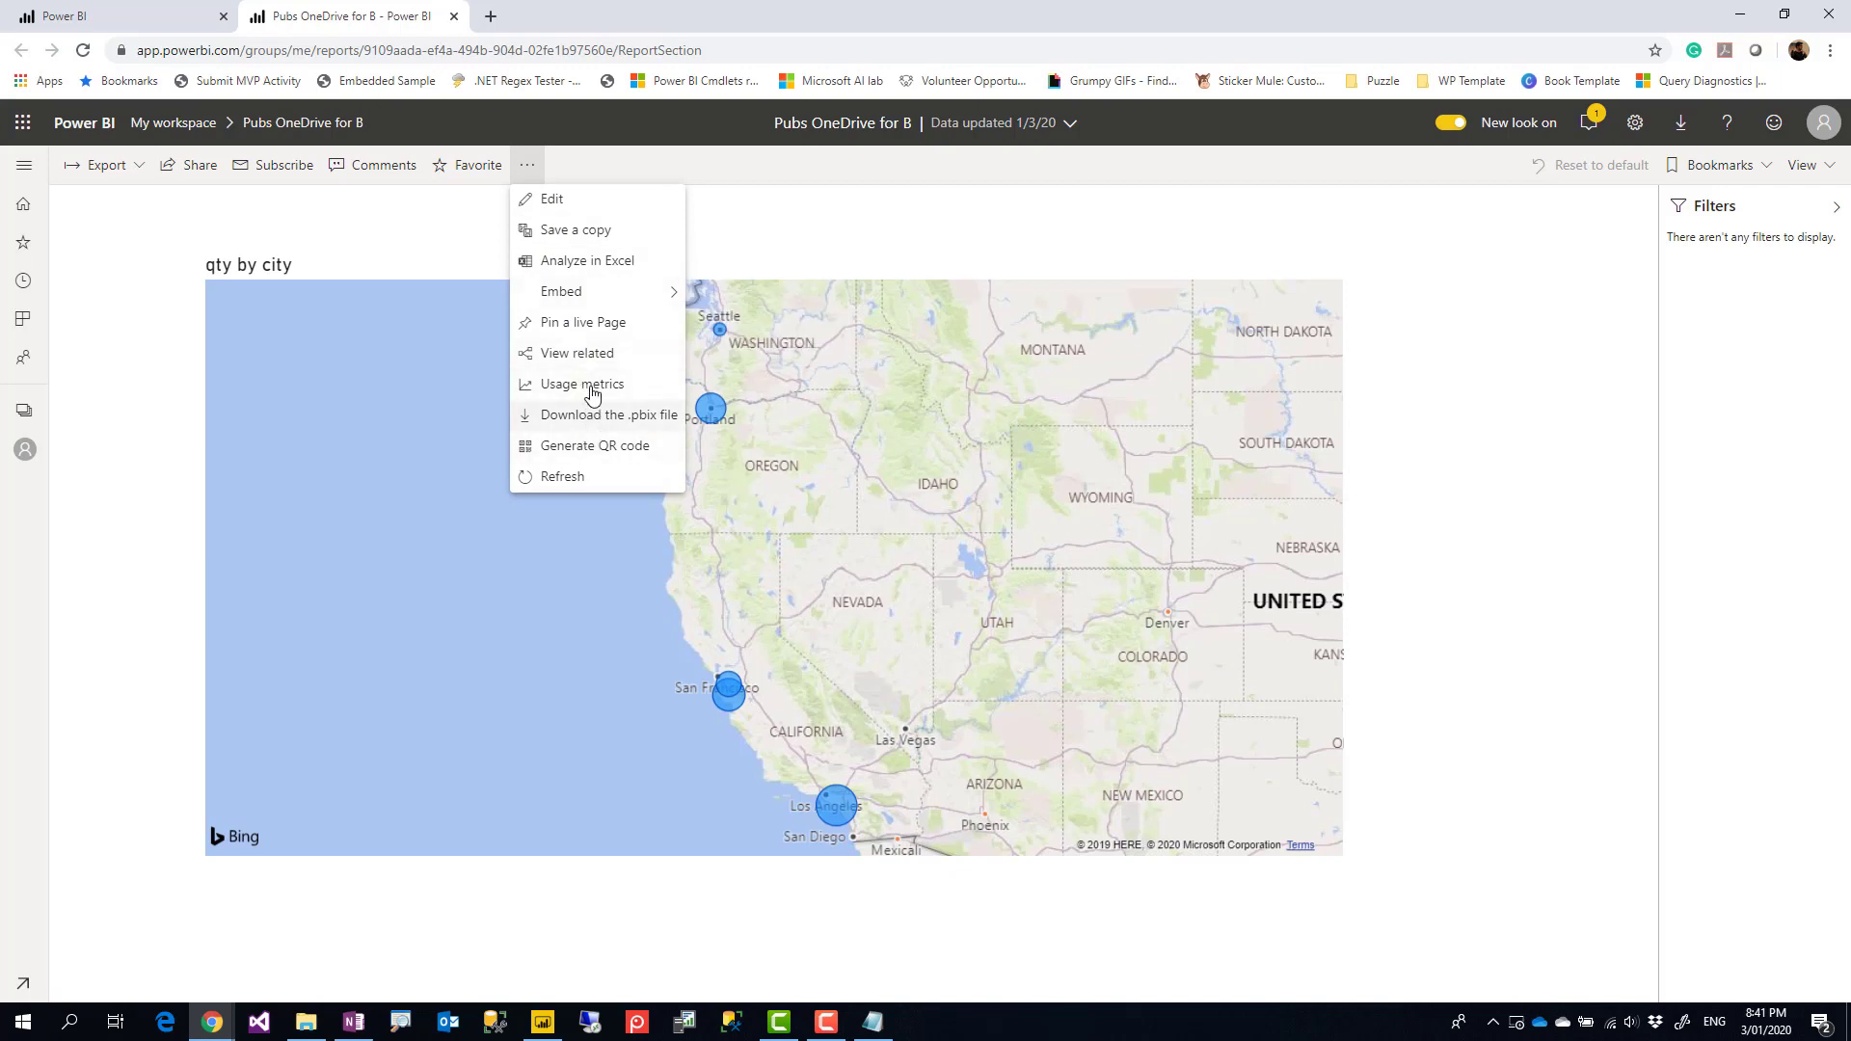
left_click(577, 351)
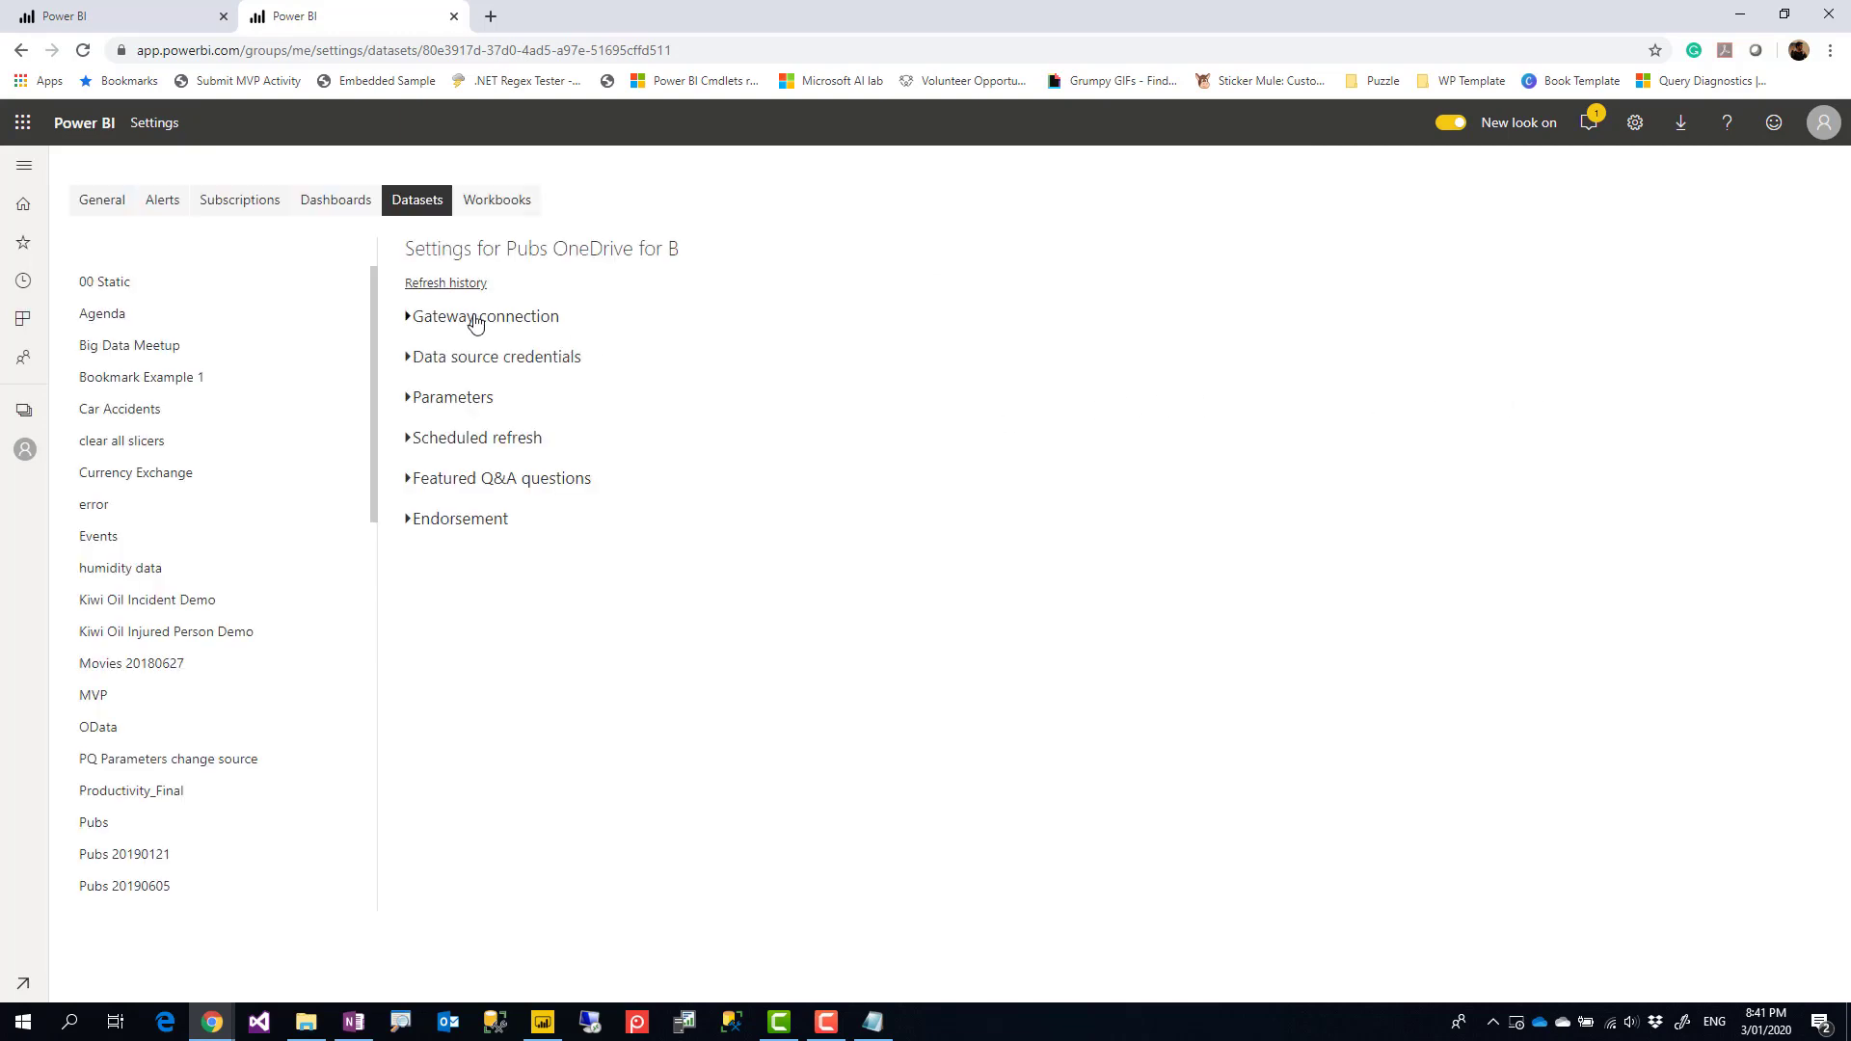
Step: Confirm no gateway is needed and start editing the Web data source credentials
left_click(484, 317)
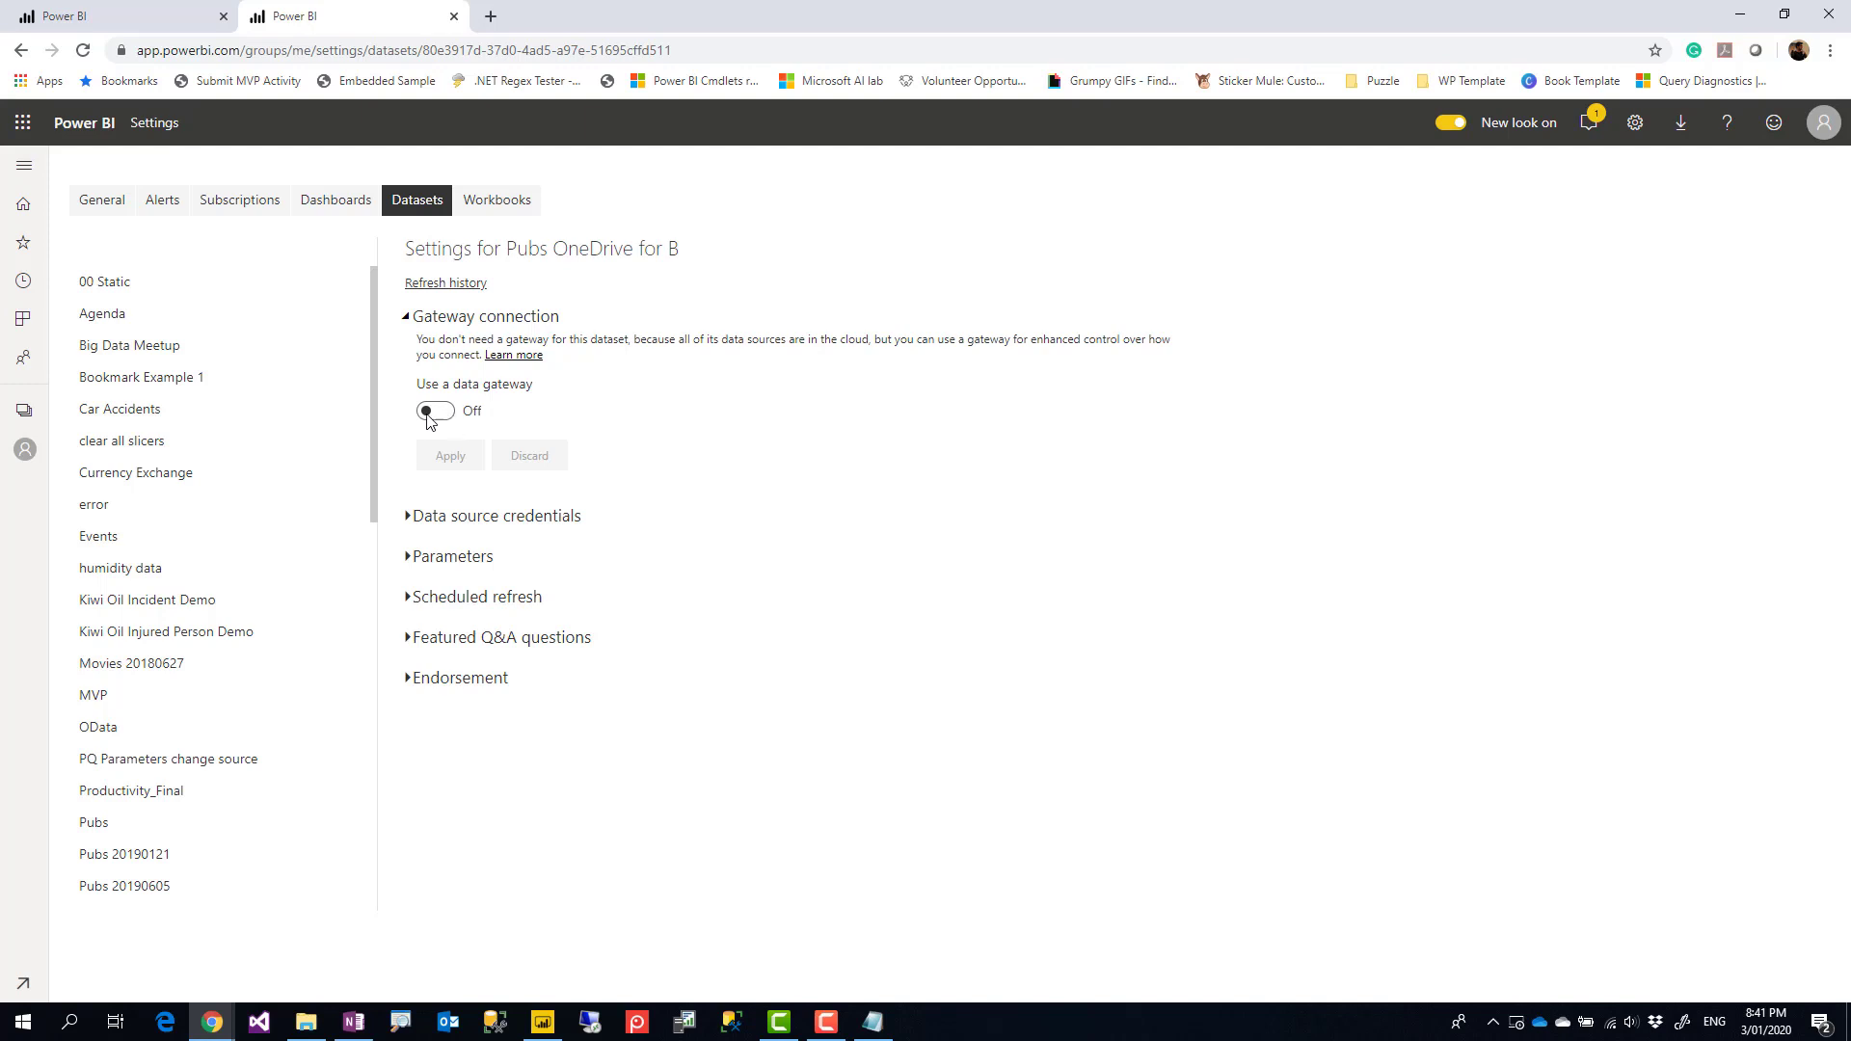
mouse_move(406, 322)
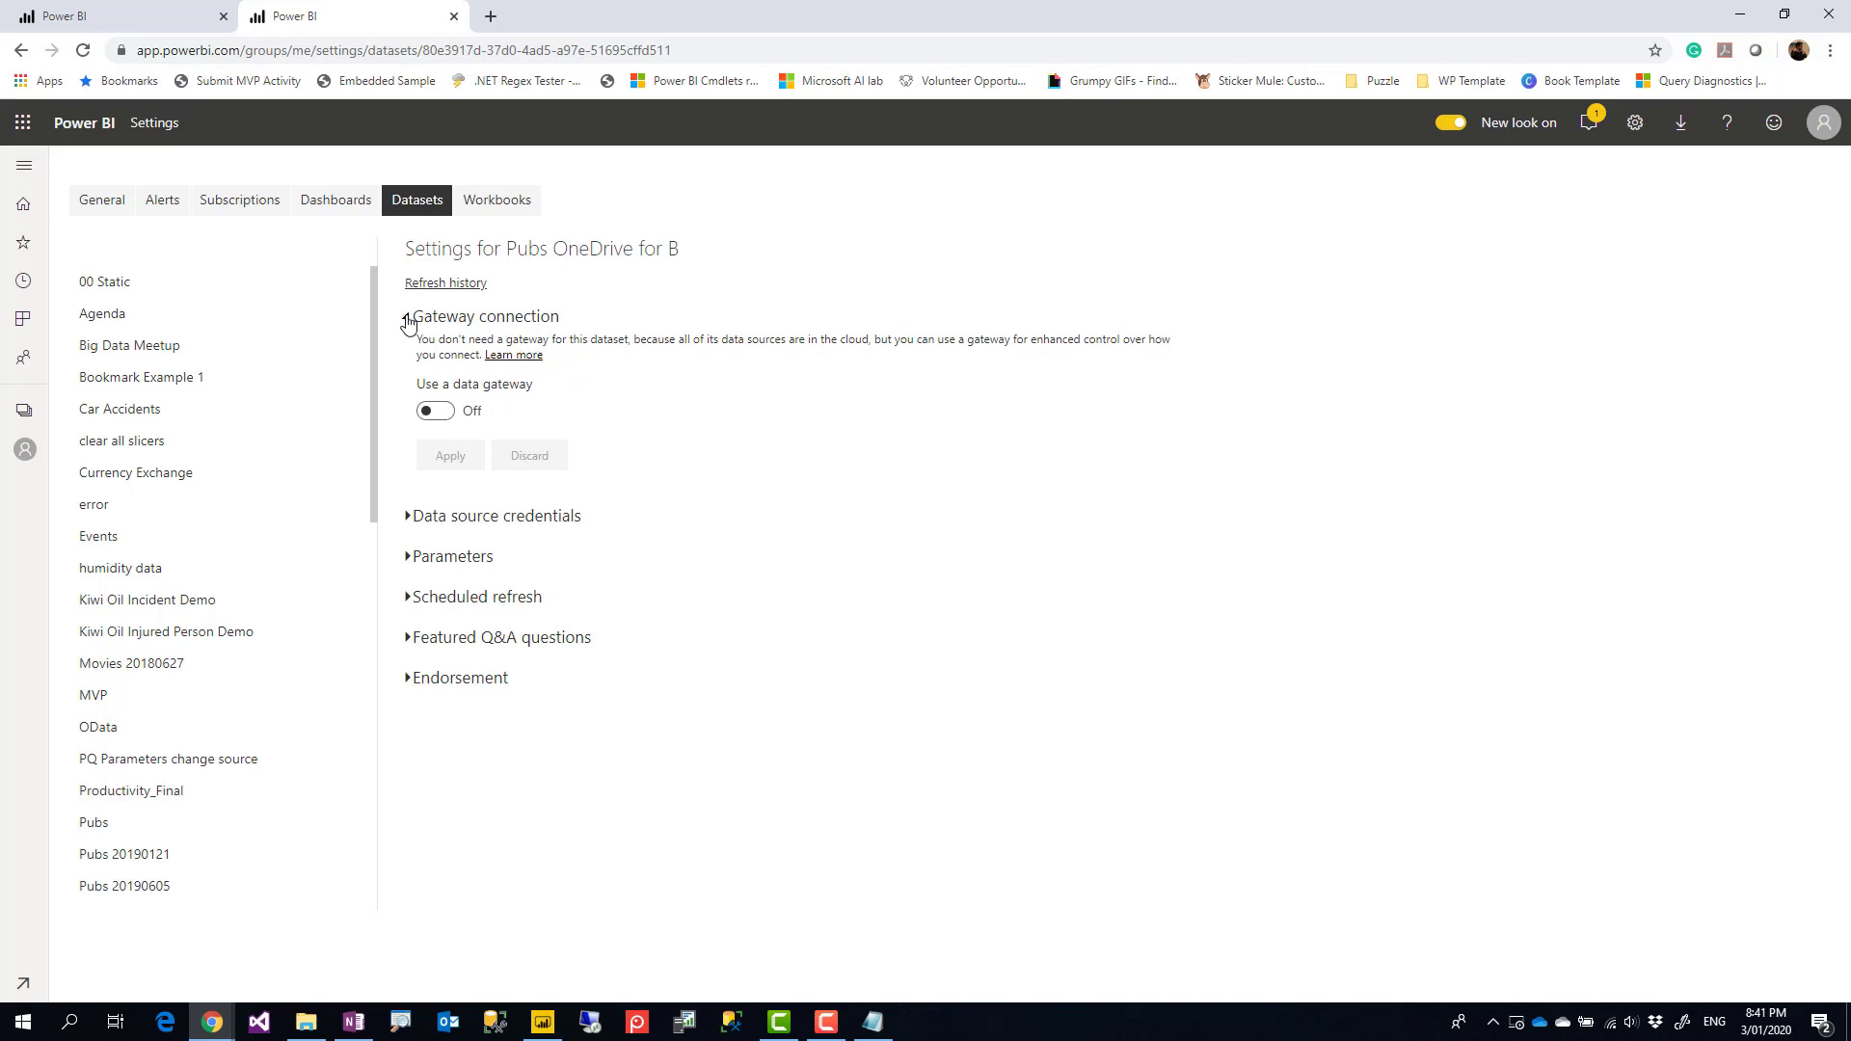
left_click(496, 357)
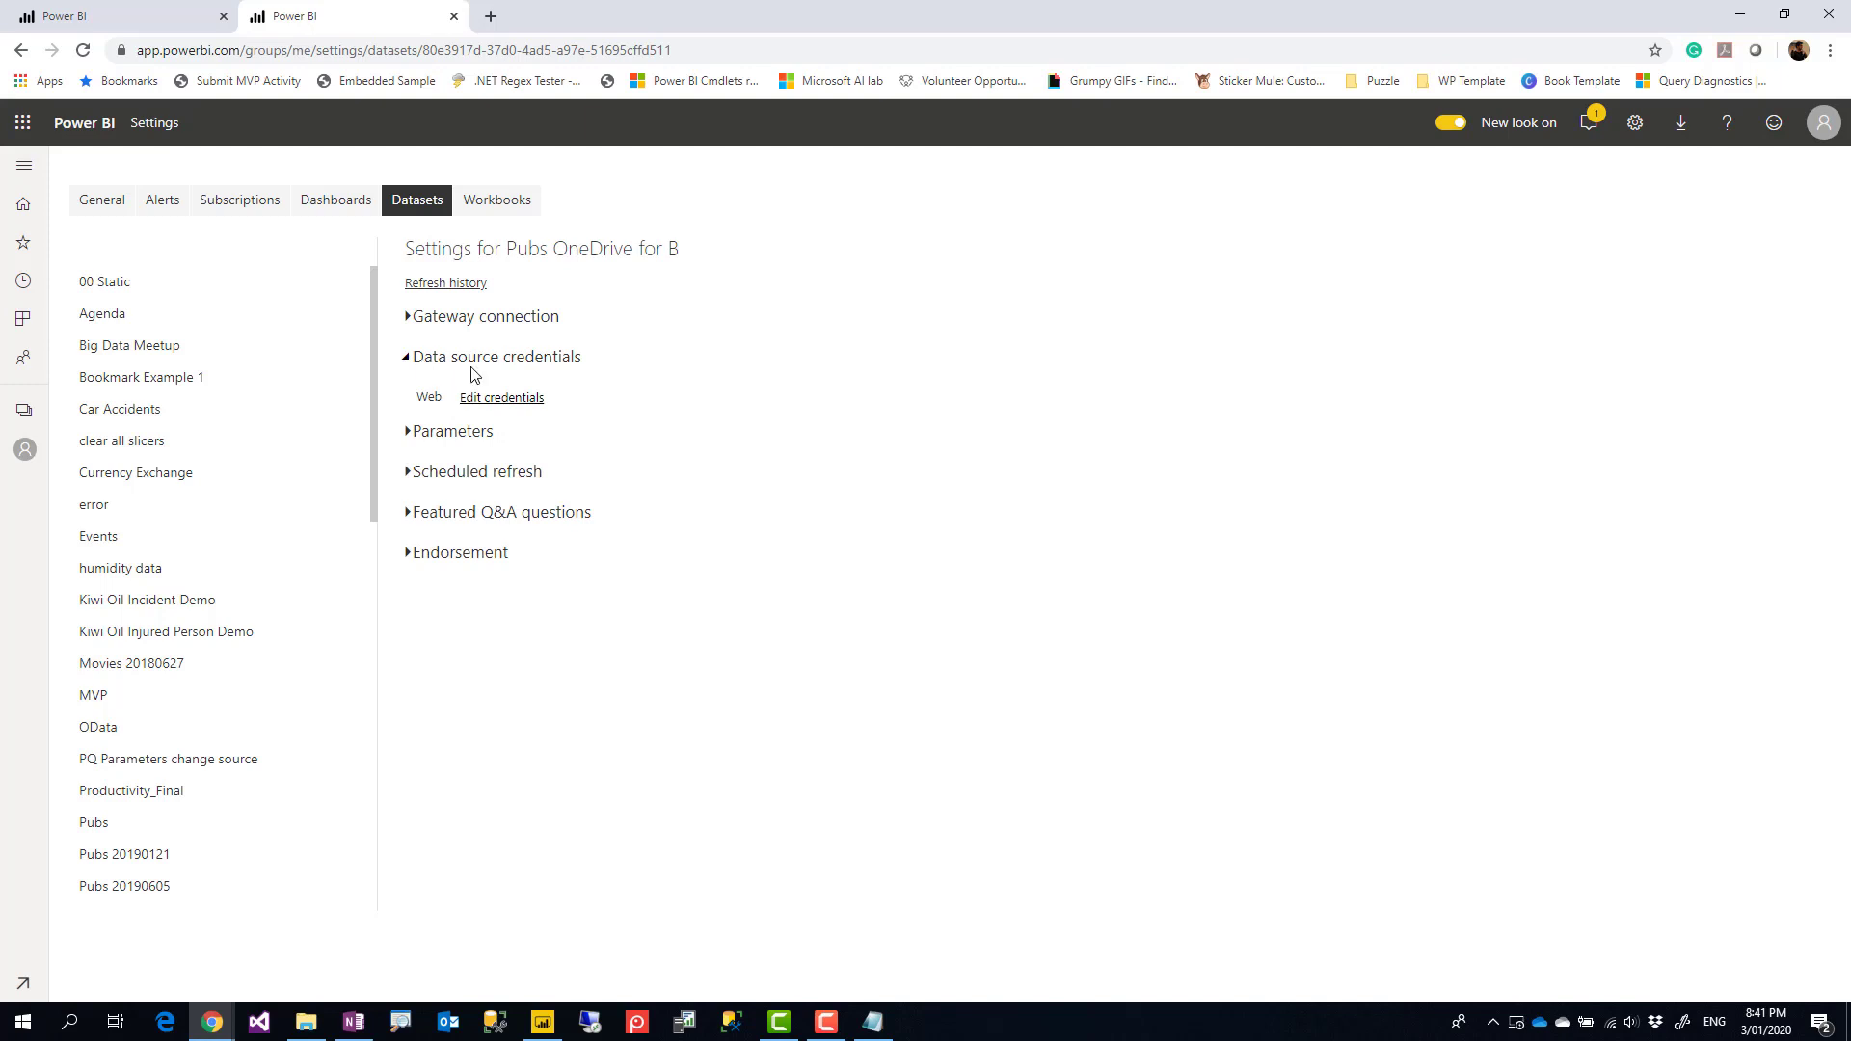
left_click(501, 397)
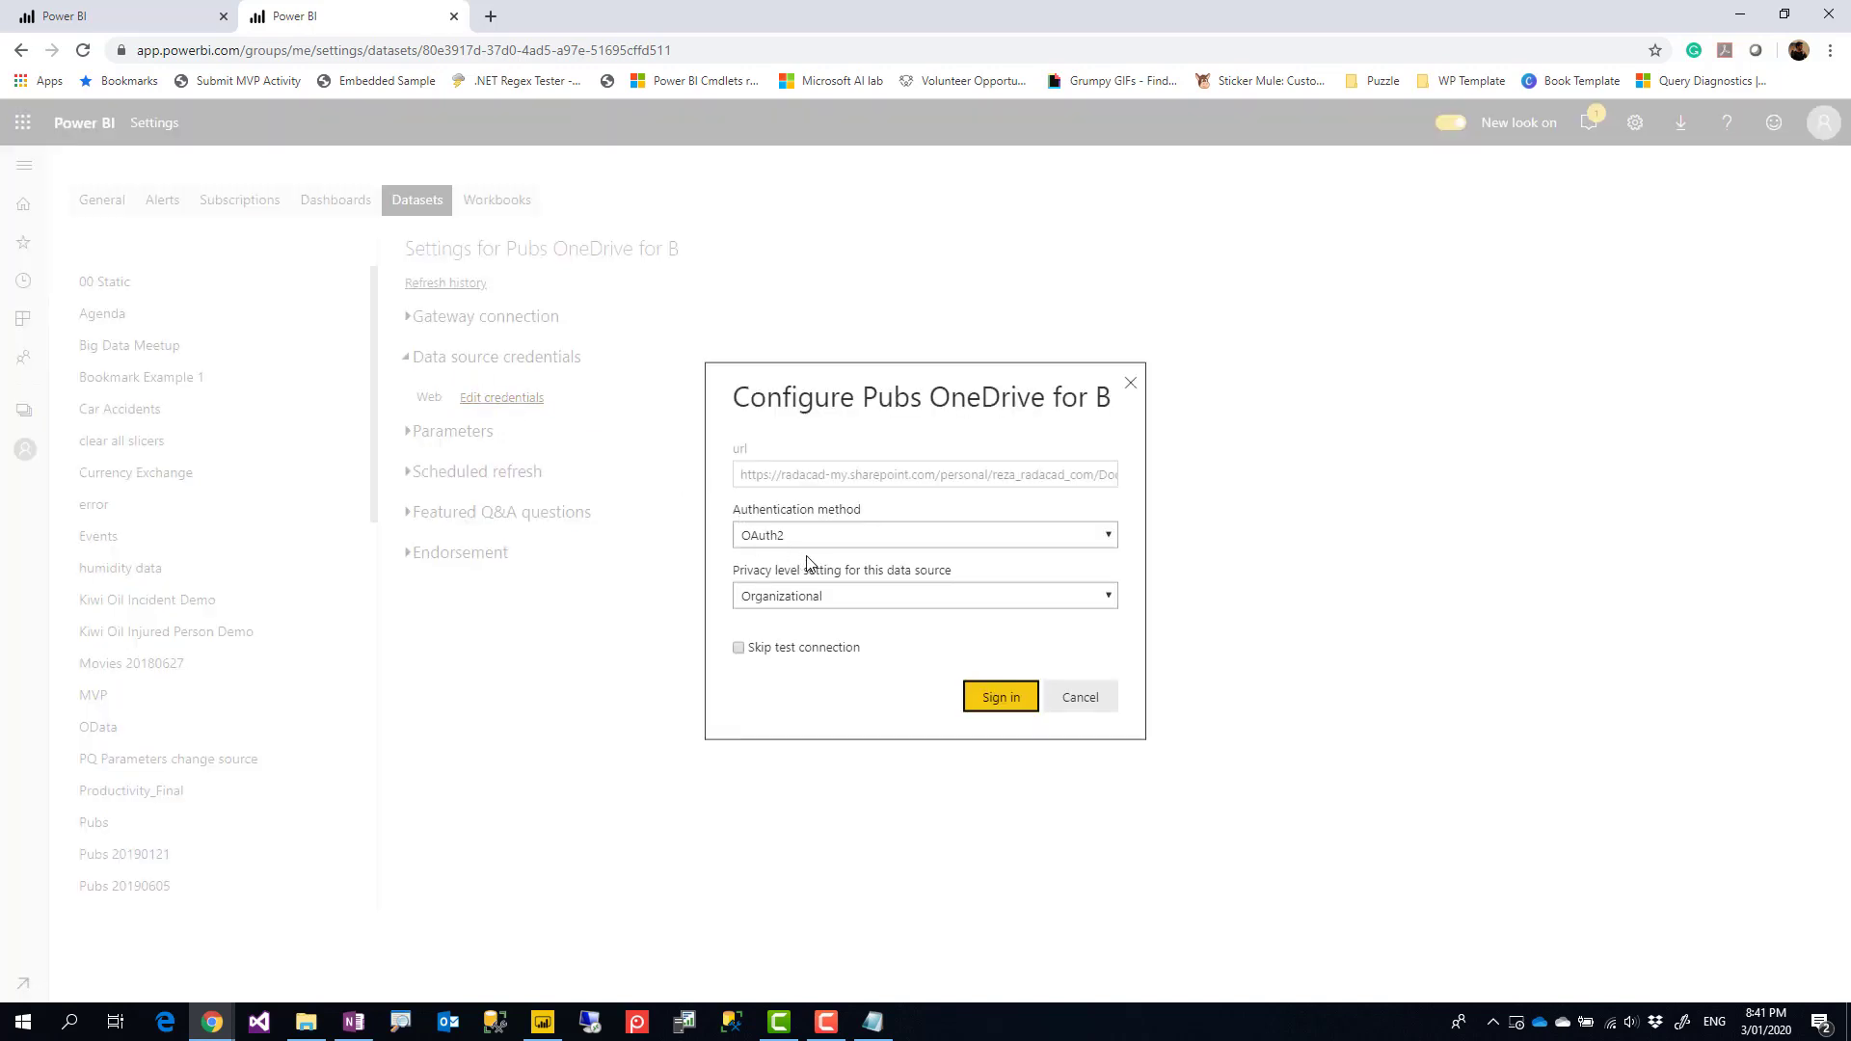
Step: Sign in to the OneDrive source with OAuth2 authentication and expand Scheduled refresh
left_click(924, 534)
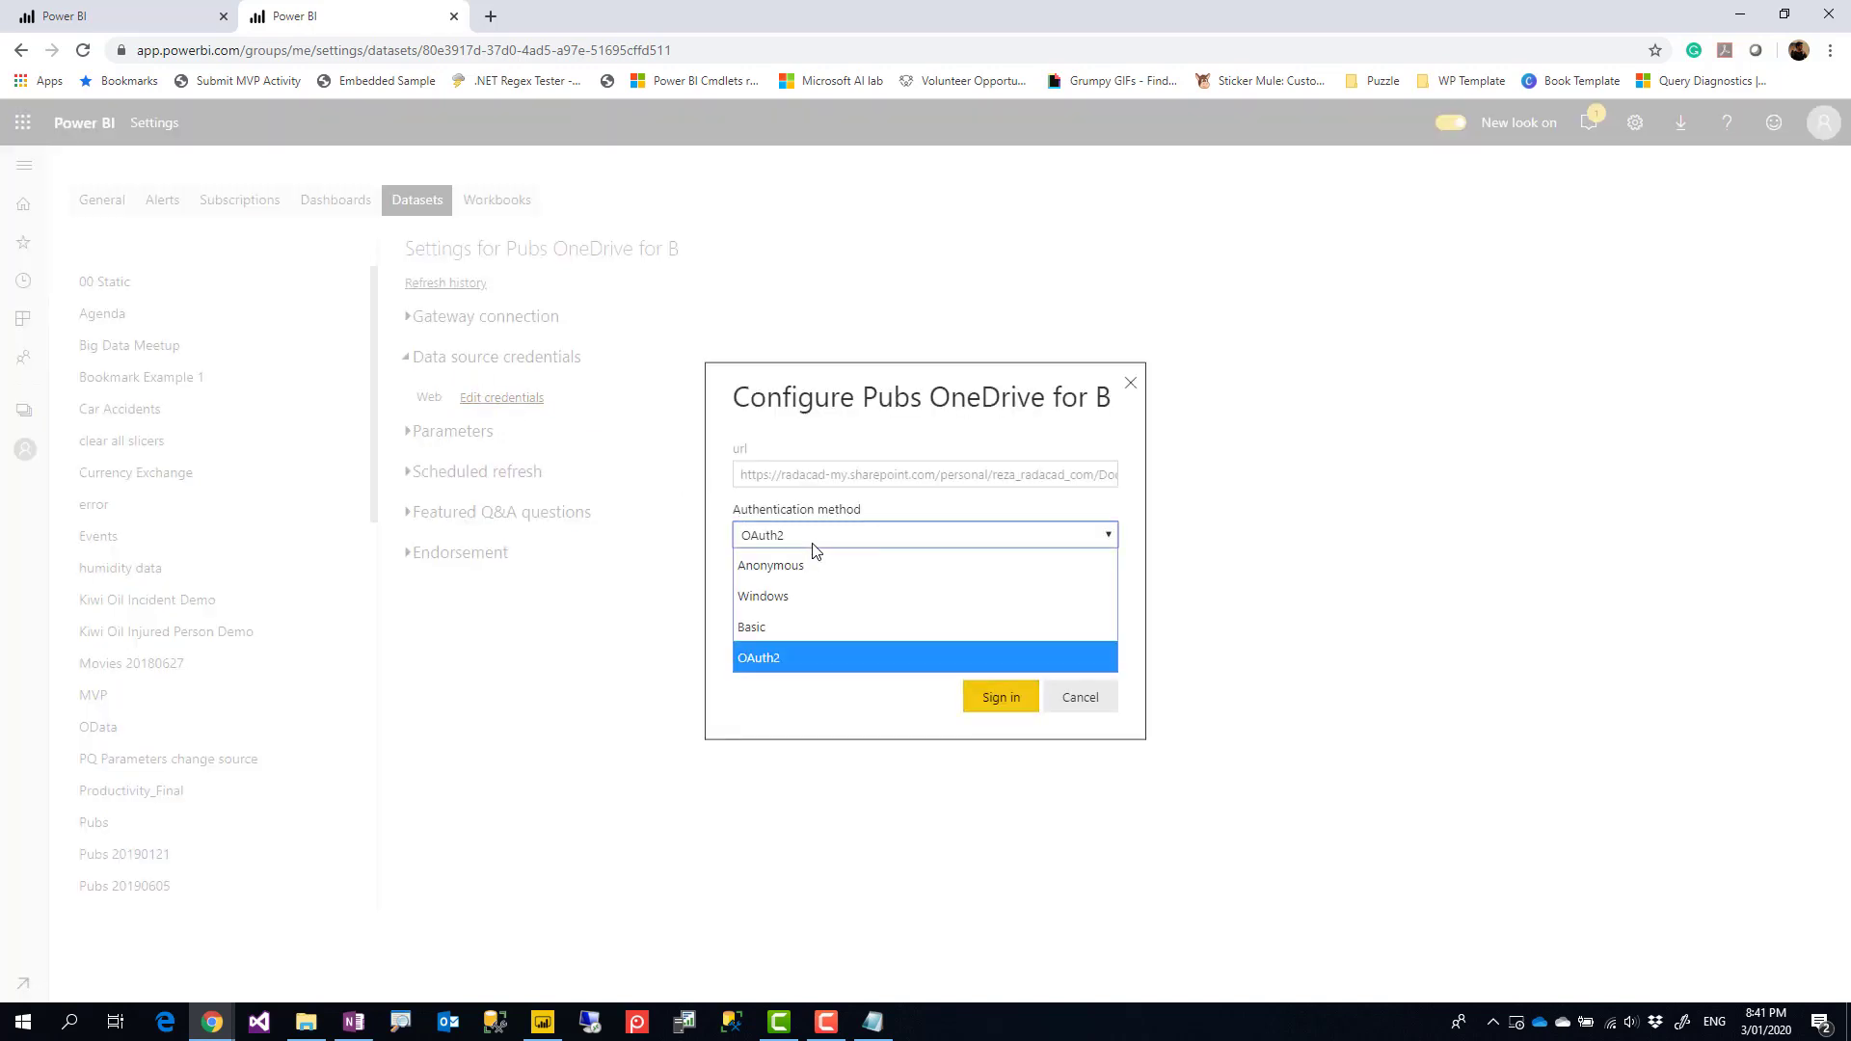
left_click(760, 657)
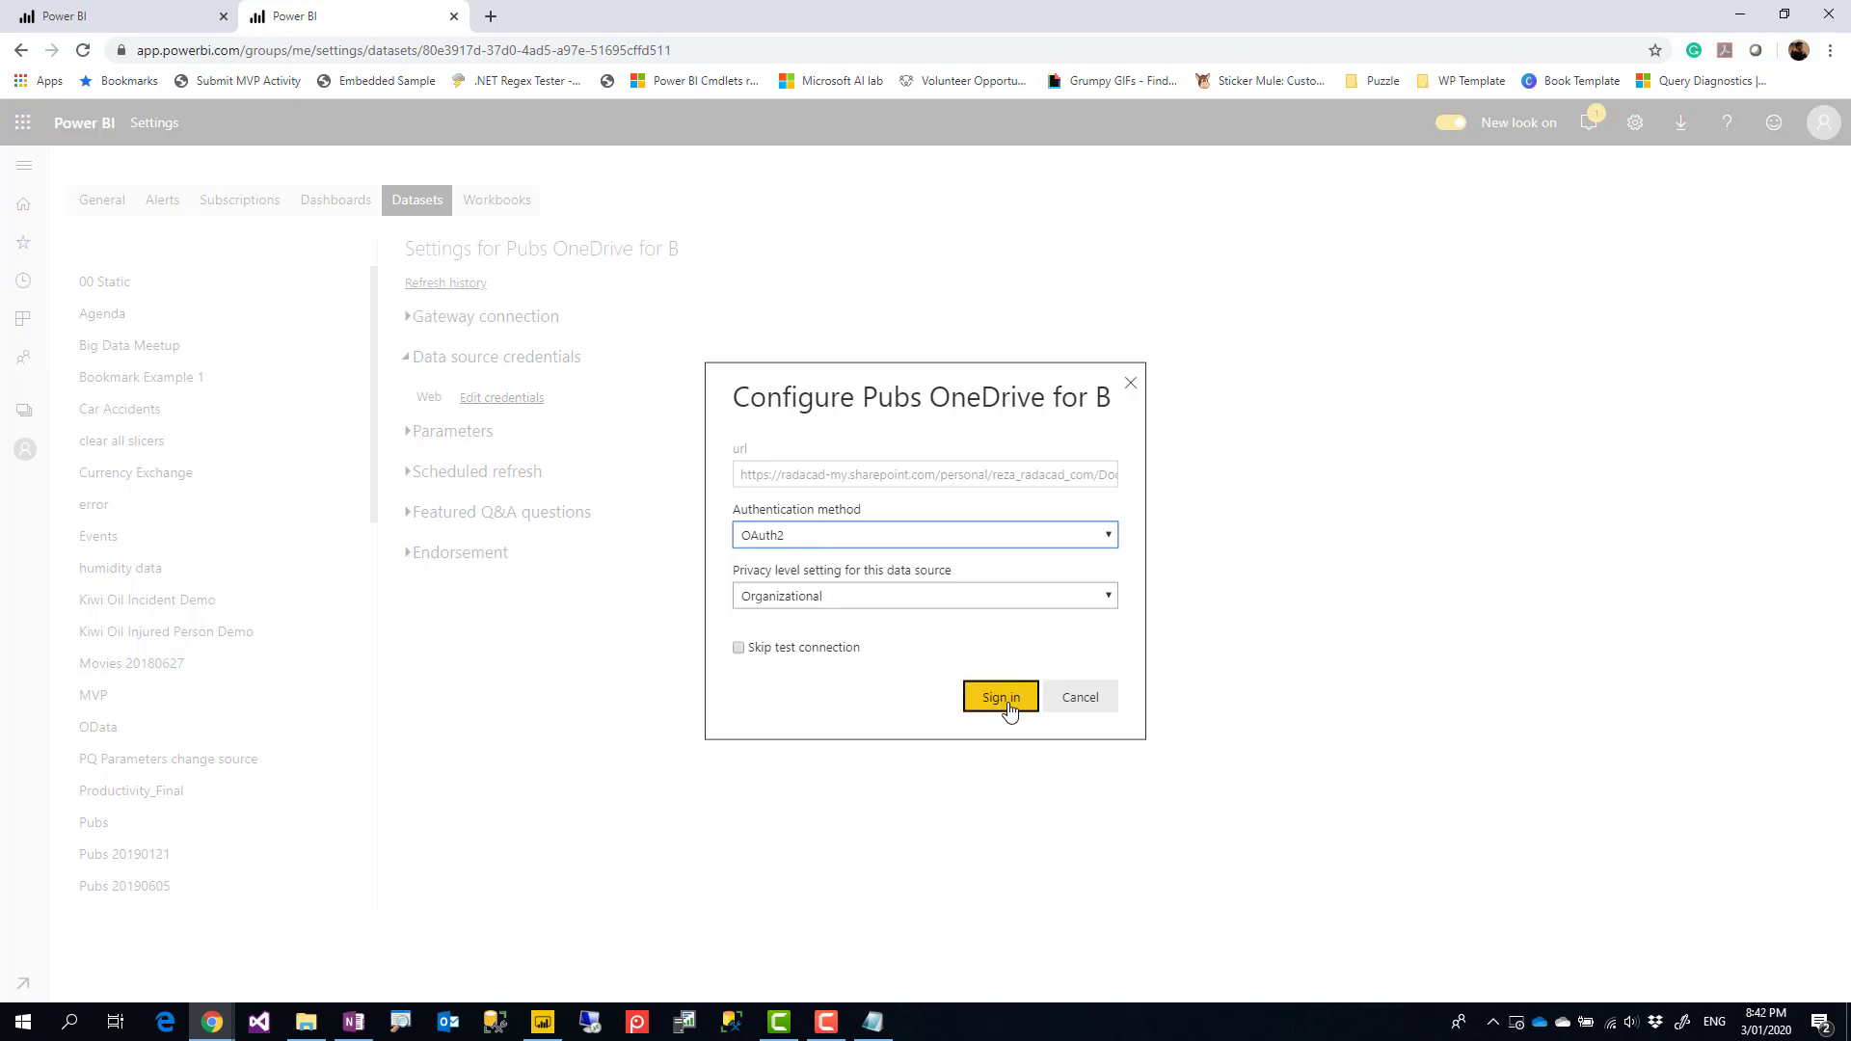
left_click(999, 696)
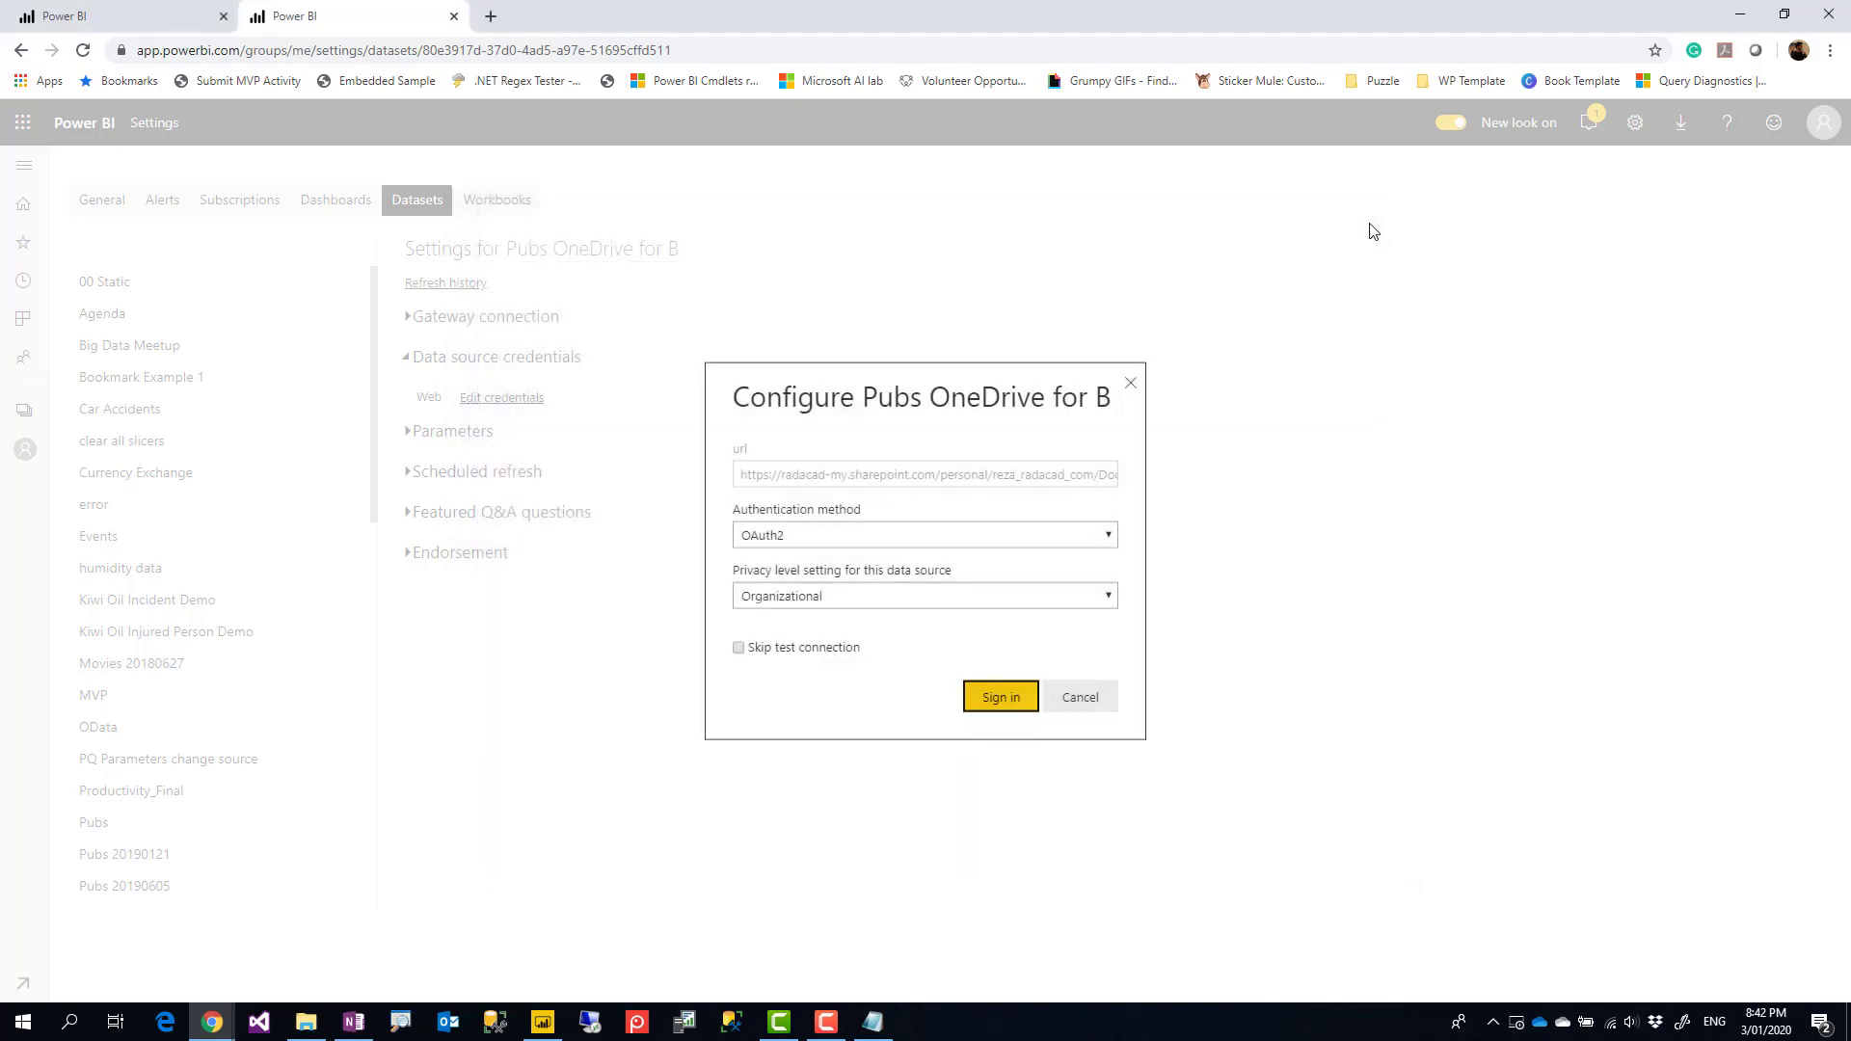
left_click(1078, 696)
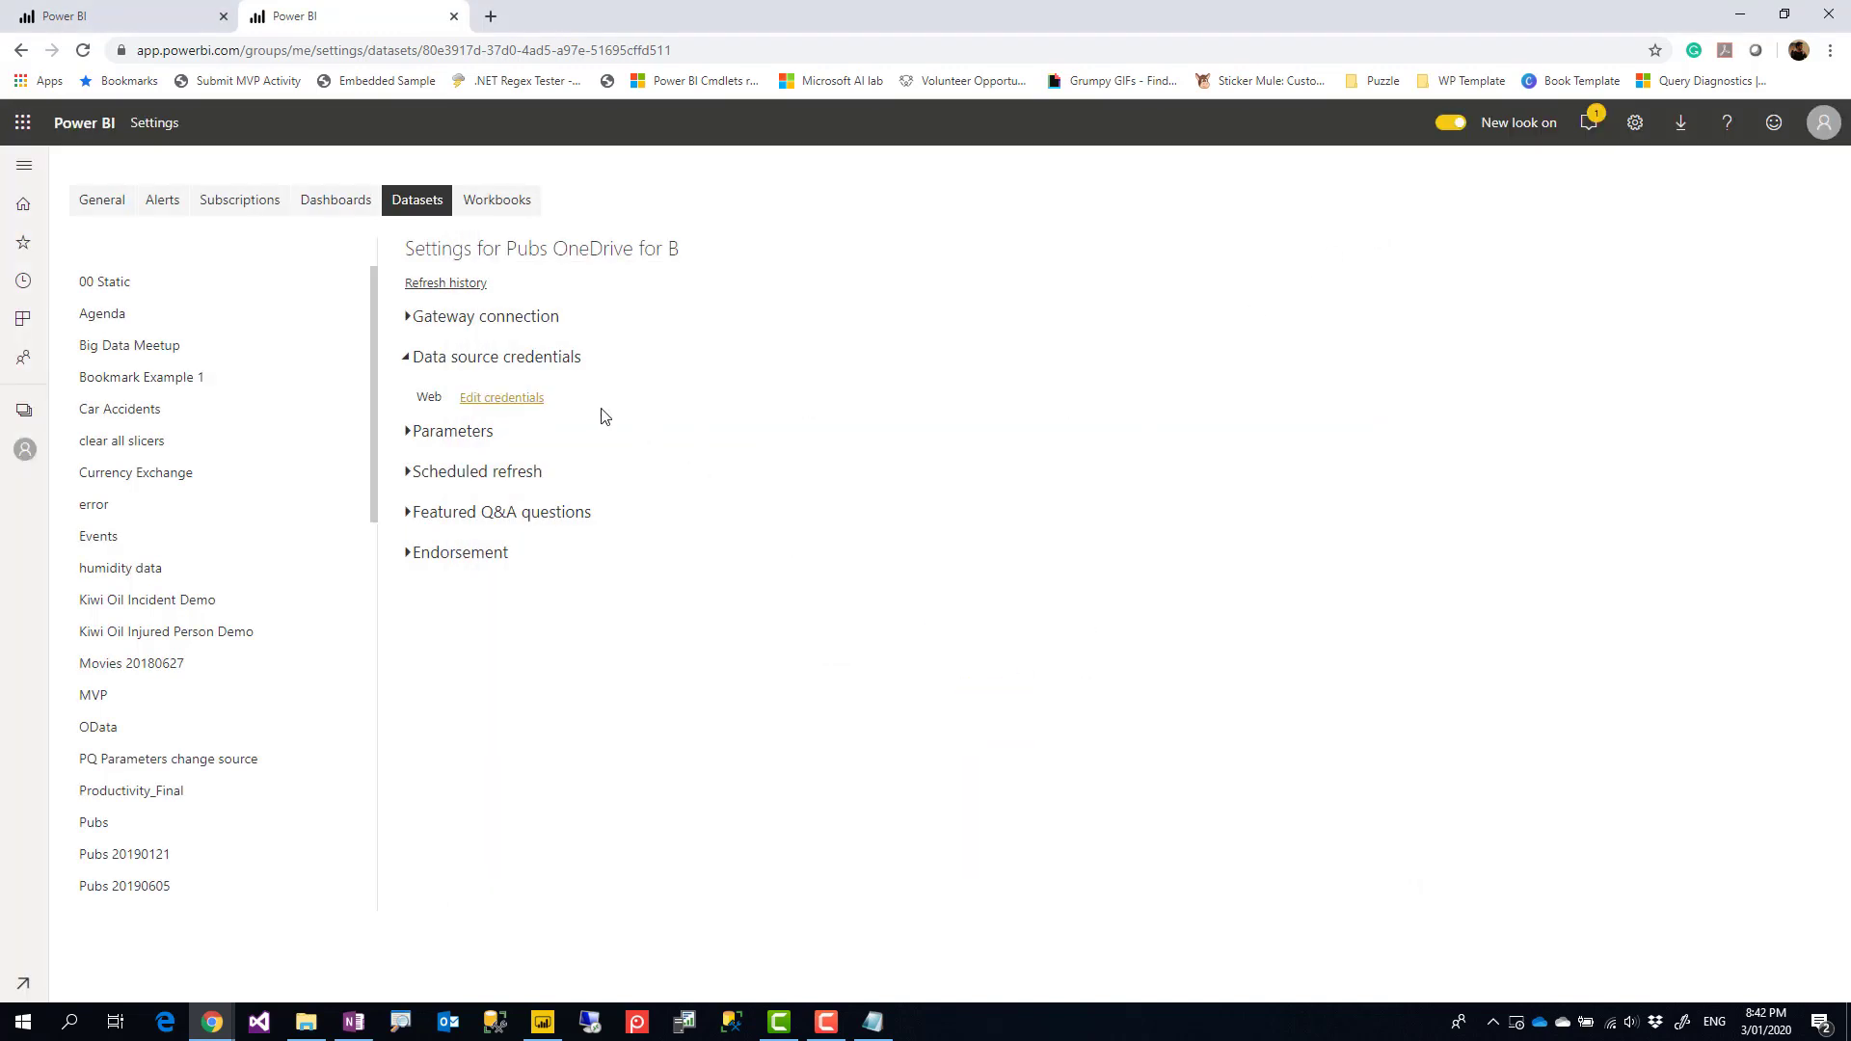
left_click(478, 471)
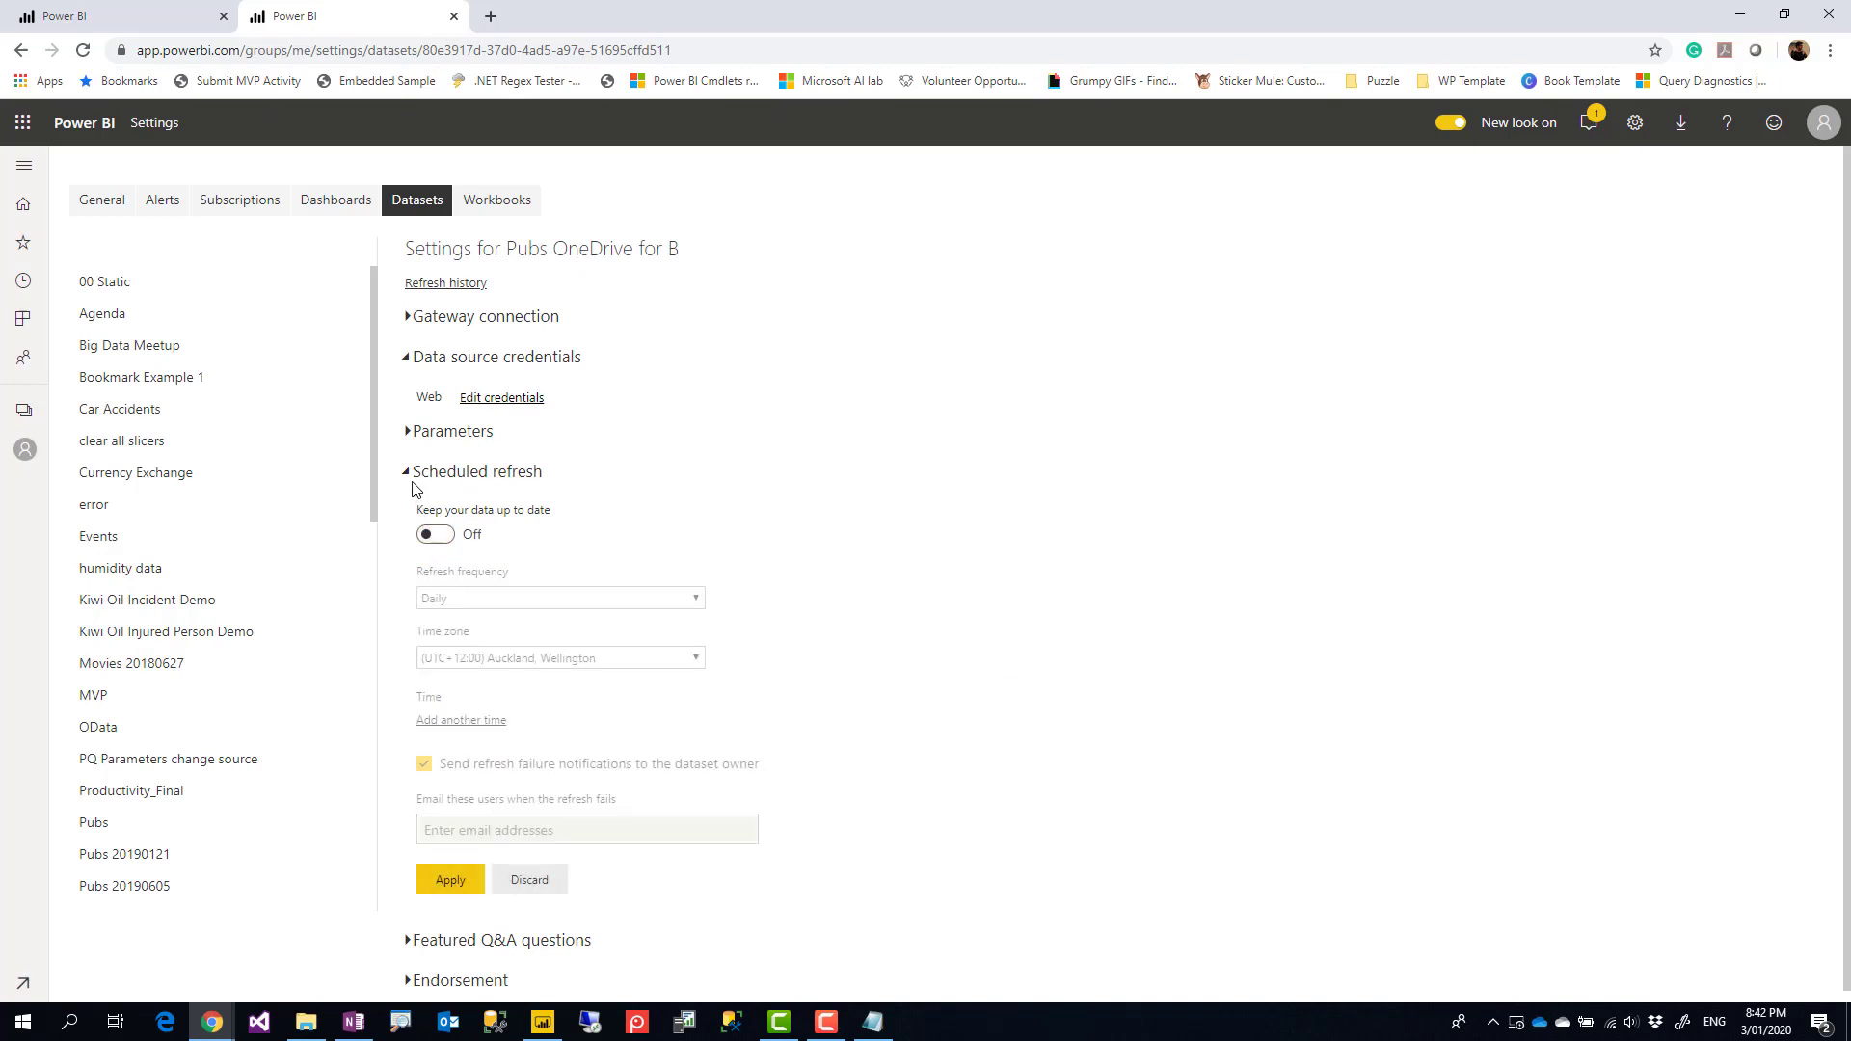
Step: Go to the My workspace content list
left_click(407, 470)
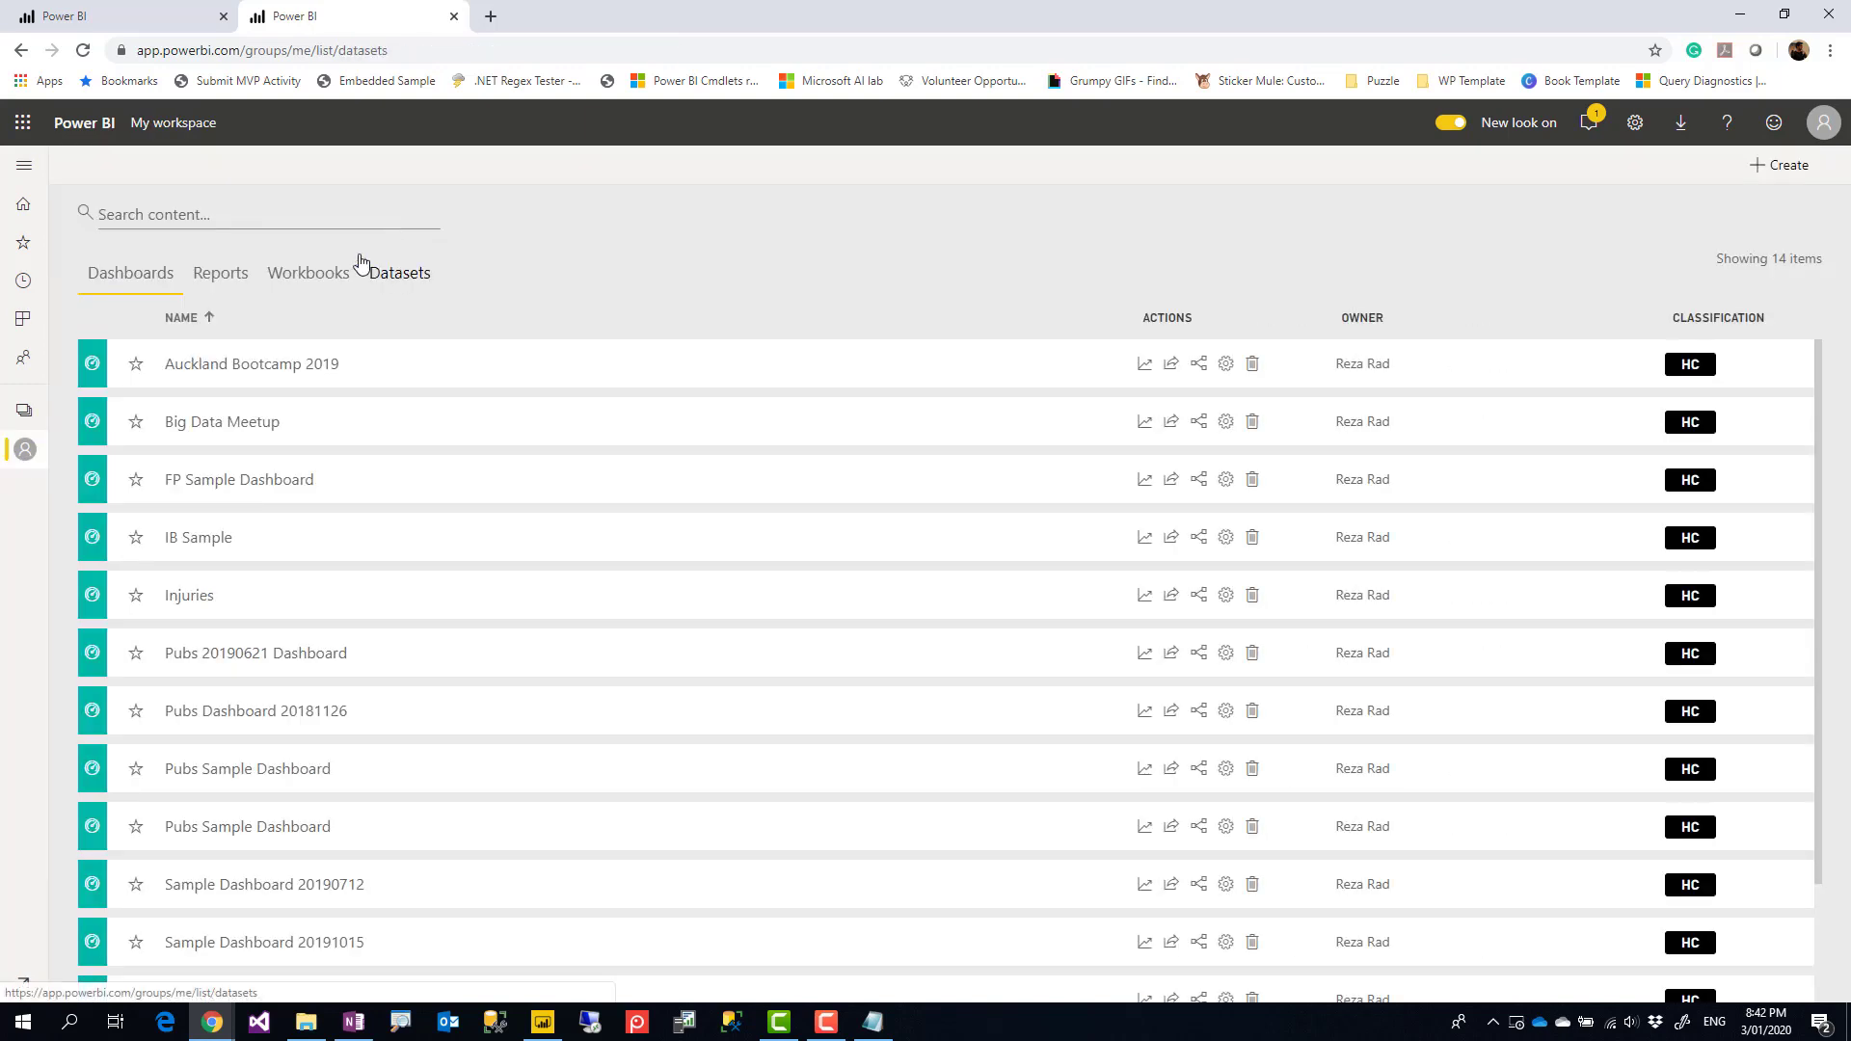
Step: Filter Datasets by 'oned' and run Refresh now on Pubs OneDrive for B
type("oned")
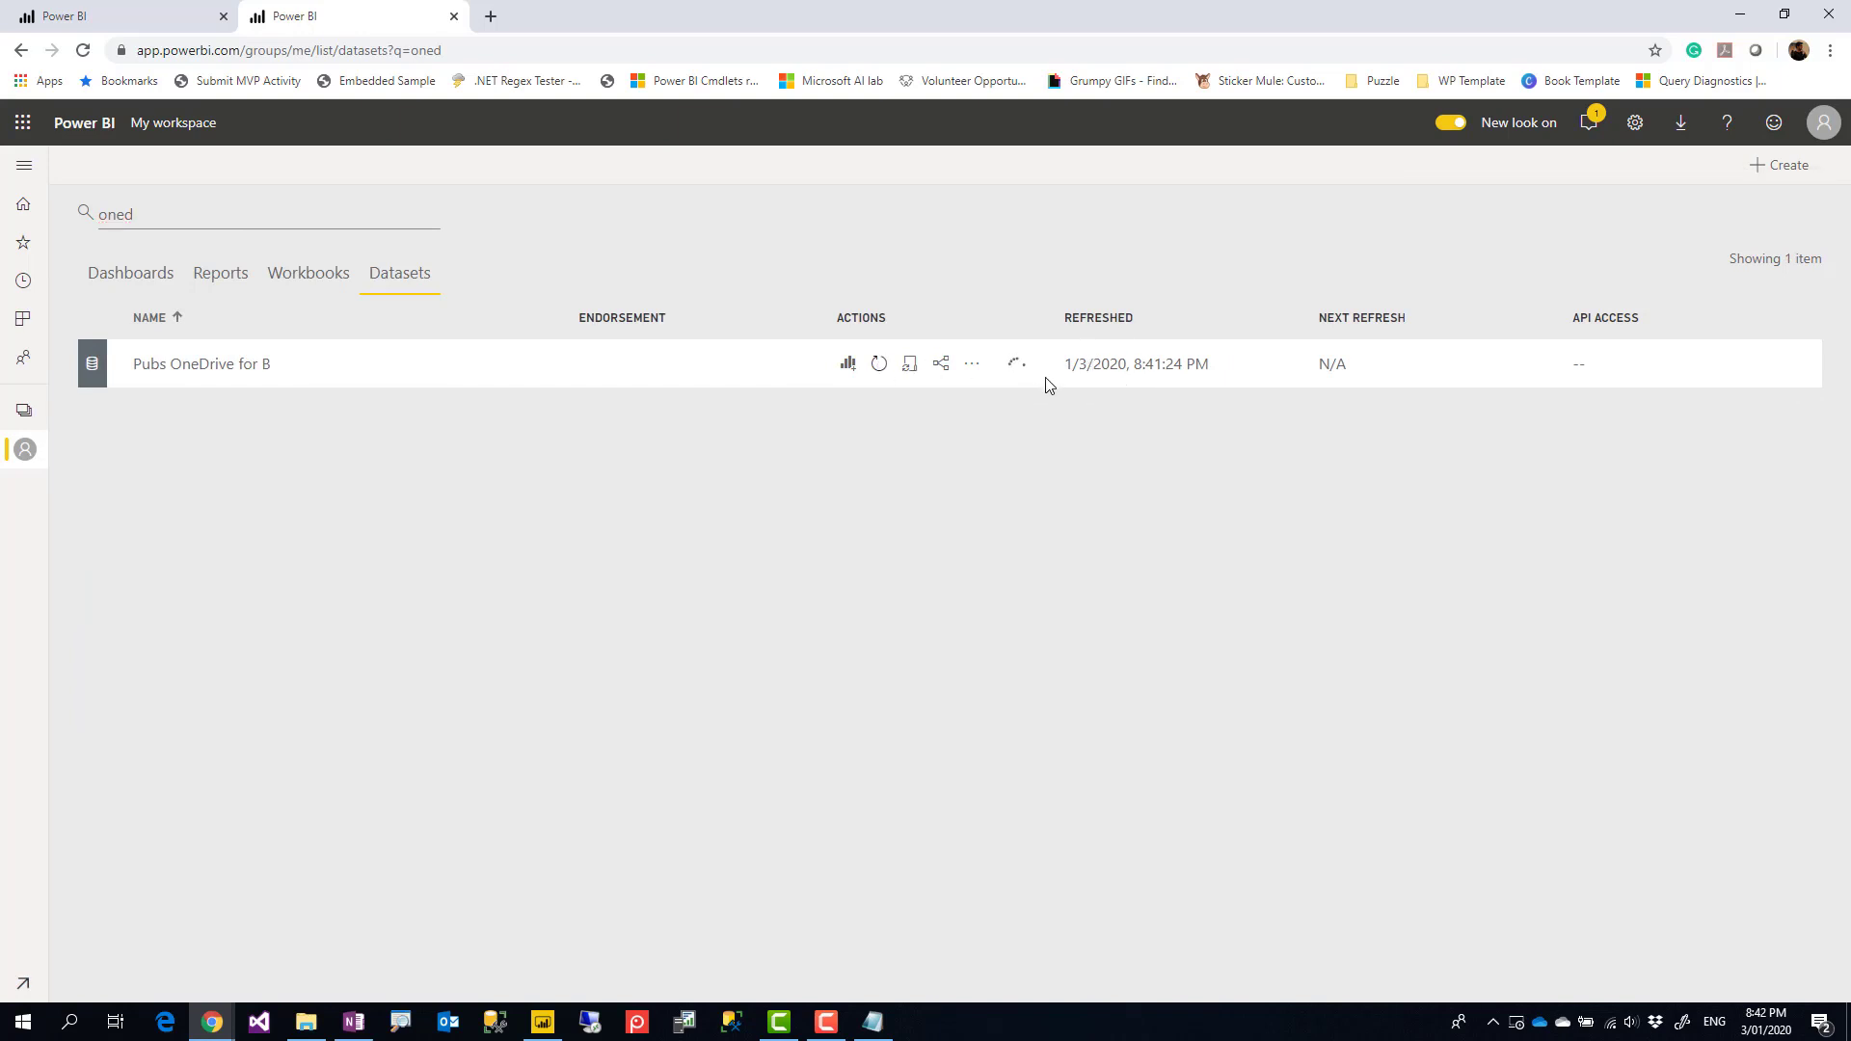
left_click(880, 362)
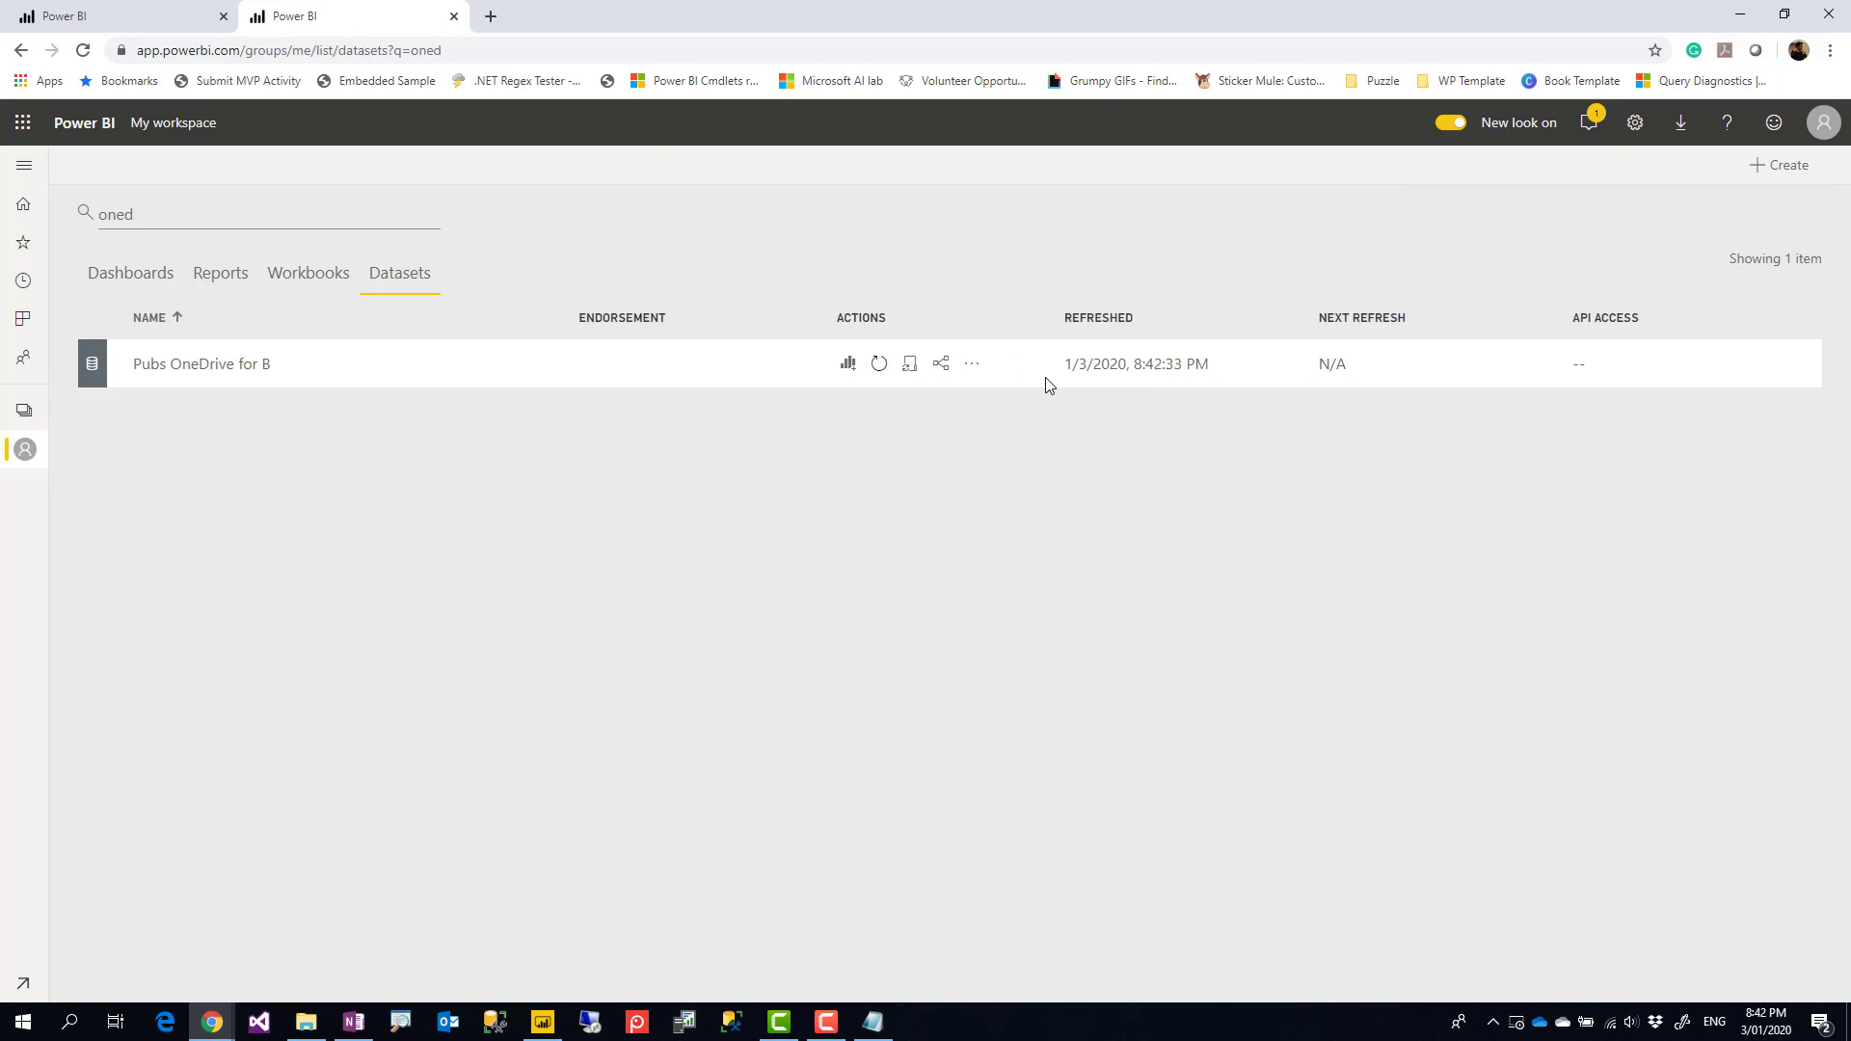